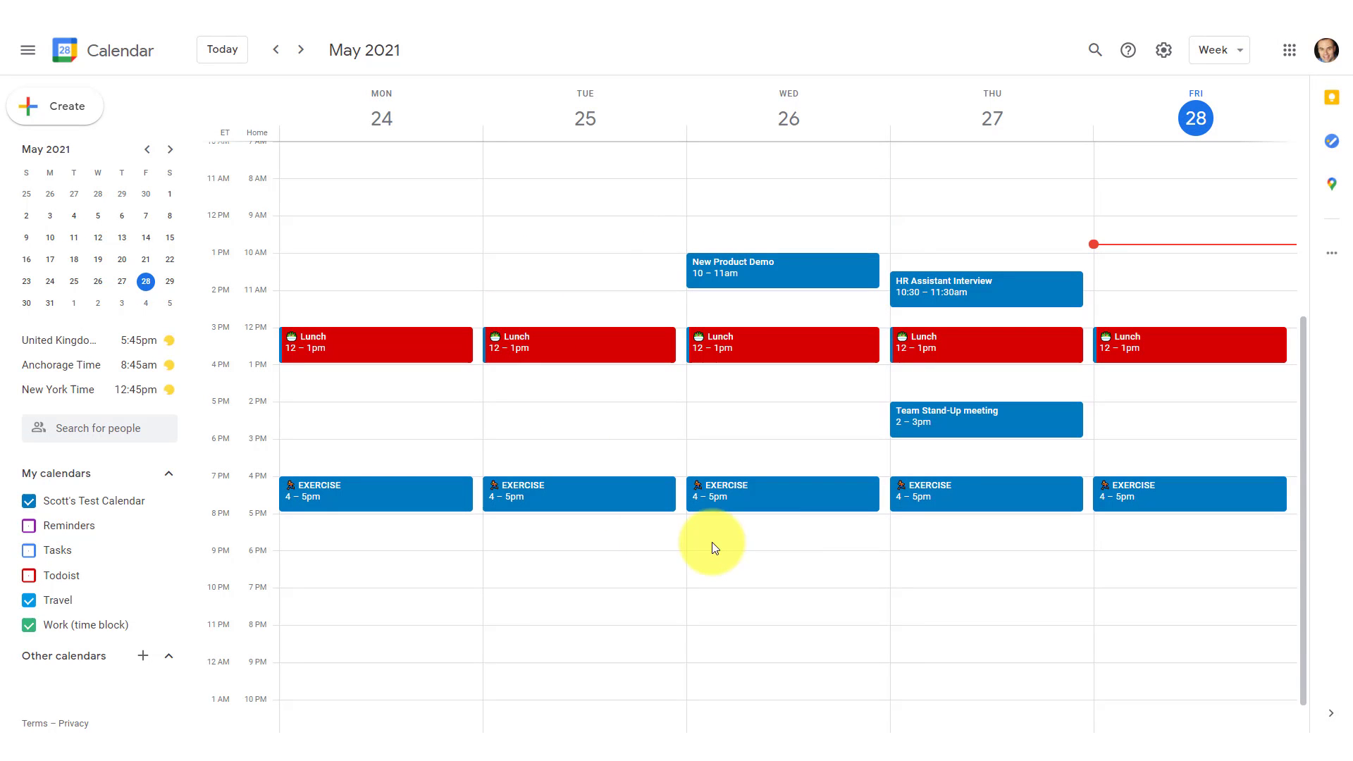
{"action": "mouse_move", "coordinate": [476, 455]}
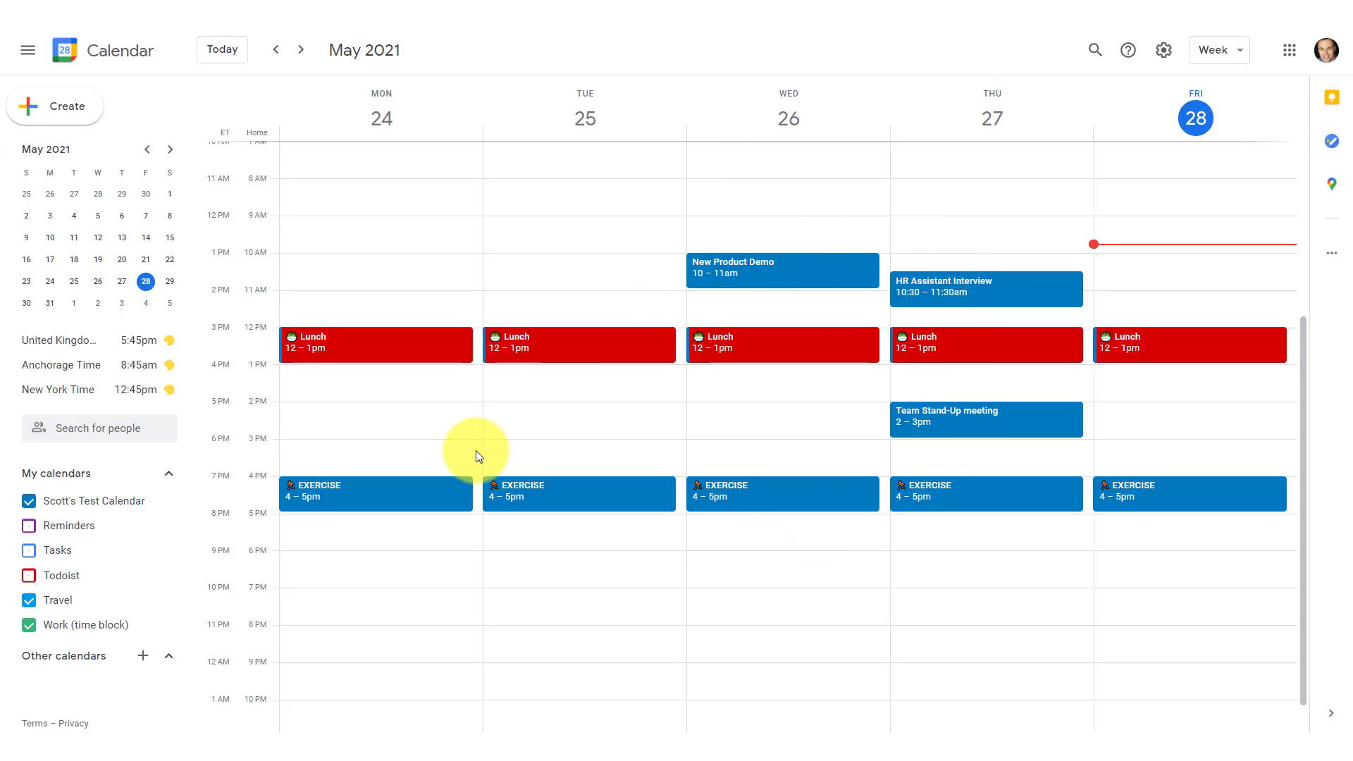
{"action": "mouse_move", "coordinate": [664, 424]}
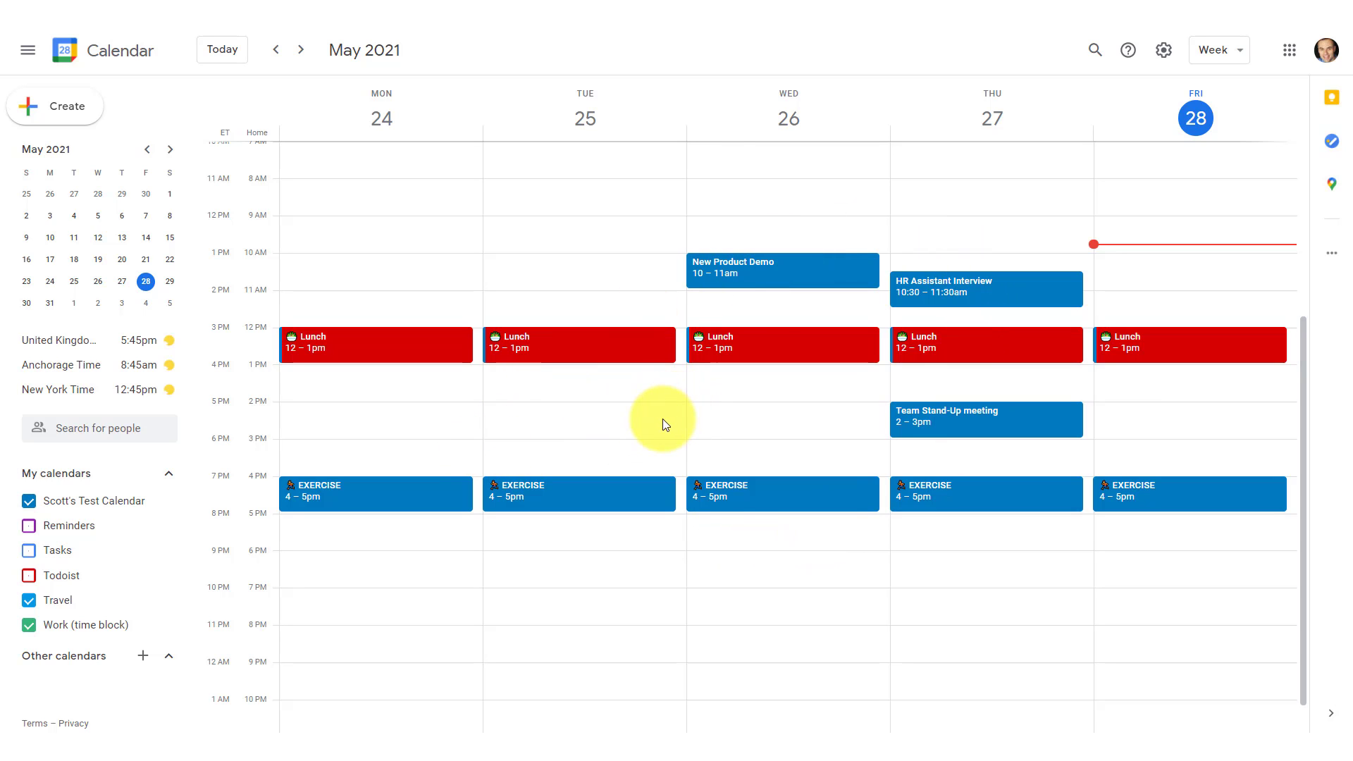
{"action": "mouse_move", "coordinate": [800, 385]}
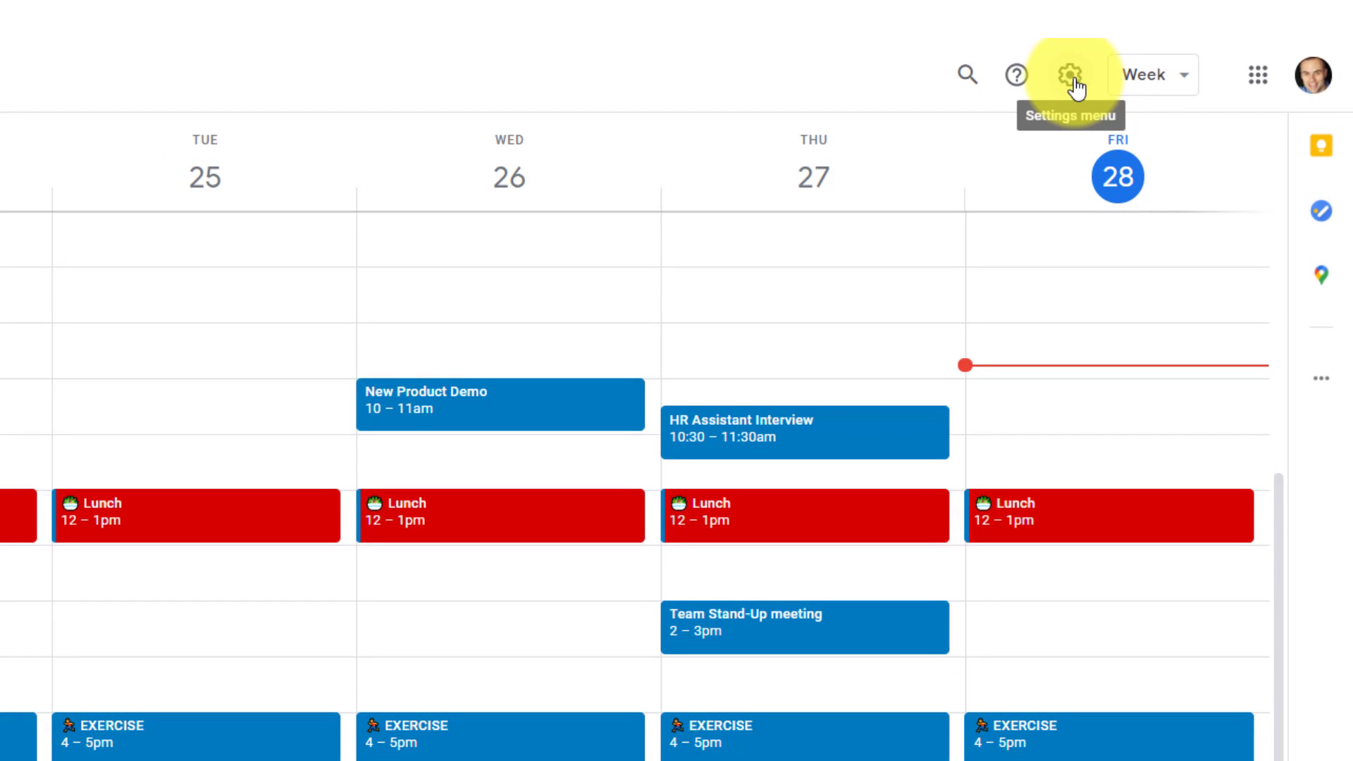
Browse the general settings and test calendar settings, then return to the main calendar view
{"action": "left_click", "coordinate": [1070, 74]}
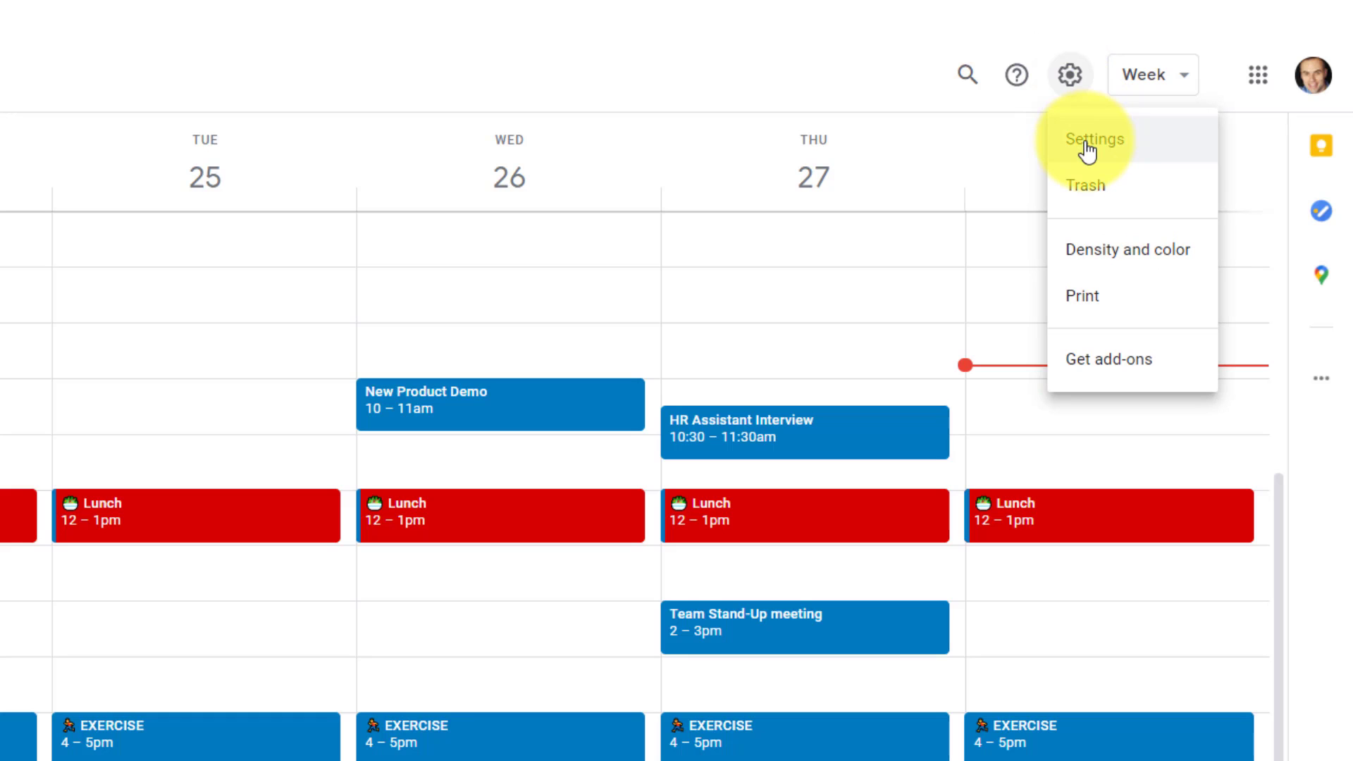
{"action": "left_click", "coordinate": [1094, 139]}
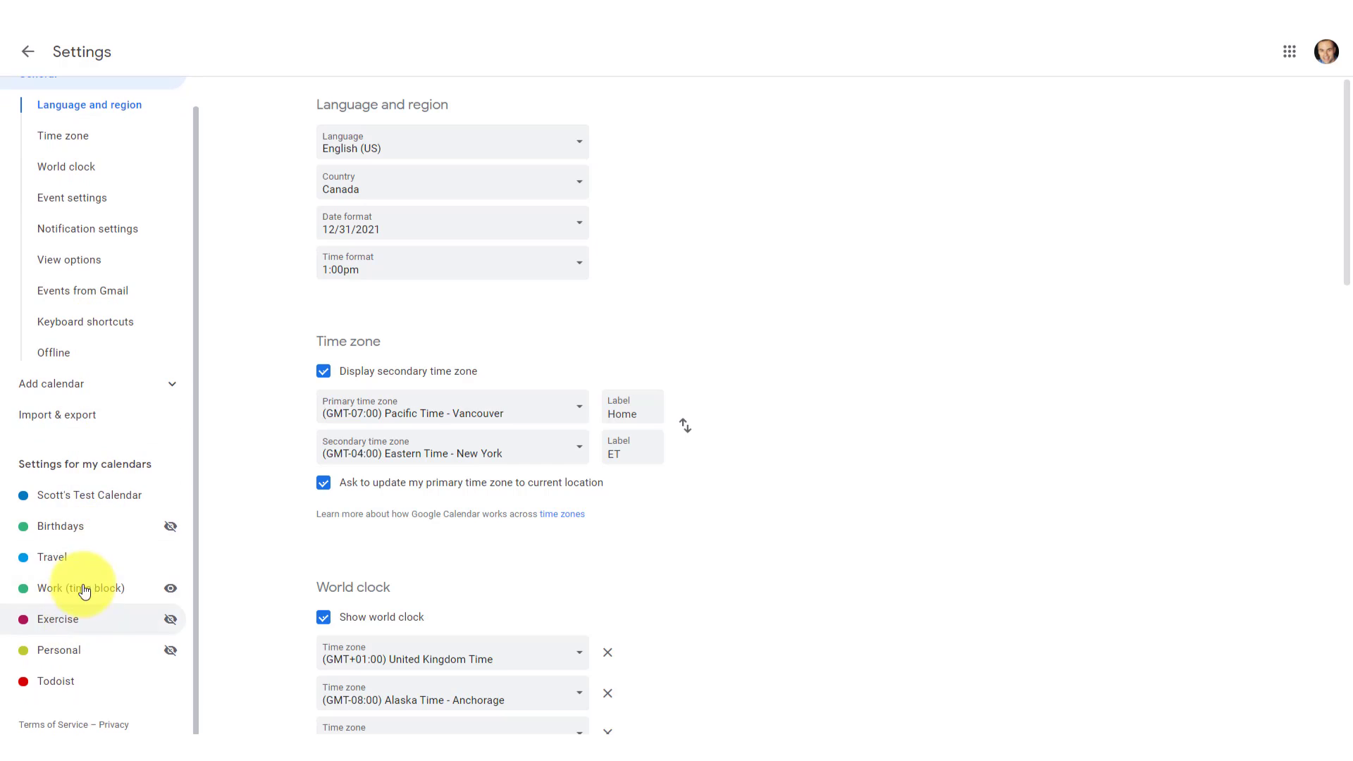
{"action": "left_click", "coordinate": [91, 495]}
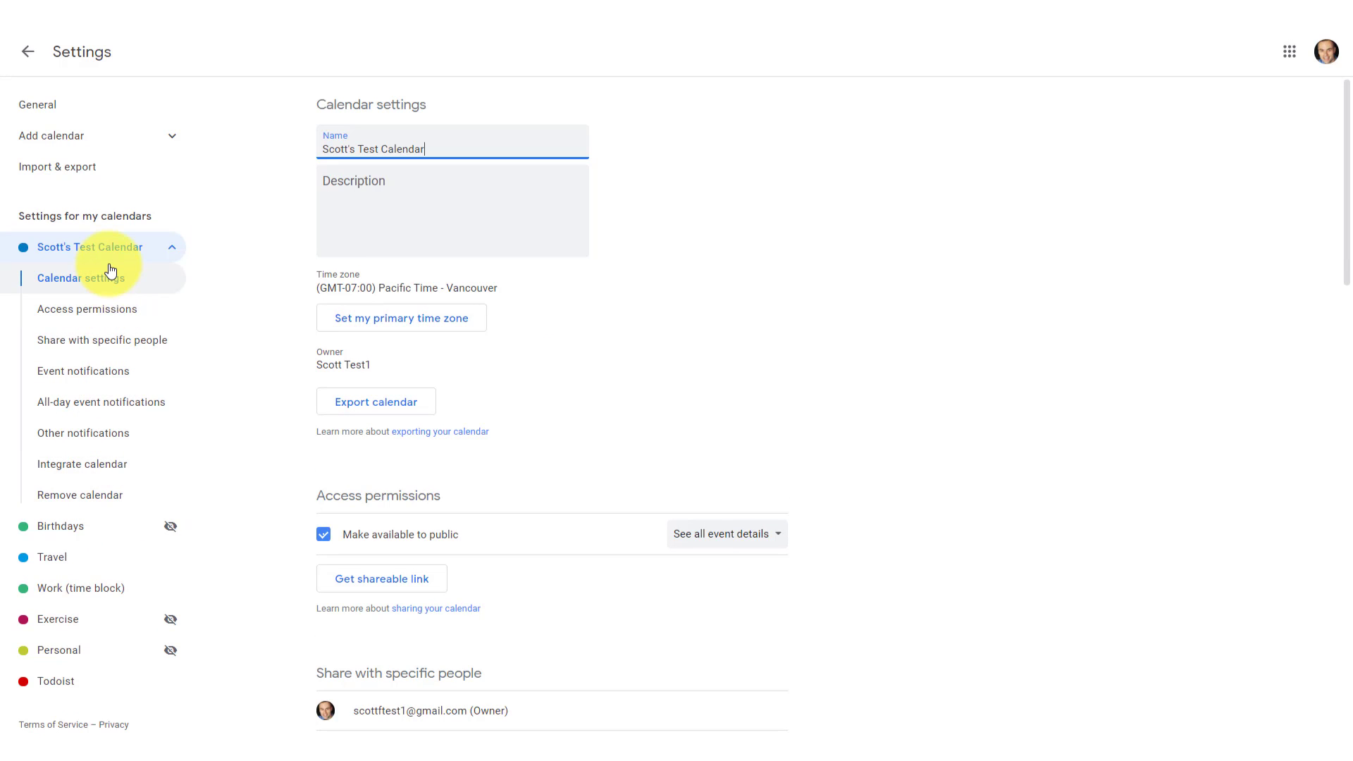
{"action": "scroll", "scroll_direction": "down", "scroll_amount": 3}
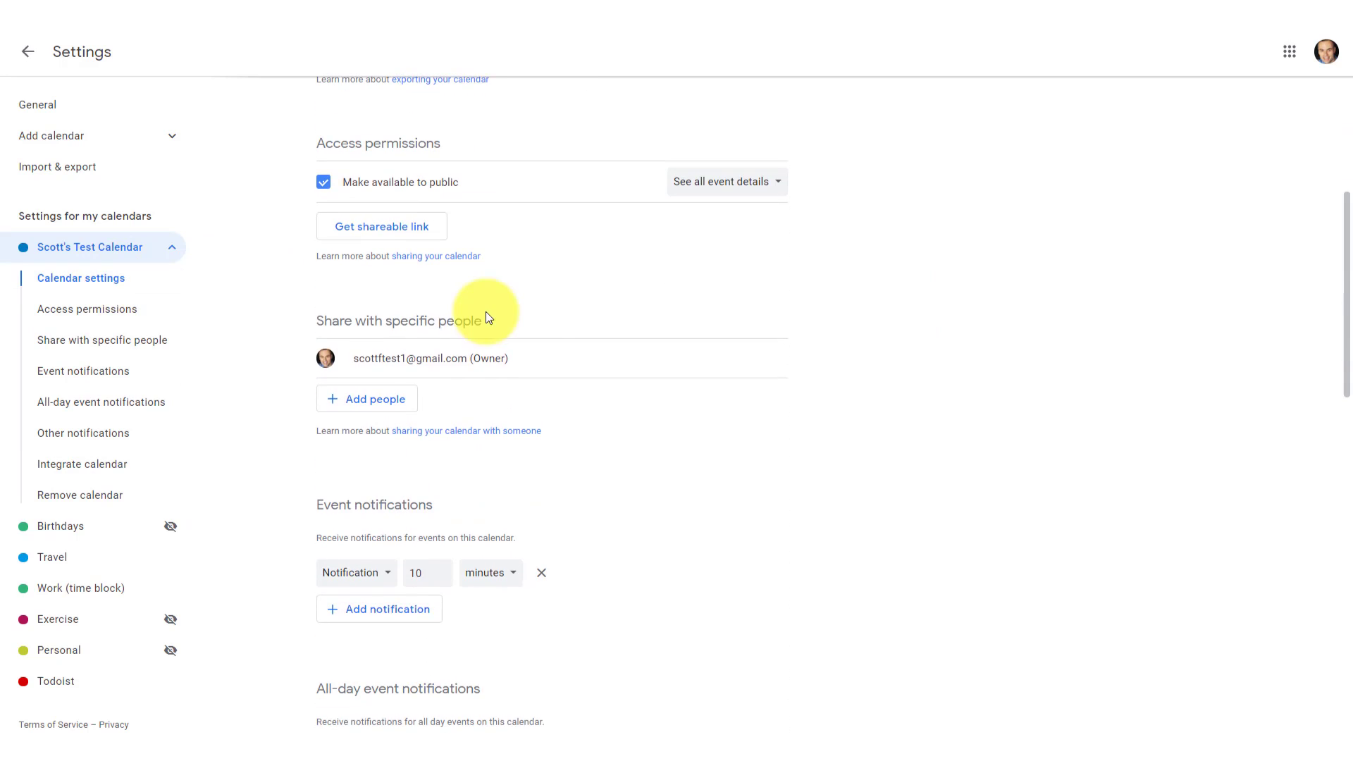
{"action": "mouse_move", "coordinate": [440, 327]}
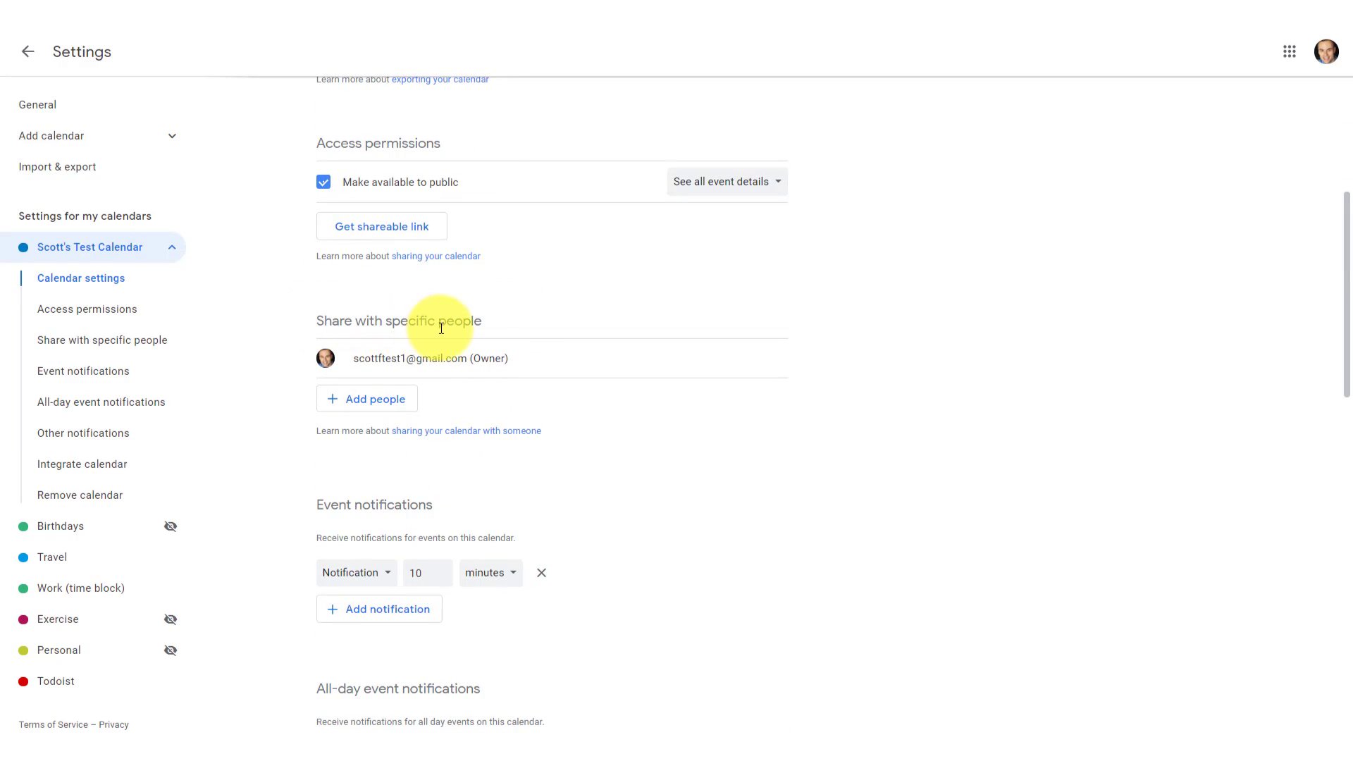
{"action": "left_click", "coordinate": [27, 51]}
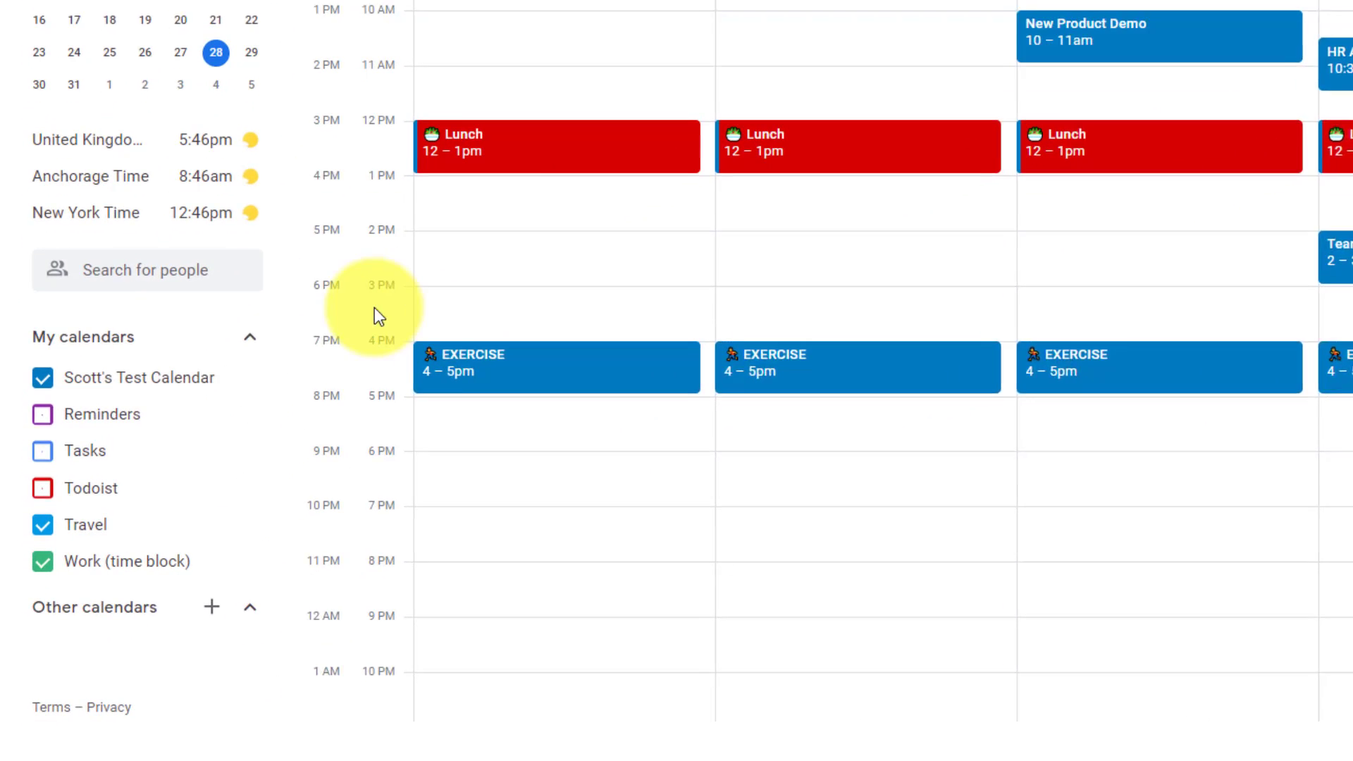
{"action": "mouse_move", "coordinate": [266, 358]}
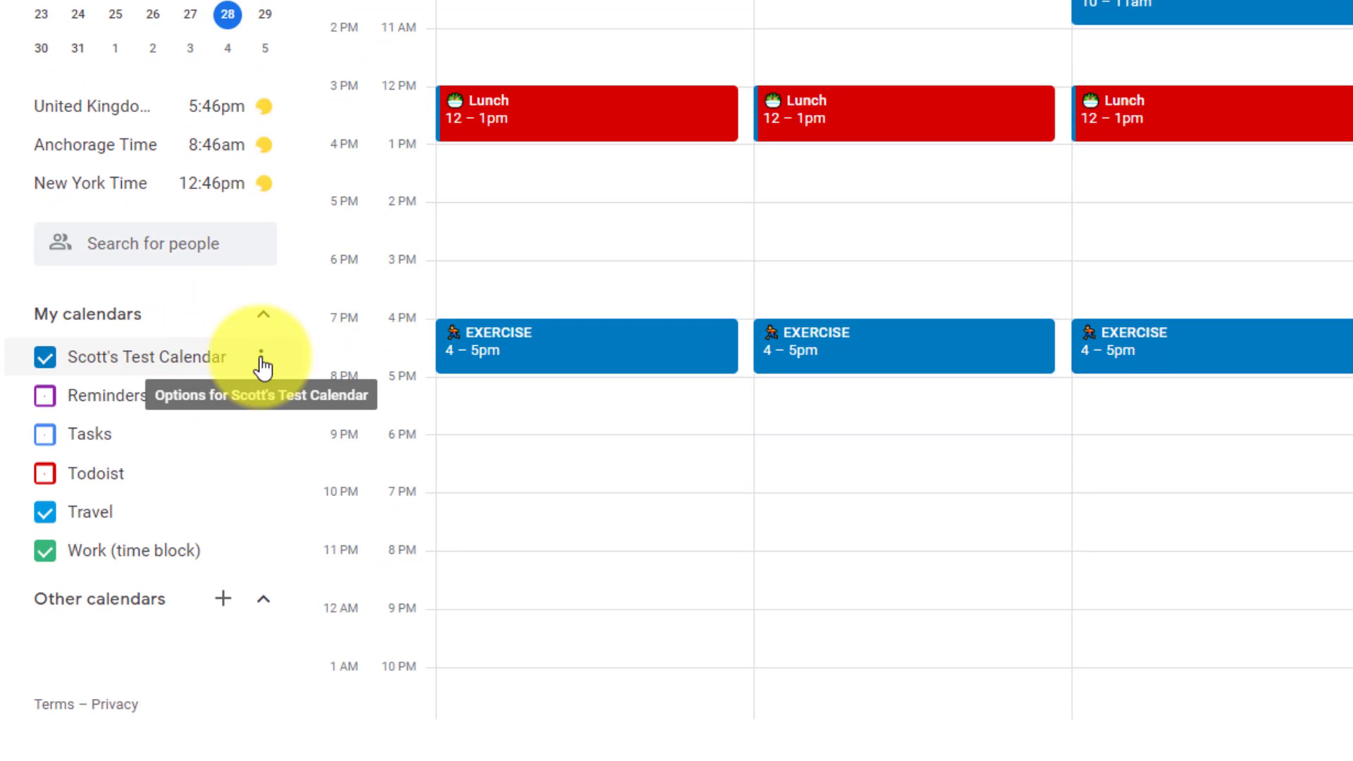
Open Settings and sharing for Scott's Test Calendar and scroll through its options
{"action": "left_click", "coordinate": [263, 357]}
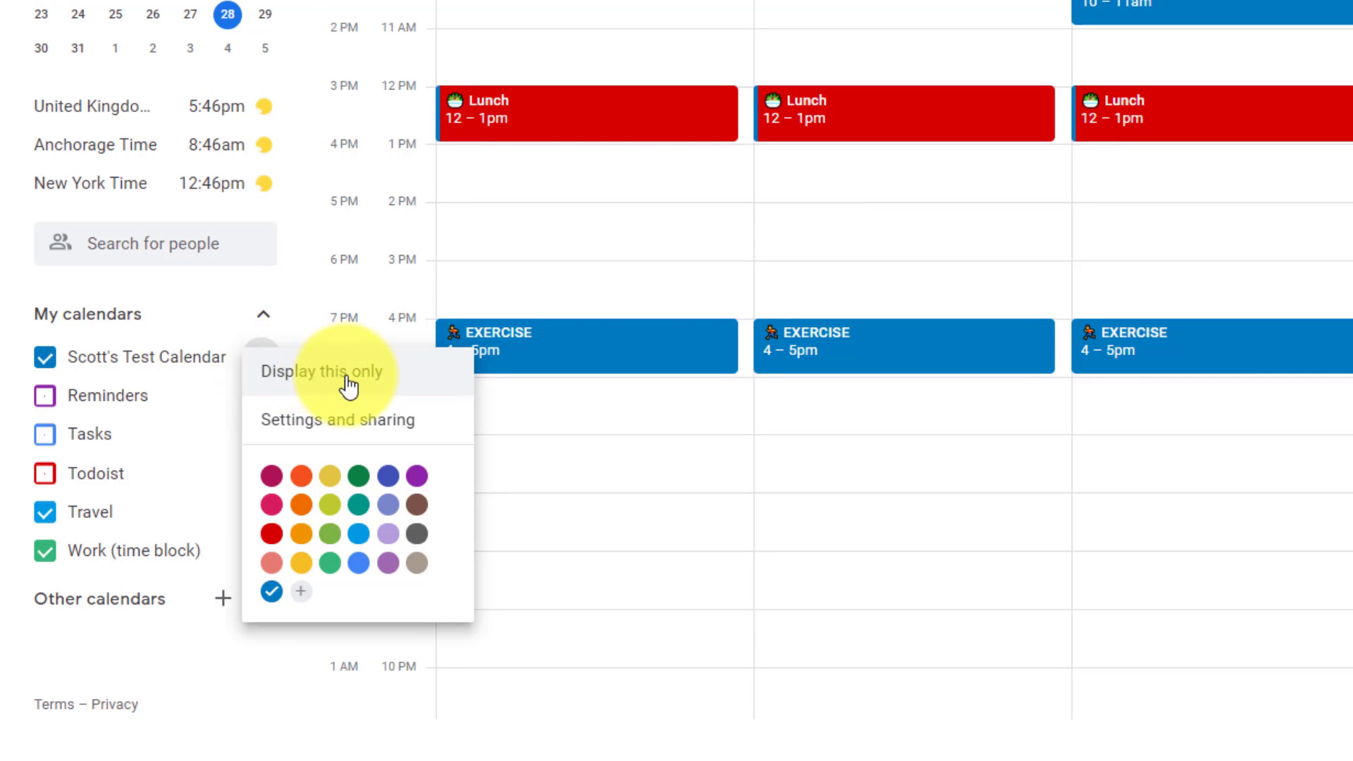
{"action": "mouse_move", "coordinate": [319, 430]}
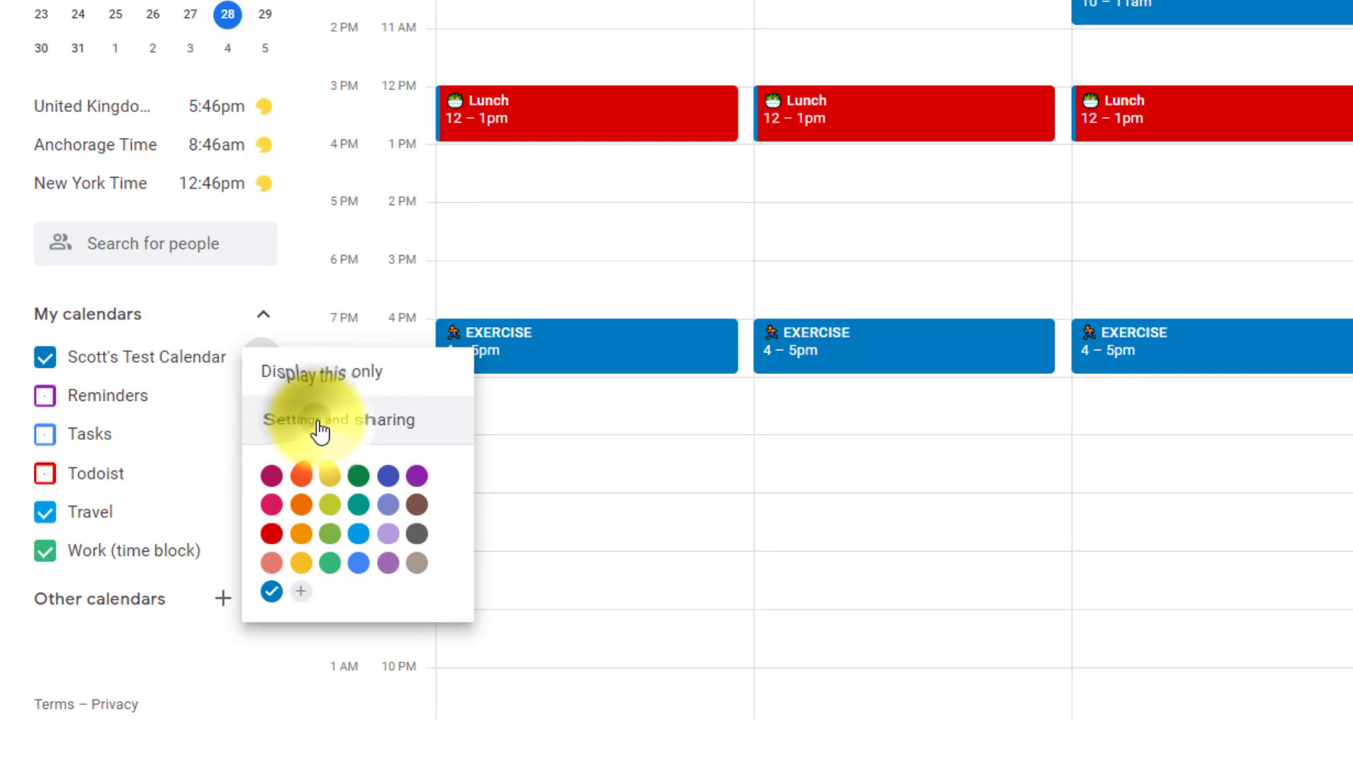
{"action": "left_click", "coordinate": [342, 420]}
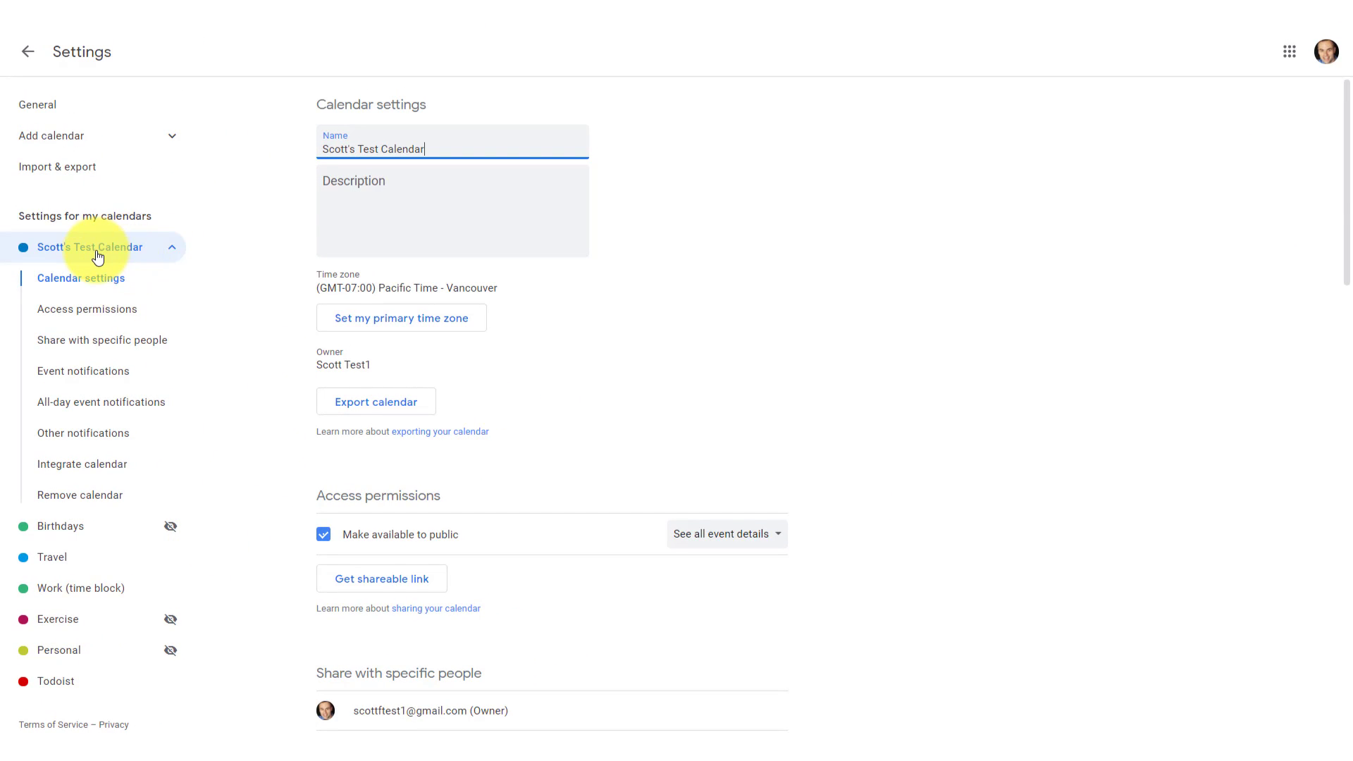
{"action": "mouse_move", "coordinate": [641, 233]}
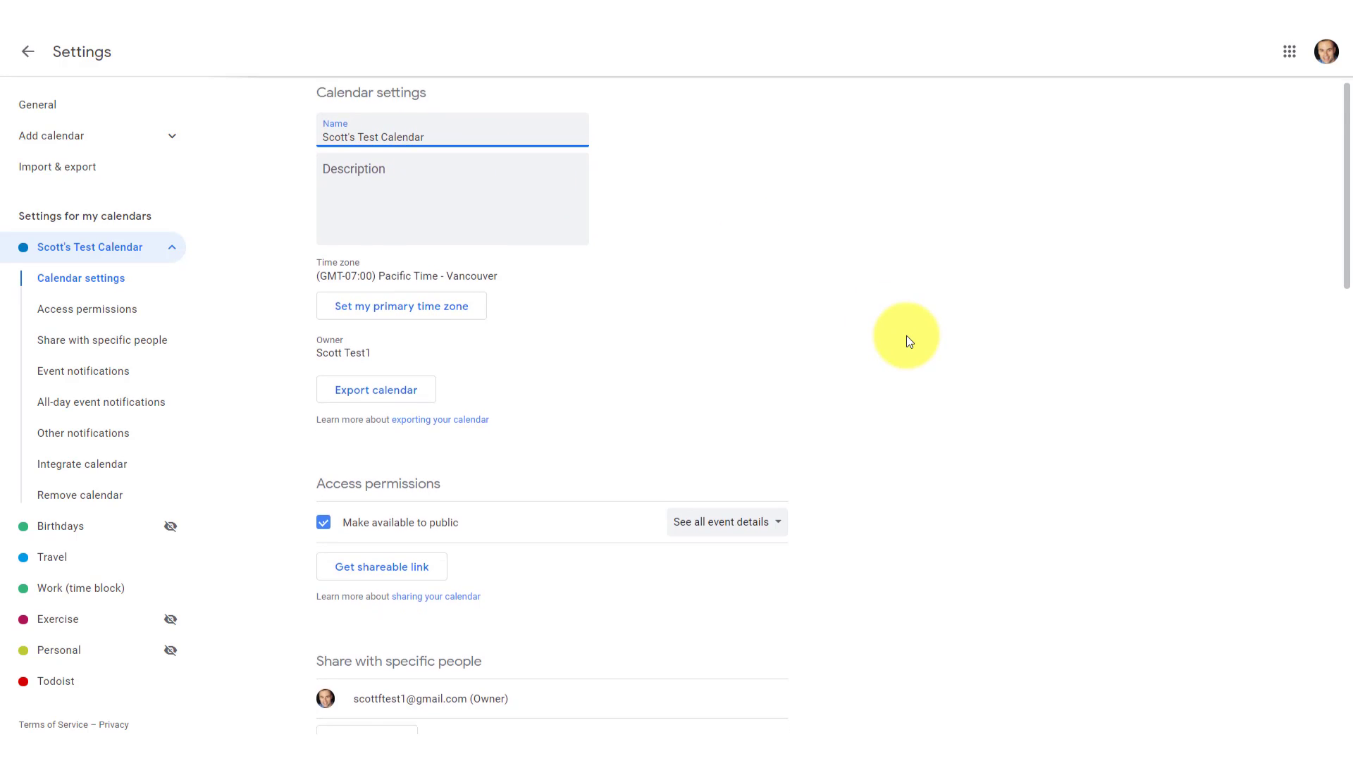
{"action": "scroll", "scroll_direction": "down", "scroll_amount": 3}
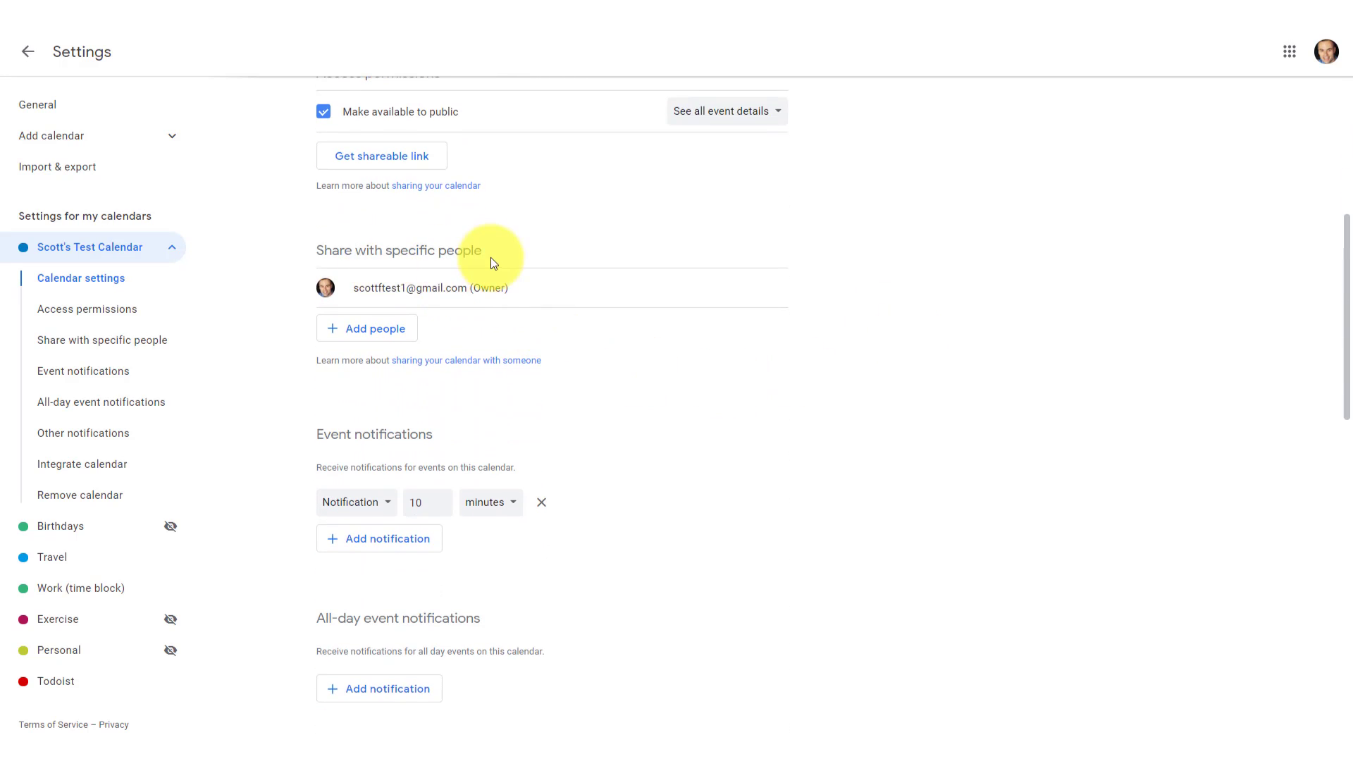
{"action": "scroll", "scroll_direction": "up", "scroll_amount": 3}
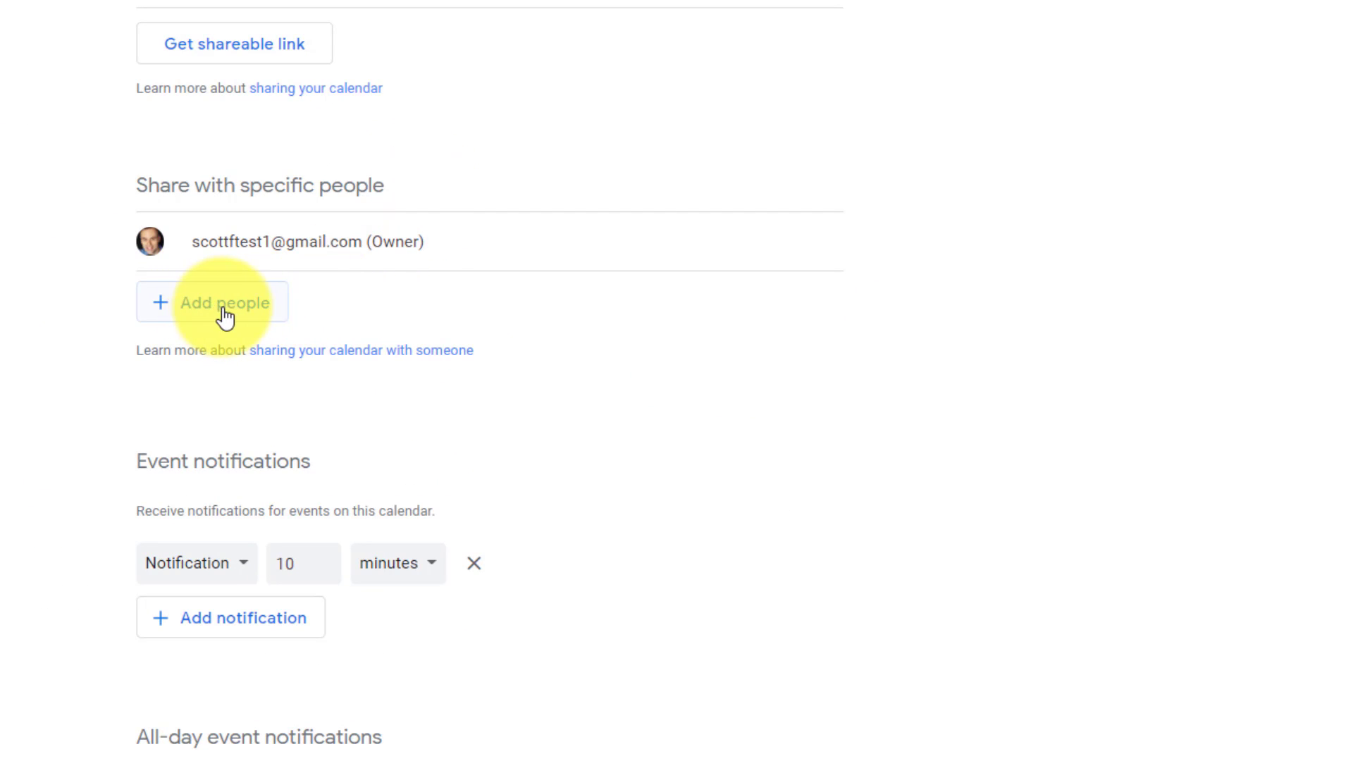
Add a suggested contact as a recipient under Share with specific people
{"action": "left_click", "coordinate": [227, 302]}
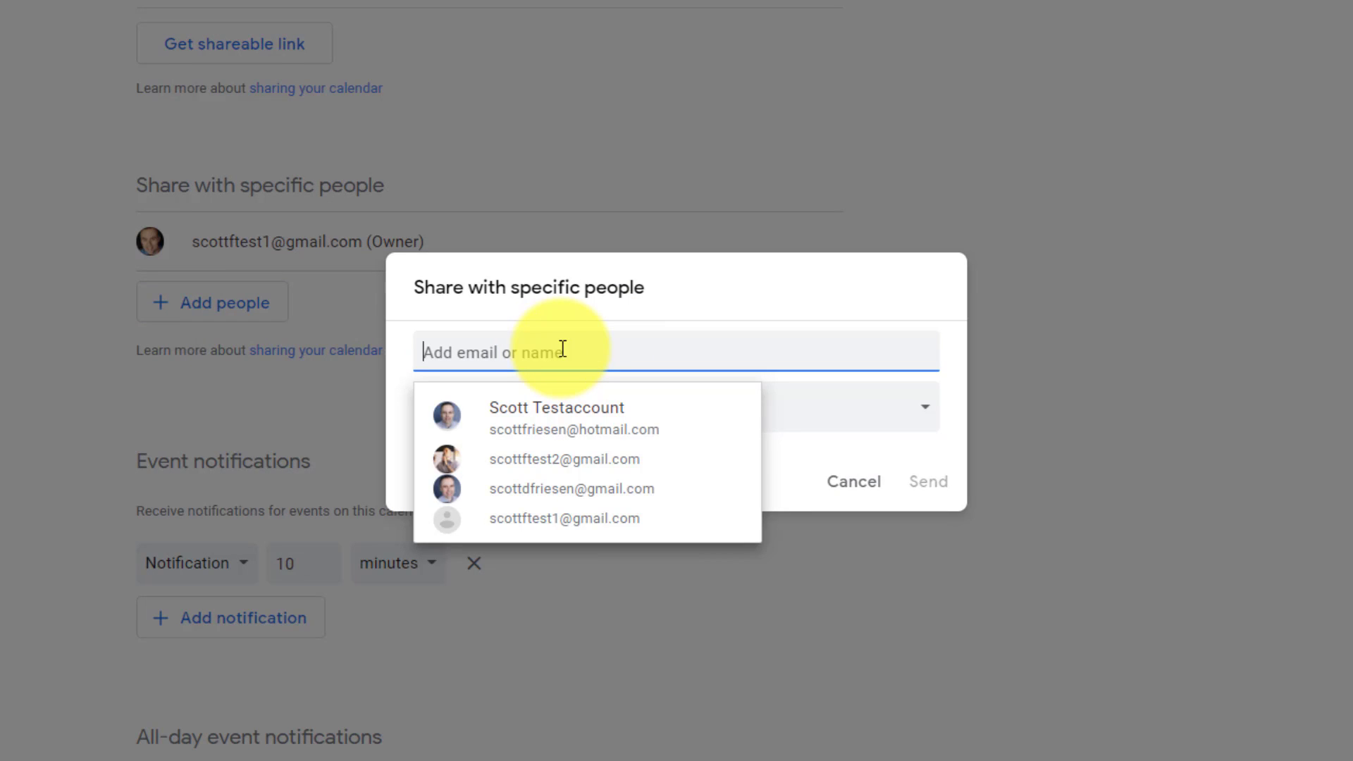
{"action": "mouse_move", "coordinate": [557, 489]}
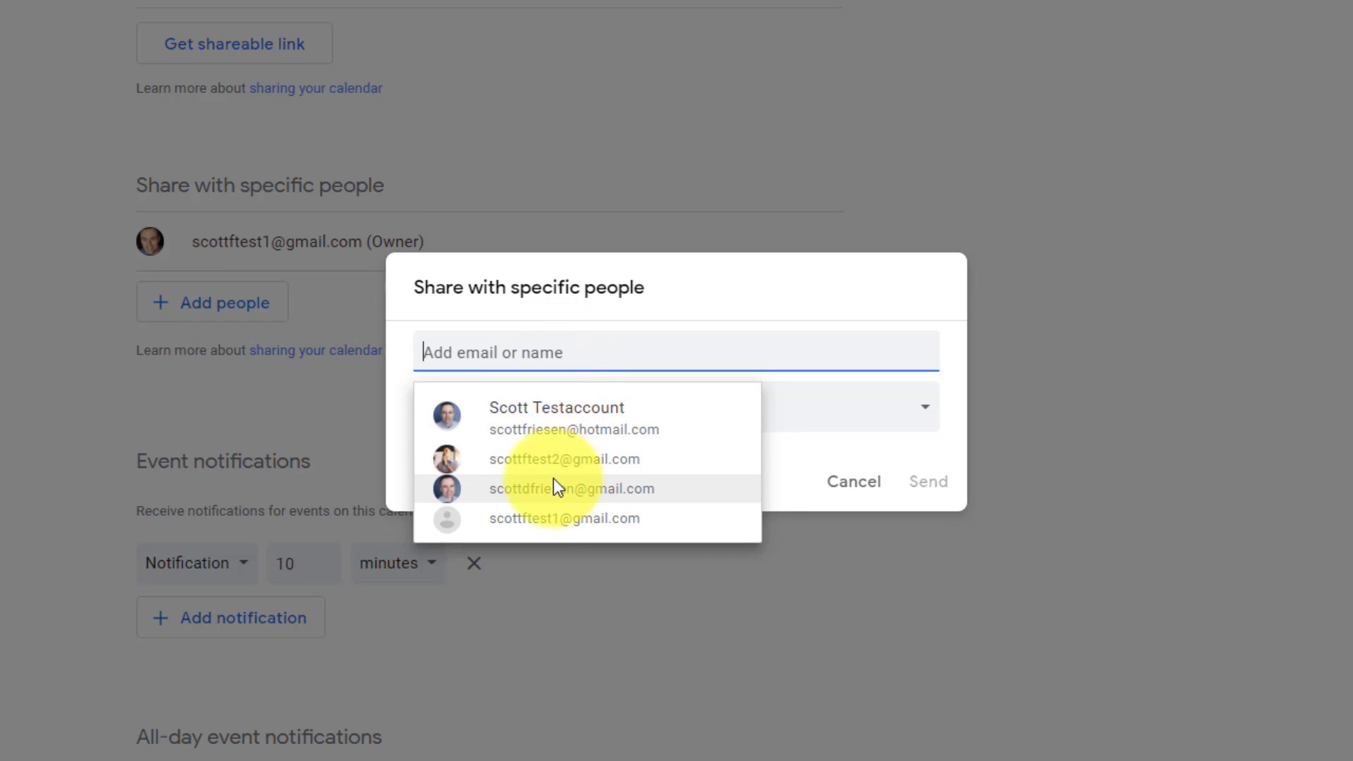
{"action": "left_click", "coordinate": [572, 489]}
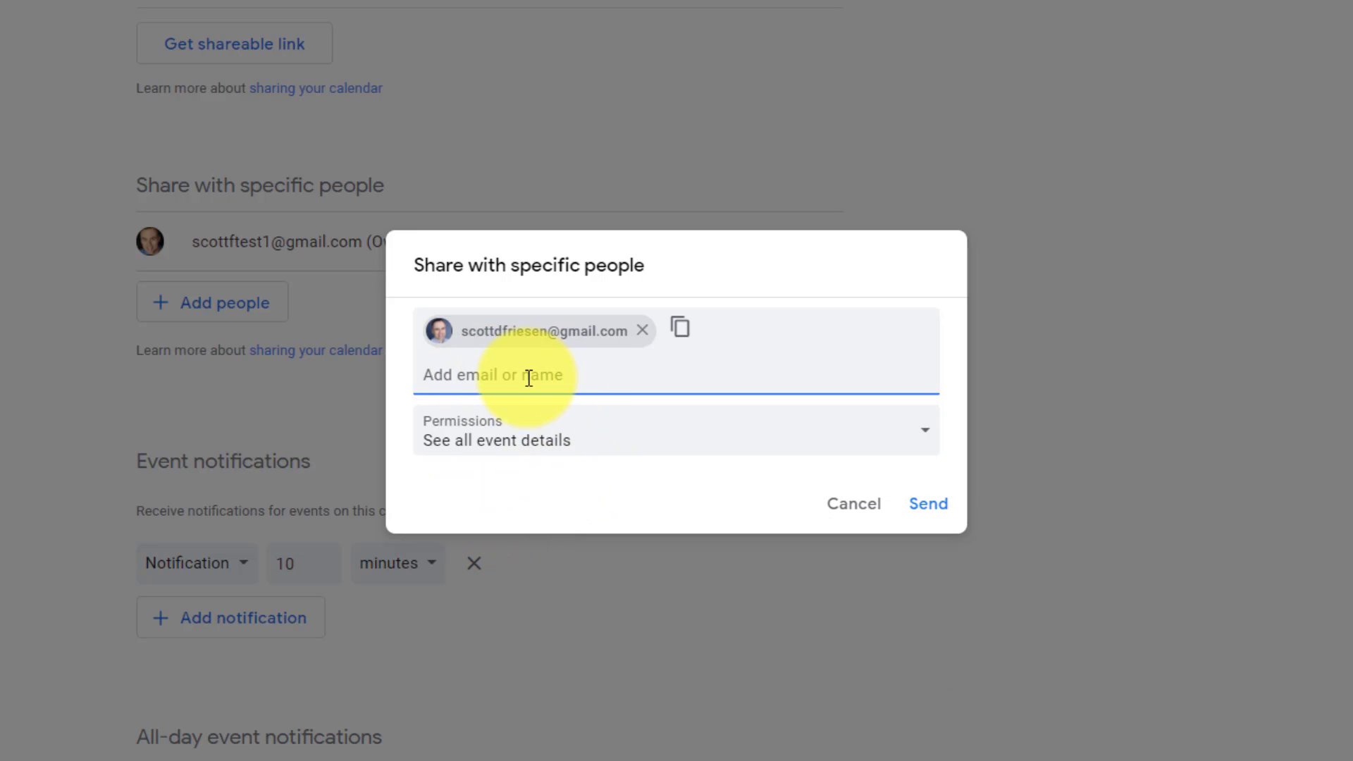
{"action": "mouse_move", "coordinate": [589, 355]}
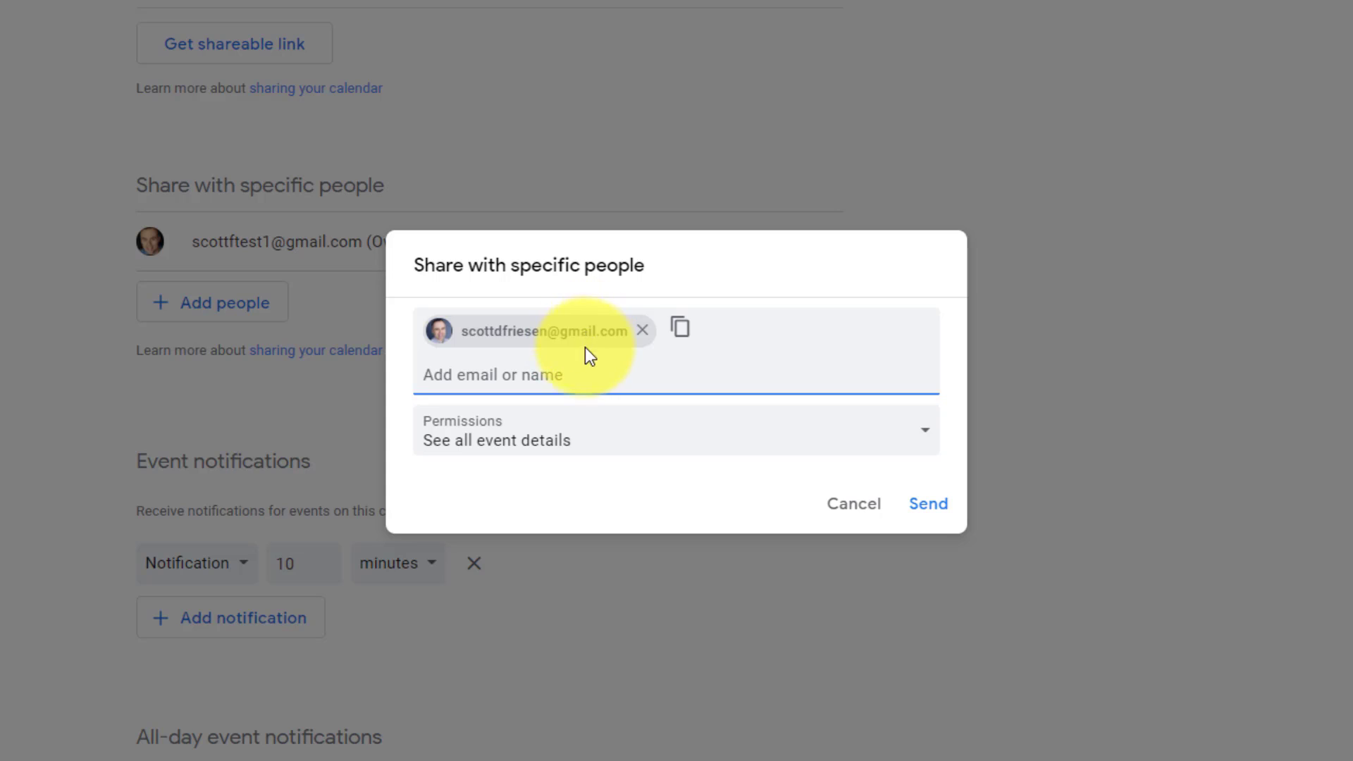
{"action": "mouse_move", "coordinate": [565, 374]}
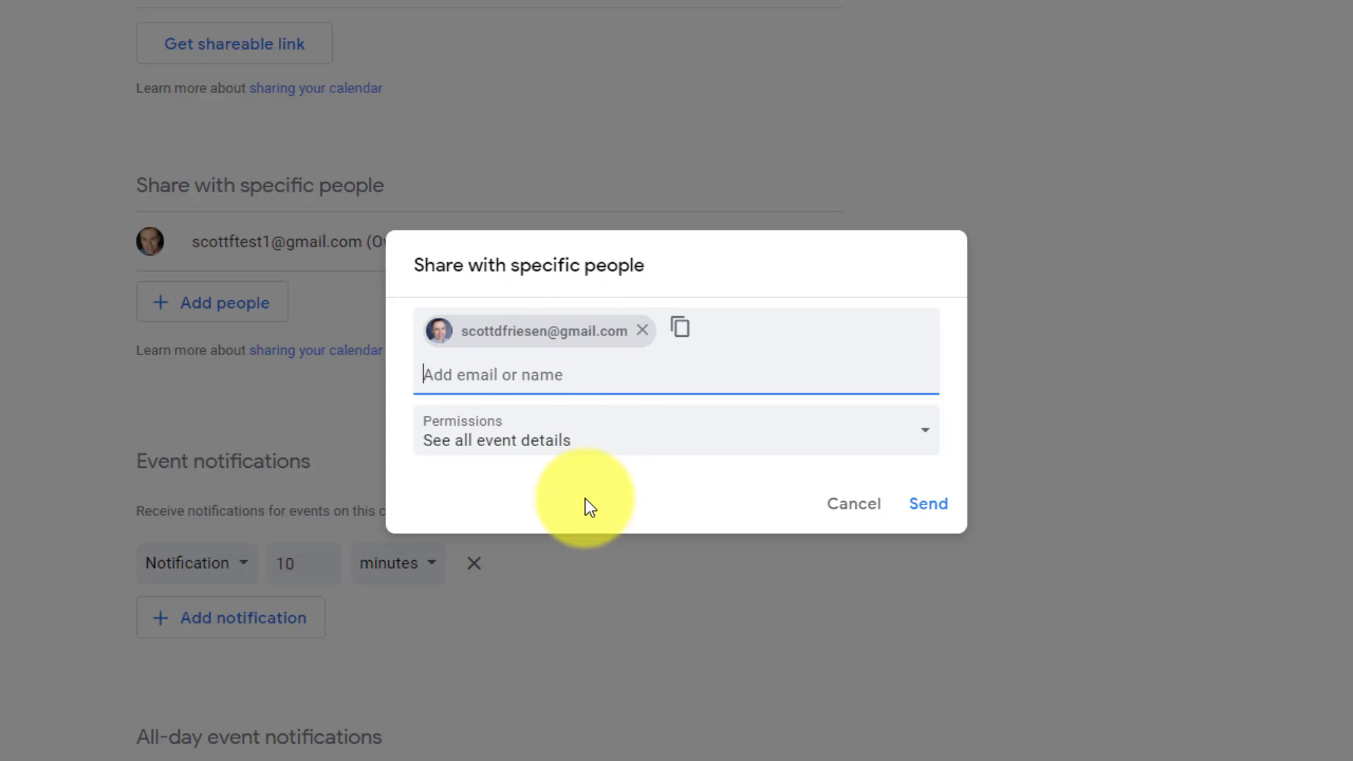
{"action": "mouse_move", "coordinate": [684, 485]}
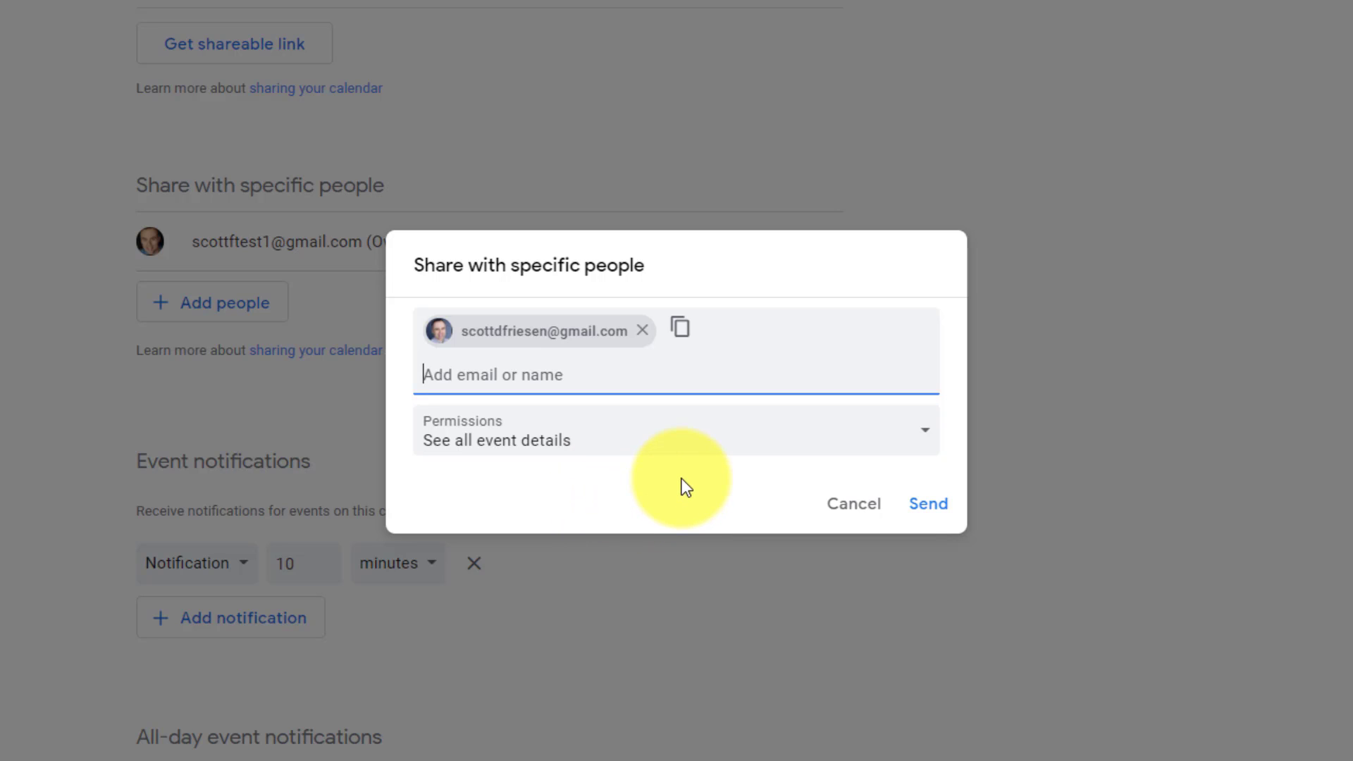
{"action": "mouse_move", "coordinate": [747, 442]}
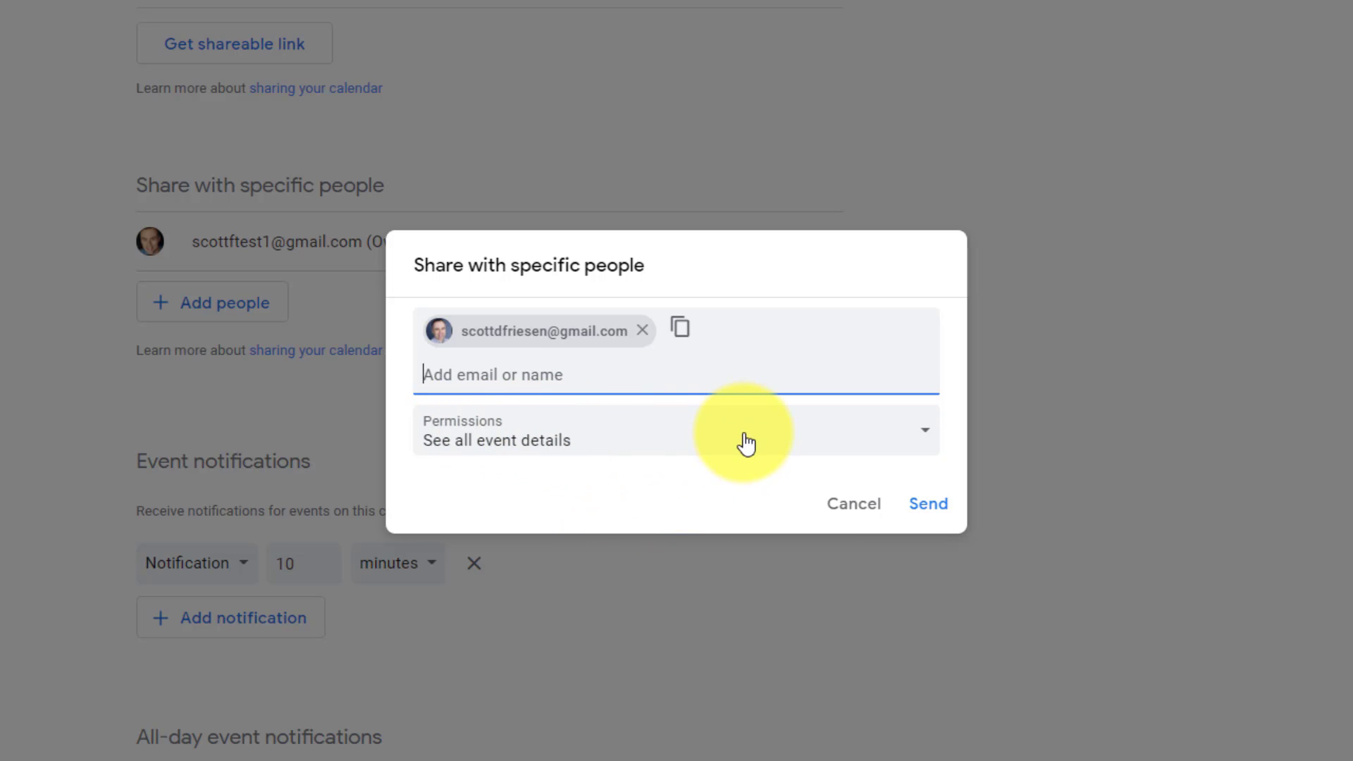
{"action": "mouse_move", "coordinate": [699, 431]}
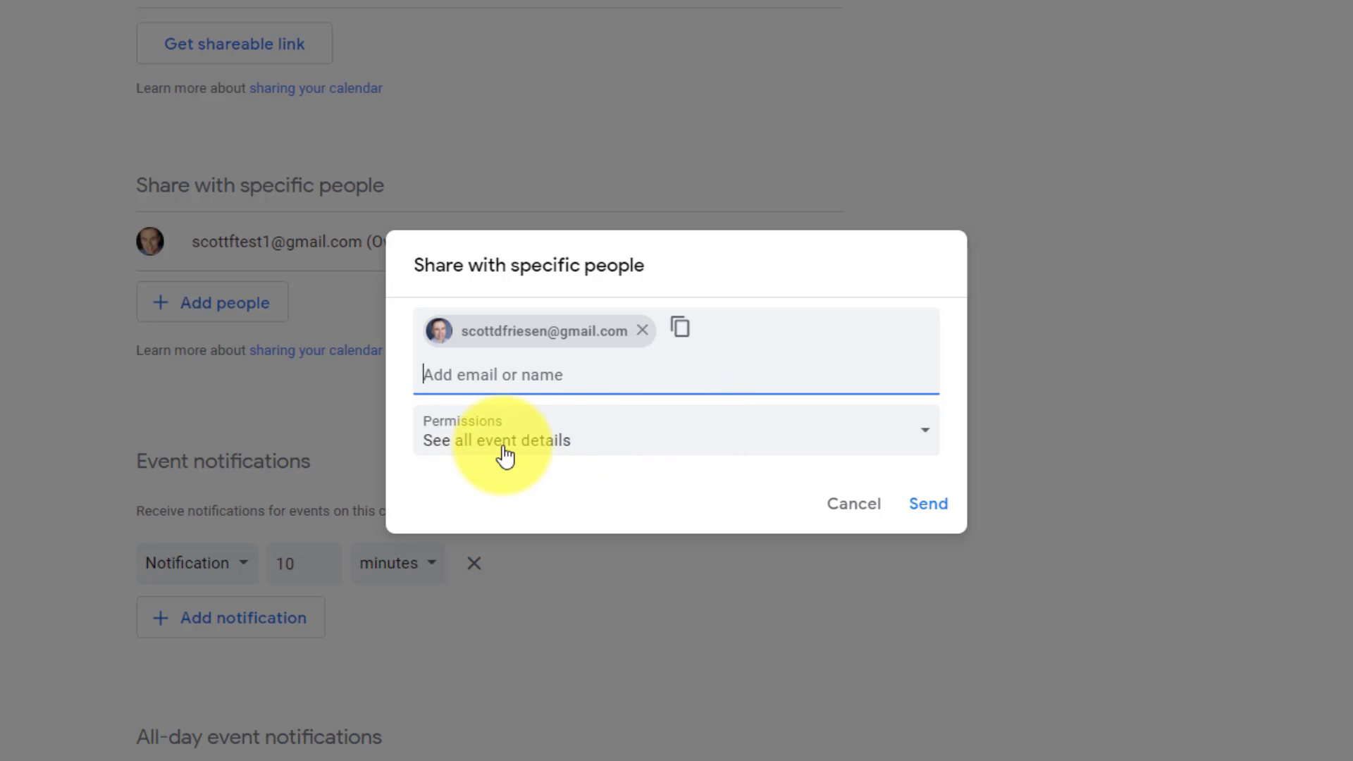
{"action": "mouse_move", "coordinate": [621, 449]}
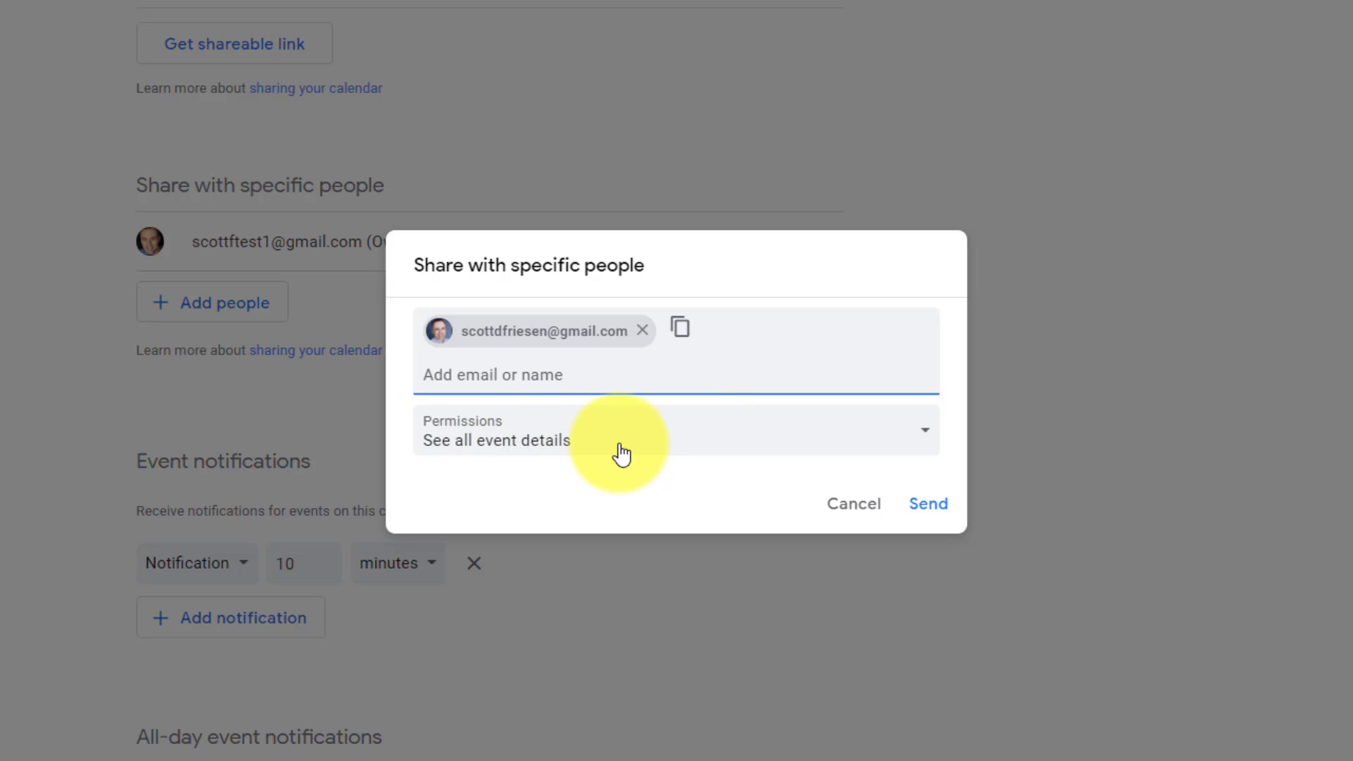
{"action": "mouse_move", "coordinate": [577, 464]}
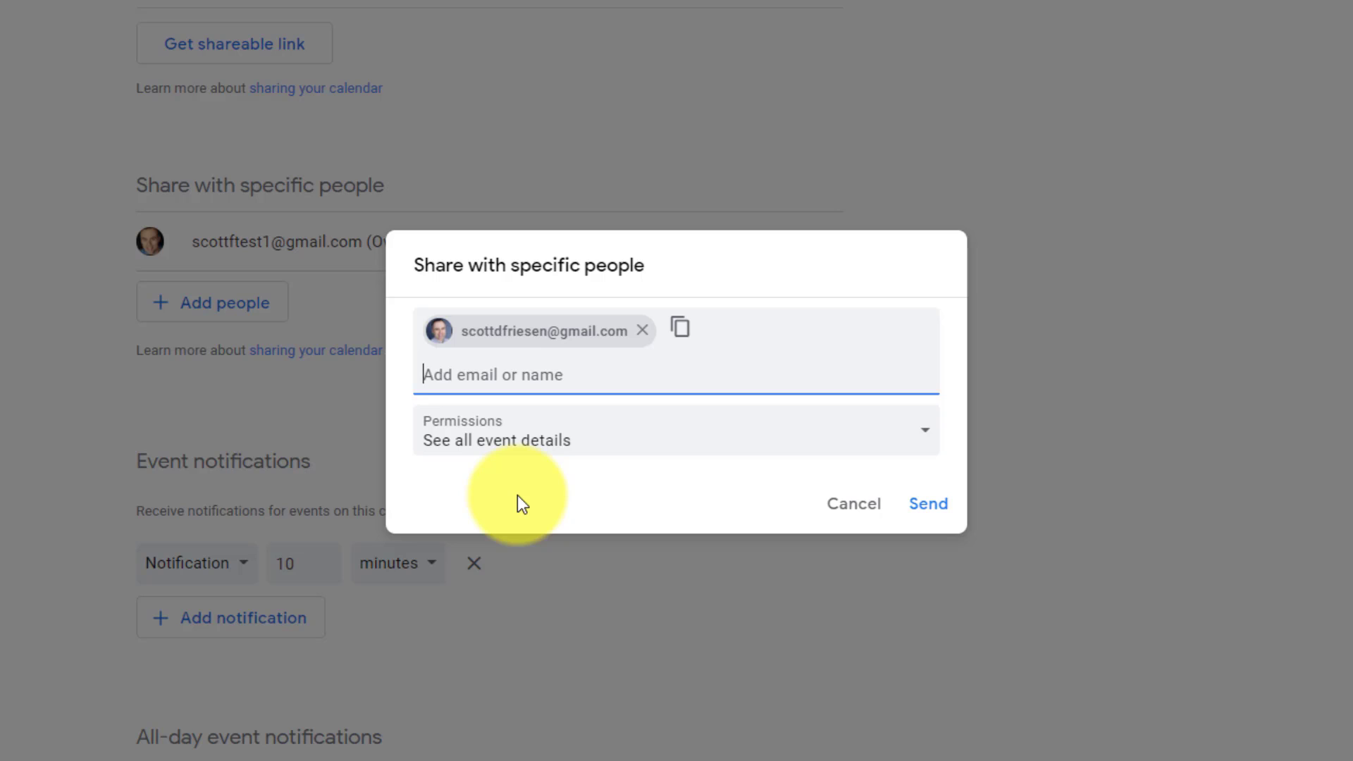
{"action": "mouse_move", "coordinate": [732, 466]}
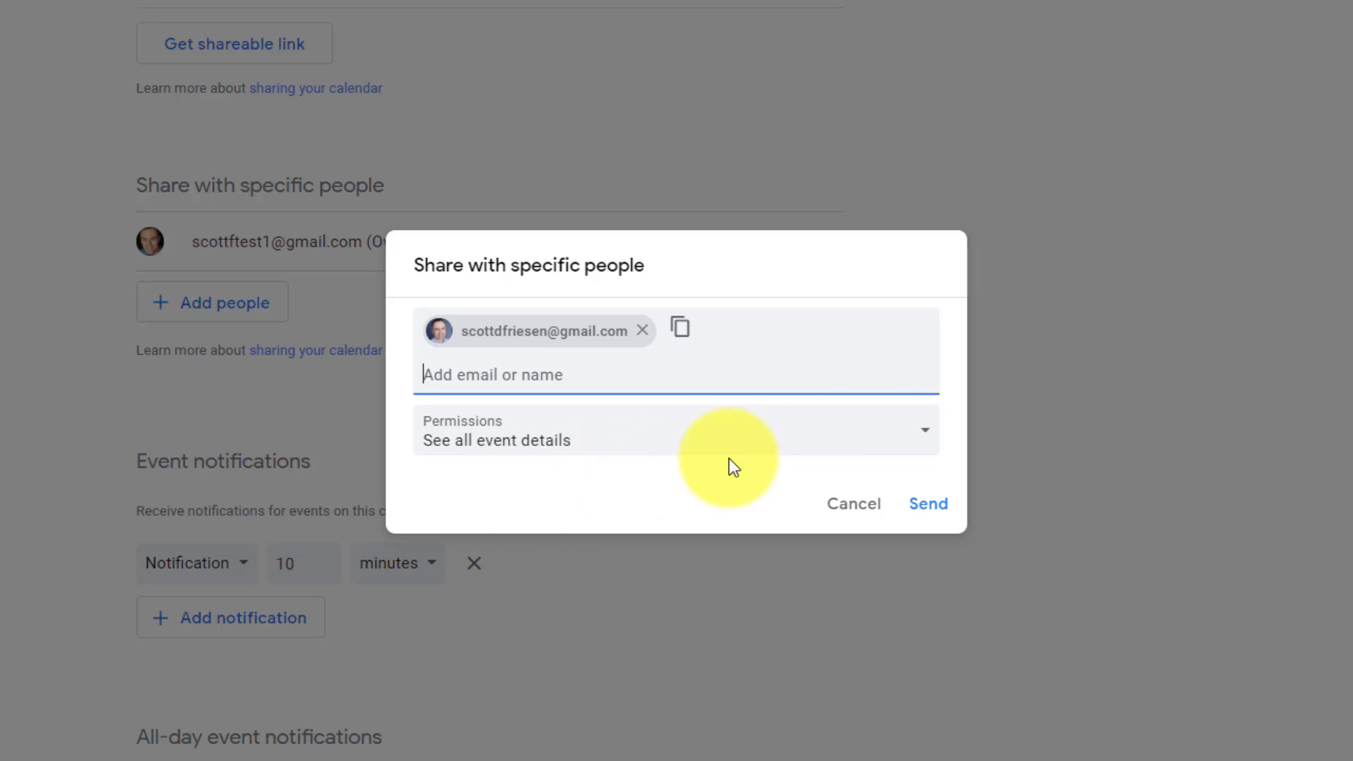
{"action": "mouse_move", "coordinate": [897, 435]}
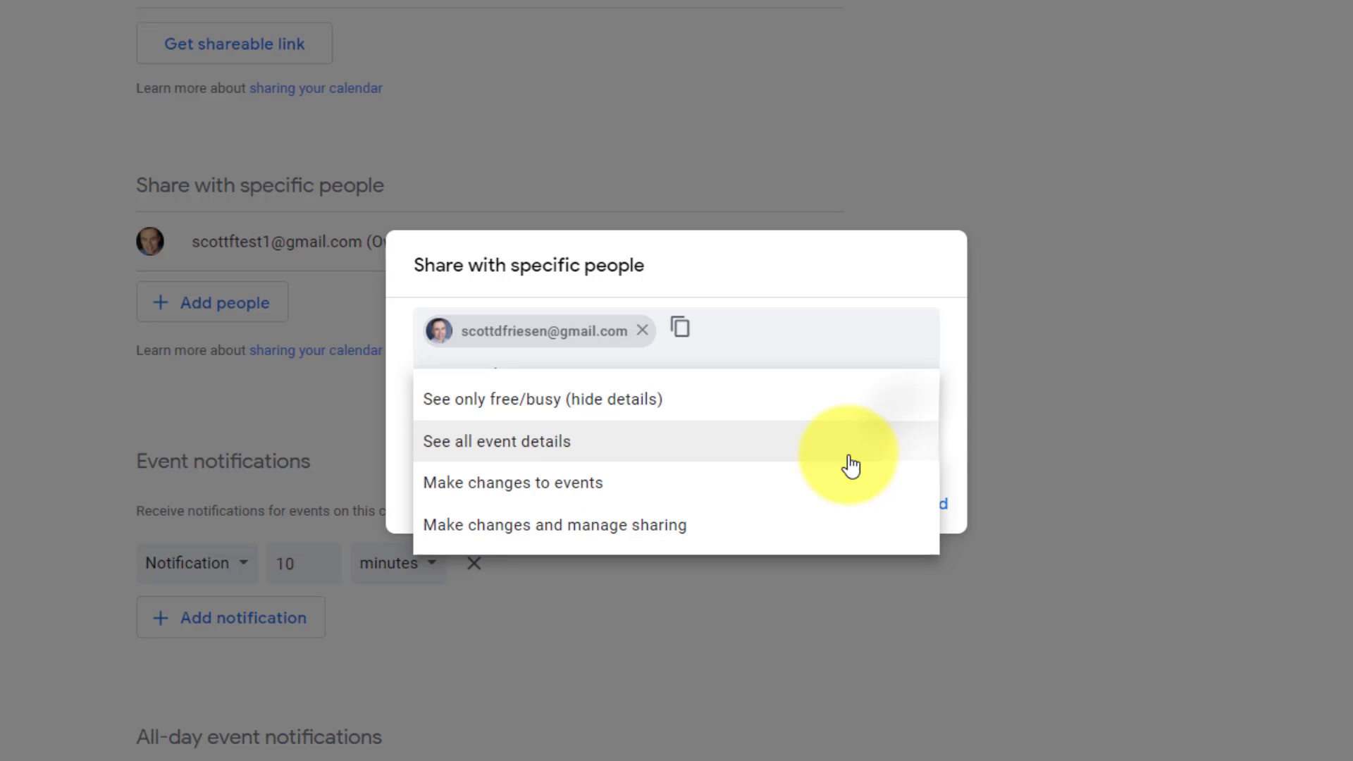
{"action": "mouse_move", "coordinate": [742, 399]}
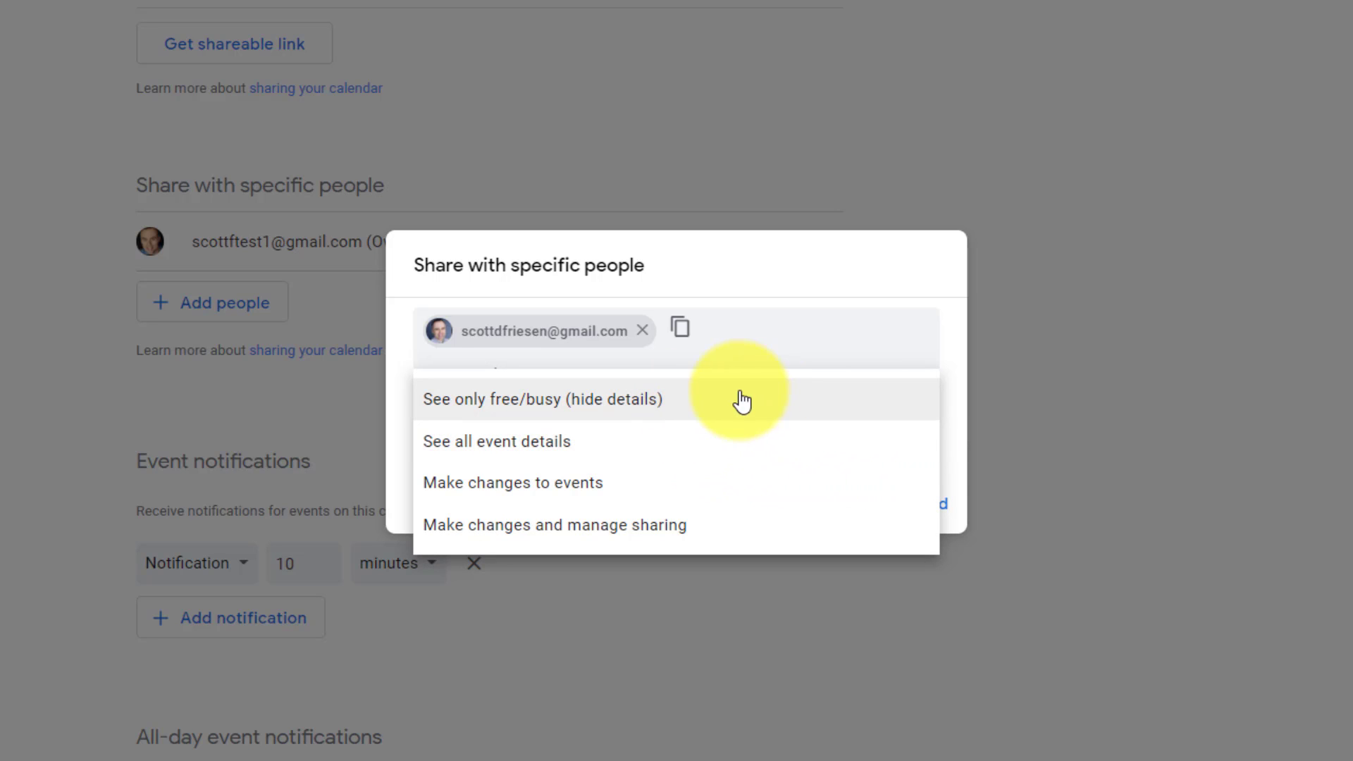
{"action": "mouse_move", "coordinate": [513, 423]}
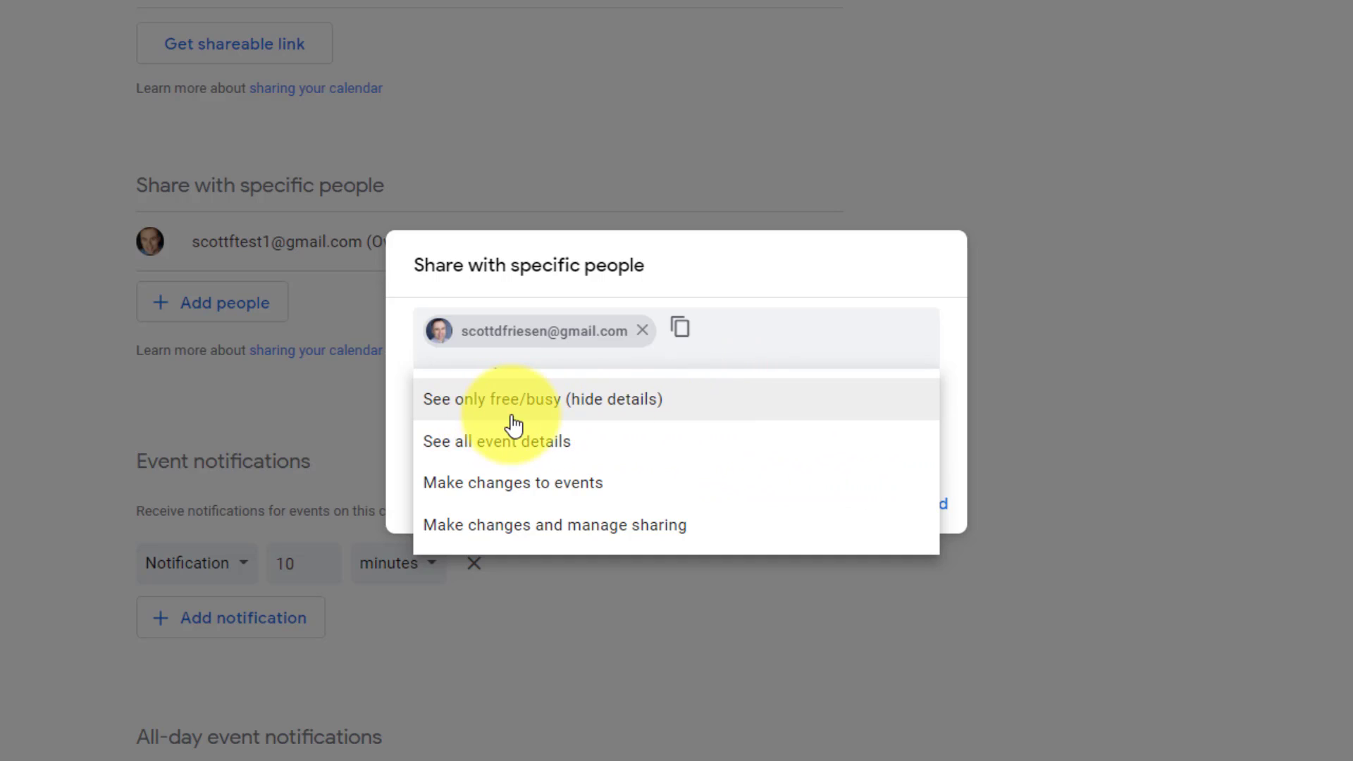
{"action": "mouse_move", "coordinate": [543, 421]}
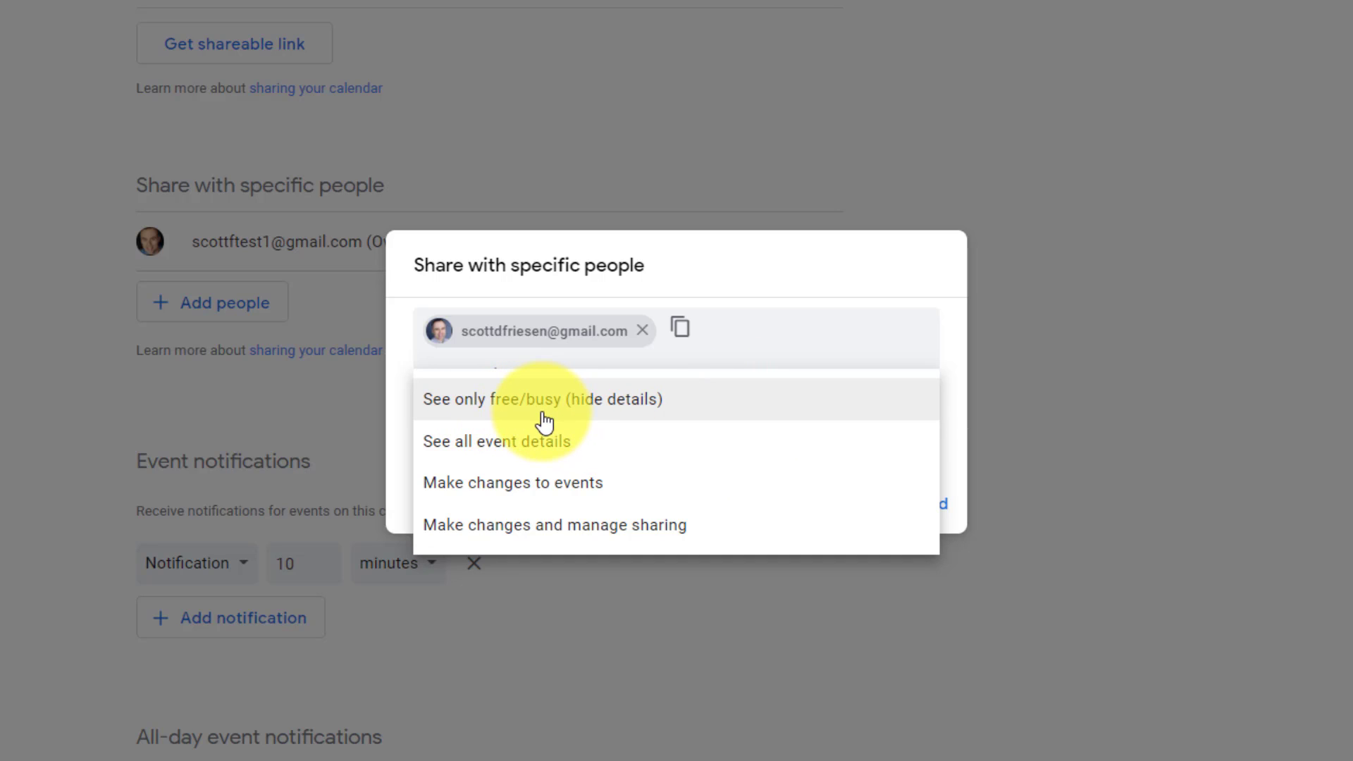
{"action": "mouse_move", "coordinate": [627, 417]}
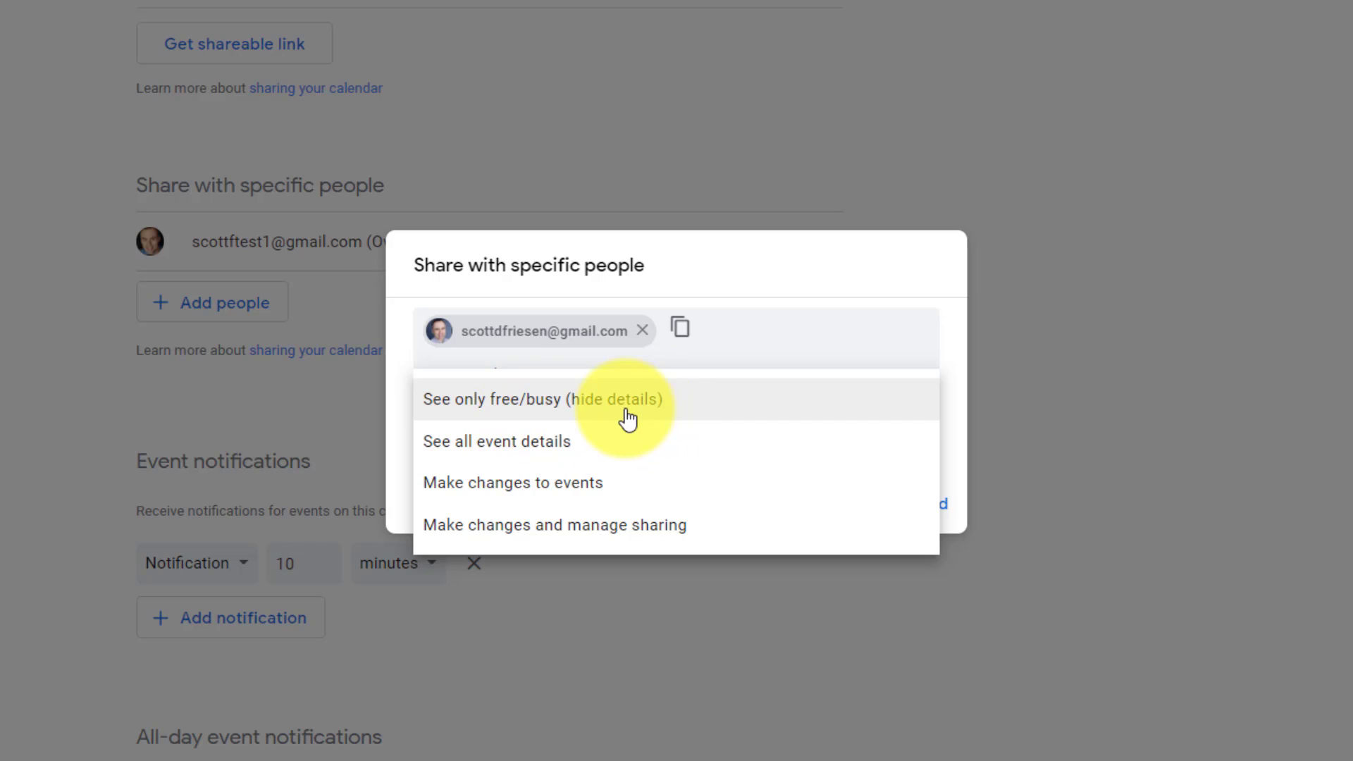
{"action": "mouse_move", "coordinate": [719, 415]}
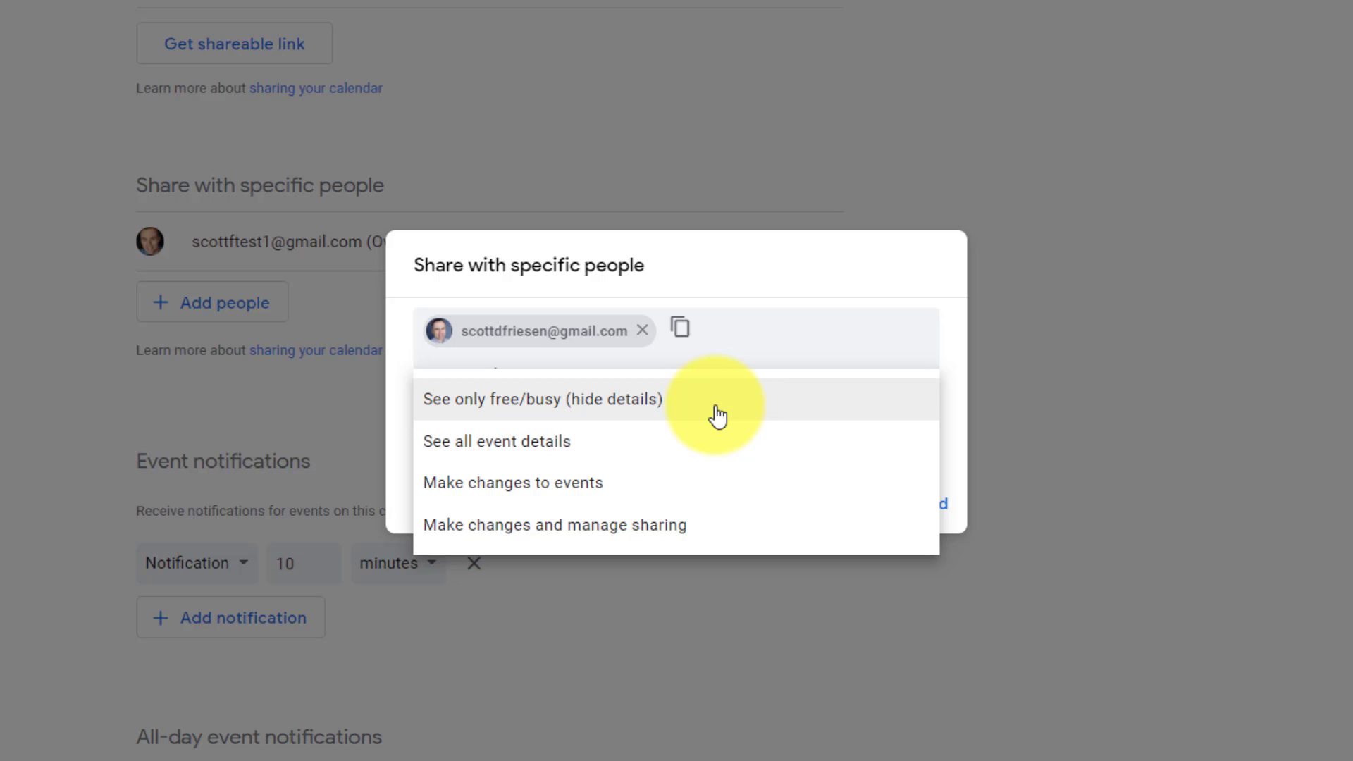
{"action": "mouse_move", "coordinate": [689, 411]}
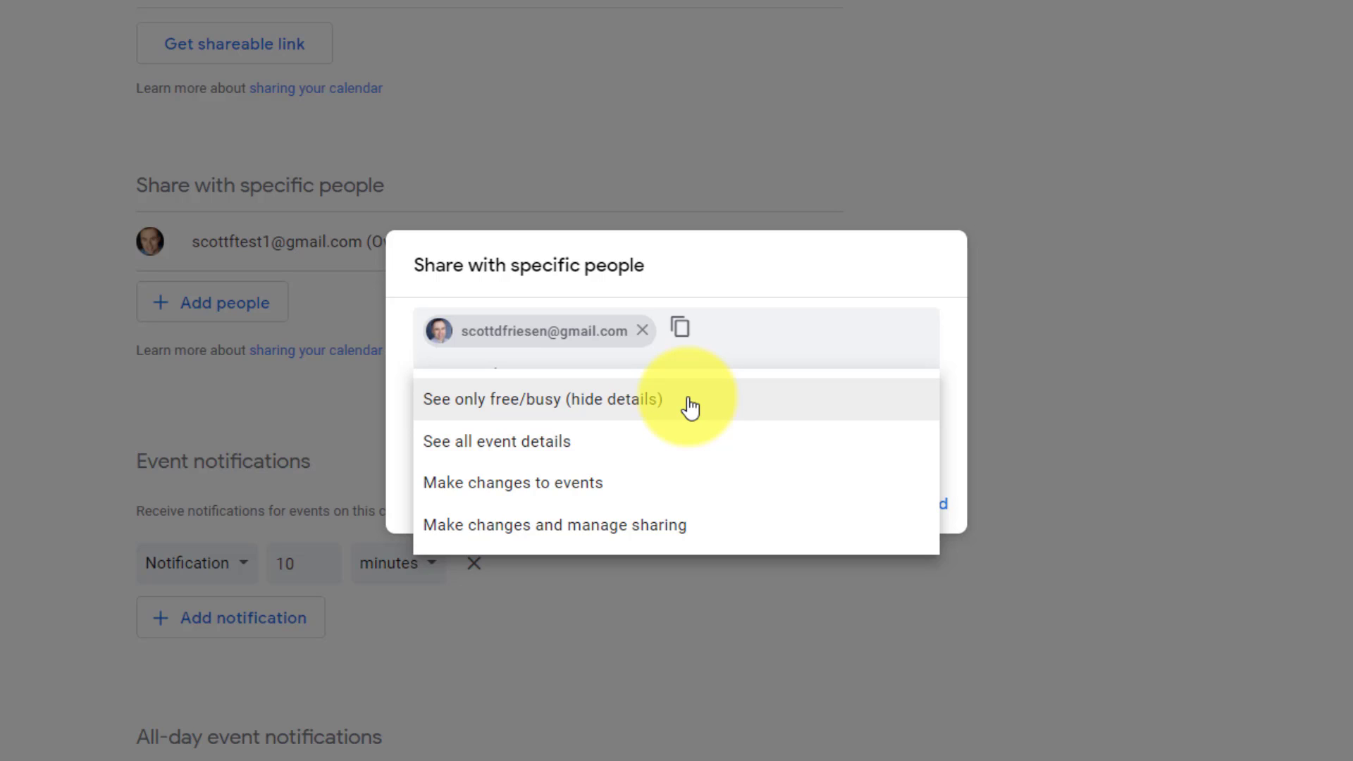
{"action": "mouse_move", "coordinate": [599, 416]}
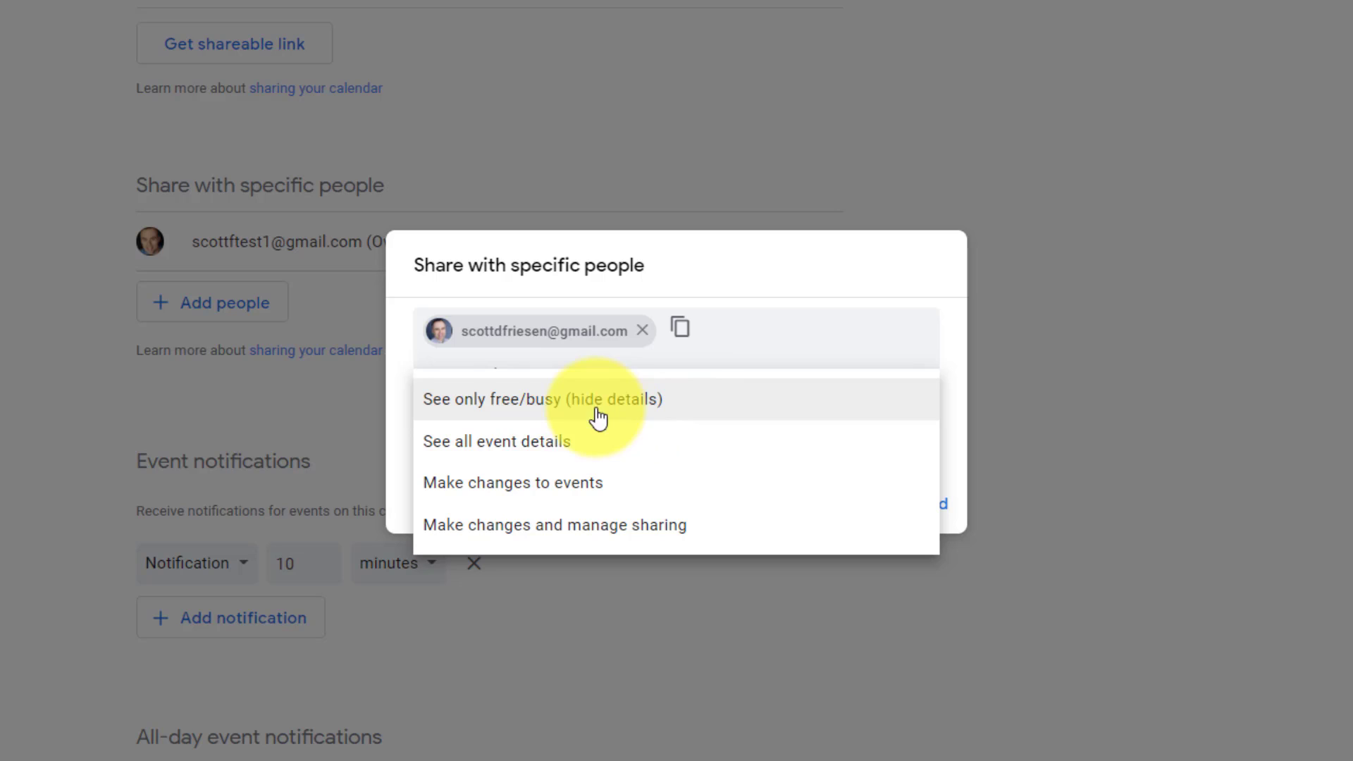
{"action": "mouse_move", "coordinate": [724, 403]}
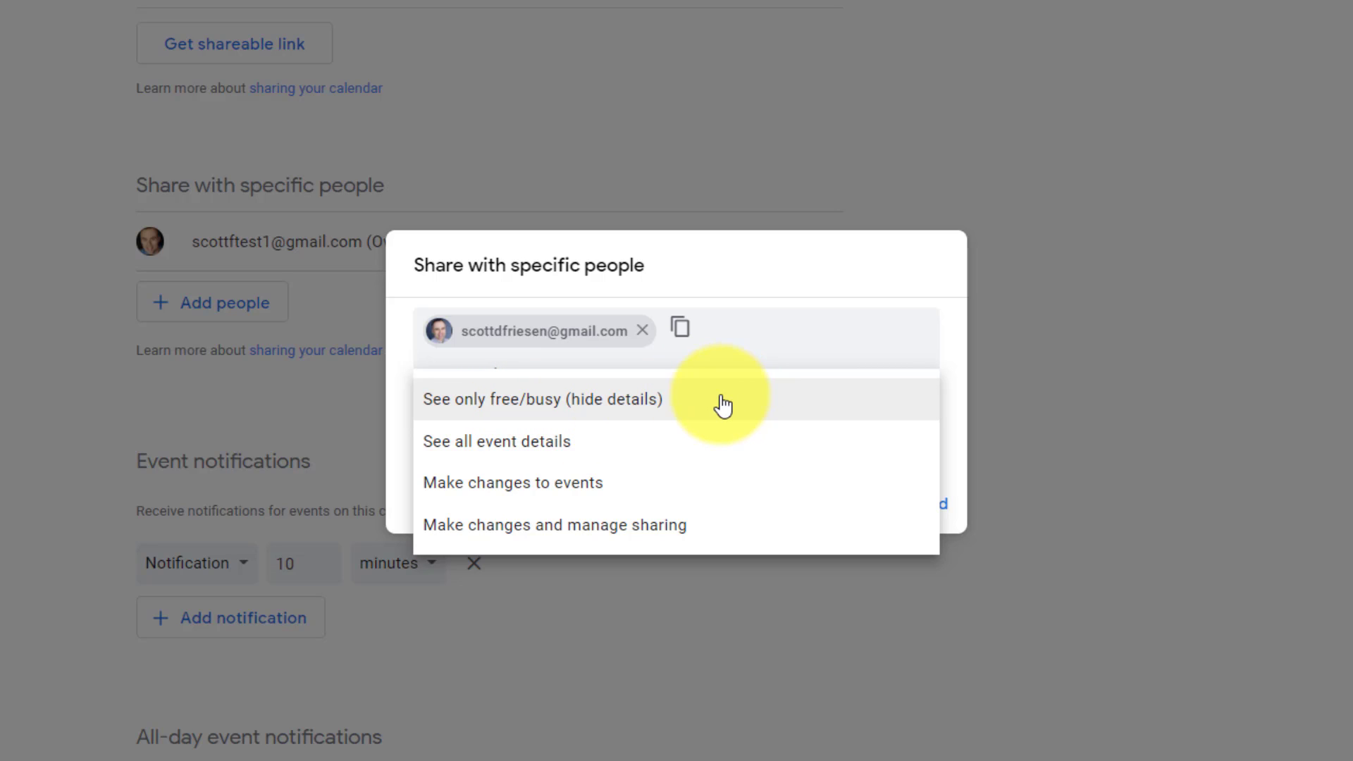
{"action": "mouse_move", "coordinate": [708, 411]}
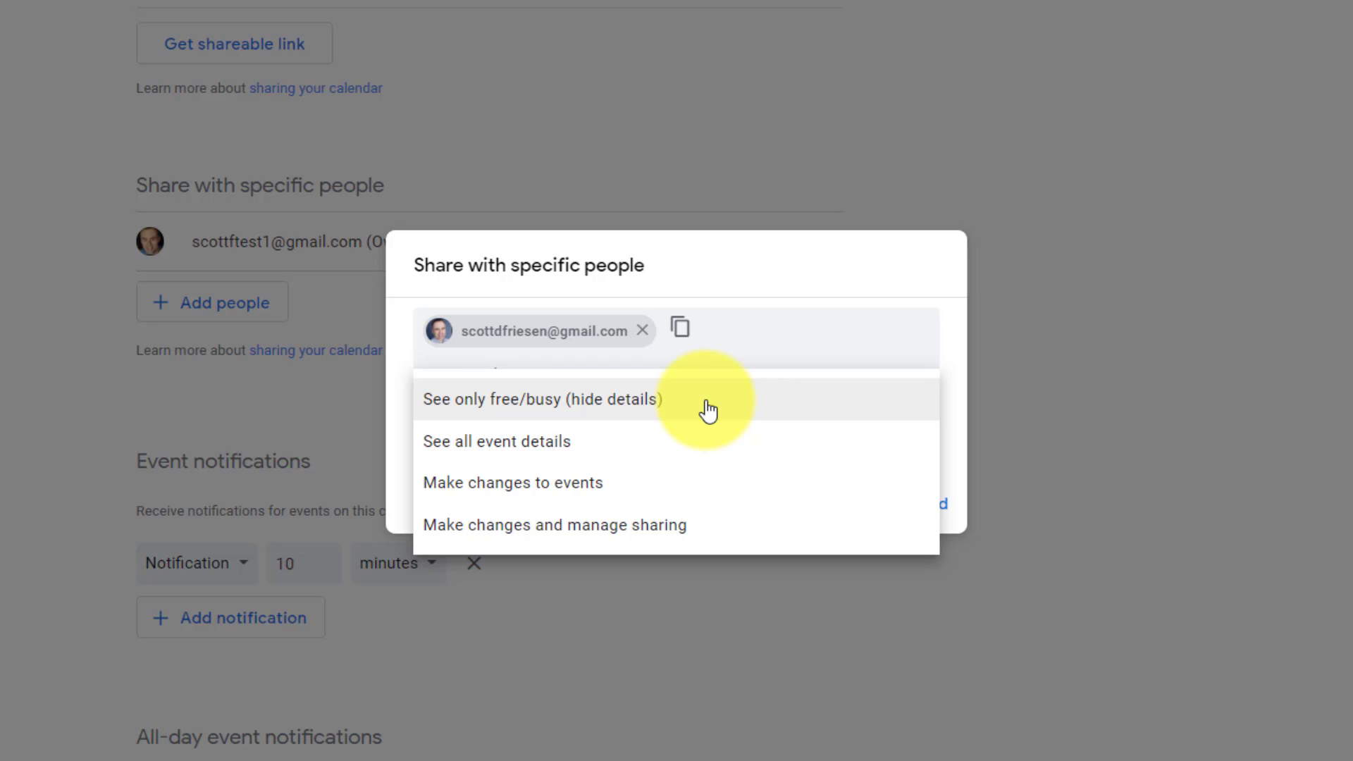
{"action": "mouse_move", "coordinate": [733, 413]}
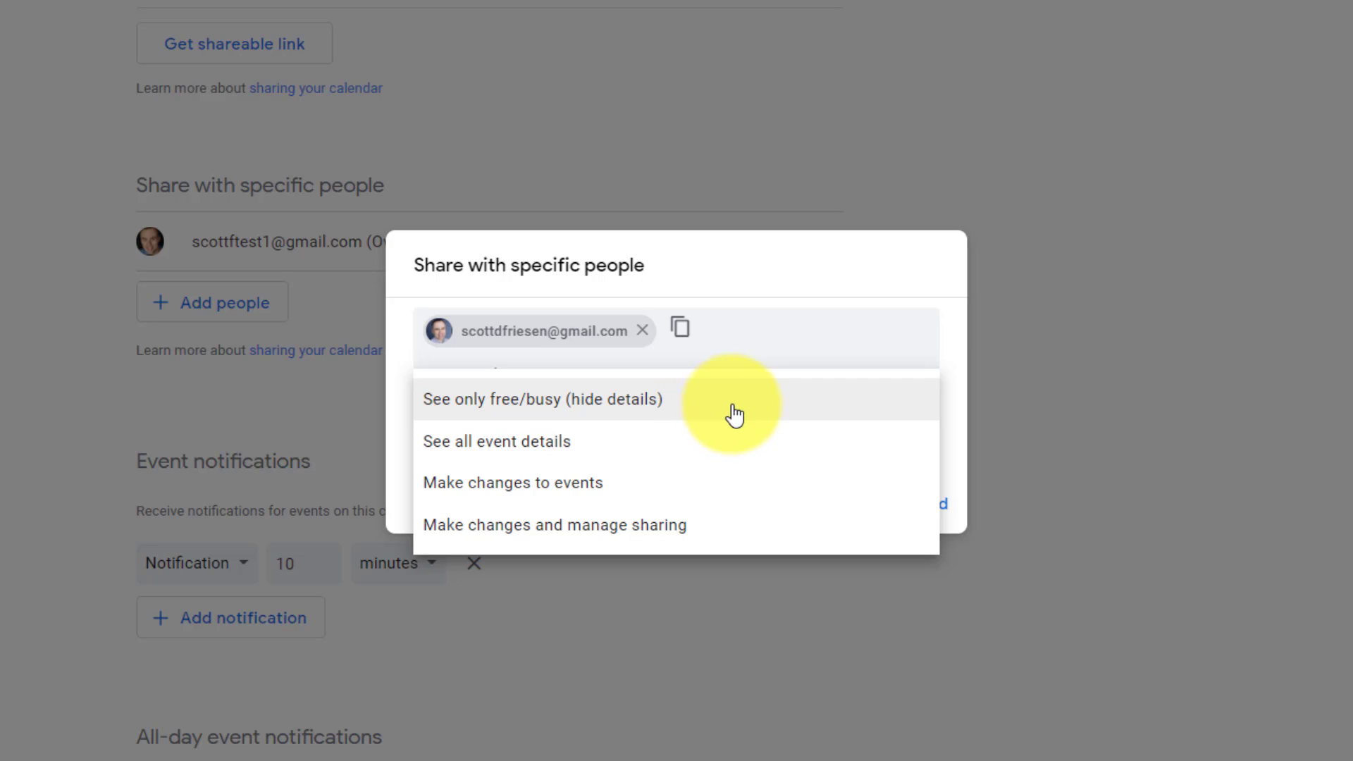
{"action": "mouse_move", "coordinate": [710, 530]}
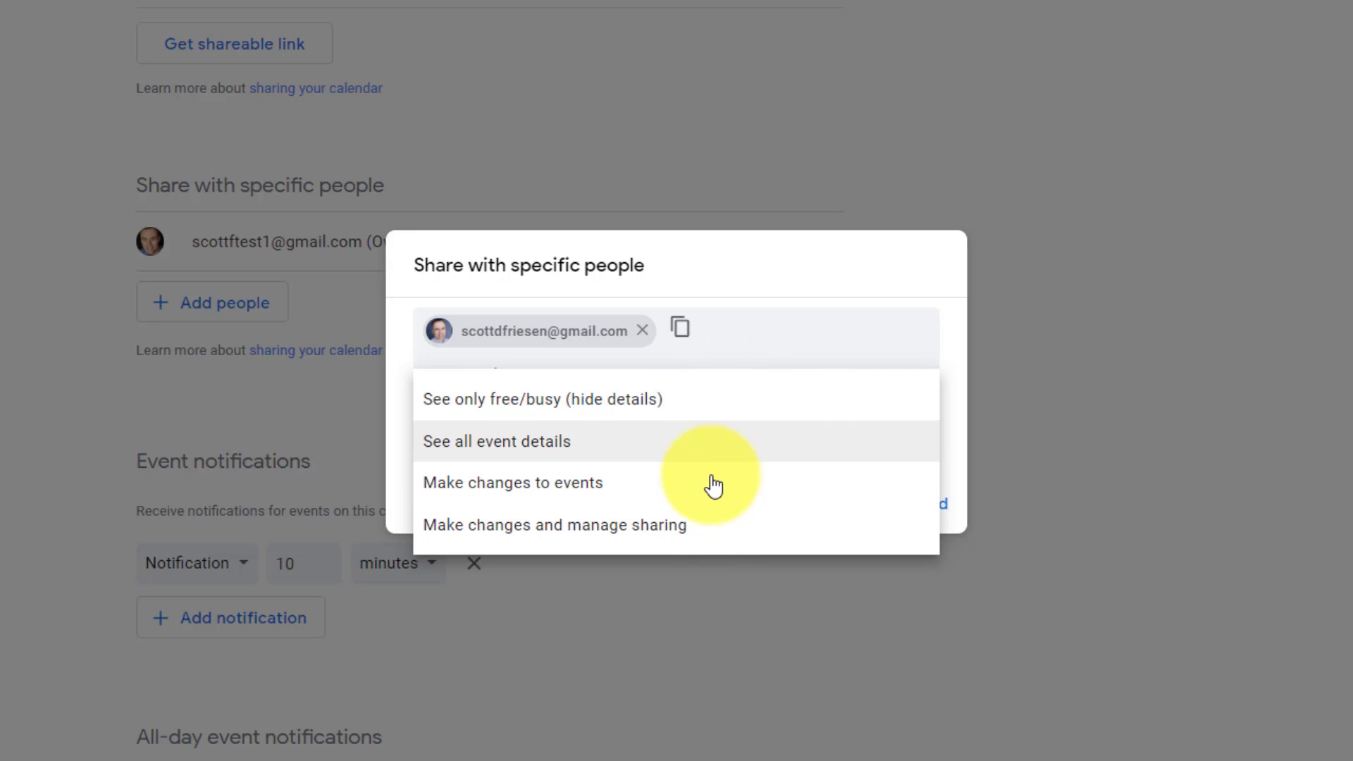
{"action": "mouse_move", "coordinate": [778, 438]}
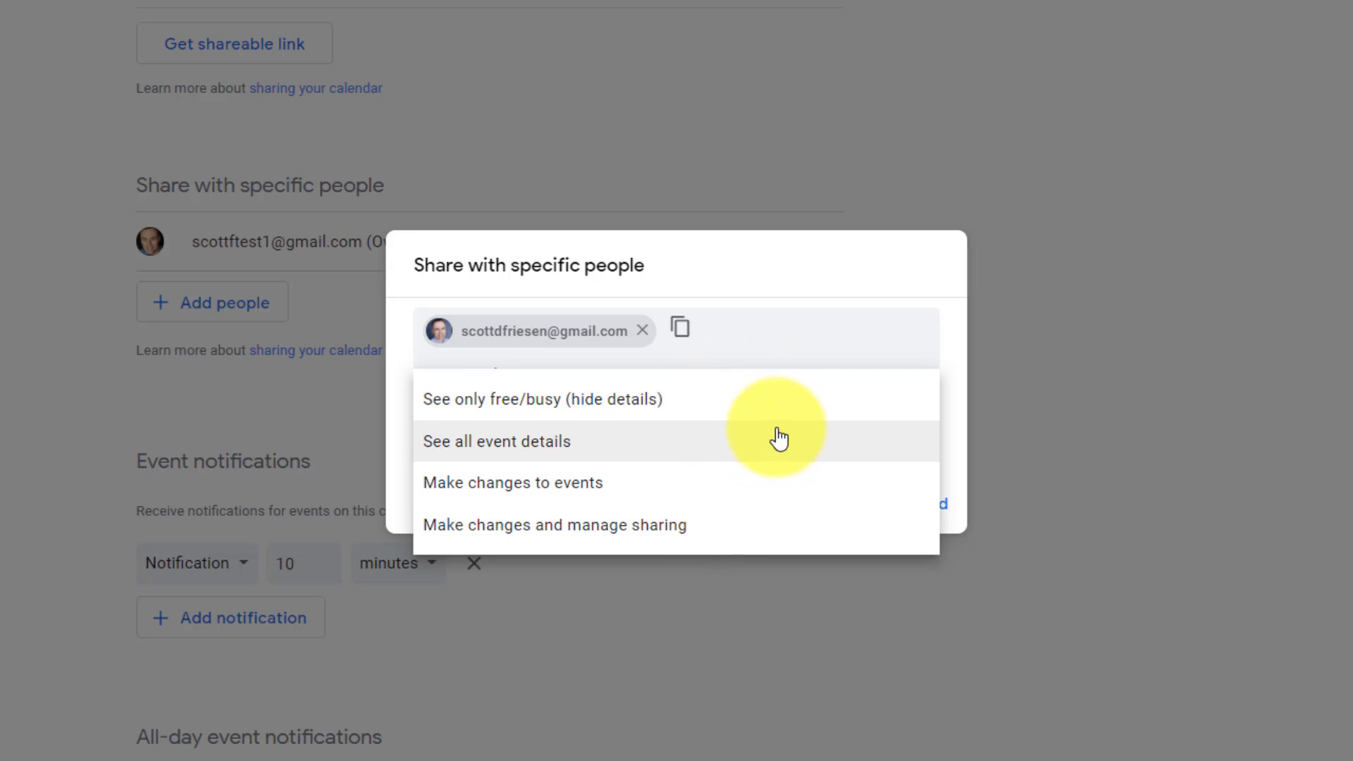
{"action": "mouse_move", "coordinate": [730, 407]}
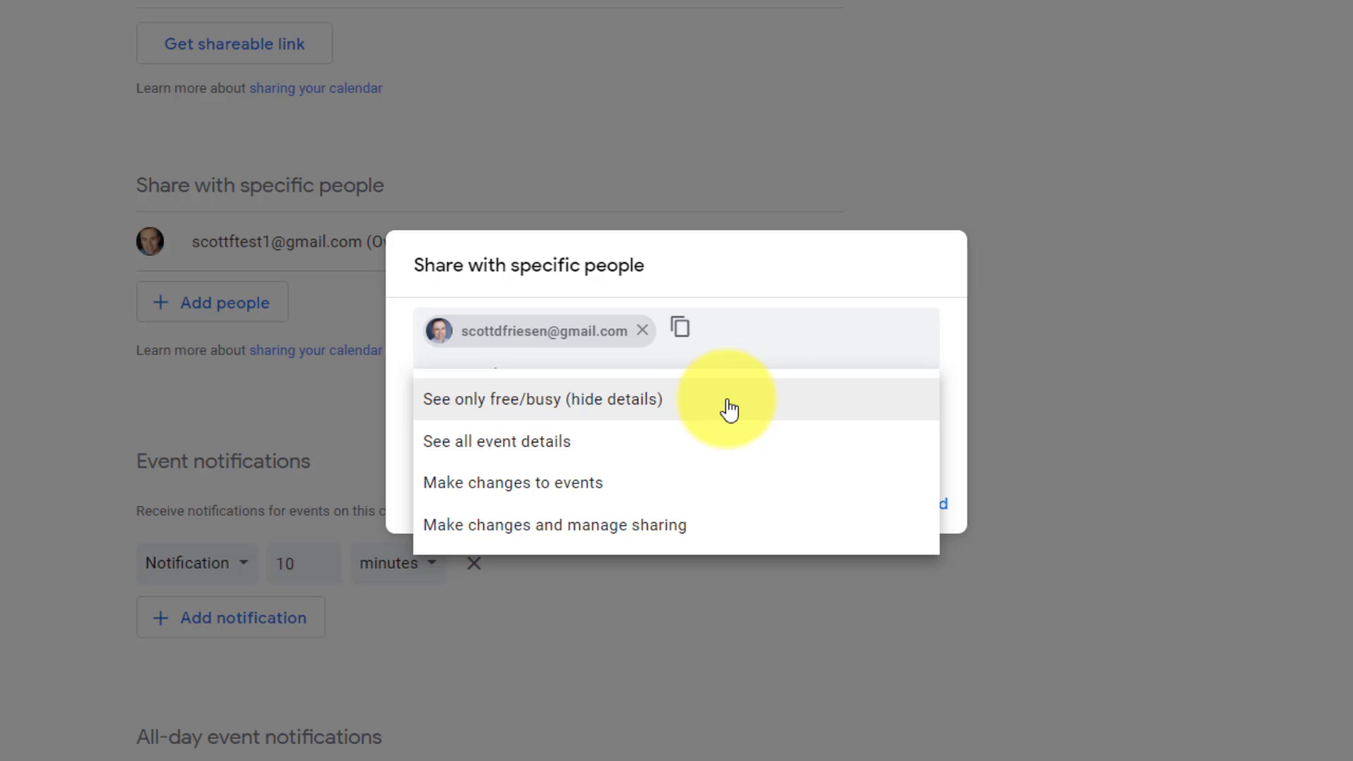
{"action": "mouse_move", "coordinate": [659, 449]}
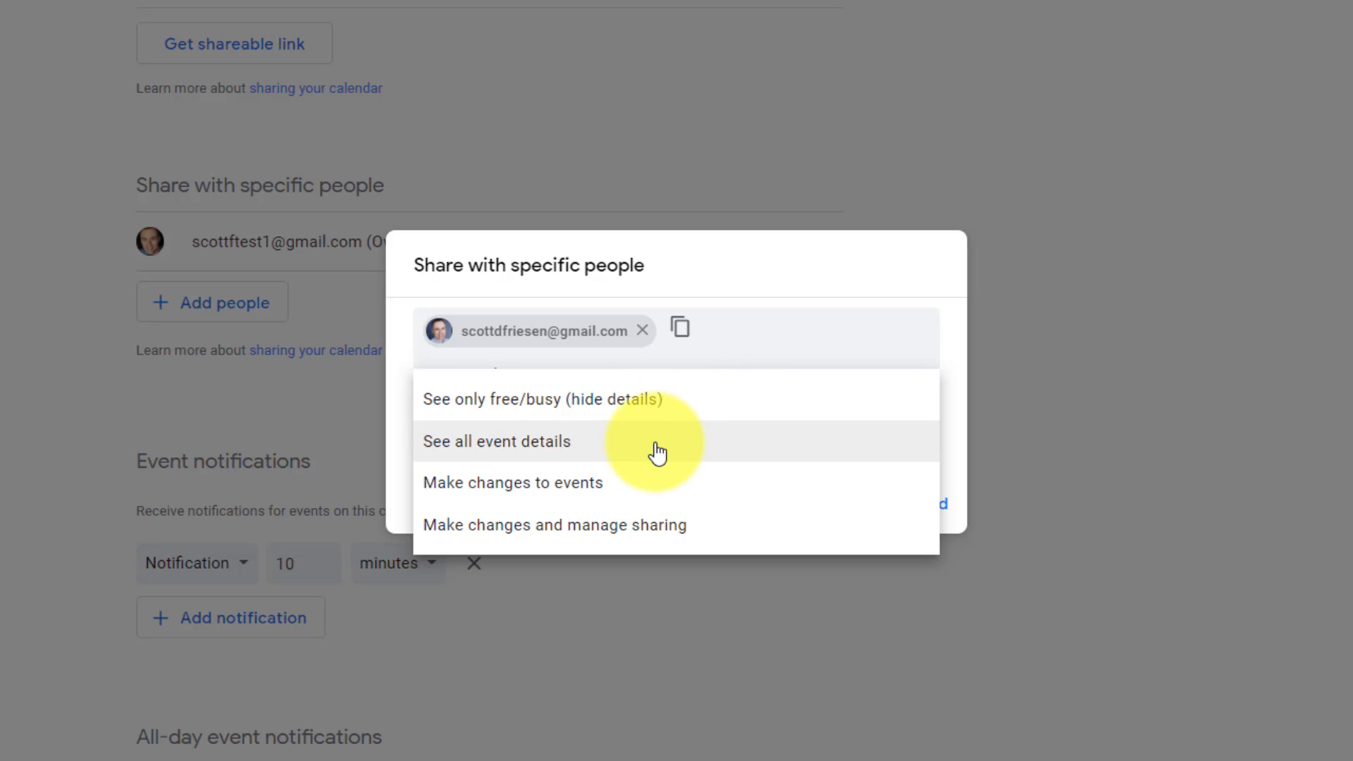
{"action": "mouse_move", "coordinate": [505, 509]}
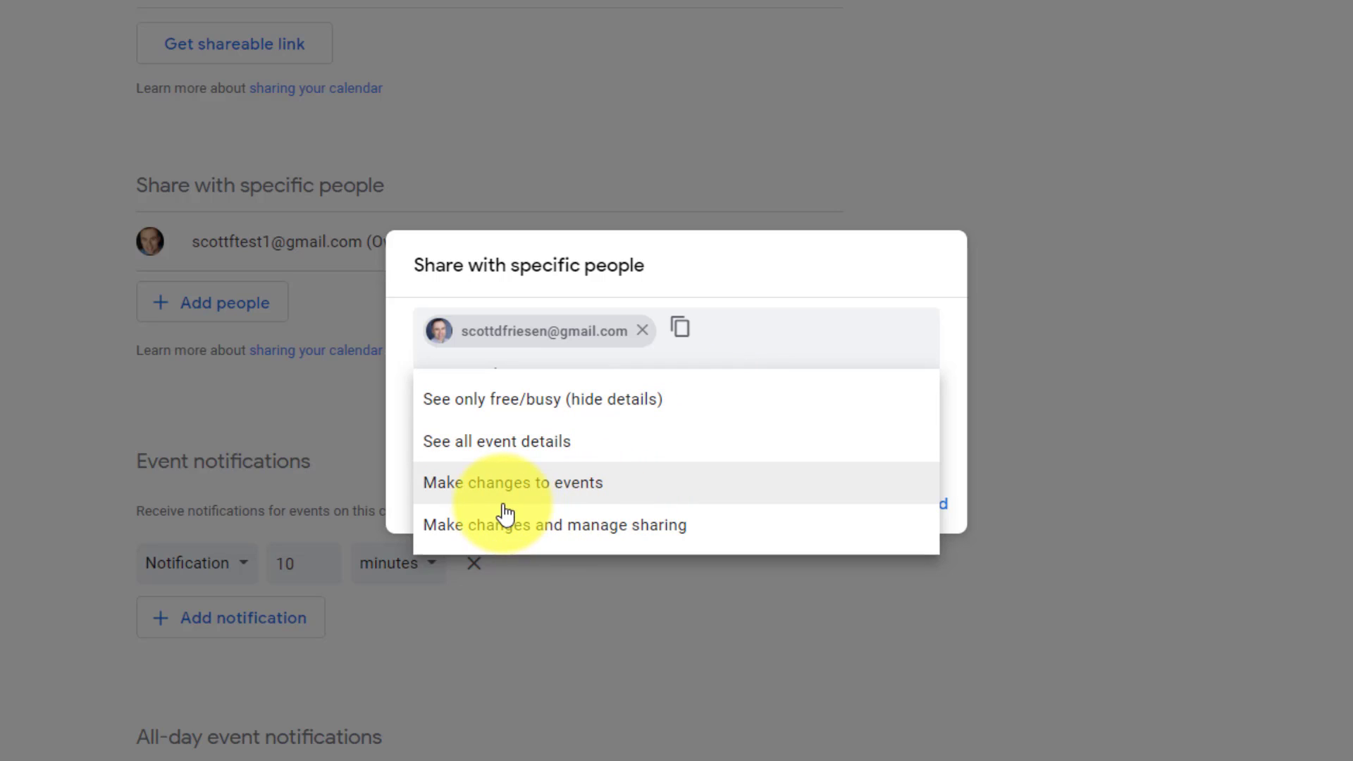
{"action": "mouse_move", "coordinate": [646, 497]}
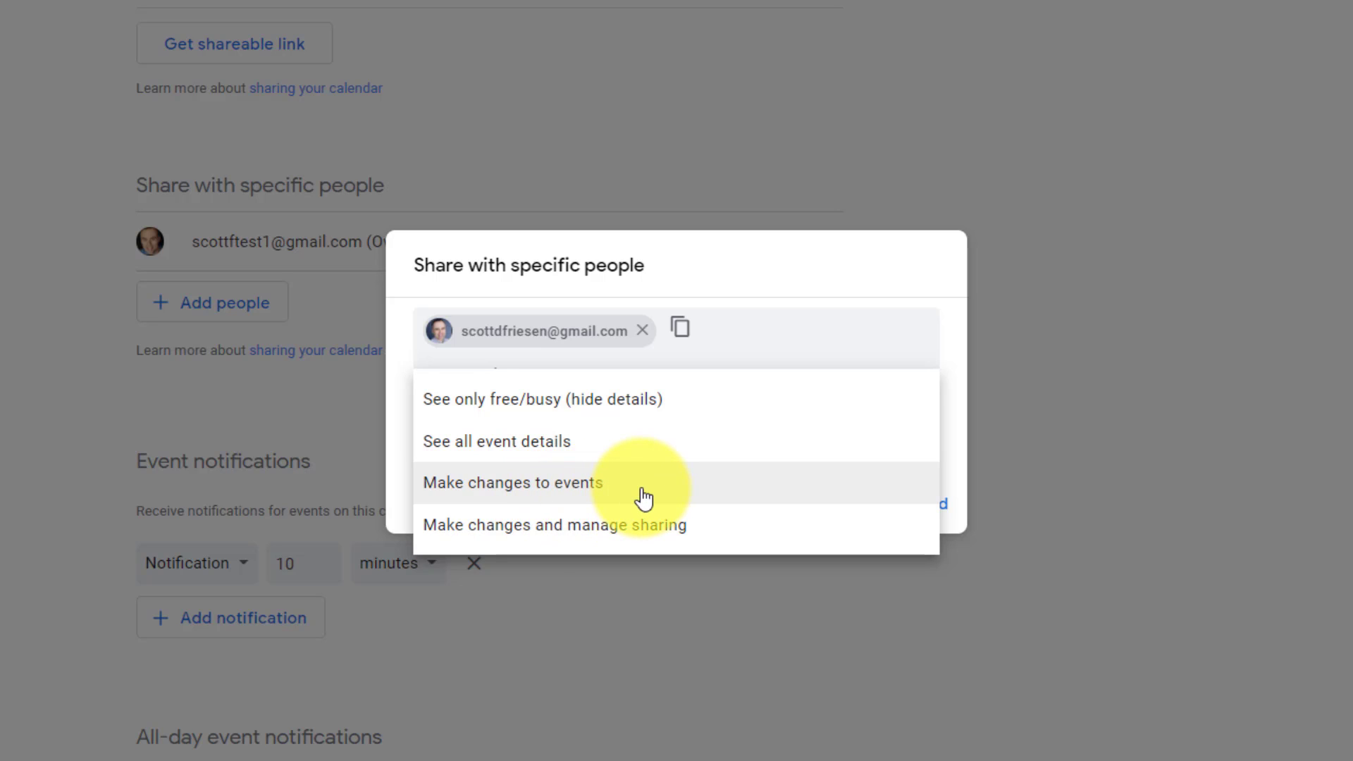
{"action": "mouse_move", "coordinate": [628, 450]}
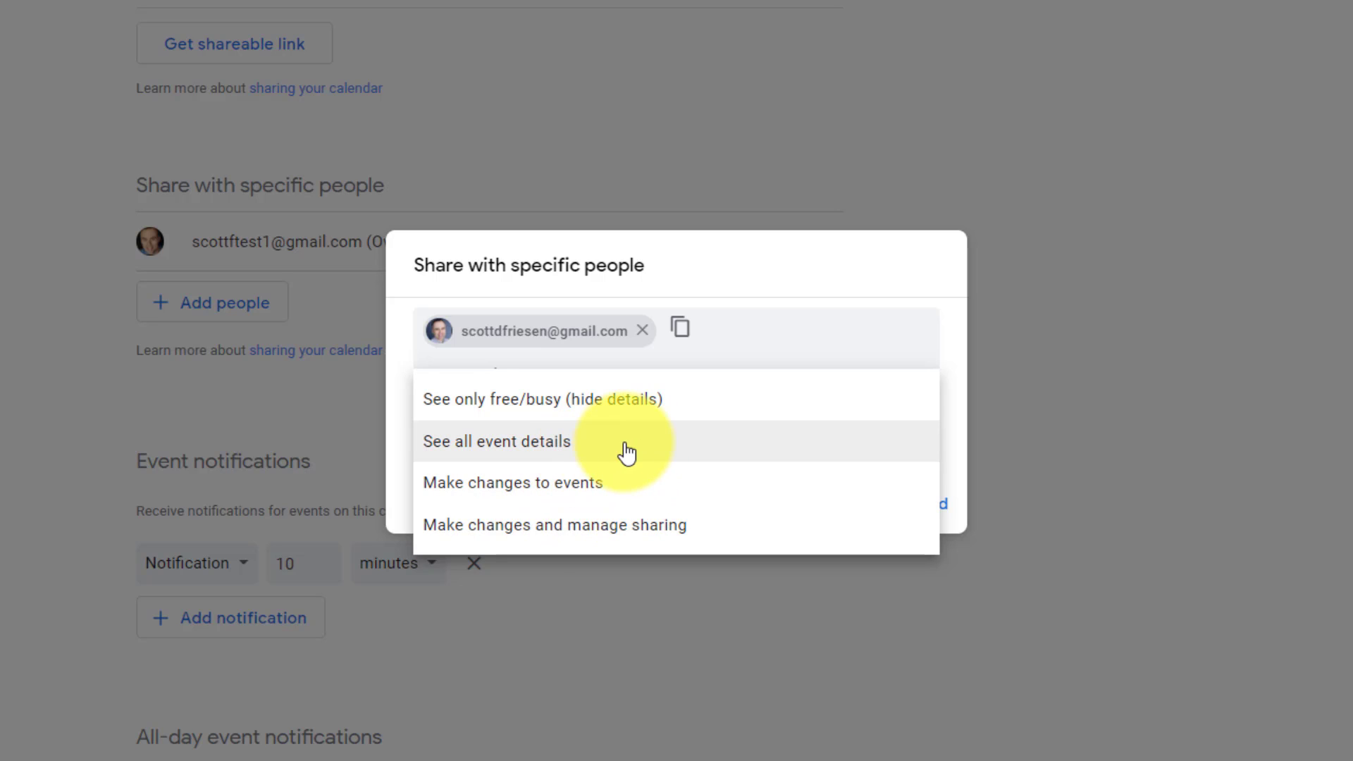
{"action": "mouse_move", "coordinate": [653, 492]}
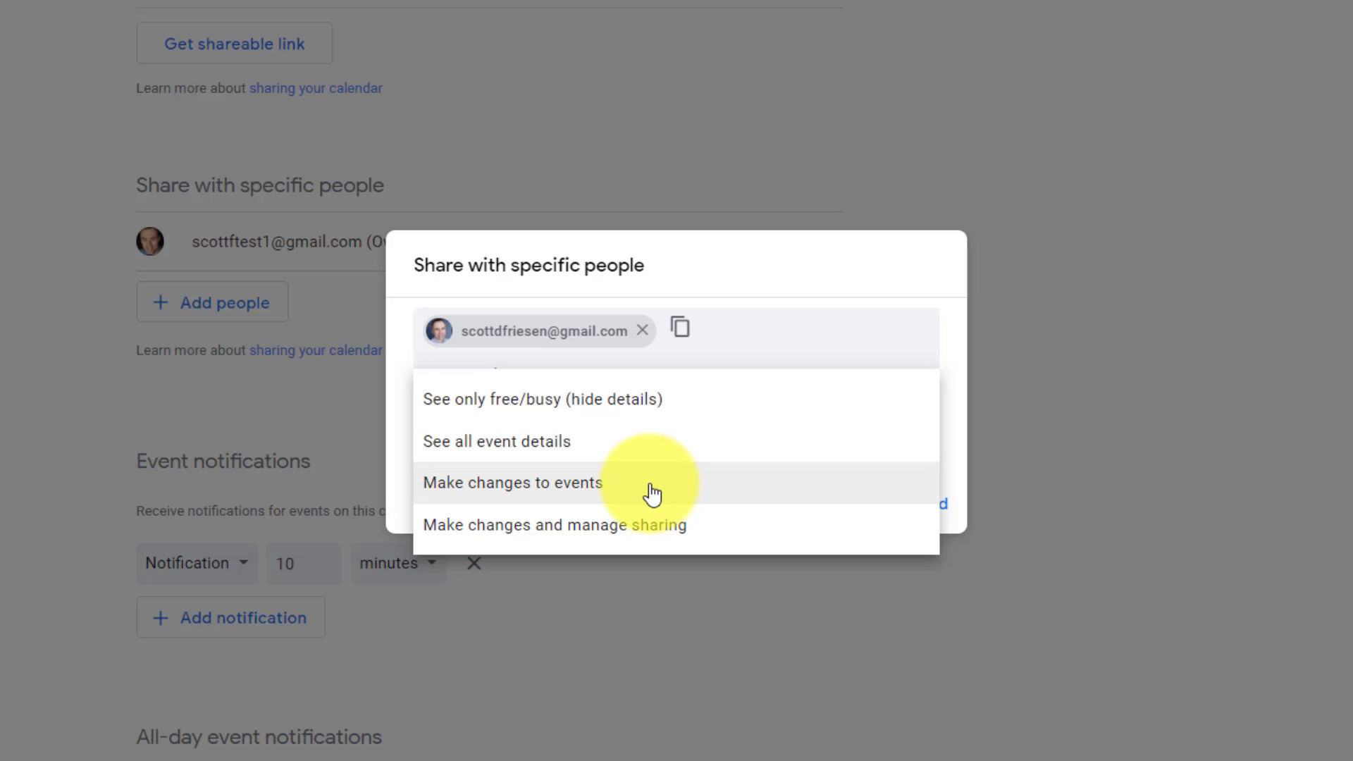
{"action": "mouse_move", "coordinate": [646, 492]}
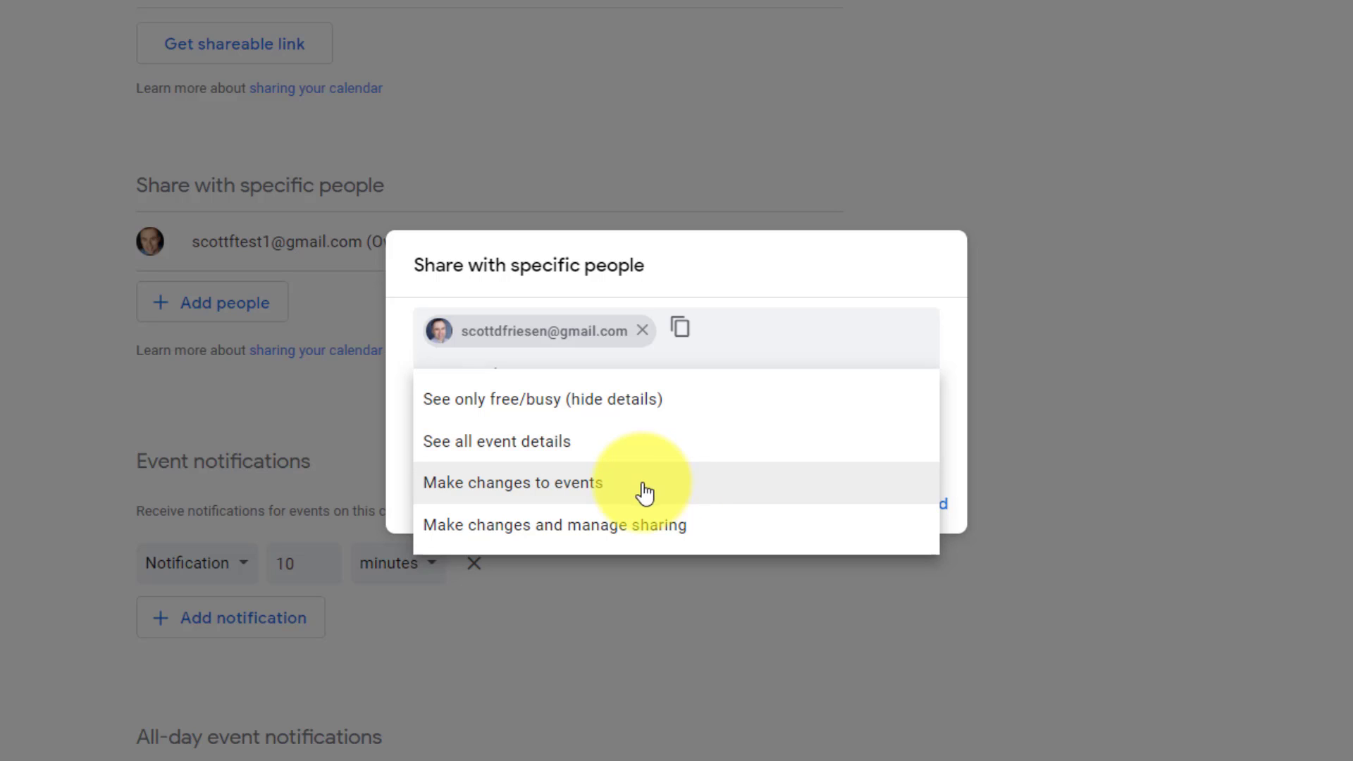
{"action": "mouse_move", "coordinate": [652, 492]}
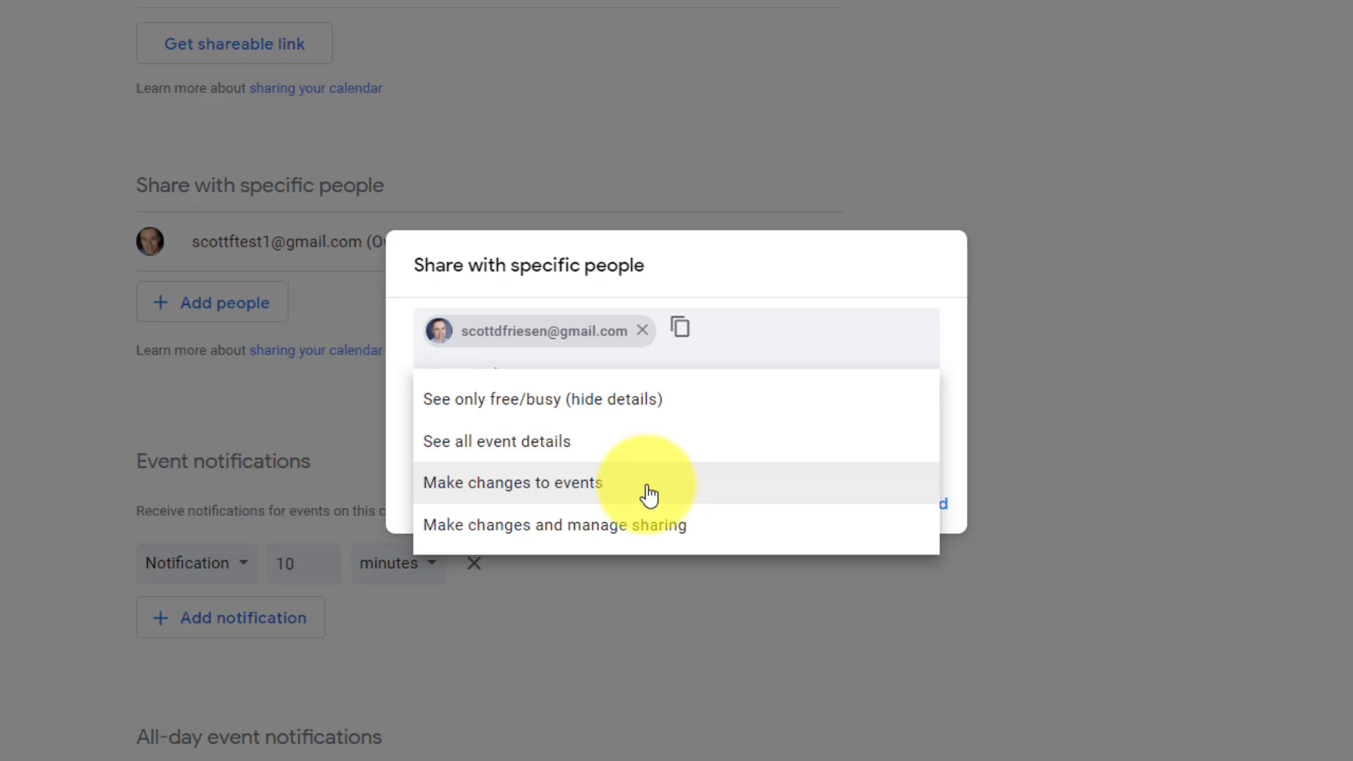
{"action": "mouse_move", "coordinate": [647, 543]}
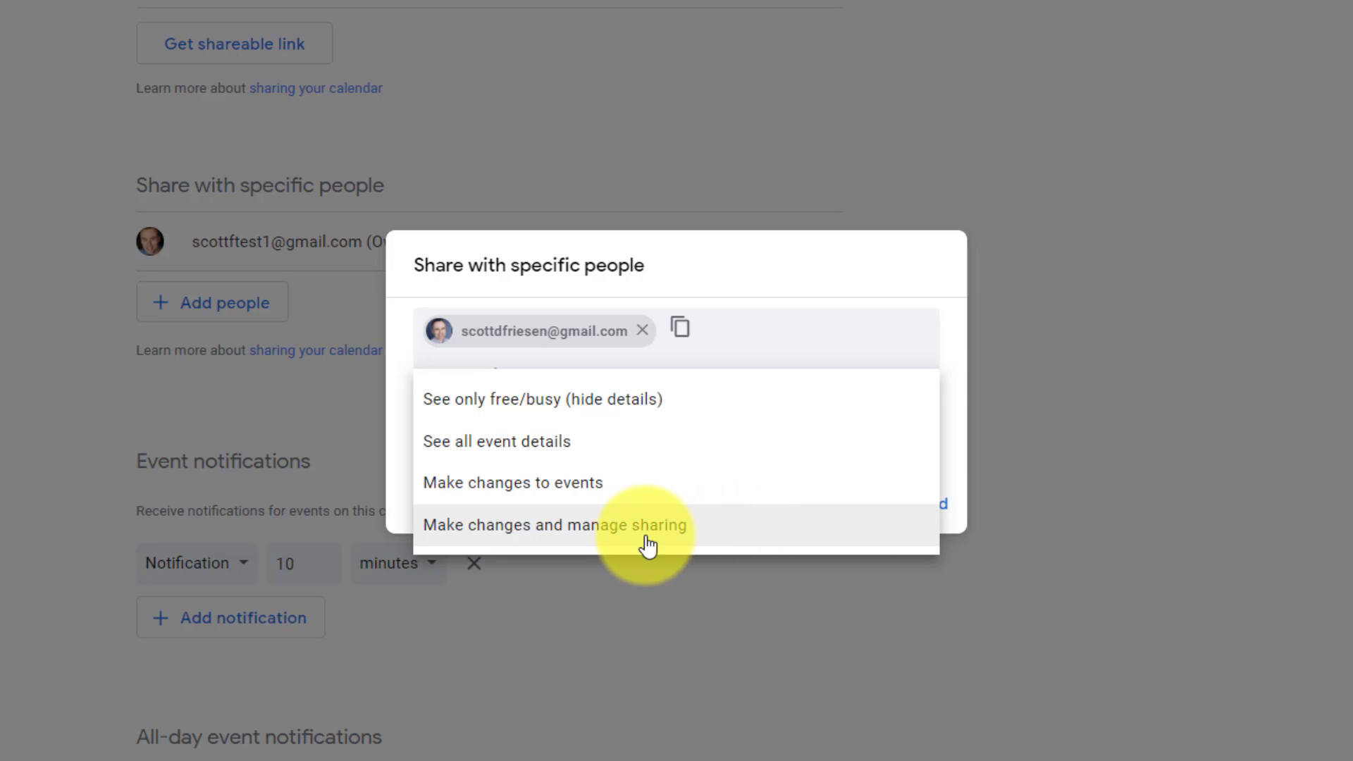
{"action": "mouse_move", "coordinate": [741, 529]}
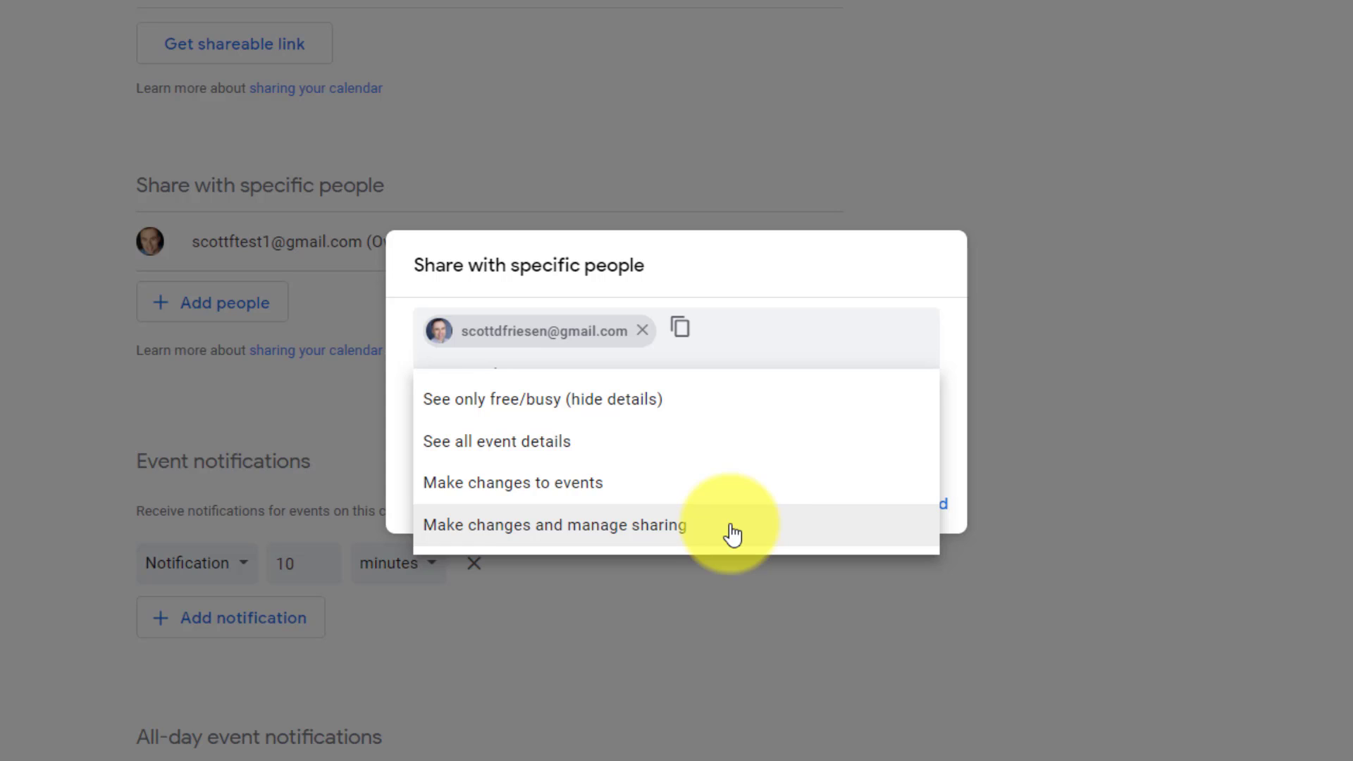
{"action": "mouse_move", "coordinate": [539, 547]}
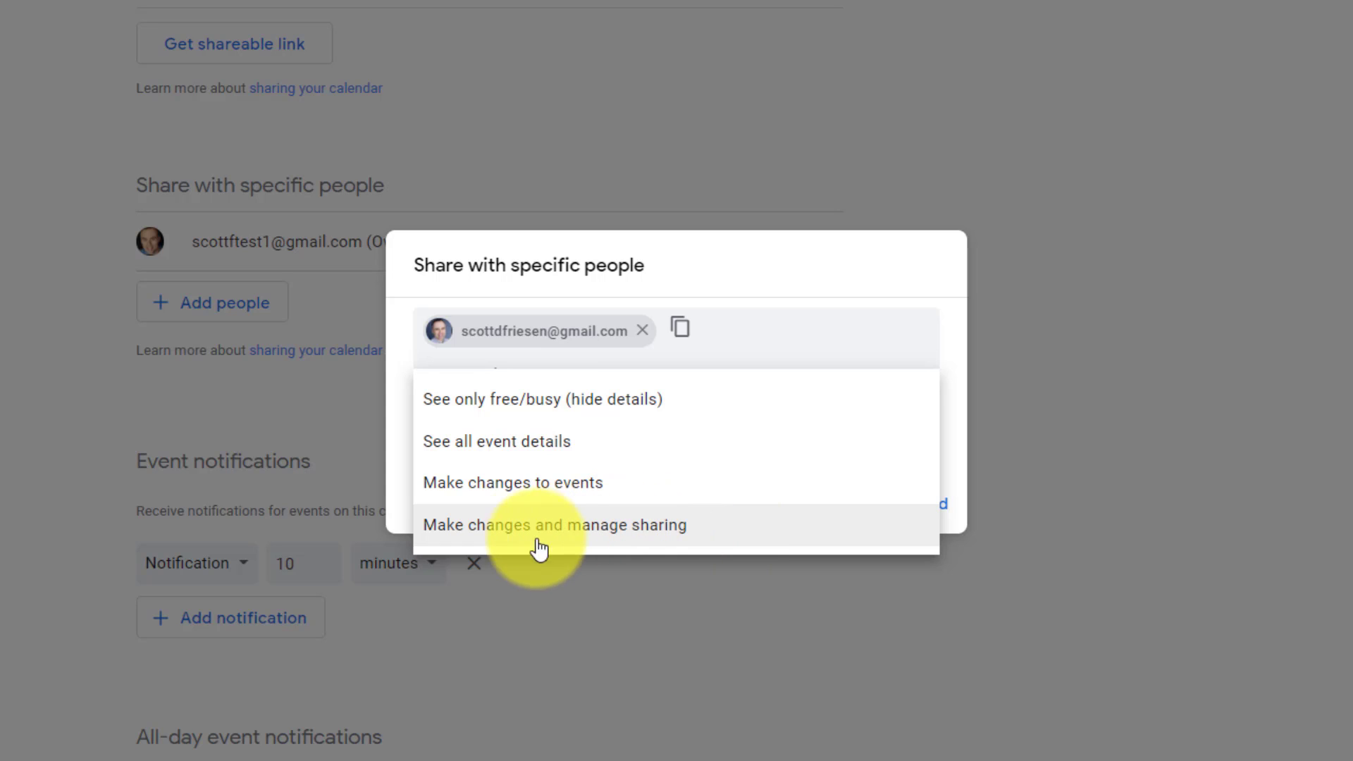
{"action": "mouse_move", "coordinate": [539, 481]}
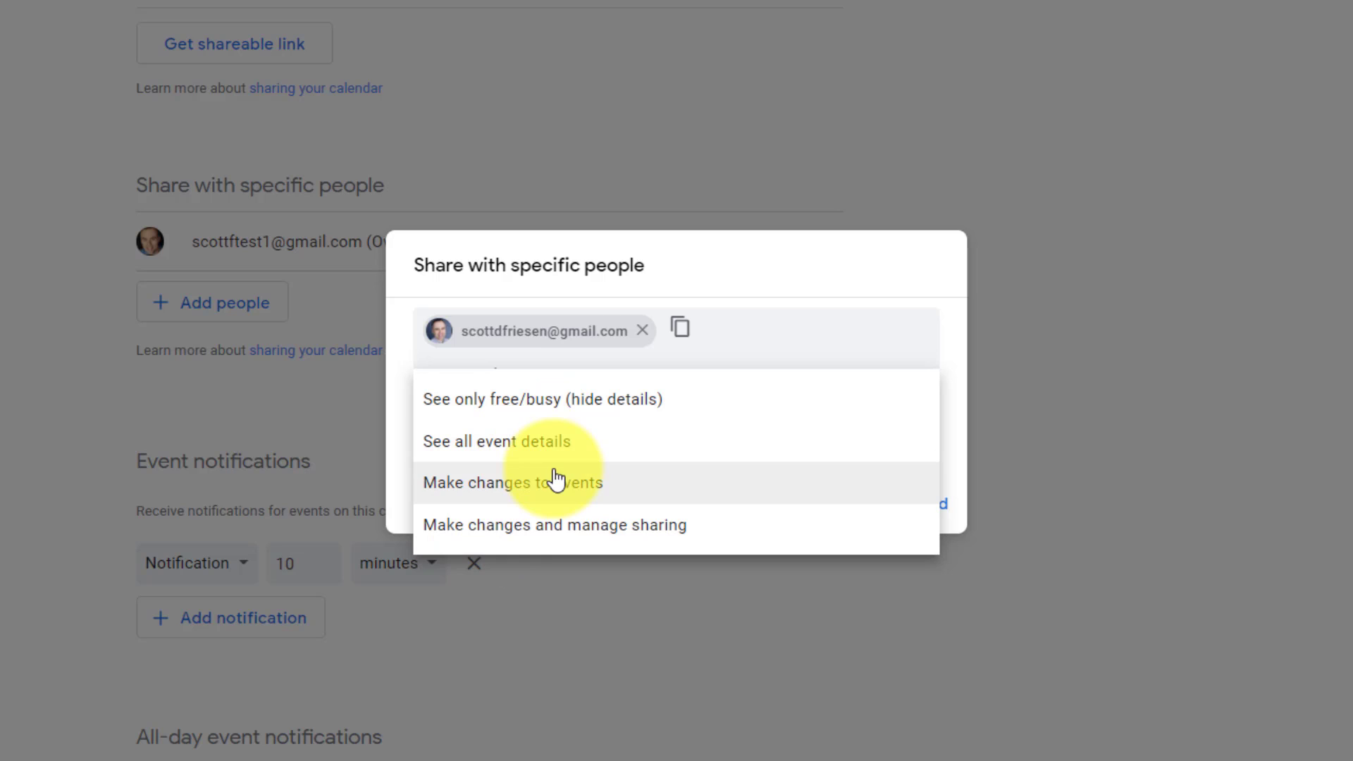
{"action": "mouse_move", "coordinate": [743, 524]}
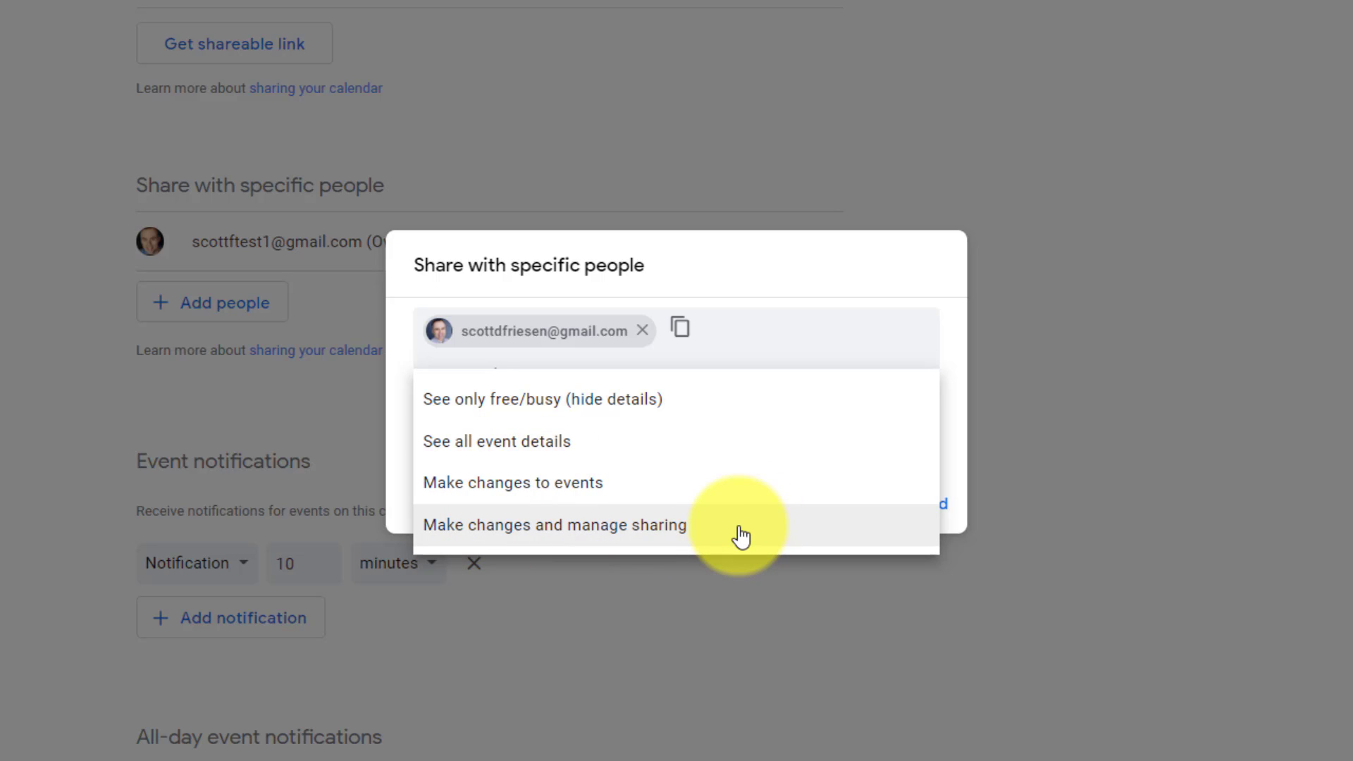
{"action": "mouse_move", "coordinate": [720, 539]}
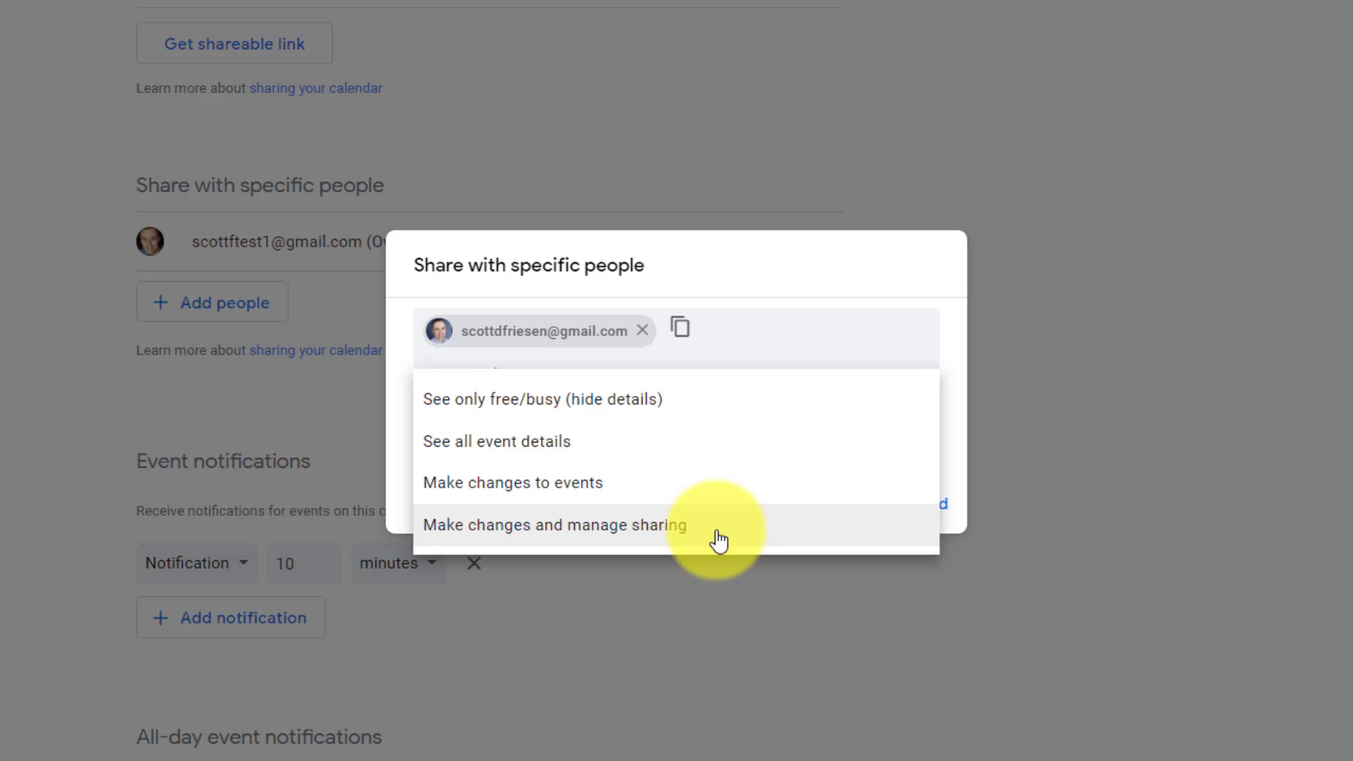
{"action": "mouse_move", "coordinate": [772, 537]}
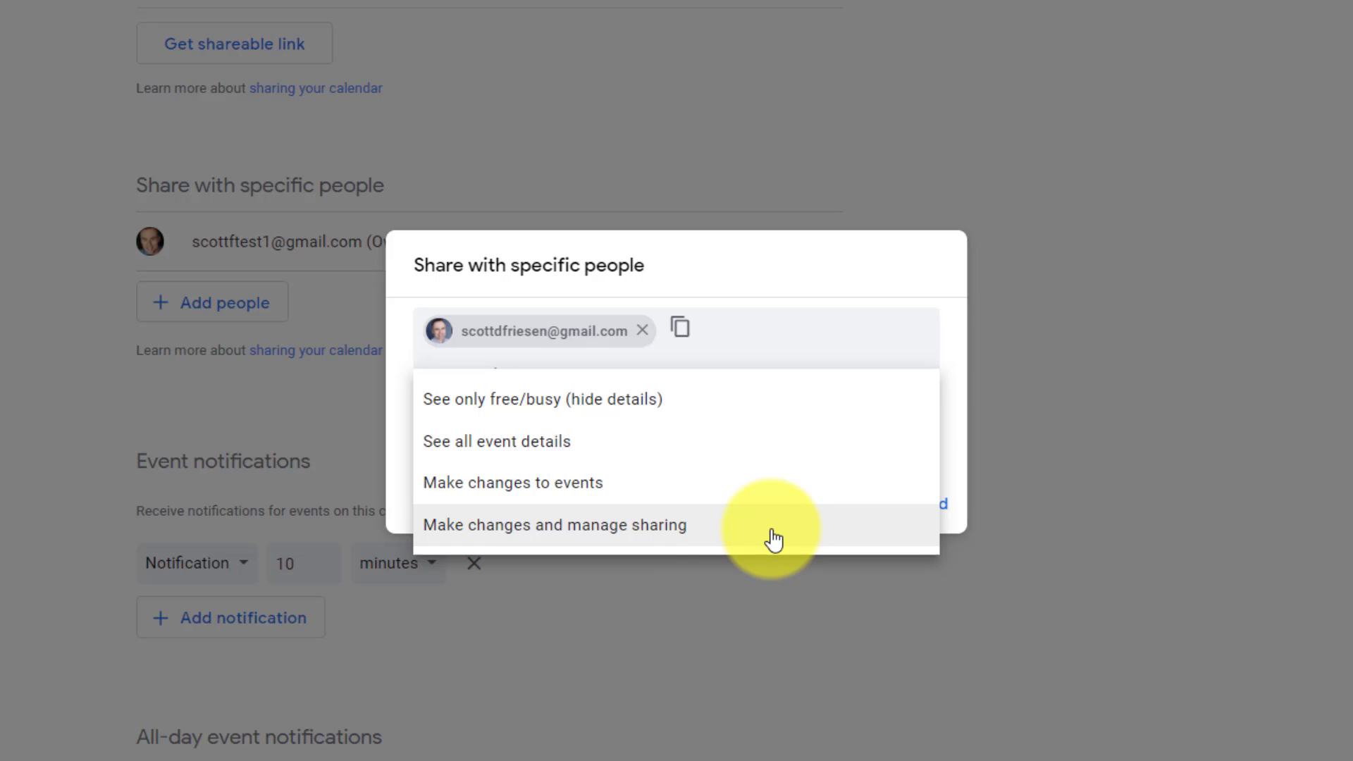
{"action": "mouse_move", "coordinate": [496, 441]}
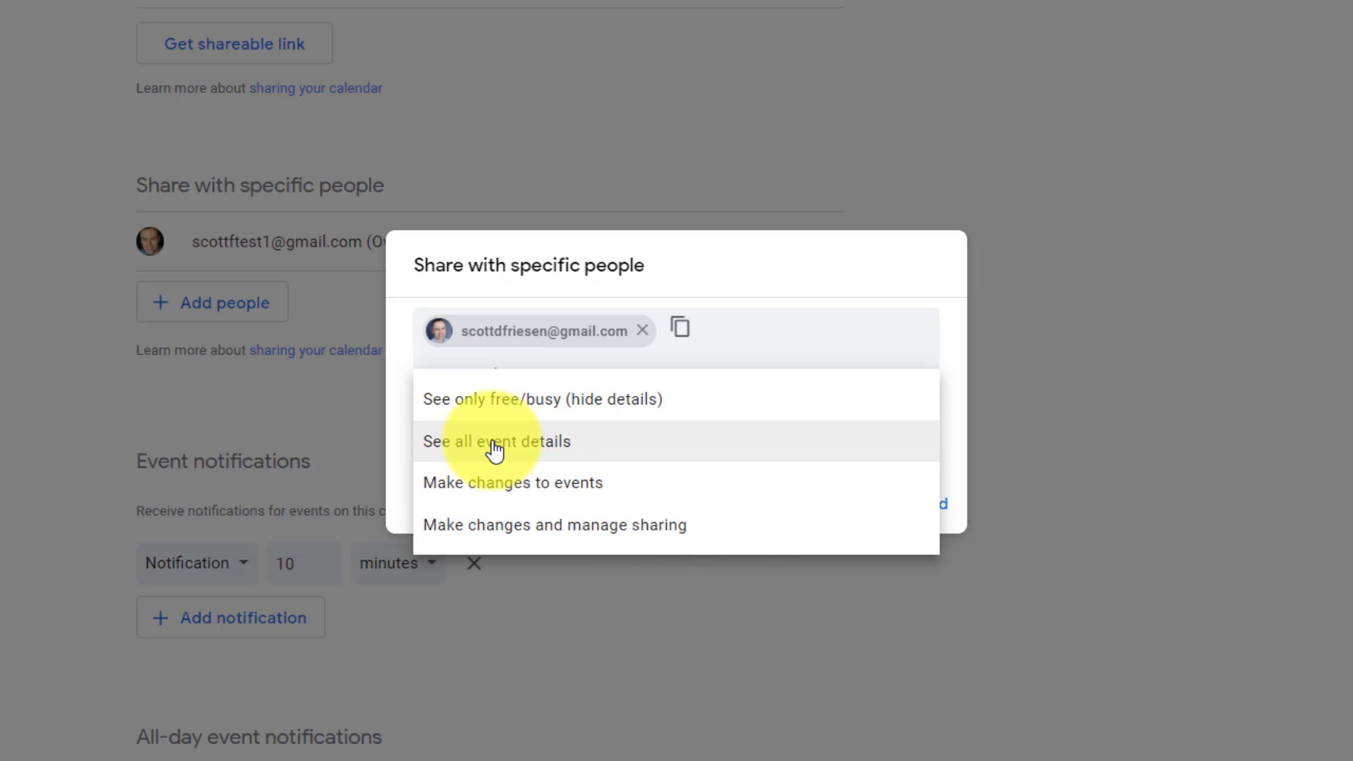
Keep the recipient's permission at See all event details
{"action": "left_click", "coordinate": [496, 442]}
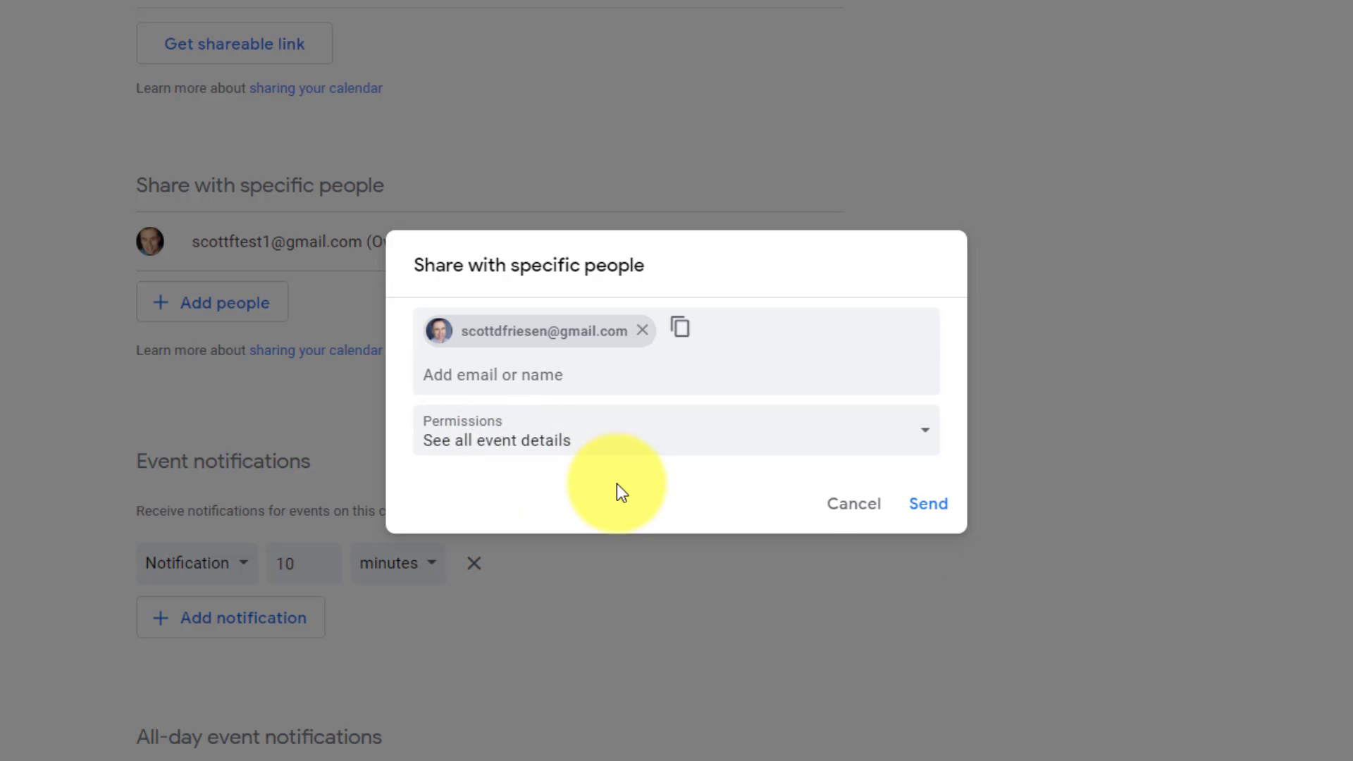
Send the share invitation and change the person's permission to See only free/busy
{"action": "left_click", "coordinate": [928, 503]}
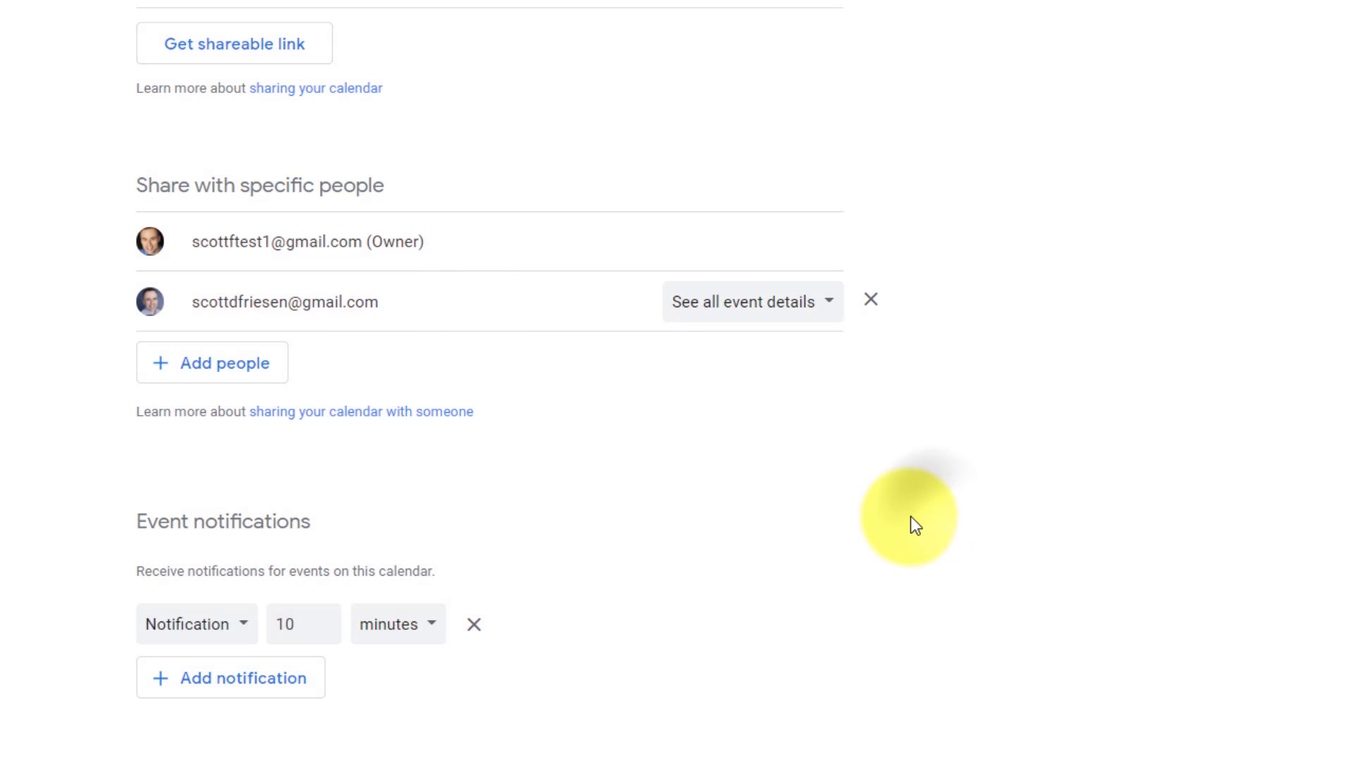
{"action": "mouse_move", "coordinate": [397, 326]}
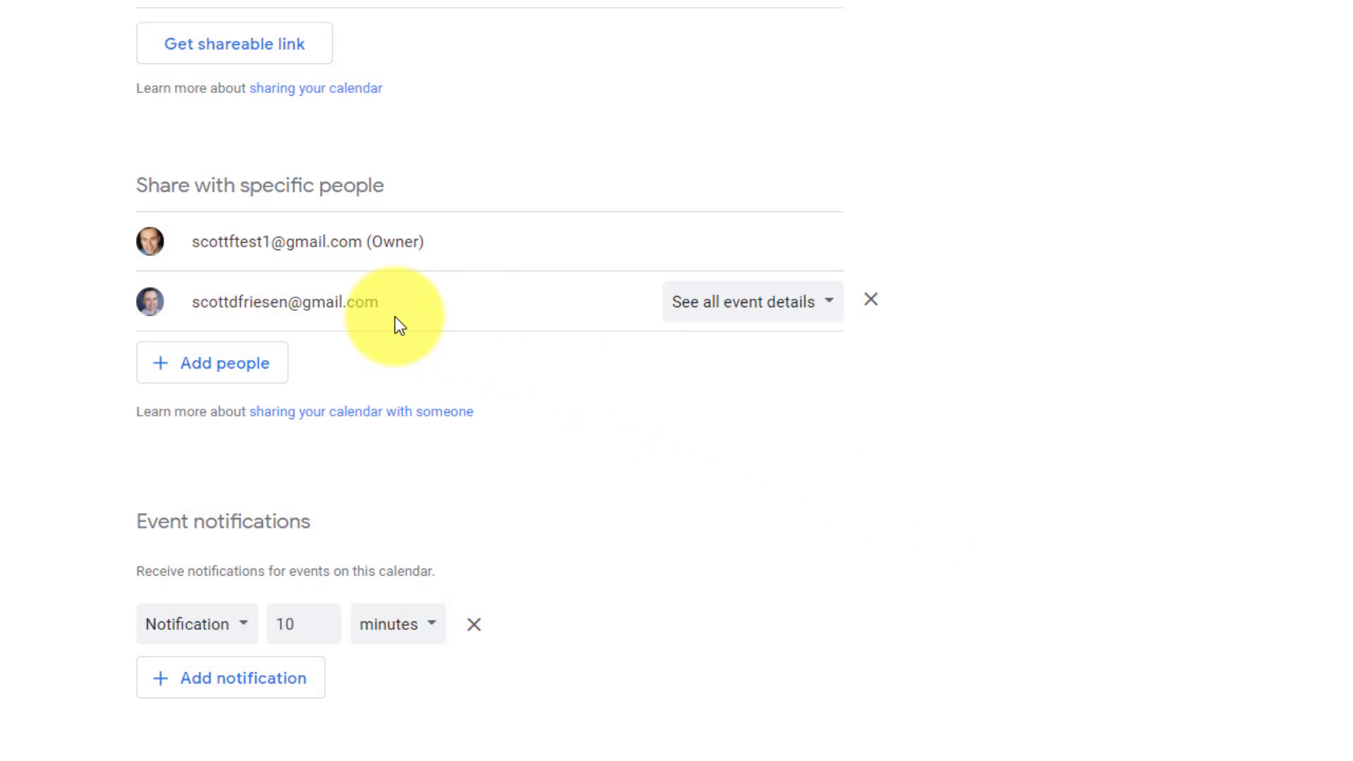
{"action": "mouse_move", "coordinate": [541, 378]}
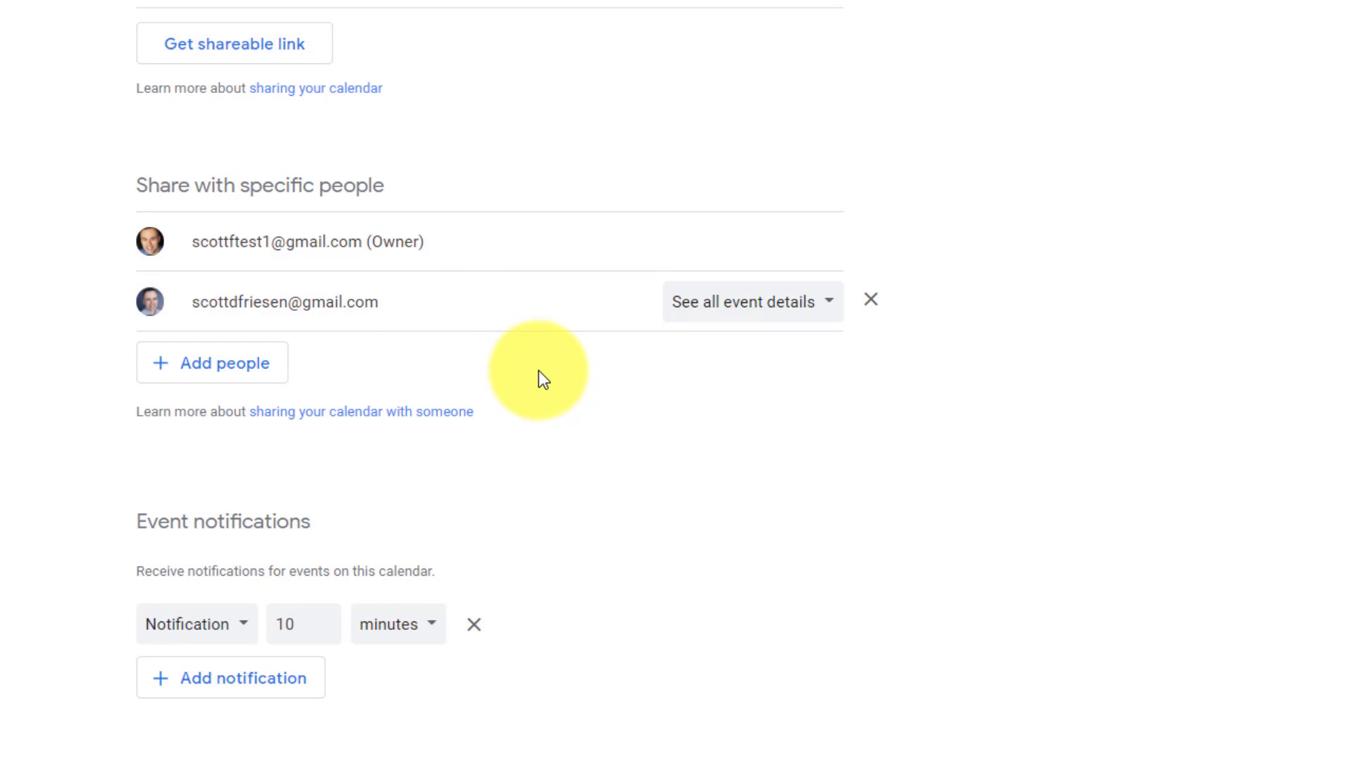
{"action": "mouse_move", "coordinate": [769, 311]}
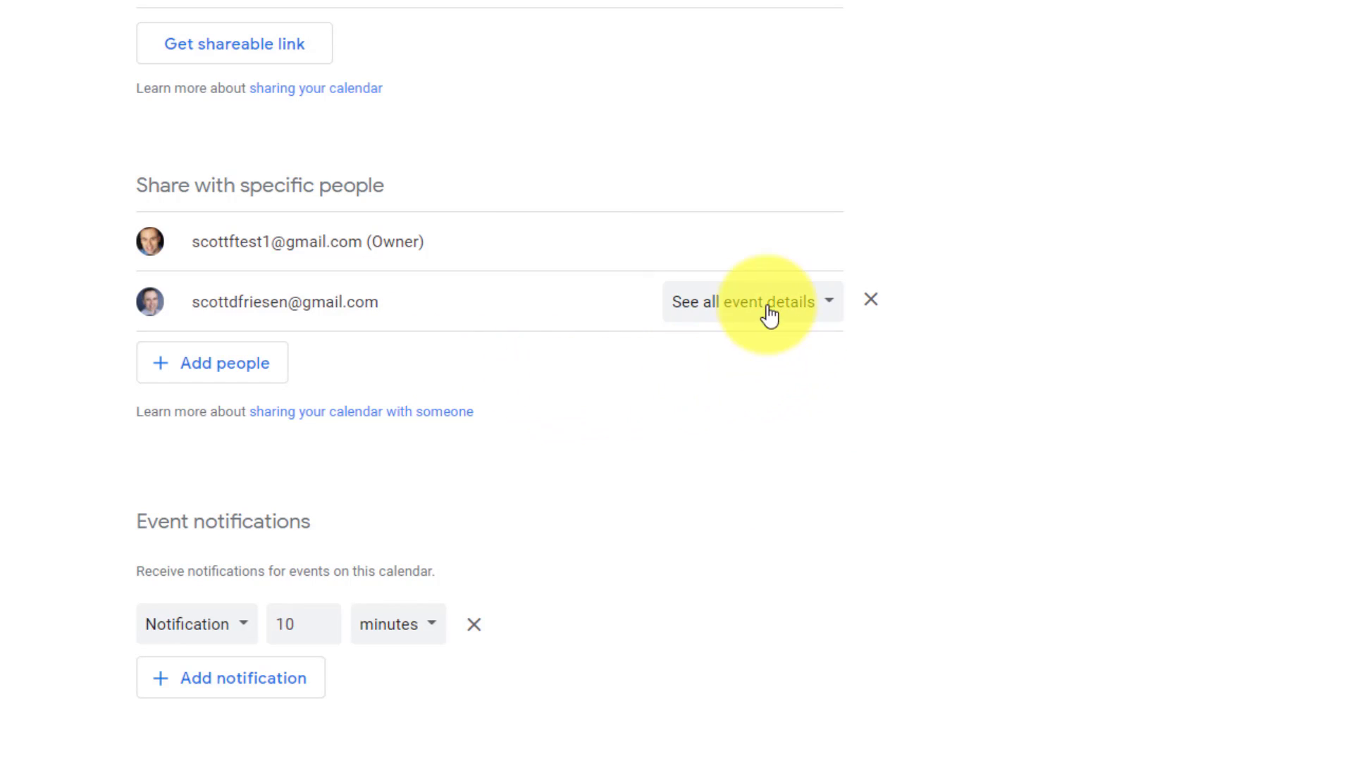
{"action": "mouse_move", "coordinate": [750, 311]}
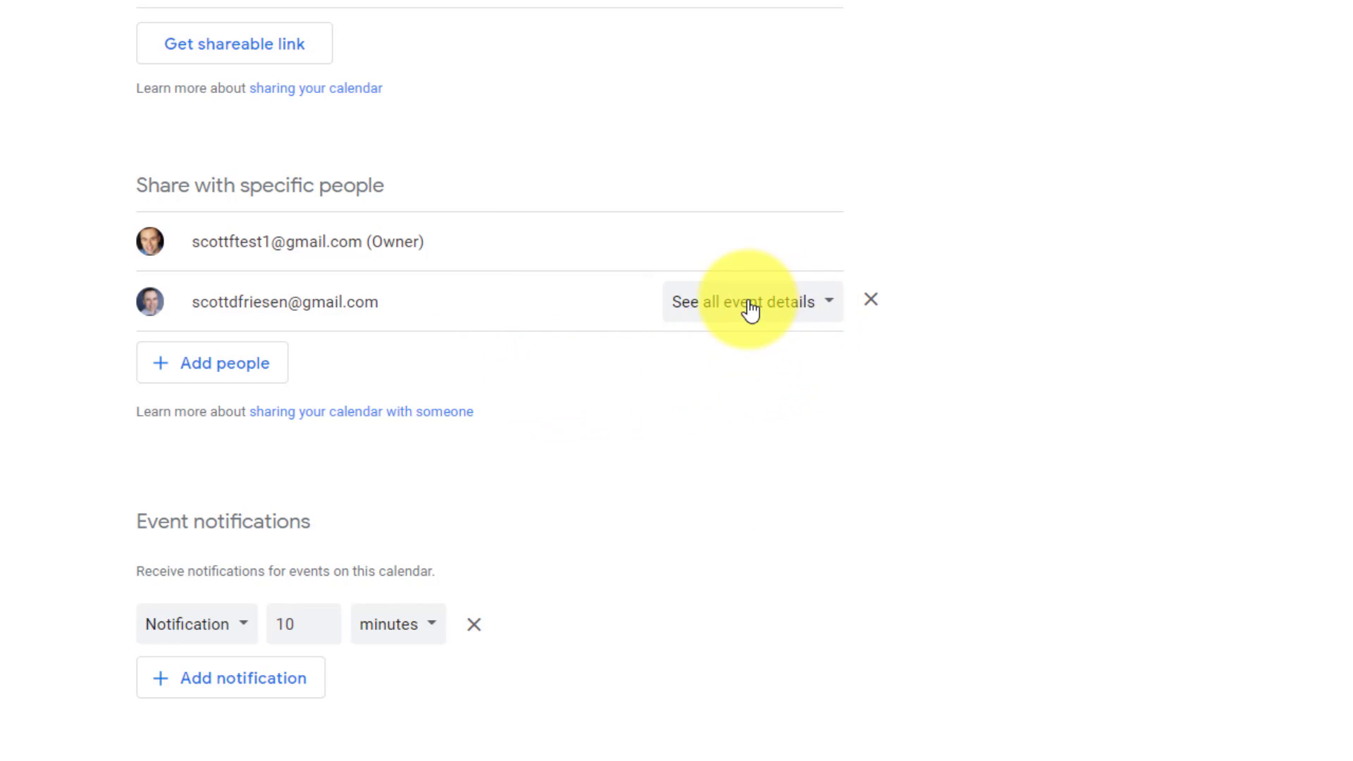
{"action": "mouse_move", "coordinate": [789, 312]}
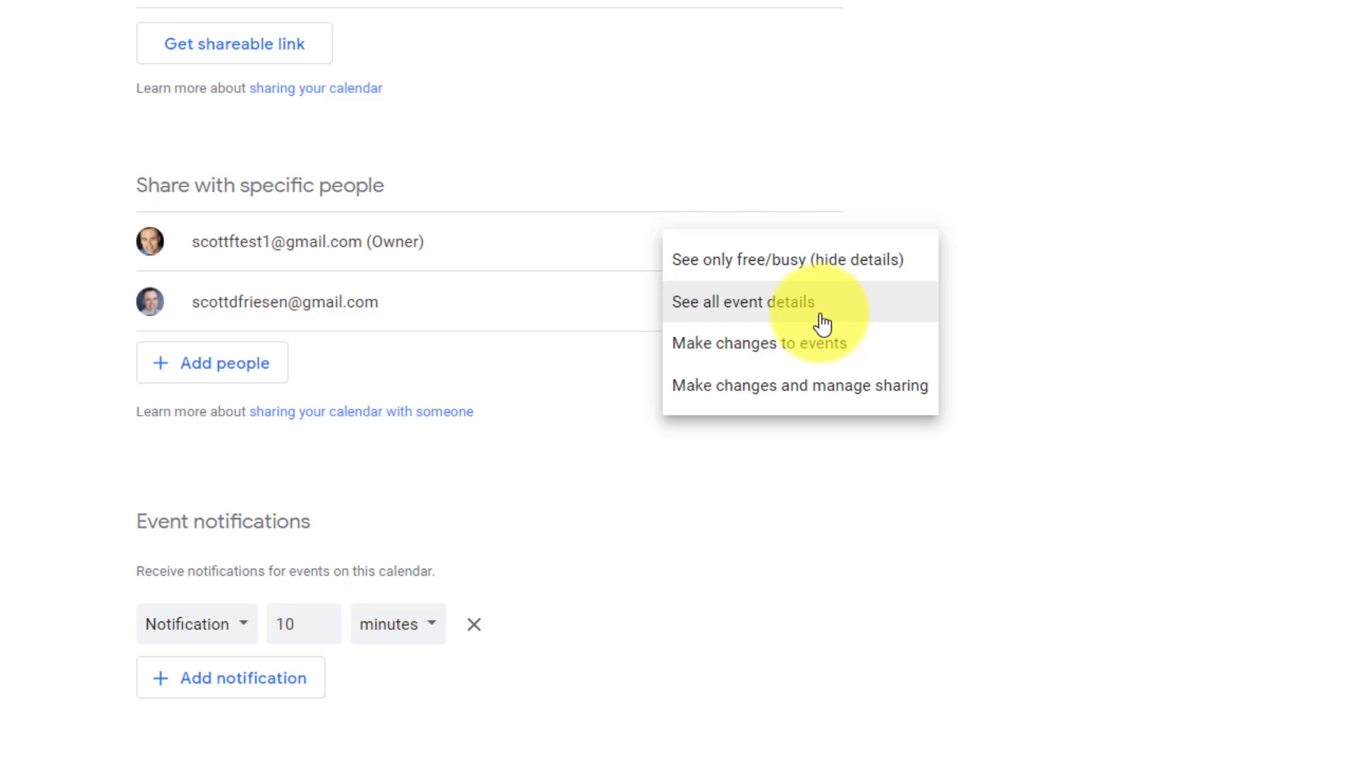
{"action": "mouse_move", "coordinate": [838, 260]}
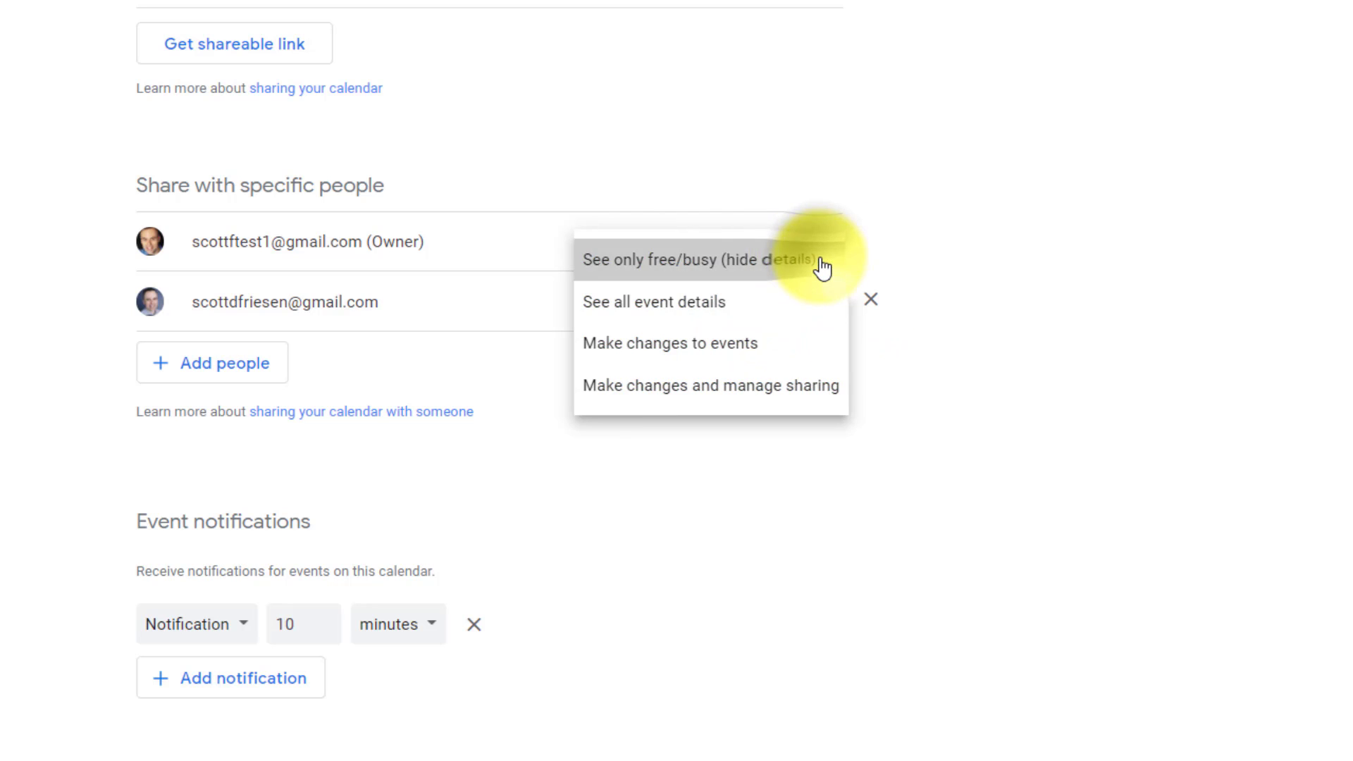
{"action": "left_click", "coordinate": [701, 259]}
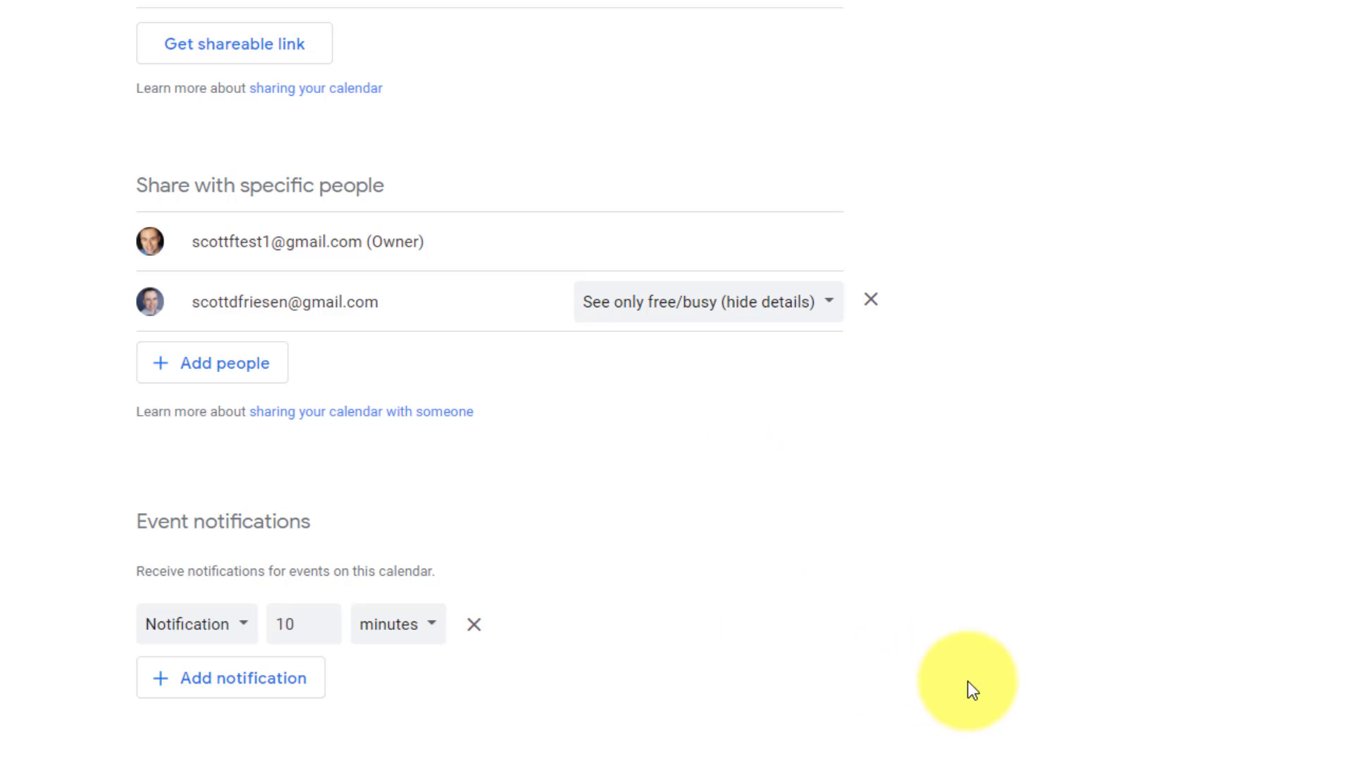
{"action": "mouse_move", "coordinate": [690, 331]}
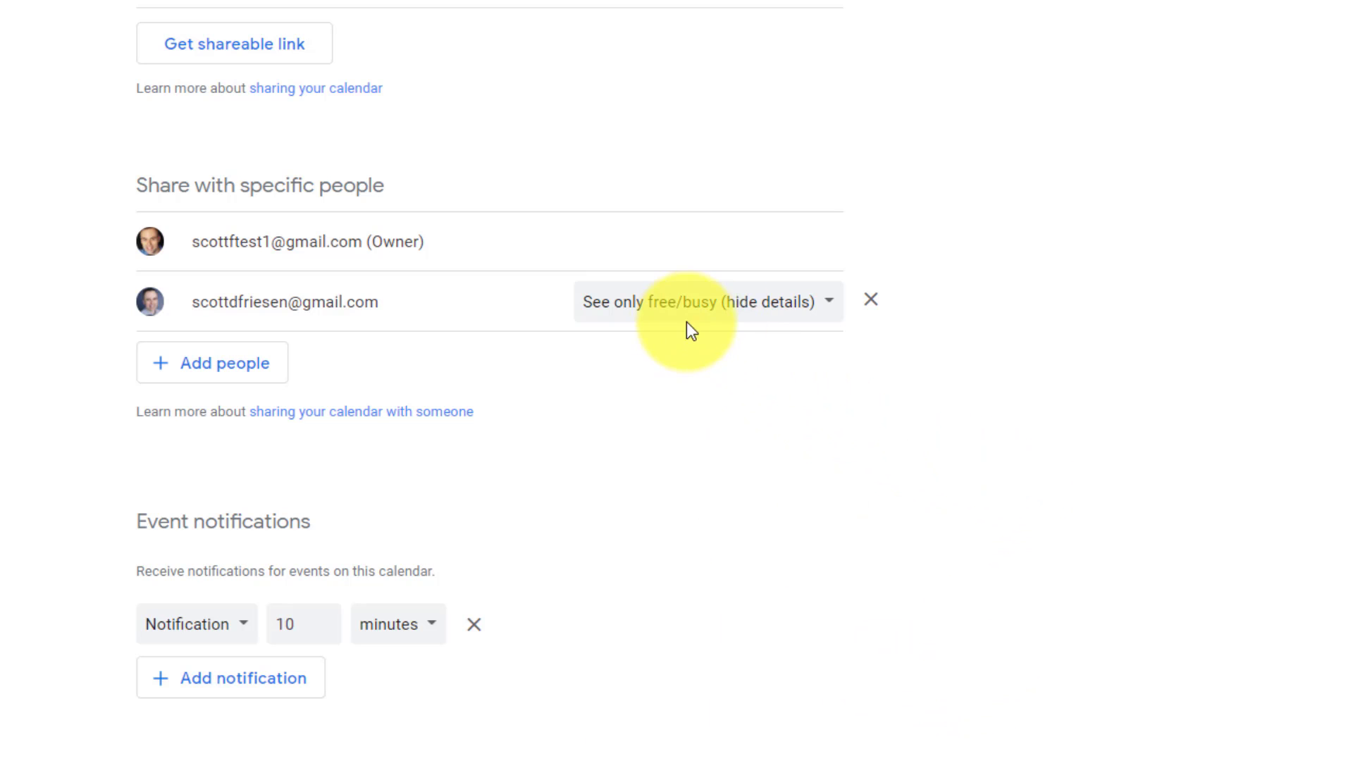
{"action": "mouse_move", "coordinate": [768, 323]}
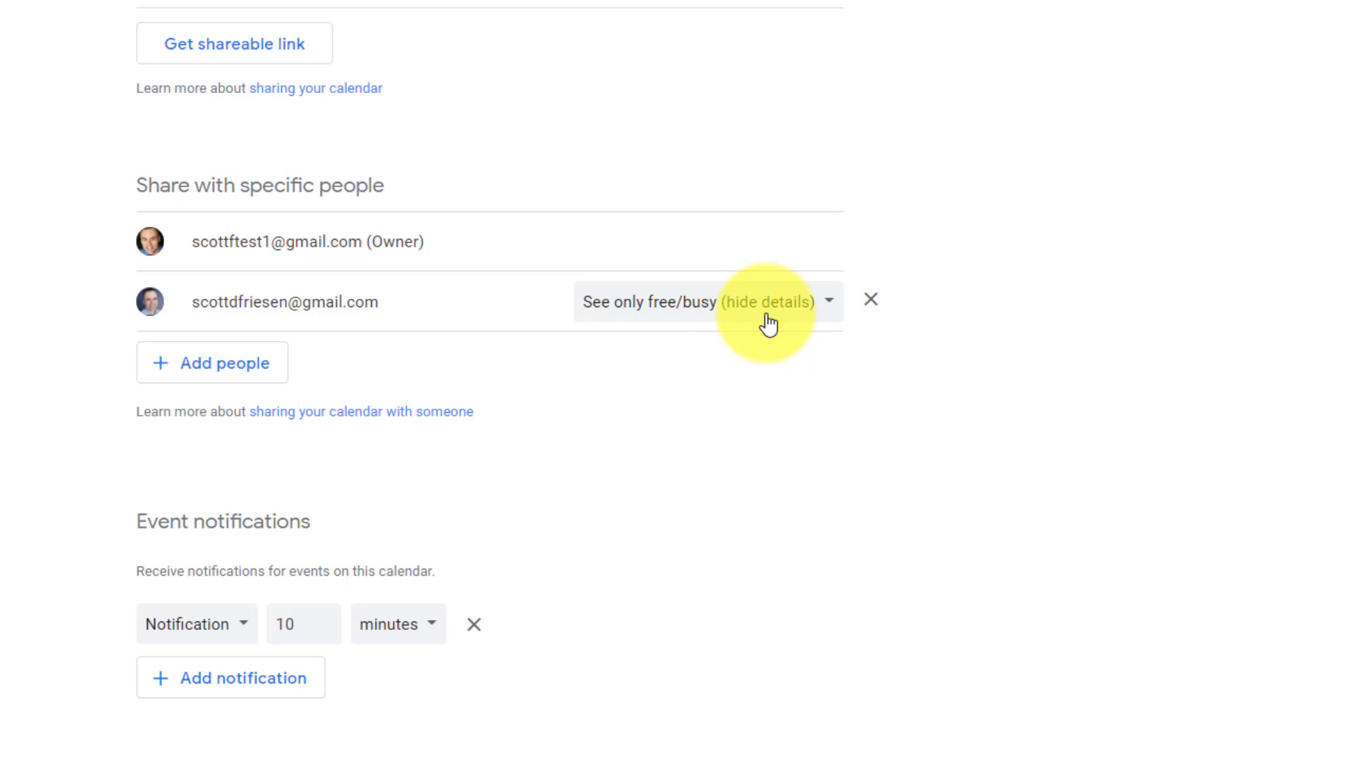
{"action": "mouse_move", "coordinate": [211, 362]}
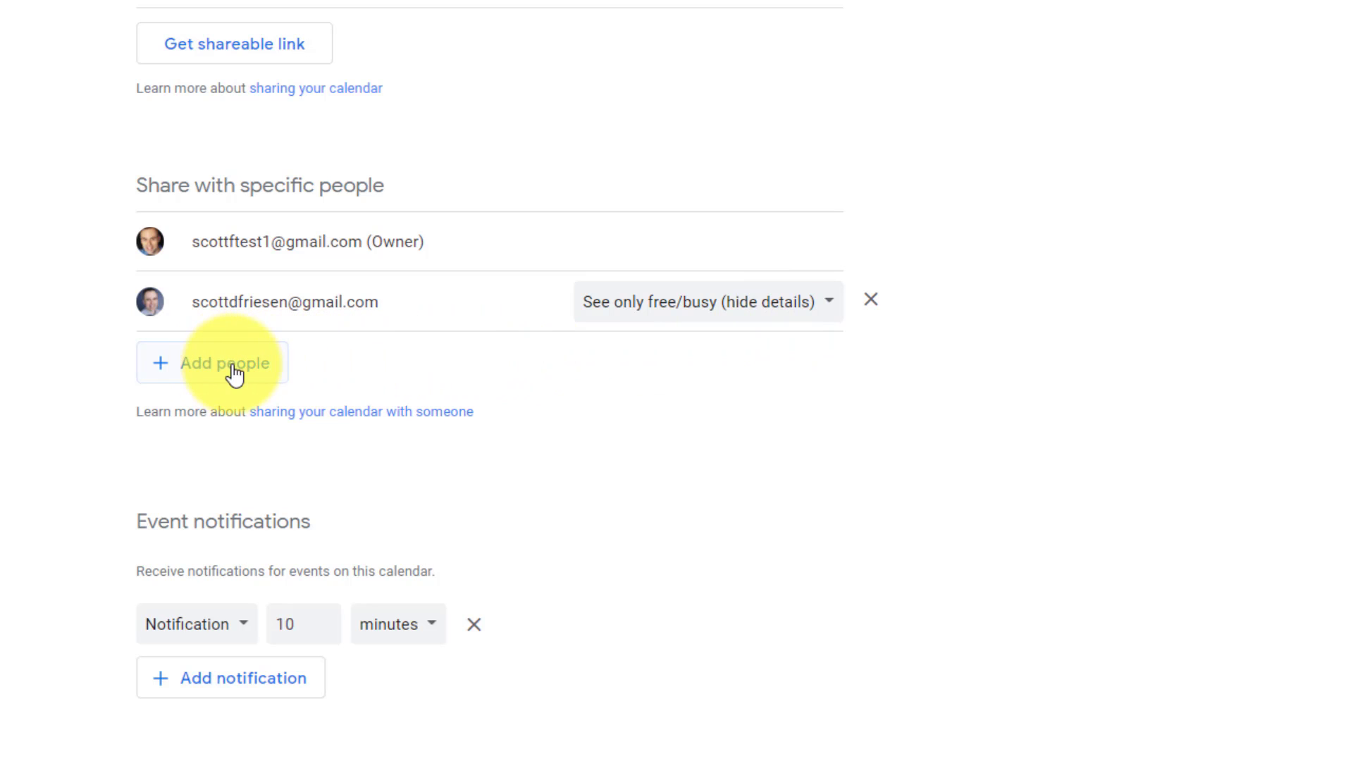
{"action": "mouse_move", "coordinate": [253, 375]}
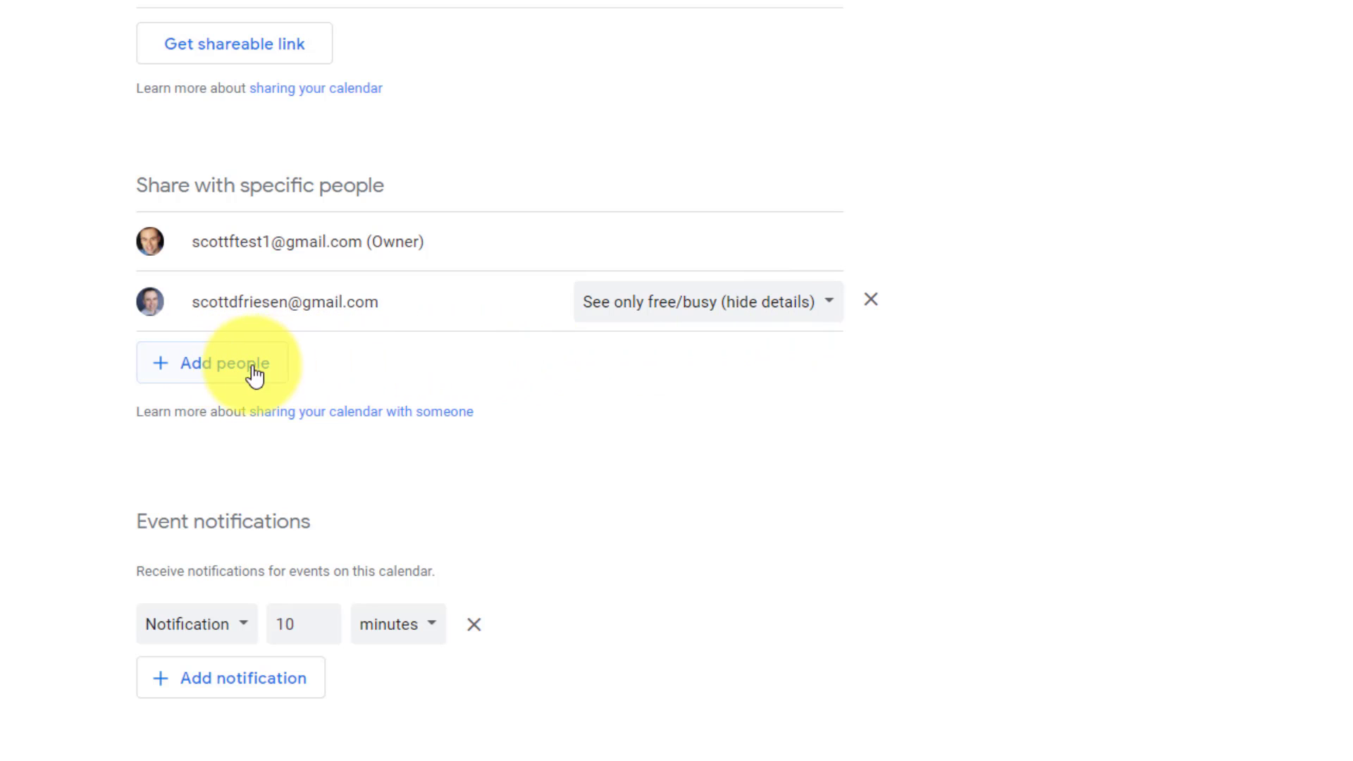
{"action": "mouse_move", "coordinate": [872, 301]}
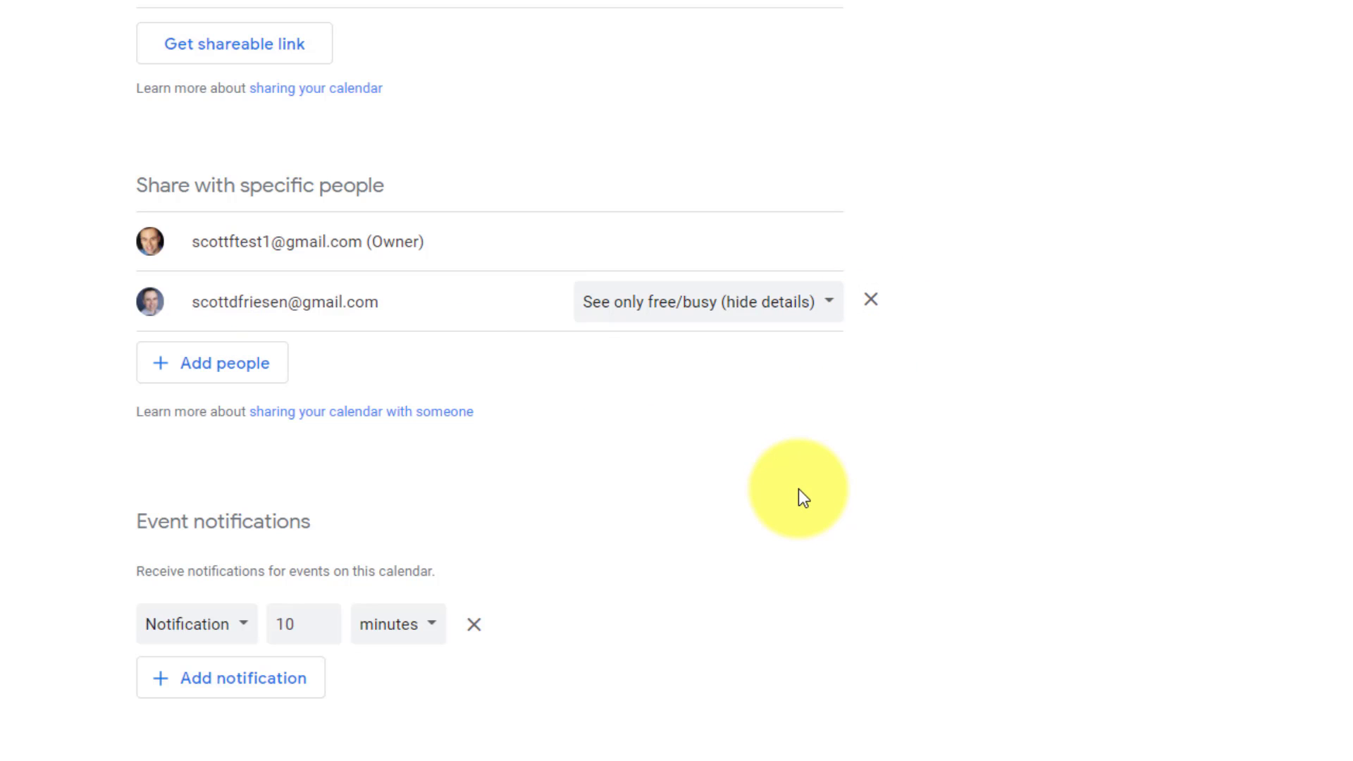
{"action": "mouse_move", "coordinate": [400, 311]}
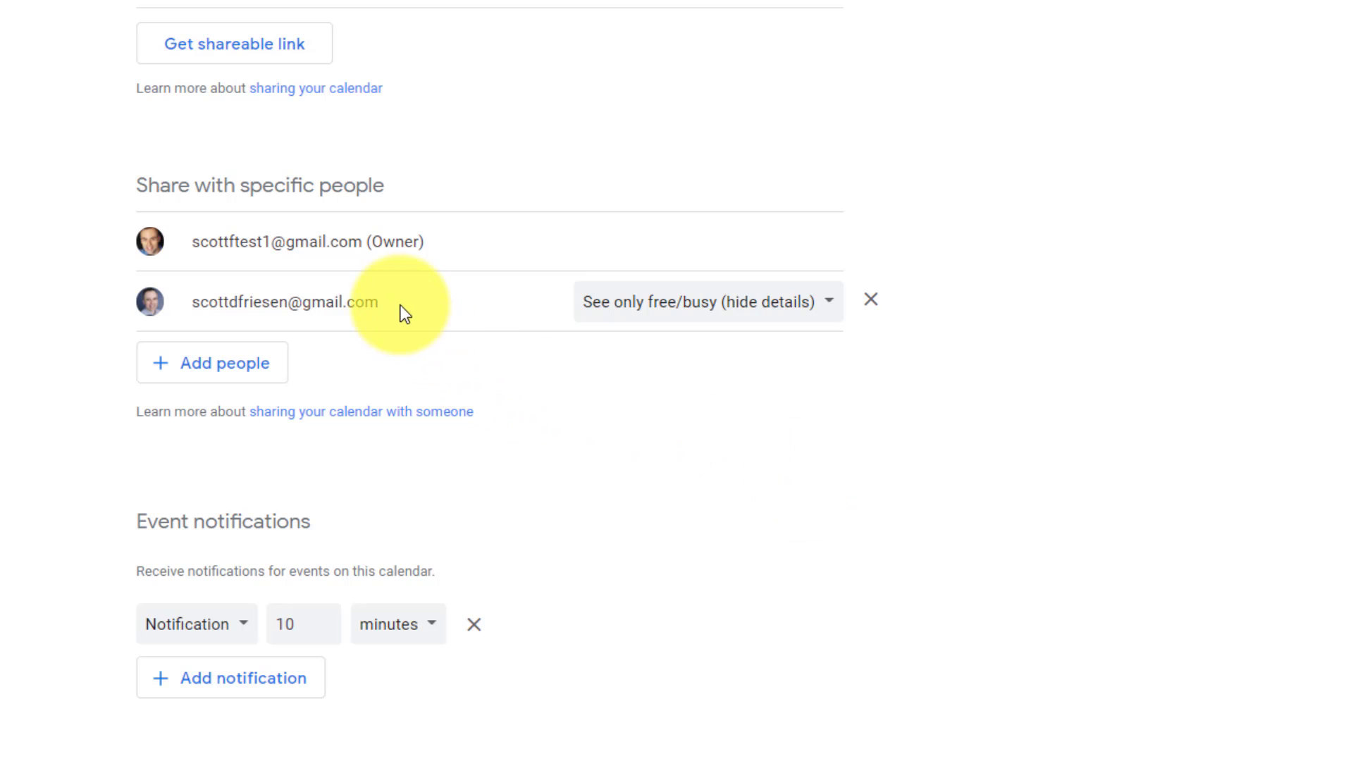
{"action": "mouse_move", "coordinate": [565, 415]}
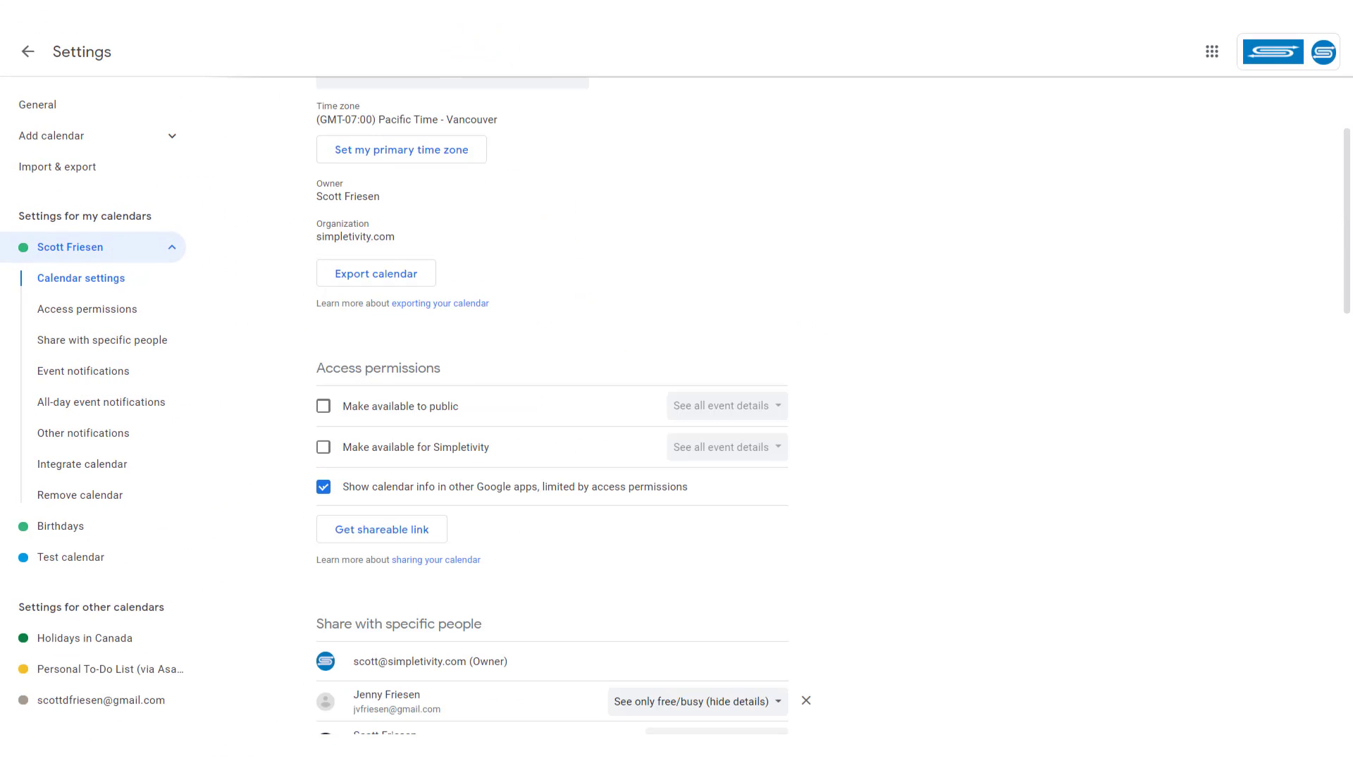
{"action": "mouse_move", "coordinate": [1346, 311]}
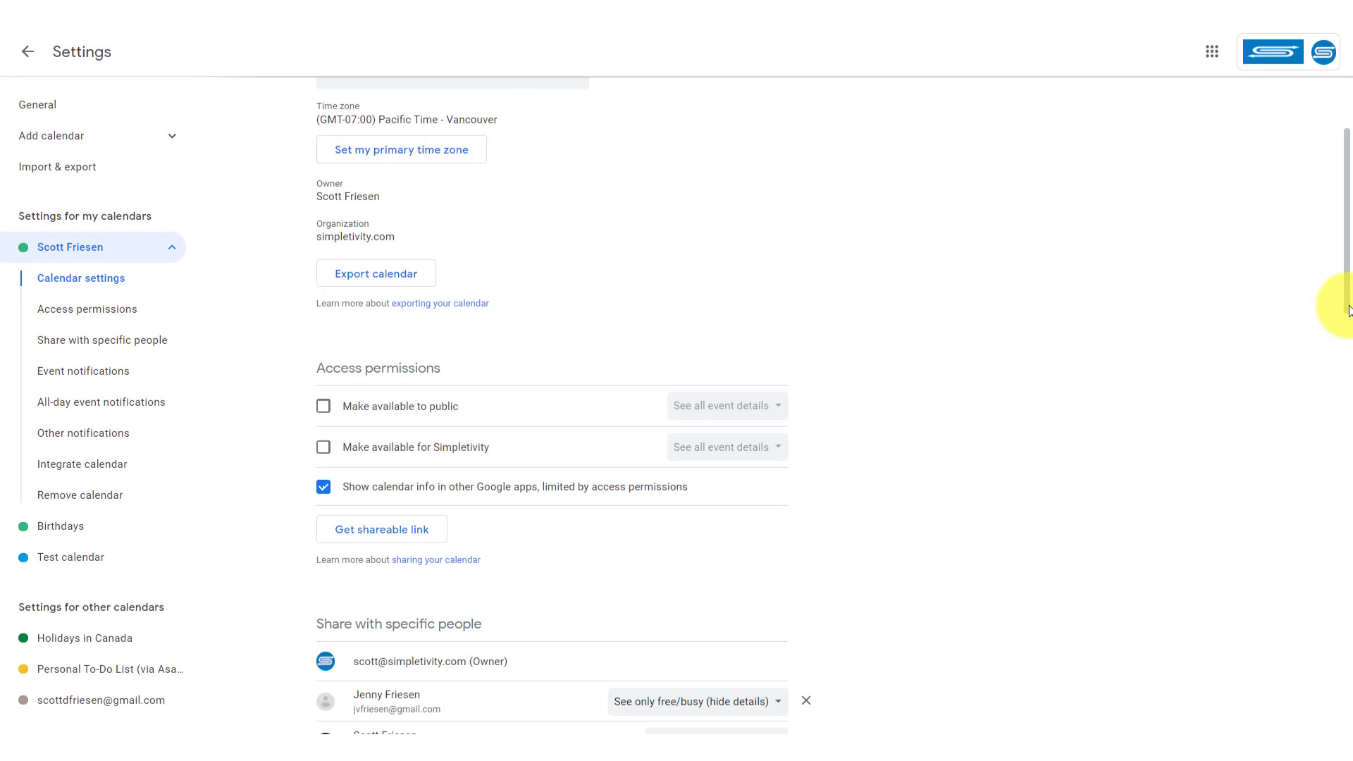
Scroll the organization calendar's settings to Access permissions, with public and organization access off
{"action": "scroll", "scroll_direction": "up", "scroll_amount": 3}
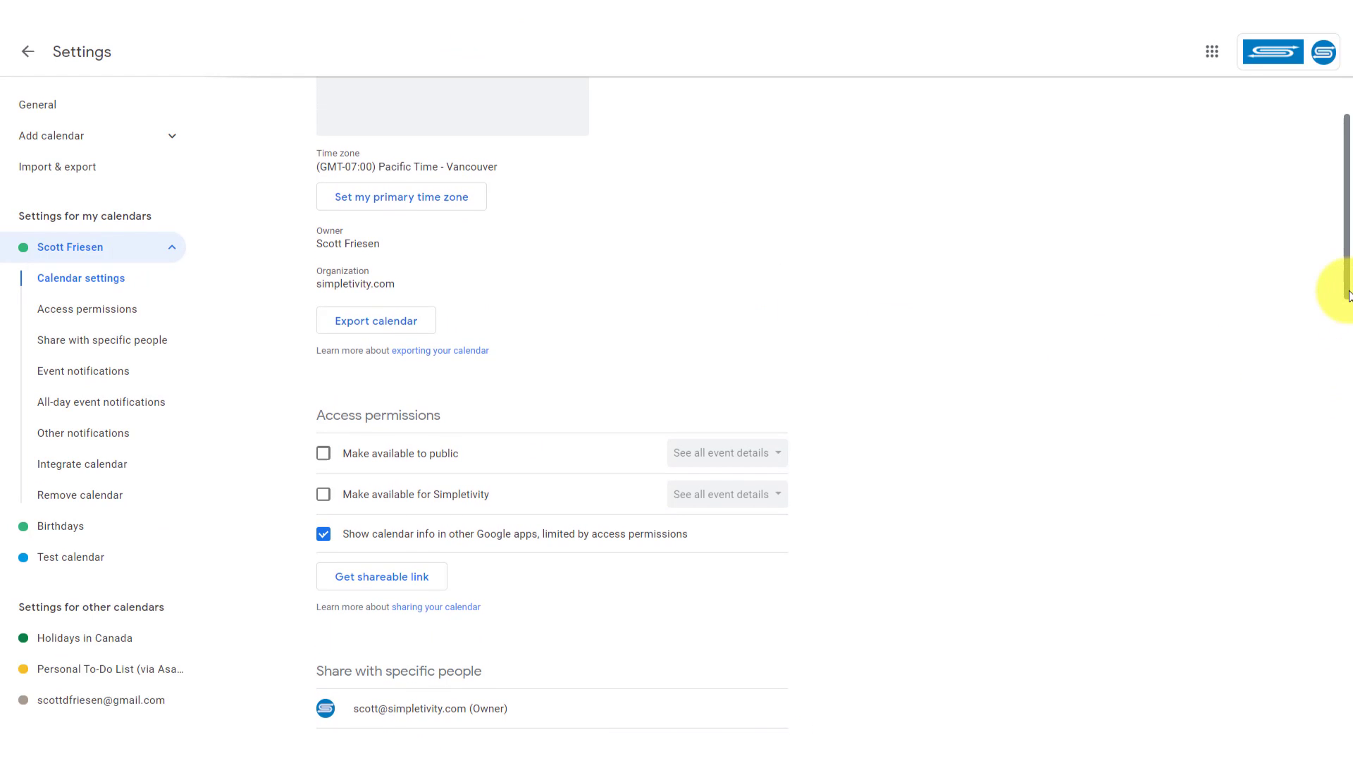
{"action": "mouse_move", "coordinate": [781, 186]}
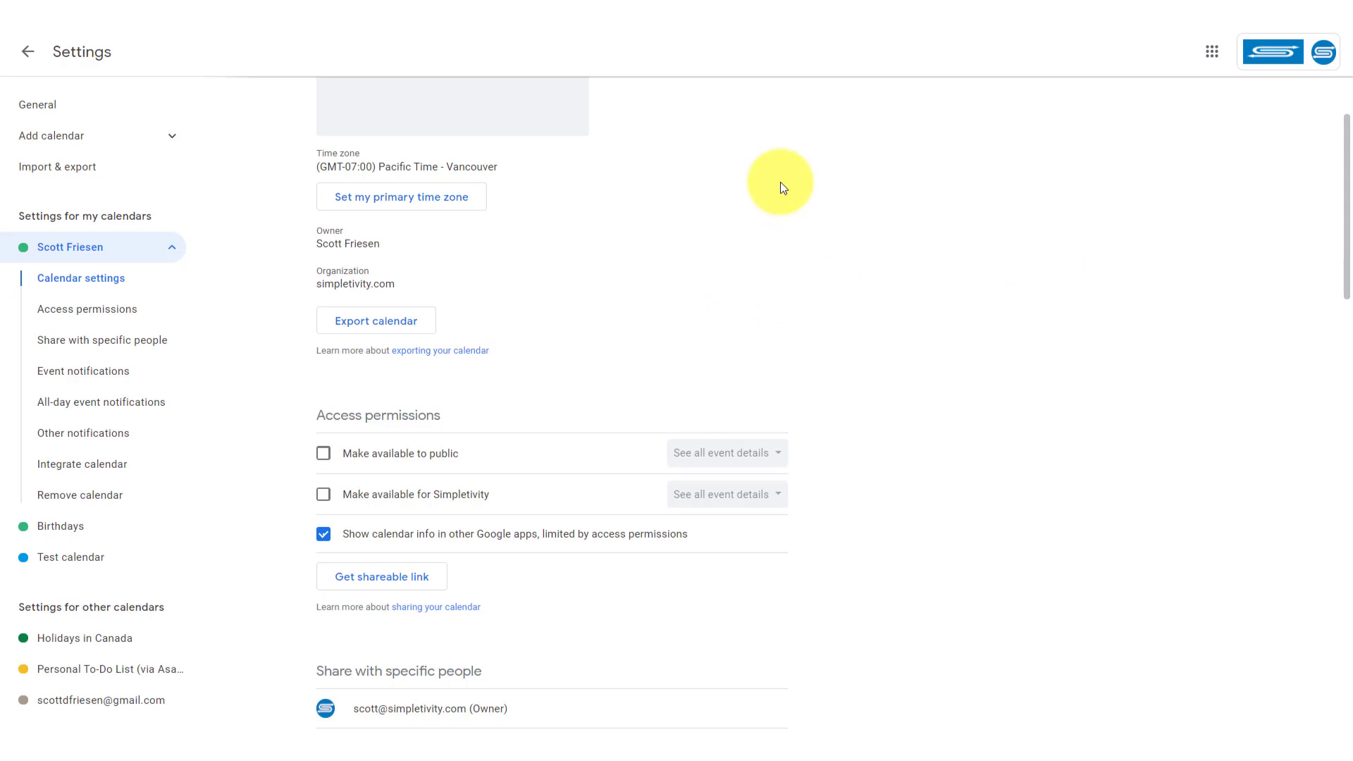
{"action": "mouse_move", "coordinate": [423, 315]}
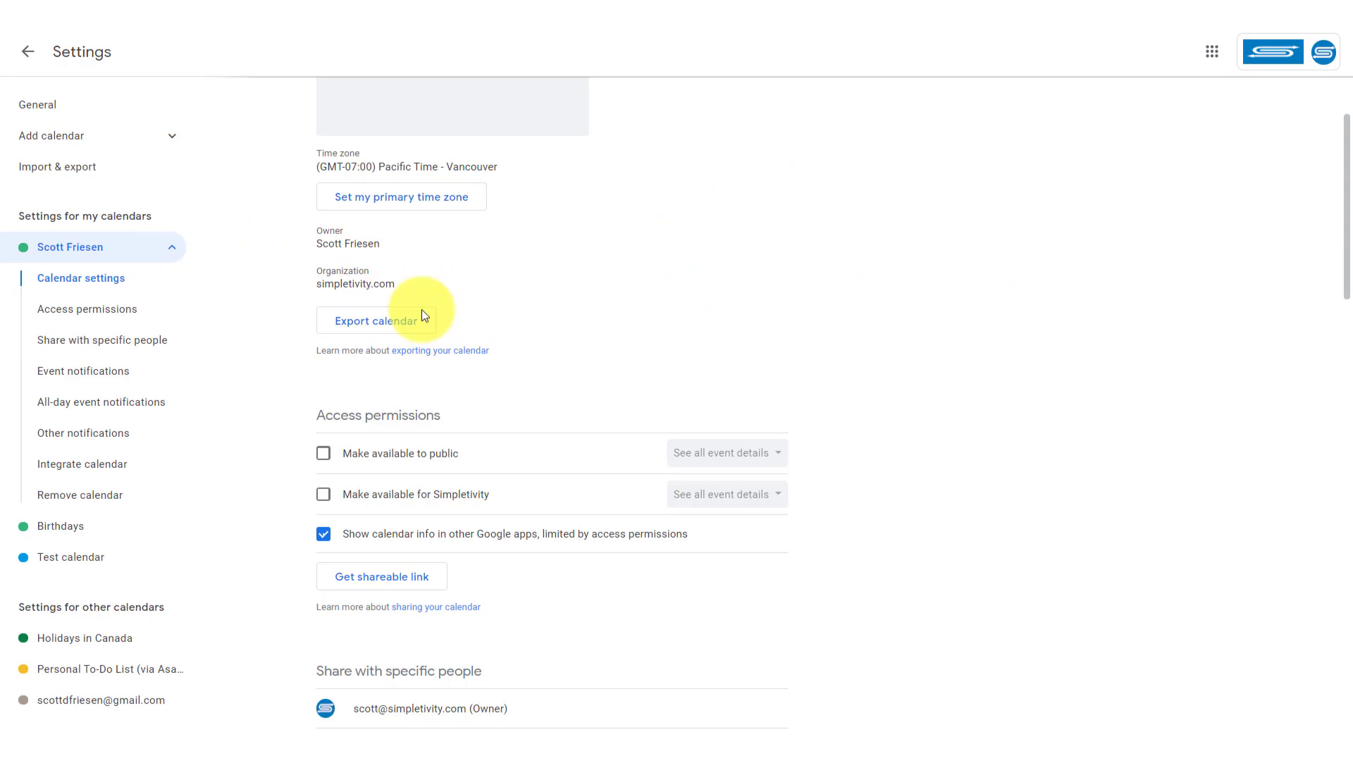
{"action": "scroll", "scroll_direction": "up", "scroll_amount": 3}
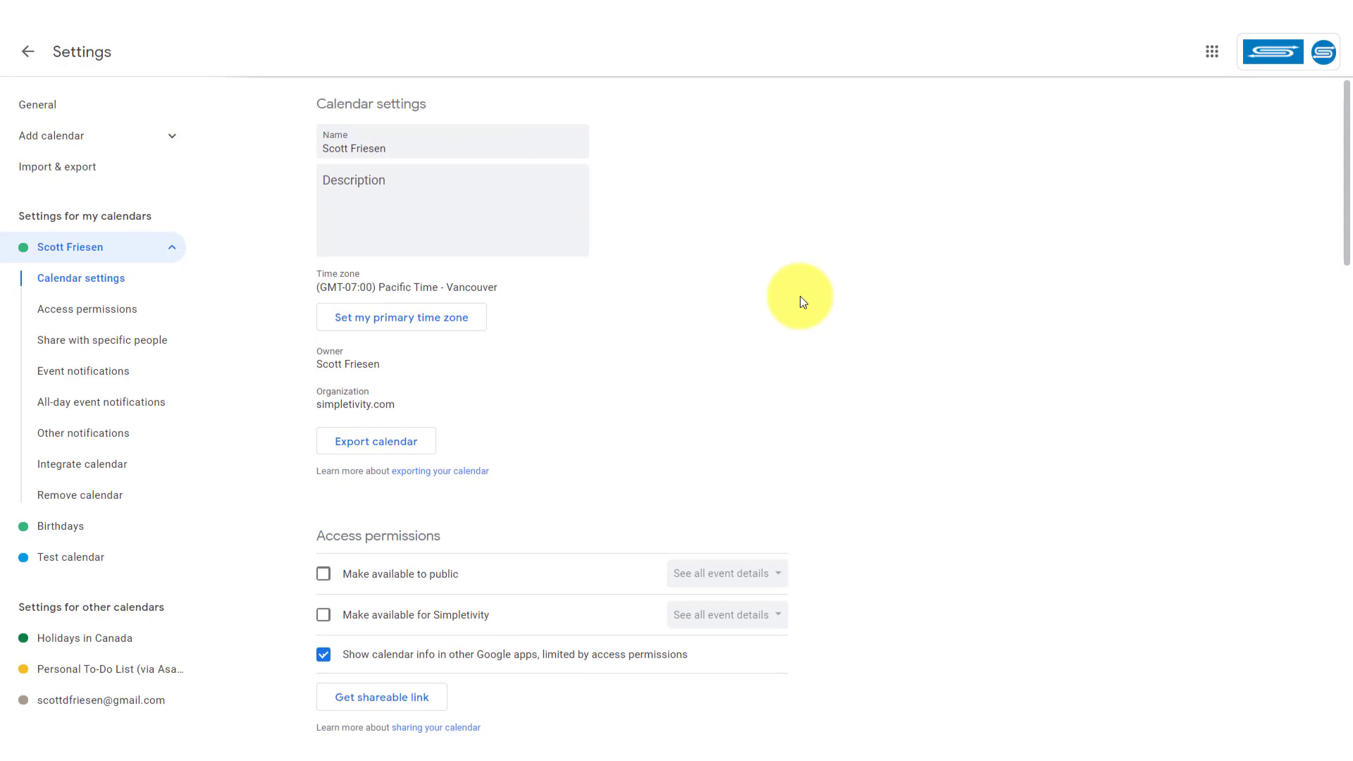
{"action": "scroll", "scroll_direction": "down", "scroll_amount": 3}
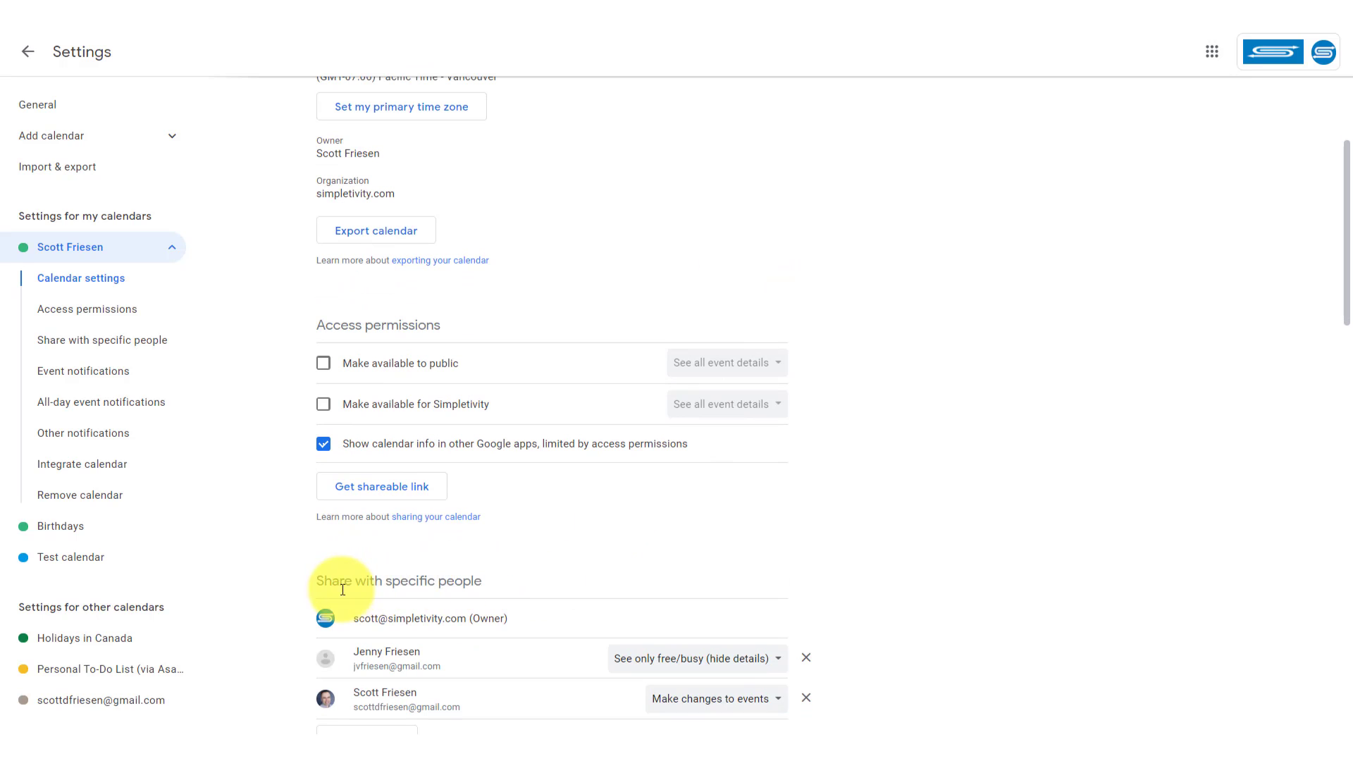
{"action": "scroll", "scroll_direction": "up", "scroll_amount": 3}
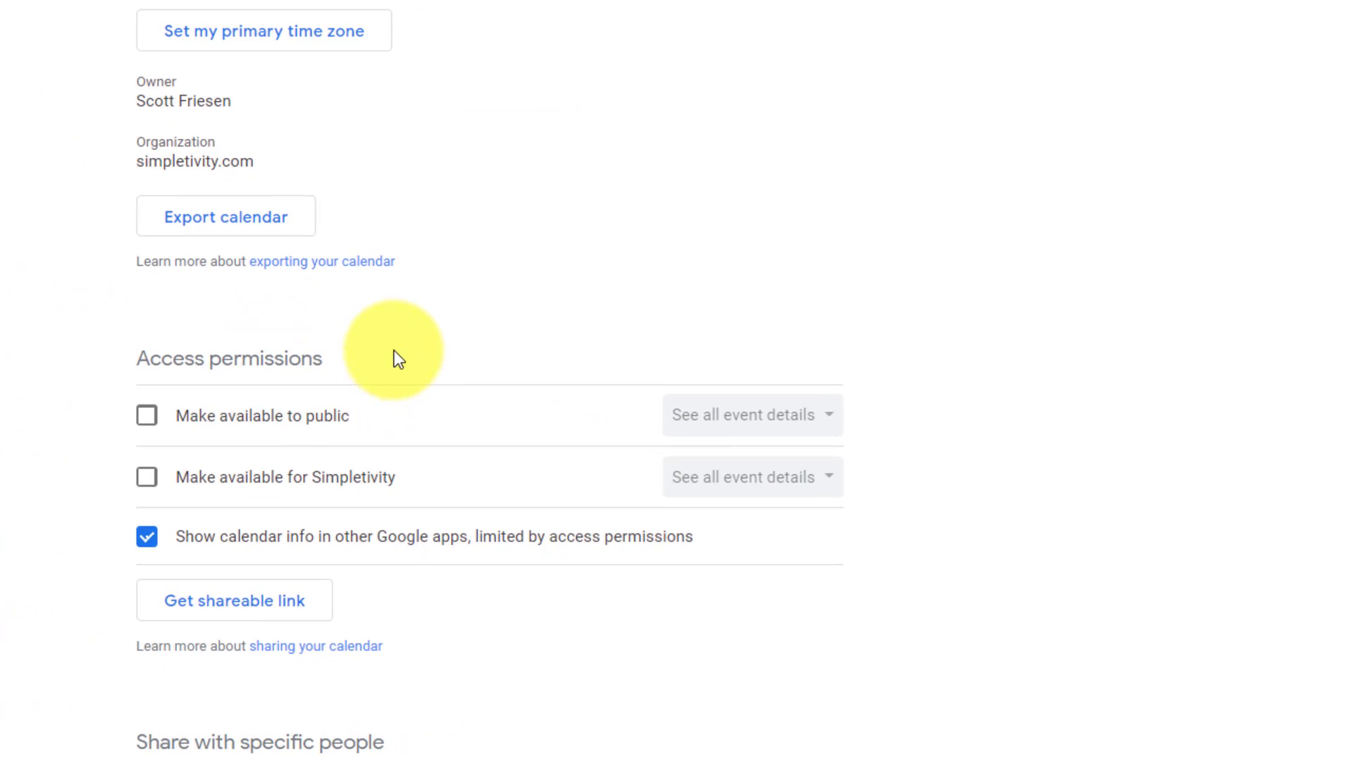
{"action": "mouse_move", "coordinate": [434, 358]}
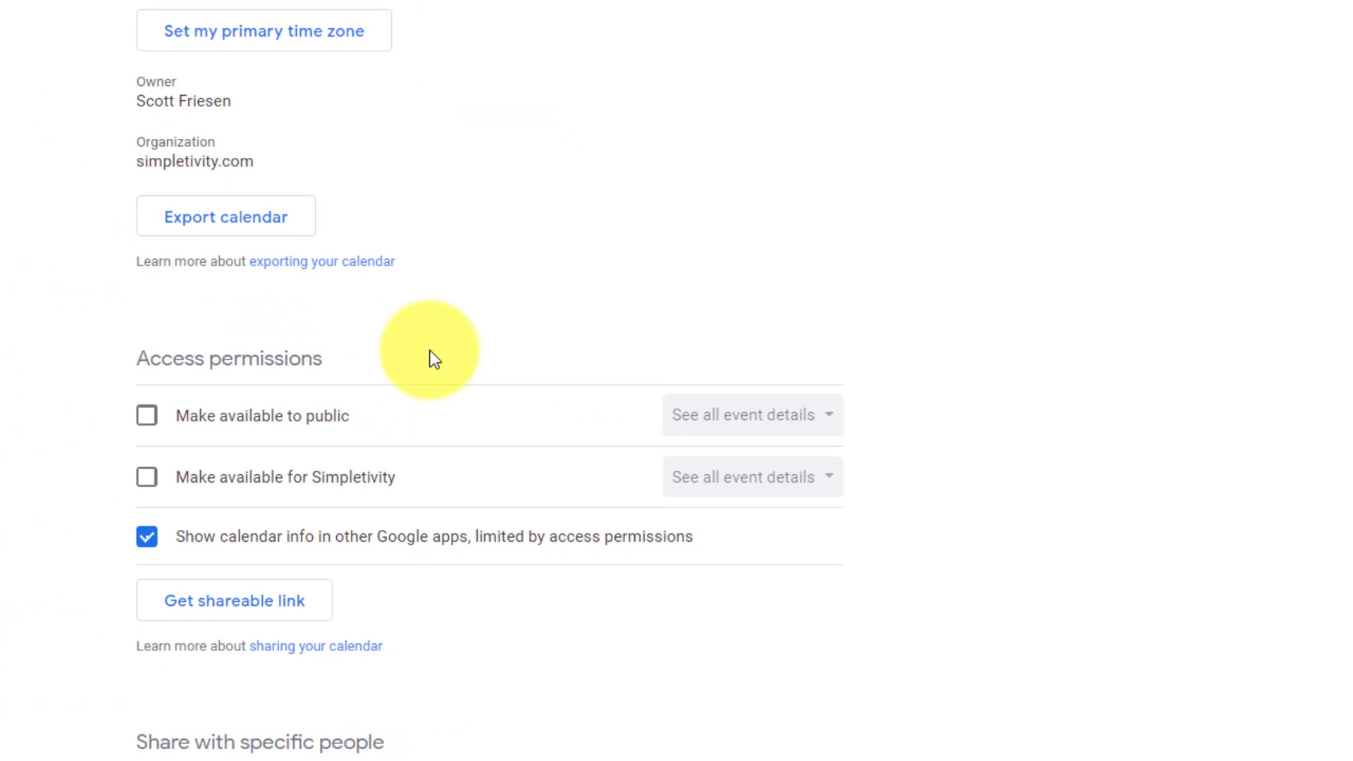
{"action": "mouse_move", "coordinate": [407, 429]}
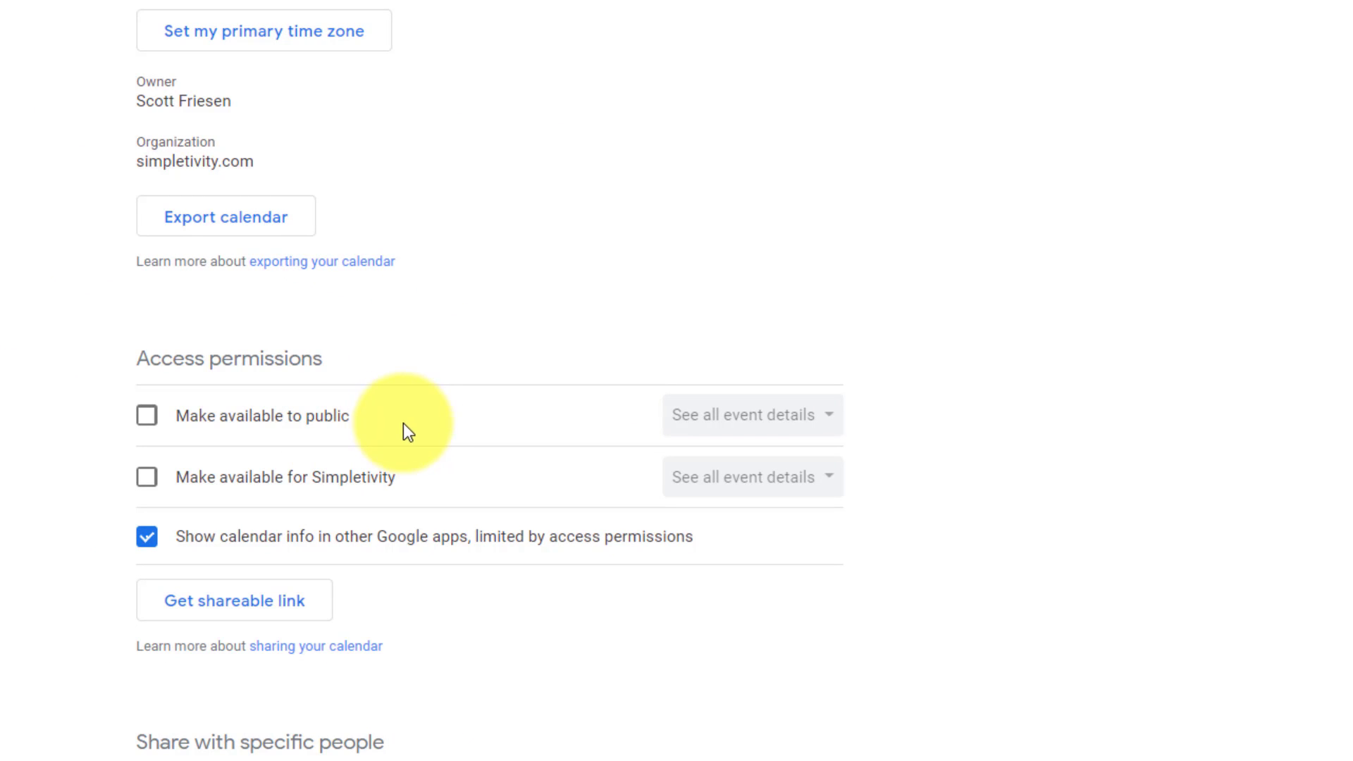
{"action": "mouse_move", "coordinate": [472, 492]}
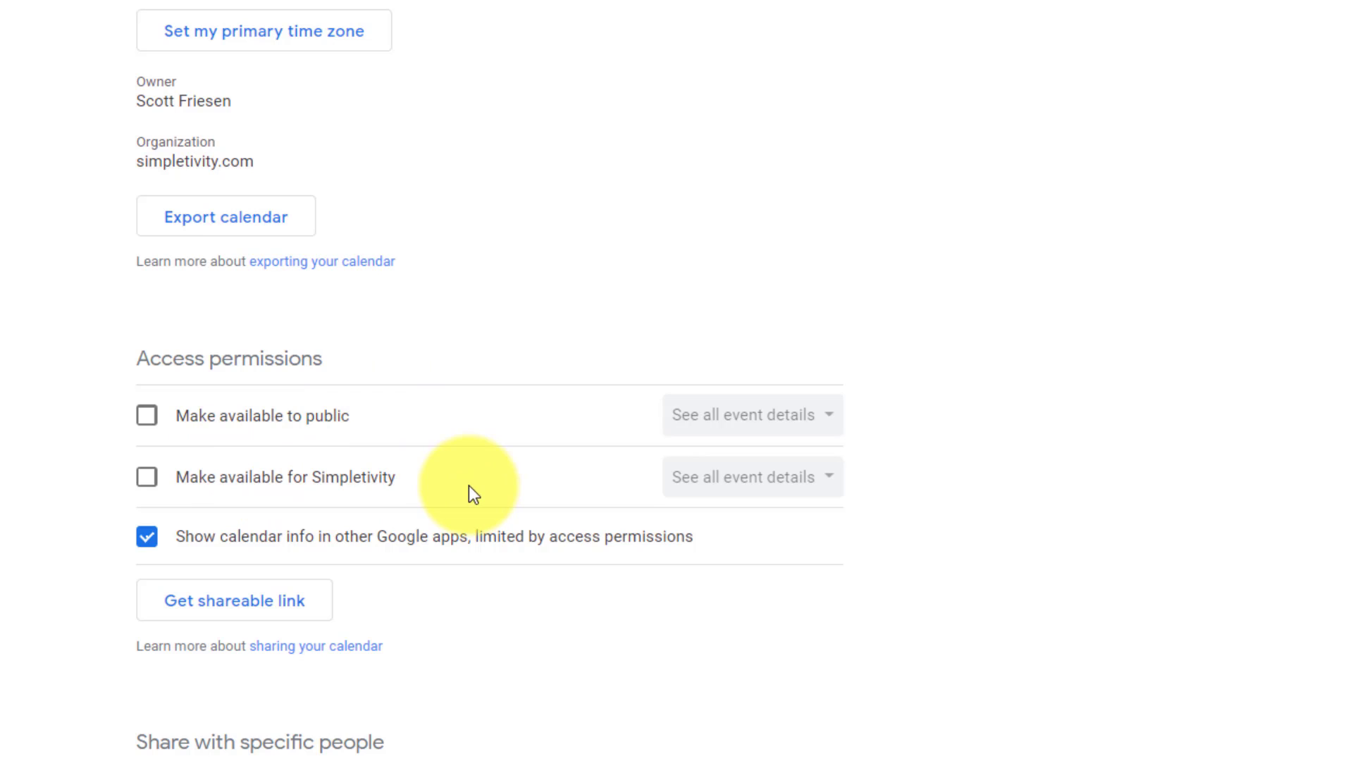
{"action": "mouse_move", "coordinate": [312, 495]}
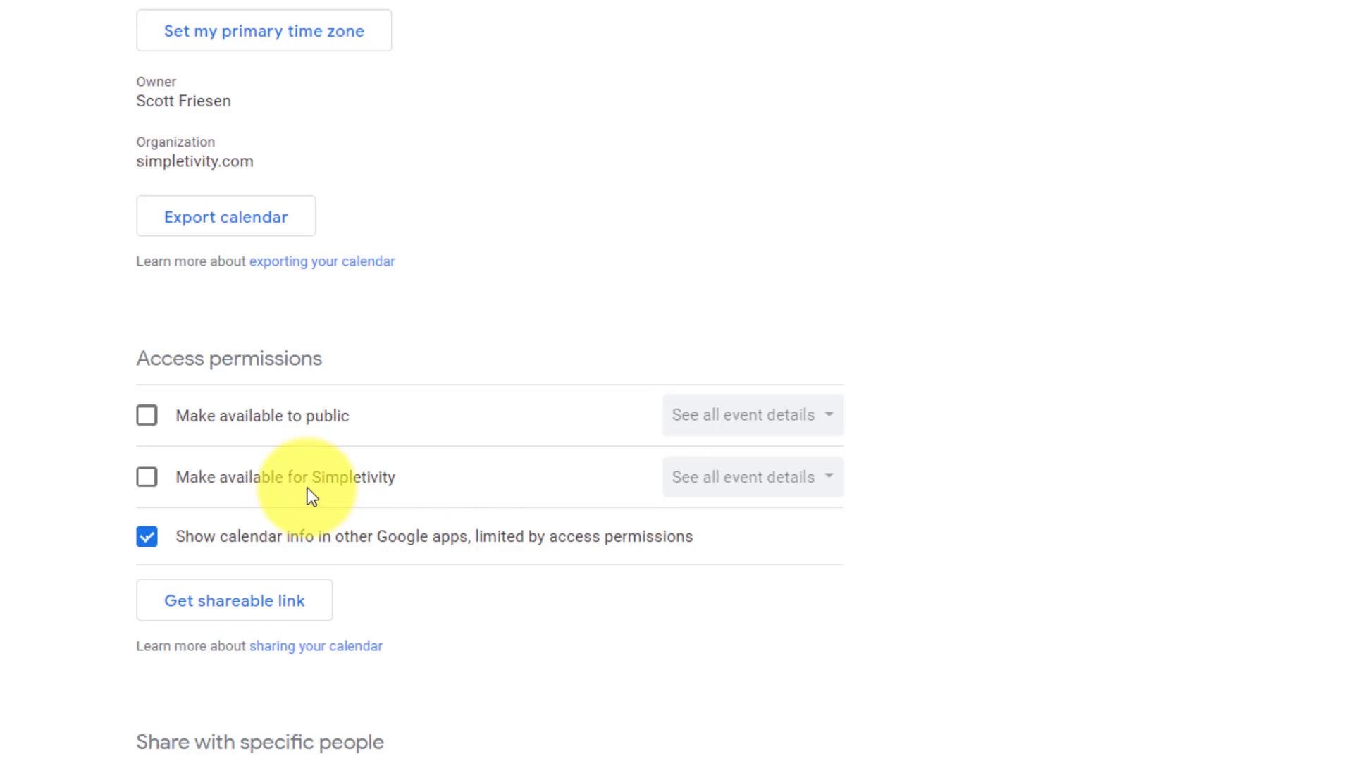
{"action": "mouse_move", "coordinate": [401, 493]}
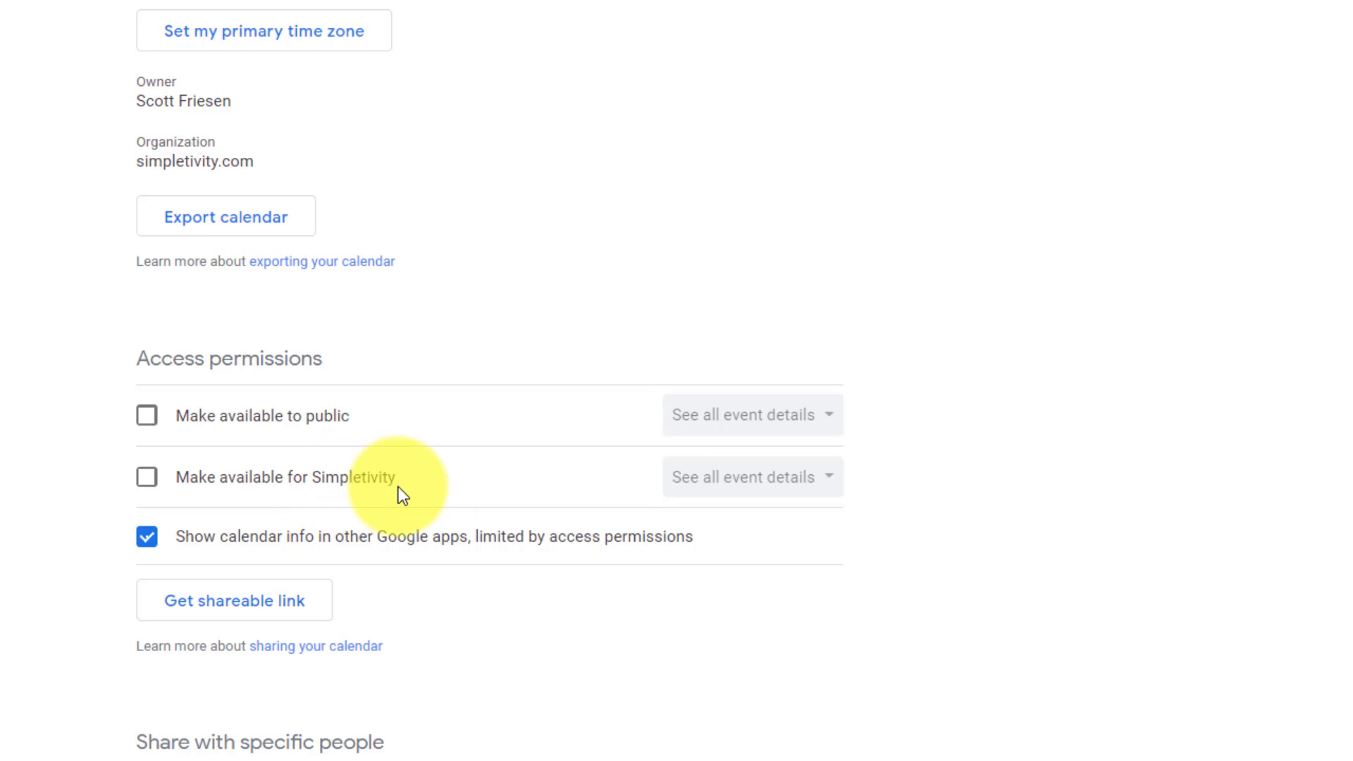
{"action": "mouse_move", "coordinate": [418, 502]}
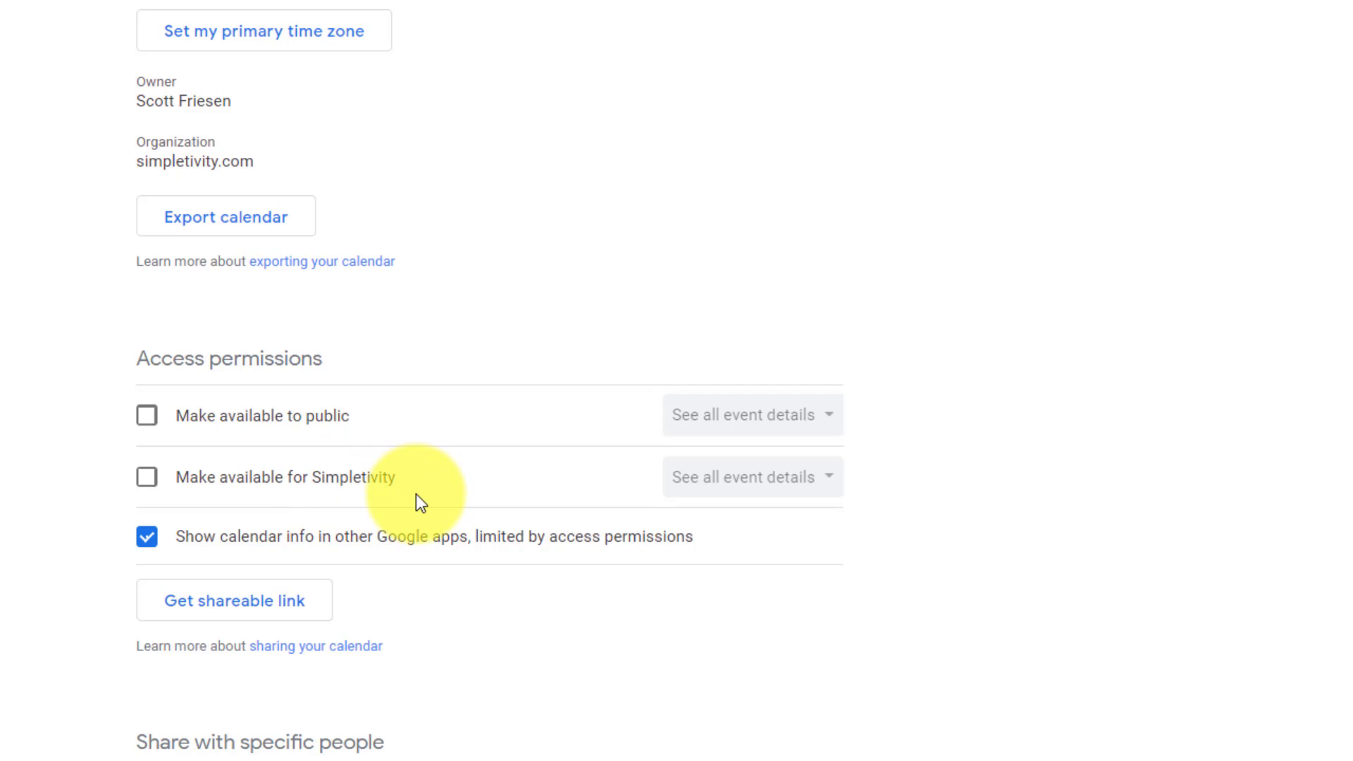
{"action": "mouse_move", "coordinate": [149, 488]}
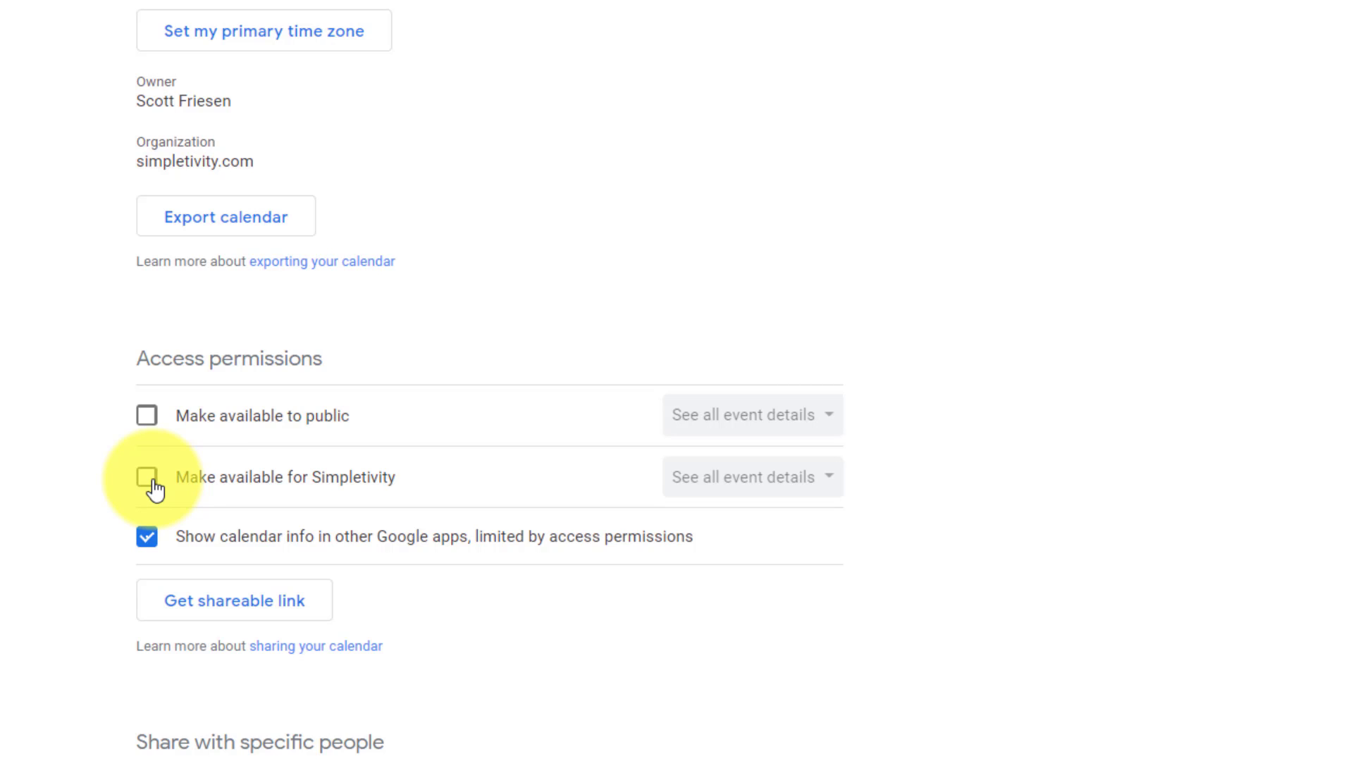
Show the access-level choices beside 'Make available for Simpletivity'
{"action": "left_click", "coordinate": [146, 476]}
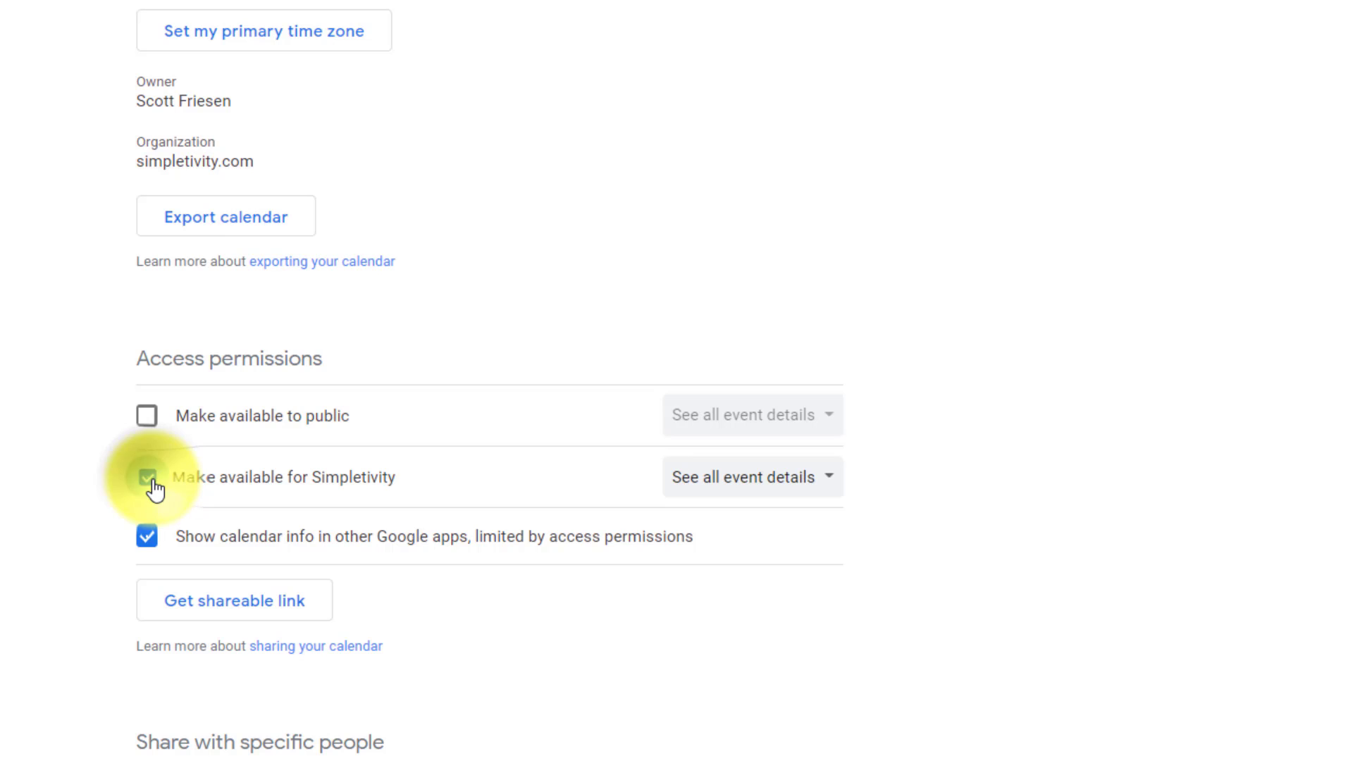
{"action": "left_click", "coordinate": [146, 477]}
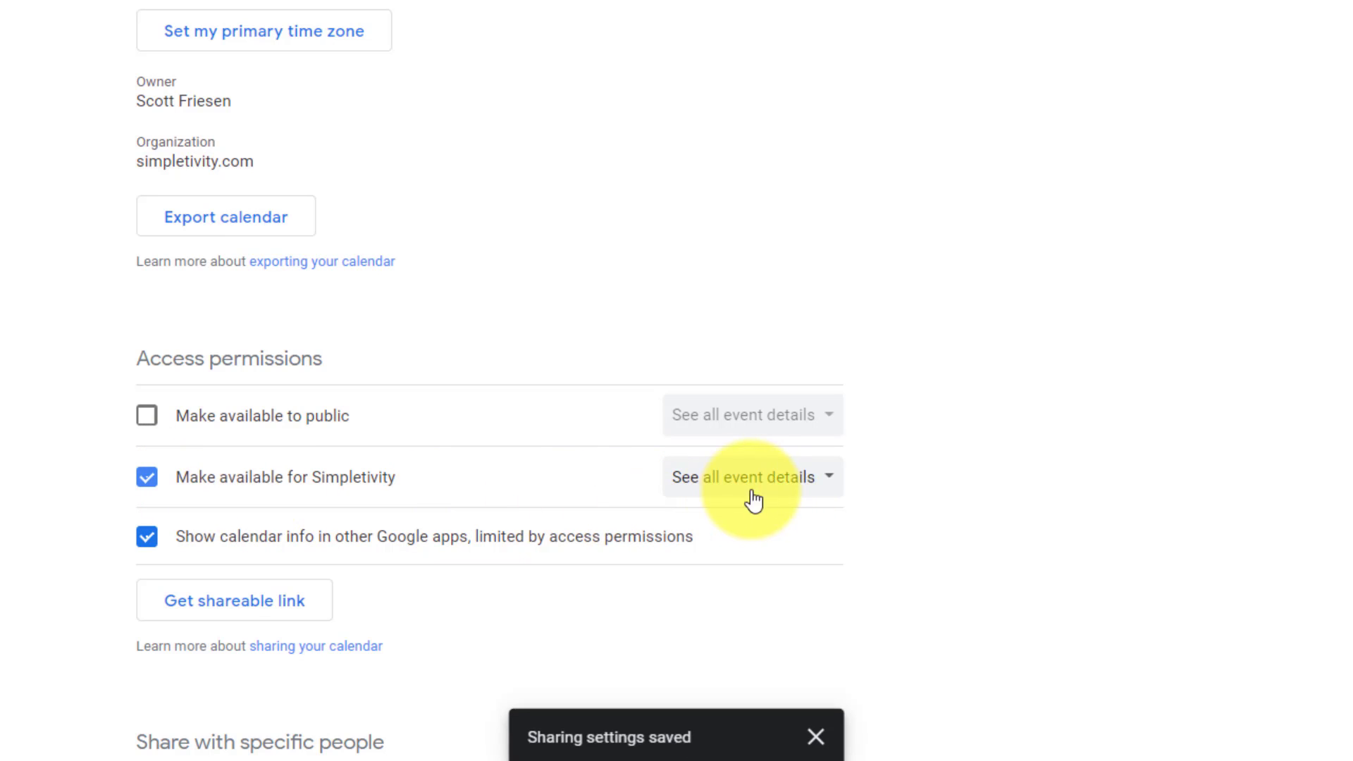
{"action": "mouse_move", "coordinate": [816, 488]}
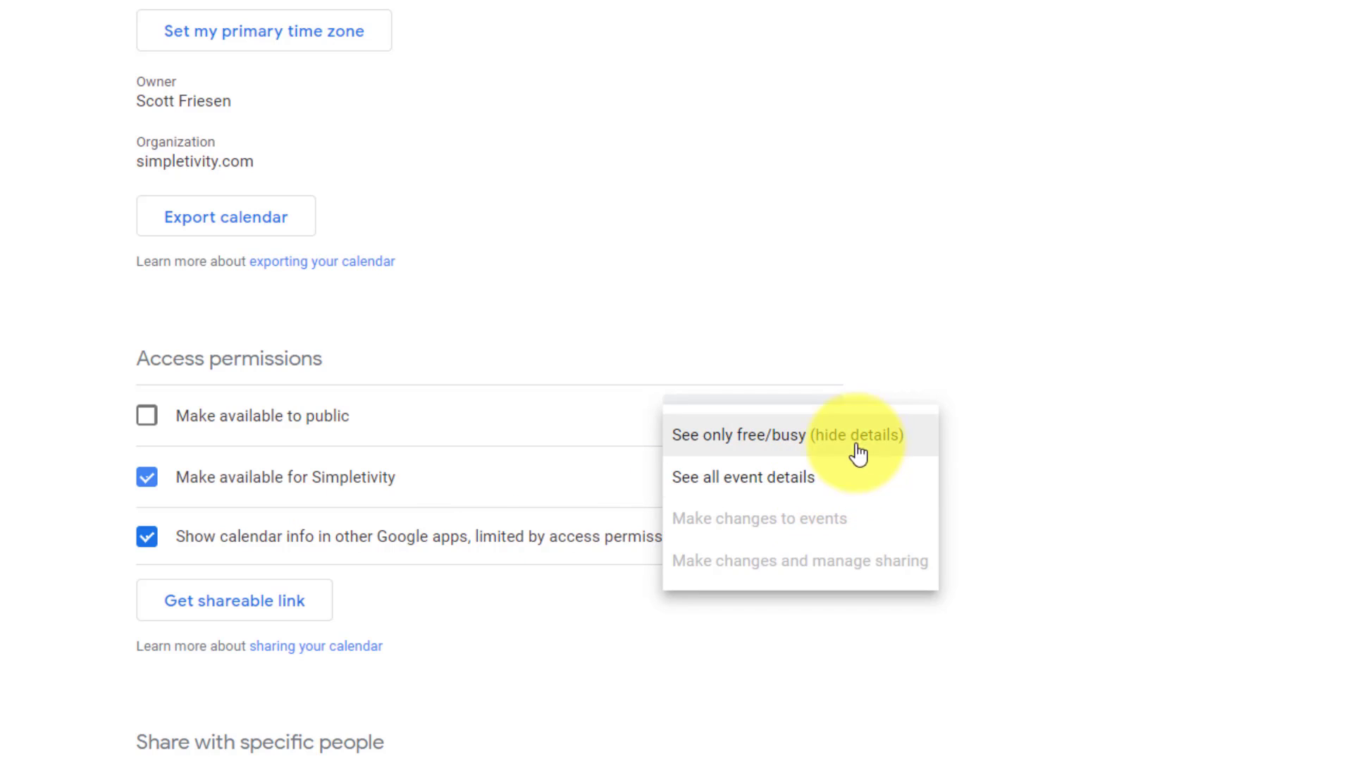
{"action": "mouse_move", "coordinate": [868, 547]}
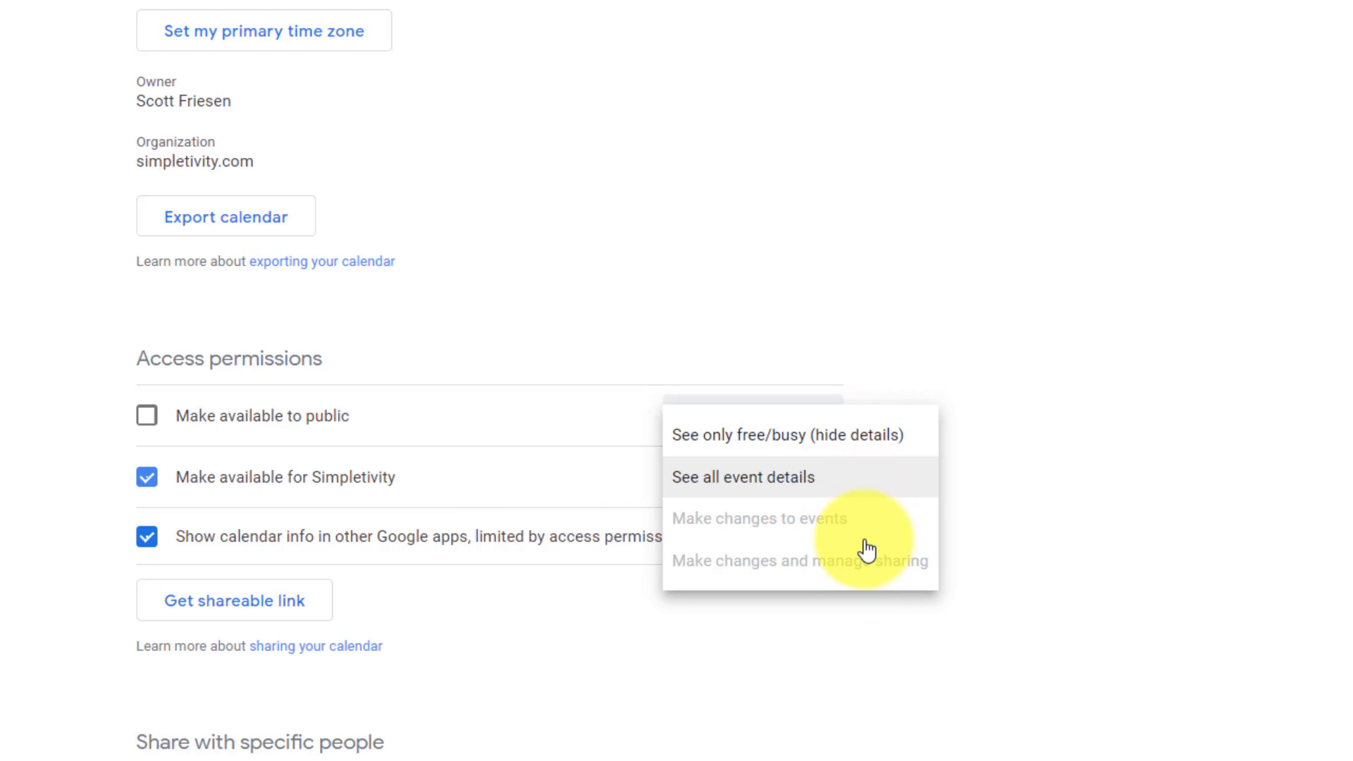
{"action": "mouse_move", "coordinate": [870, 533]}
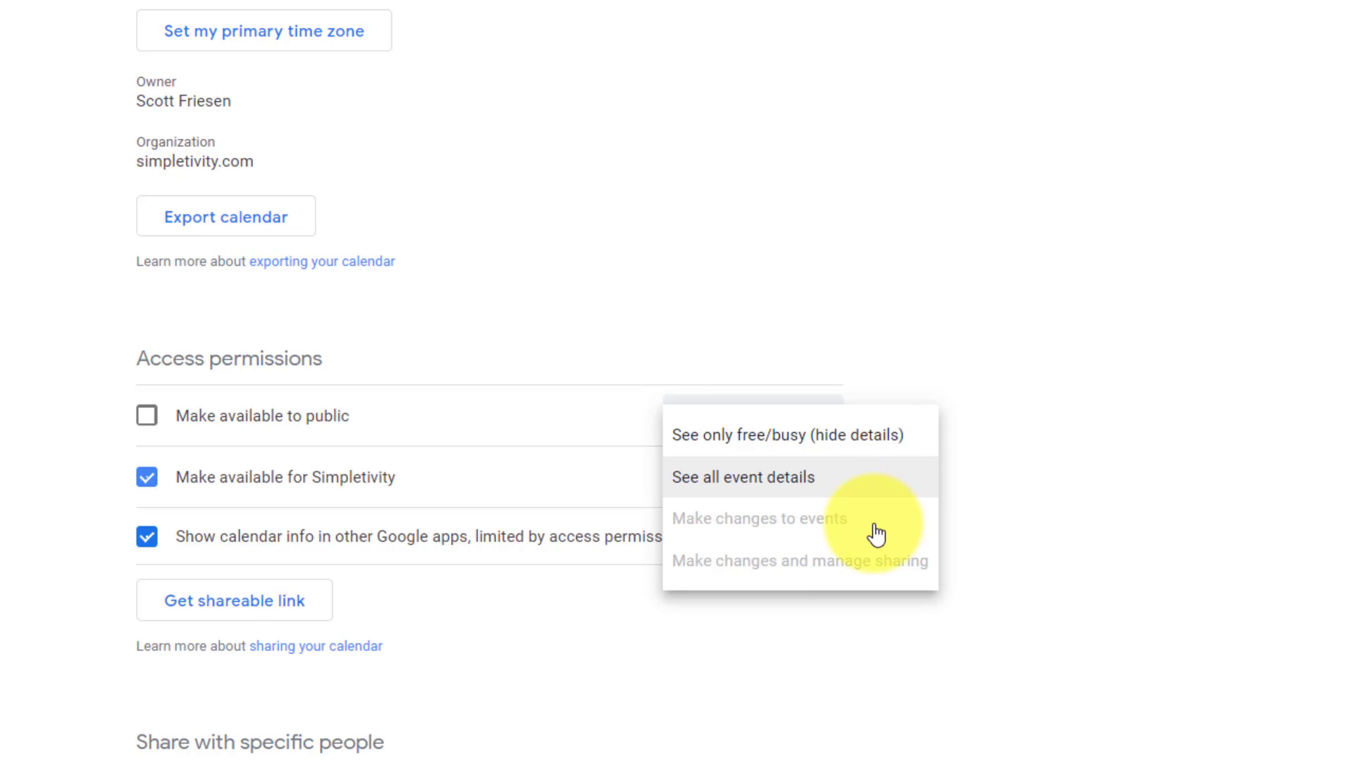
{"action": "mouse_move", "coordinate": [850, 577]}
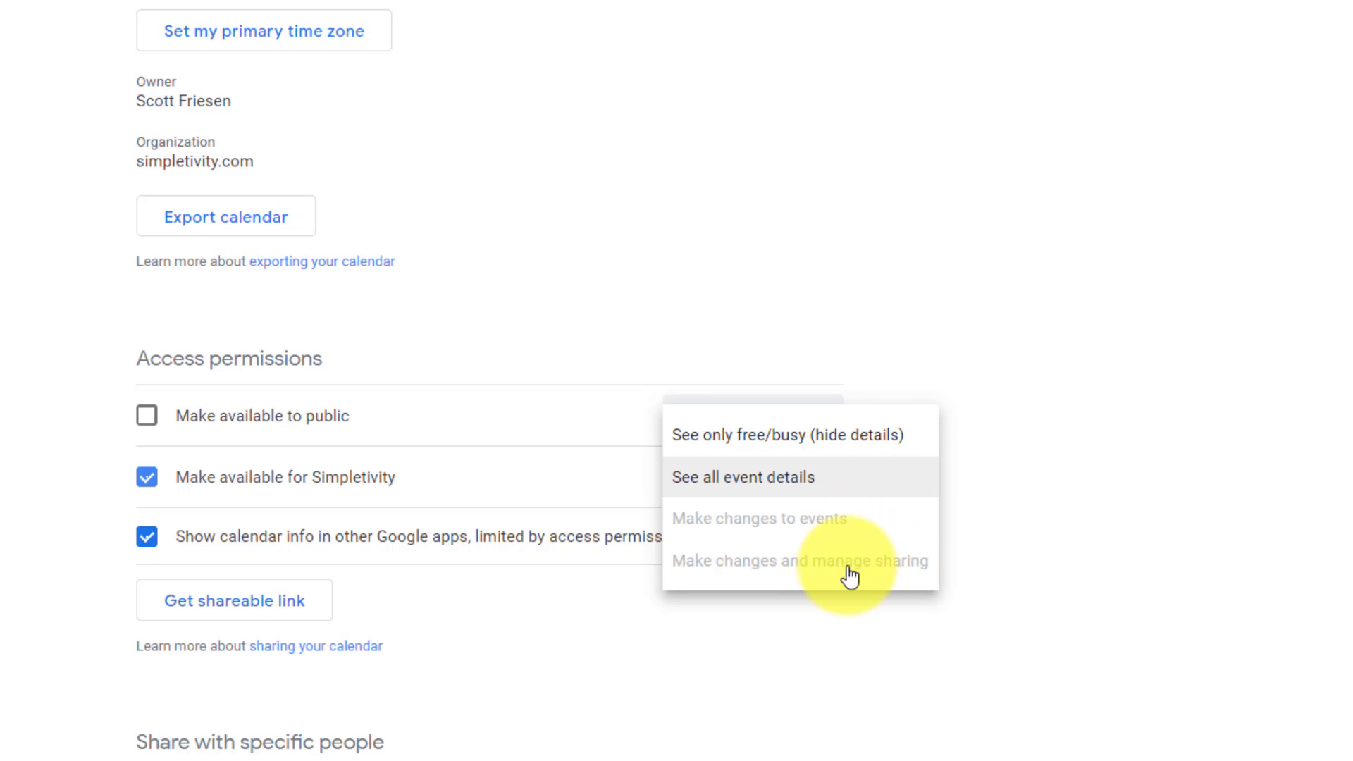
{"action": "mouse_move", "coordinate": [911, 470]}
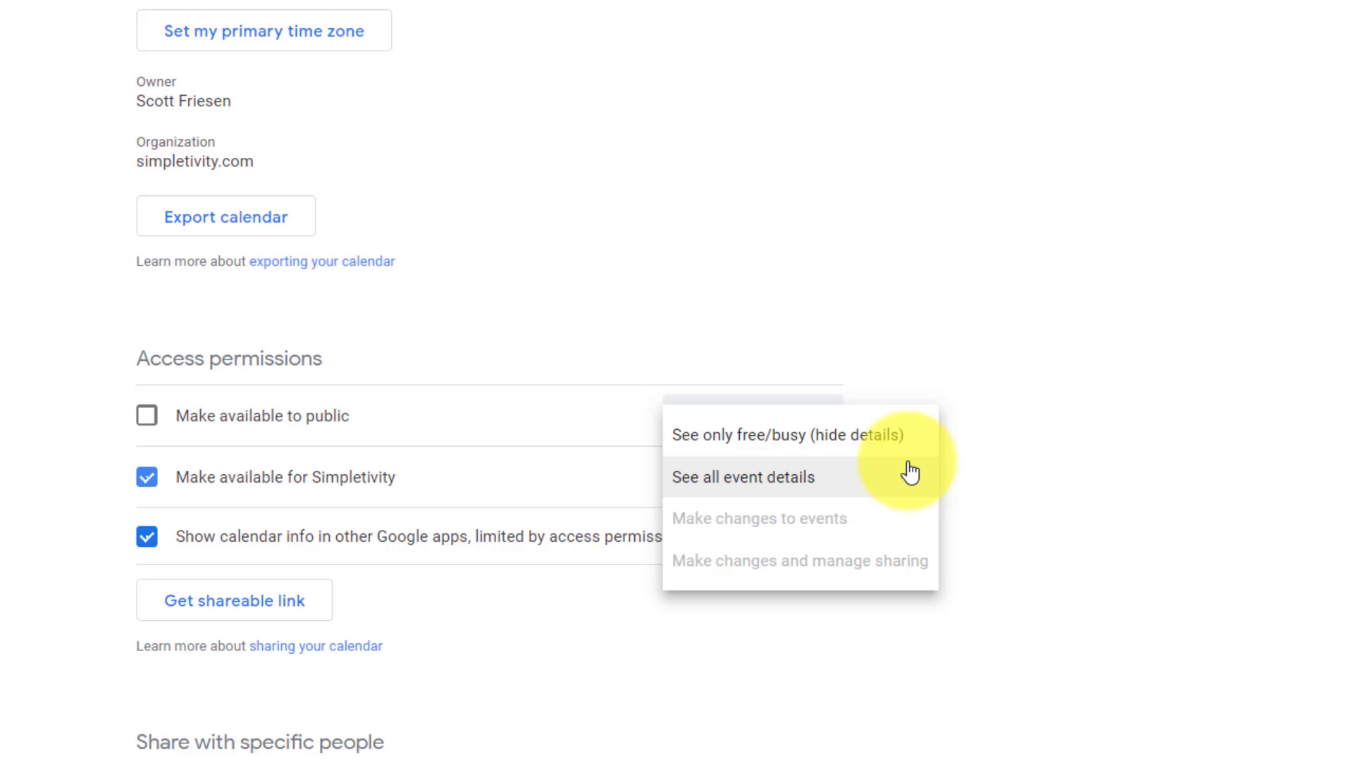
{"action": "mouse_move", "coordinate": [862, 432]}
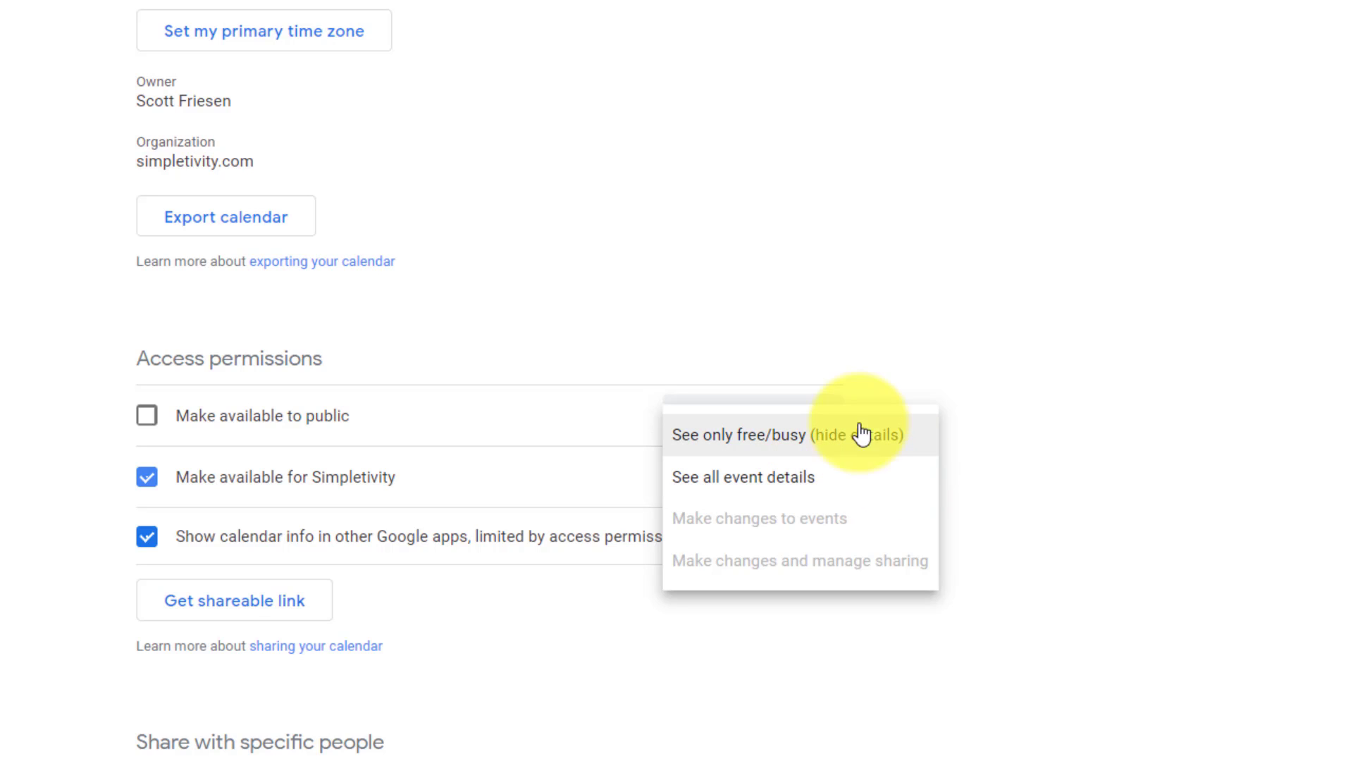
{"action": "mouse_move", "coordinate": [896, 445]}
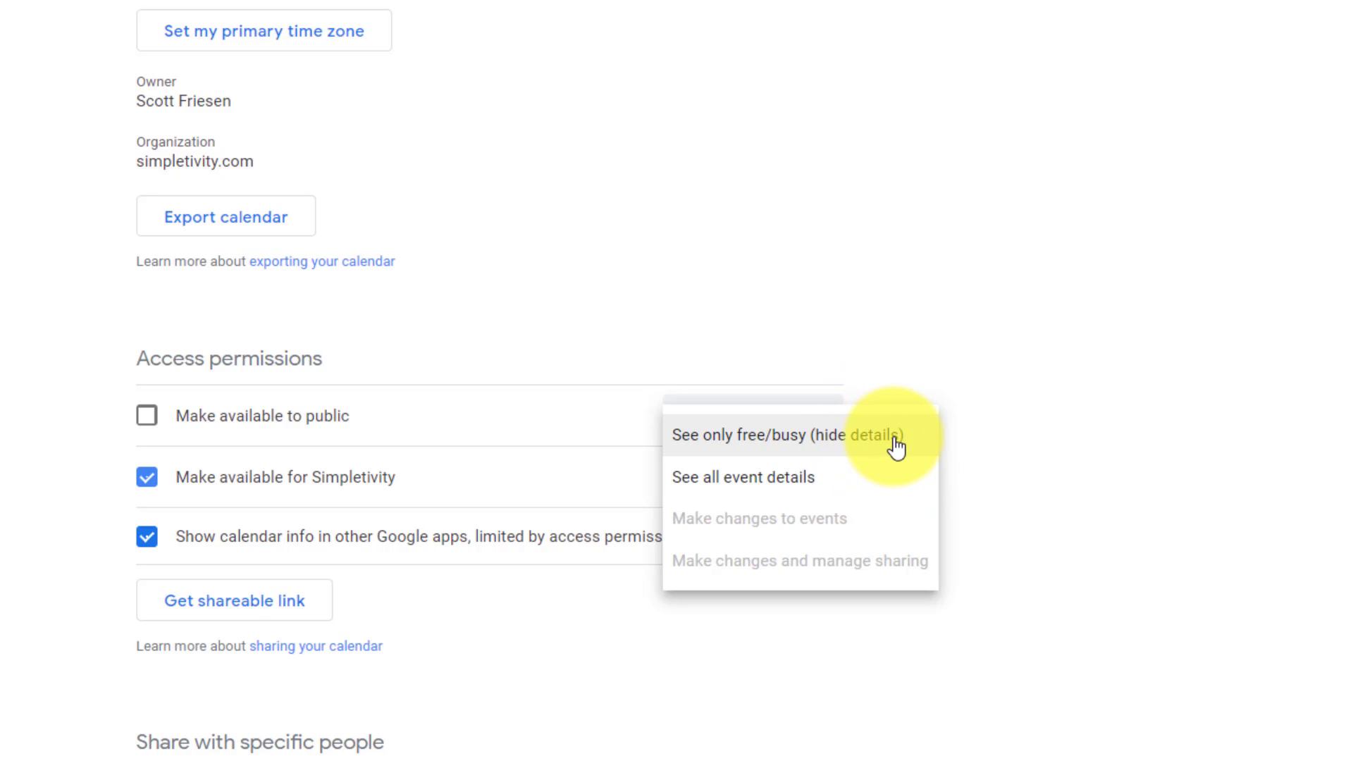
{"action": "mouse_move", "coordinate": [876, 442]}
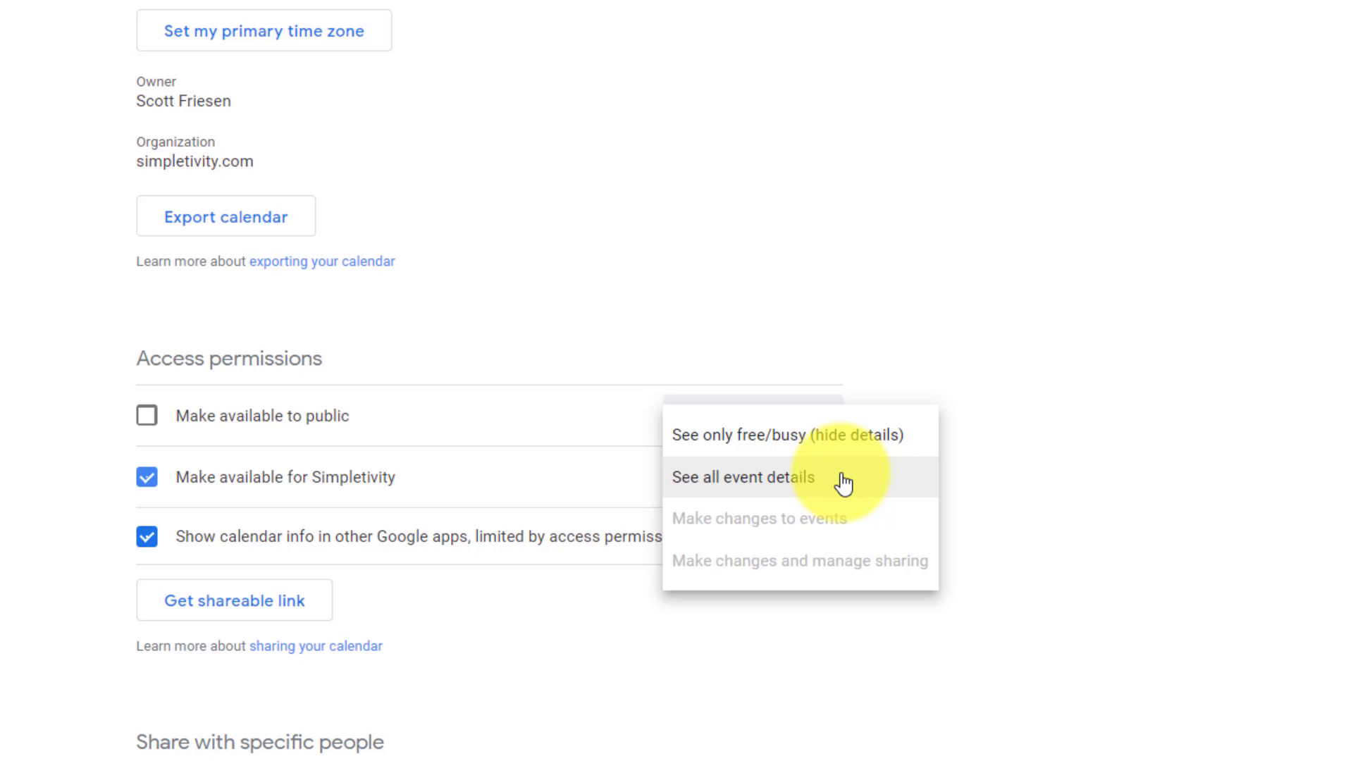
{"action": "mouse_move", "coordinate": [868, 483]}
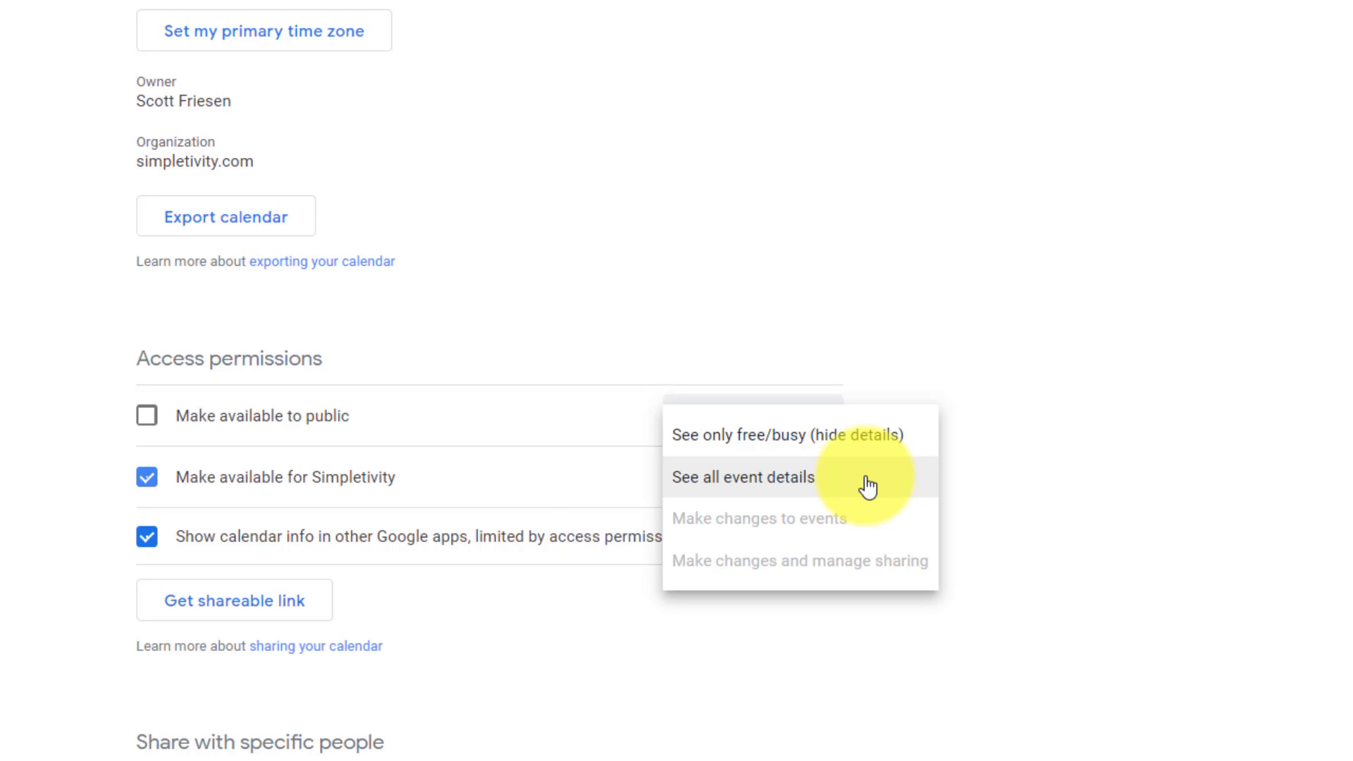
Keep Simpletivity-wide sharing at See all event details, closing the dropdown
{"action": "left_click", "coordinate": [741, 477]}
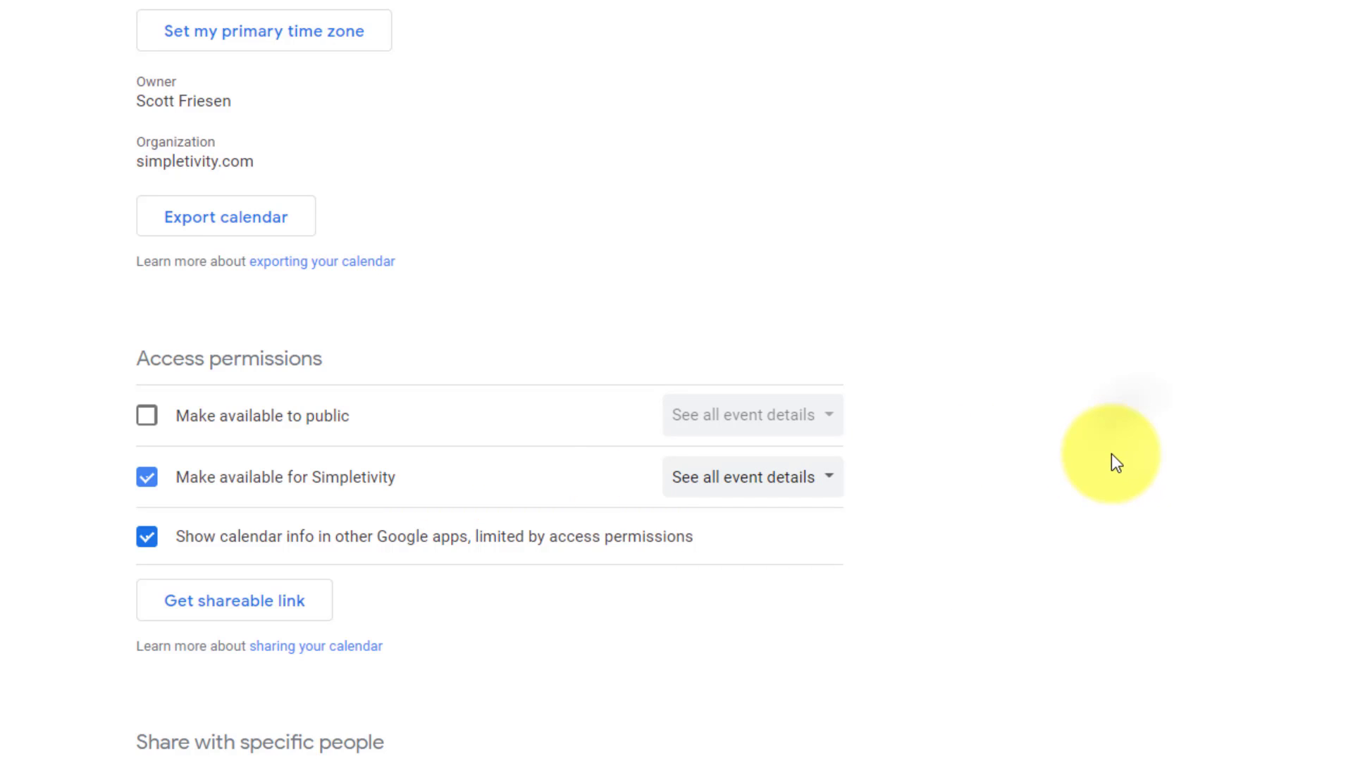
{"action": "mouse_move", "coordinate": [1085, 468]}
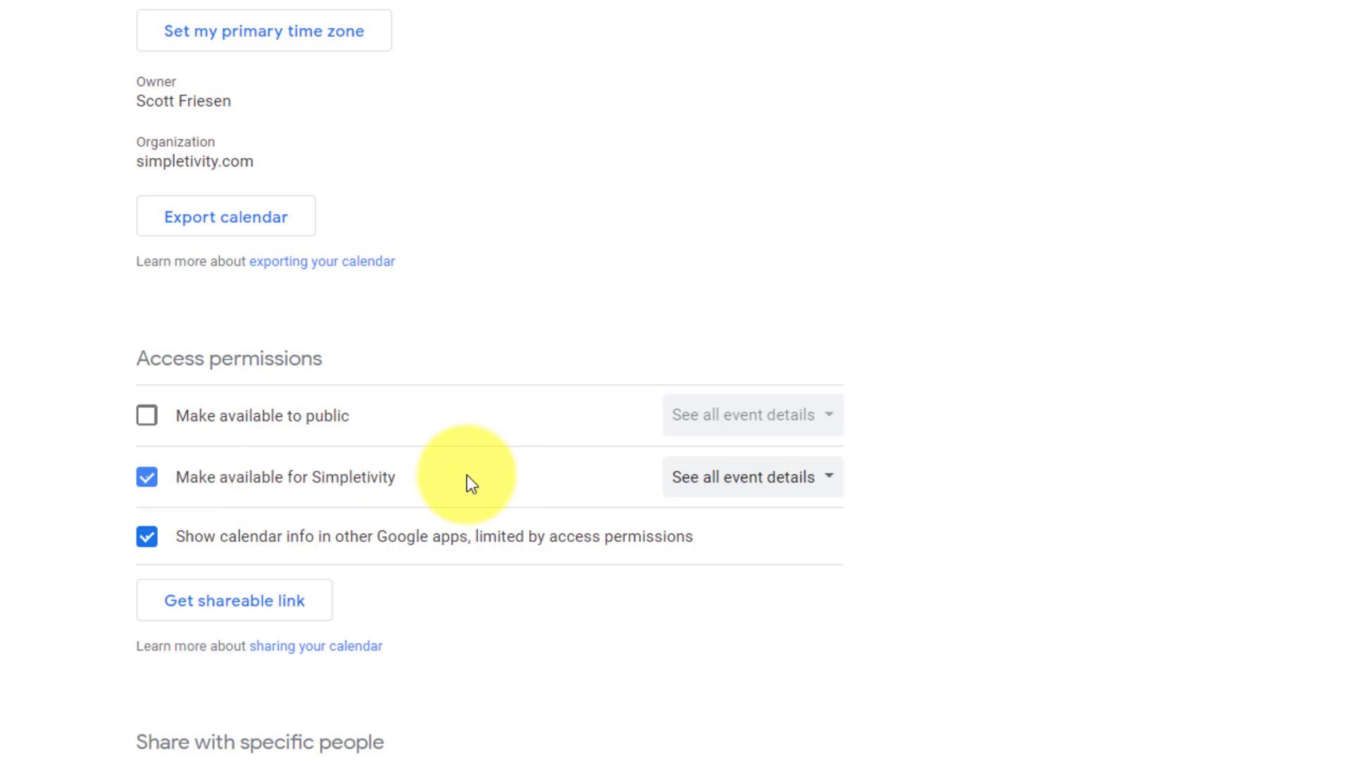
{"action": "mouse_move", "coordinate": [328, 487]}
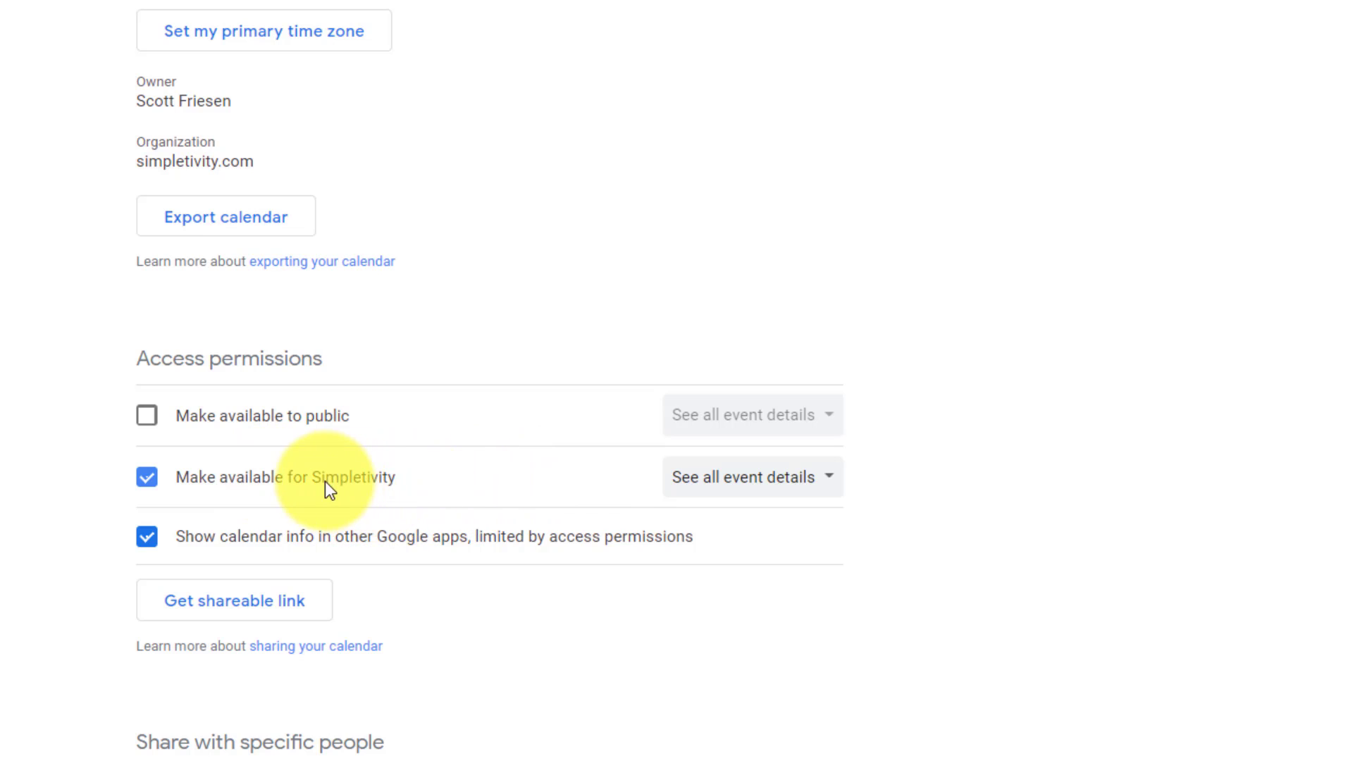
{"action": "mouse_move", "coordinate": [438, 495]}
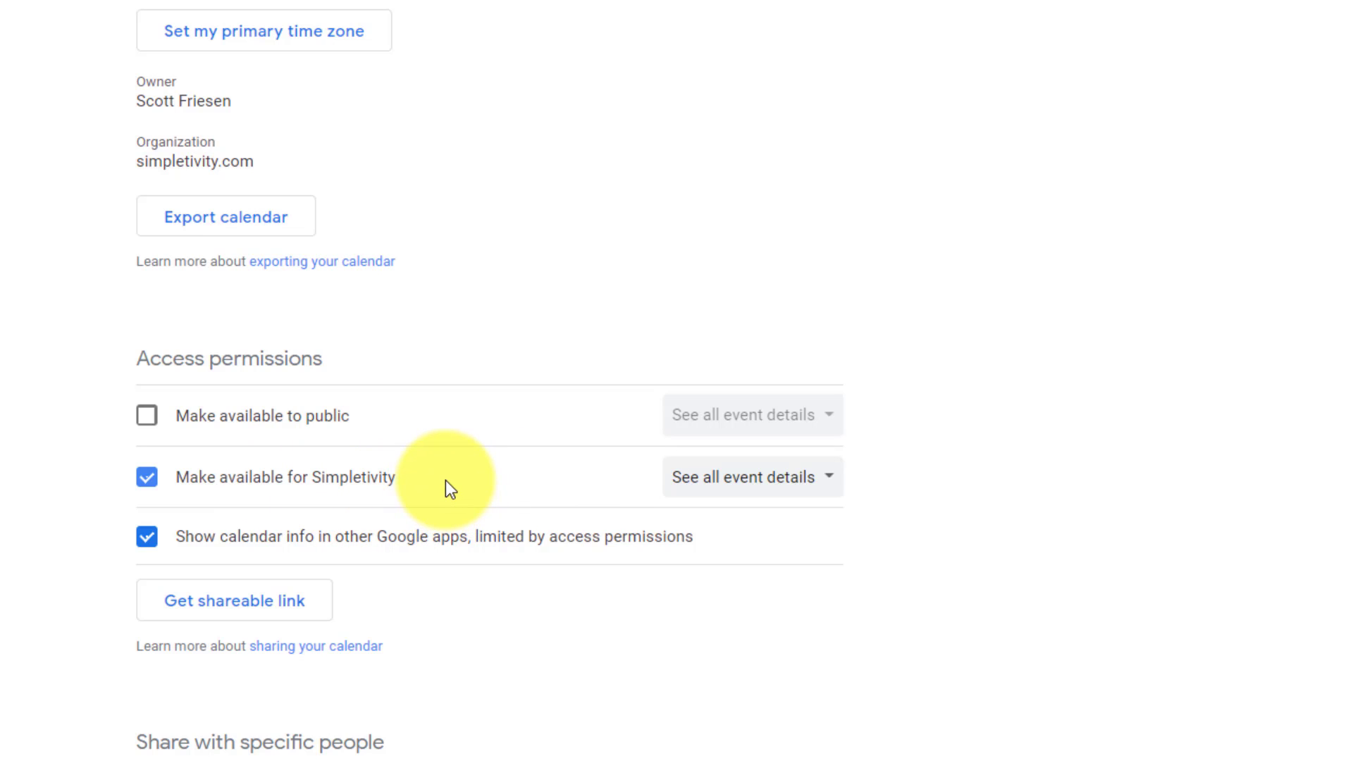
Scroll the test calendar's settings to its Access permissions section
{"action": "scroll", "scroll_direction": "down", "scroll_amount": 3}
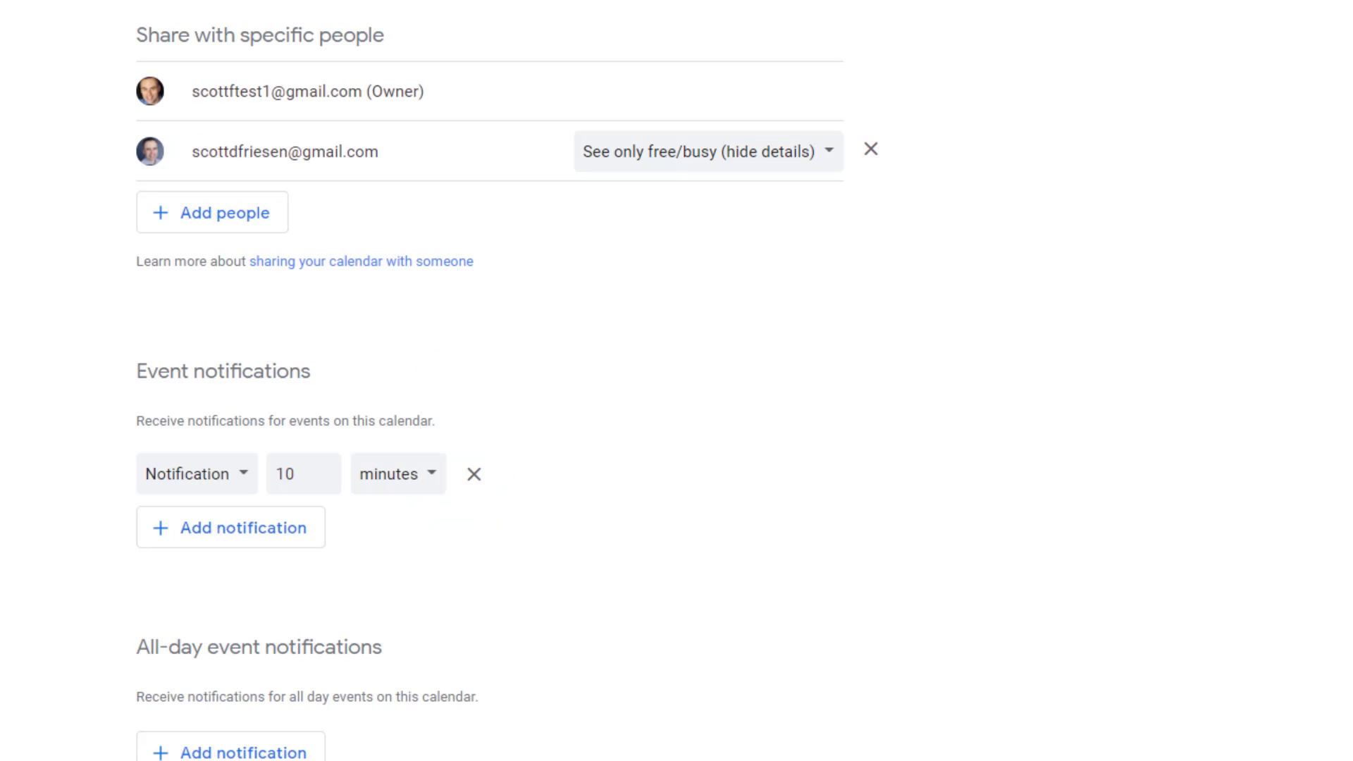
{"action": "scroll", "scroll_direction": "up", "scroll_amount": 3}
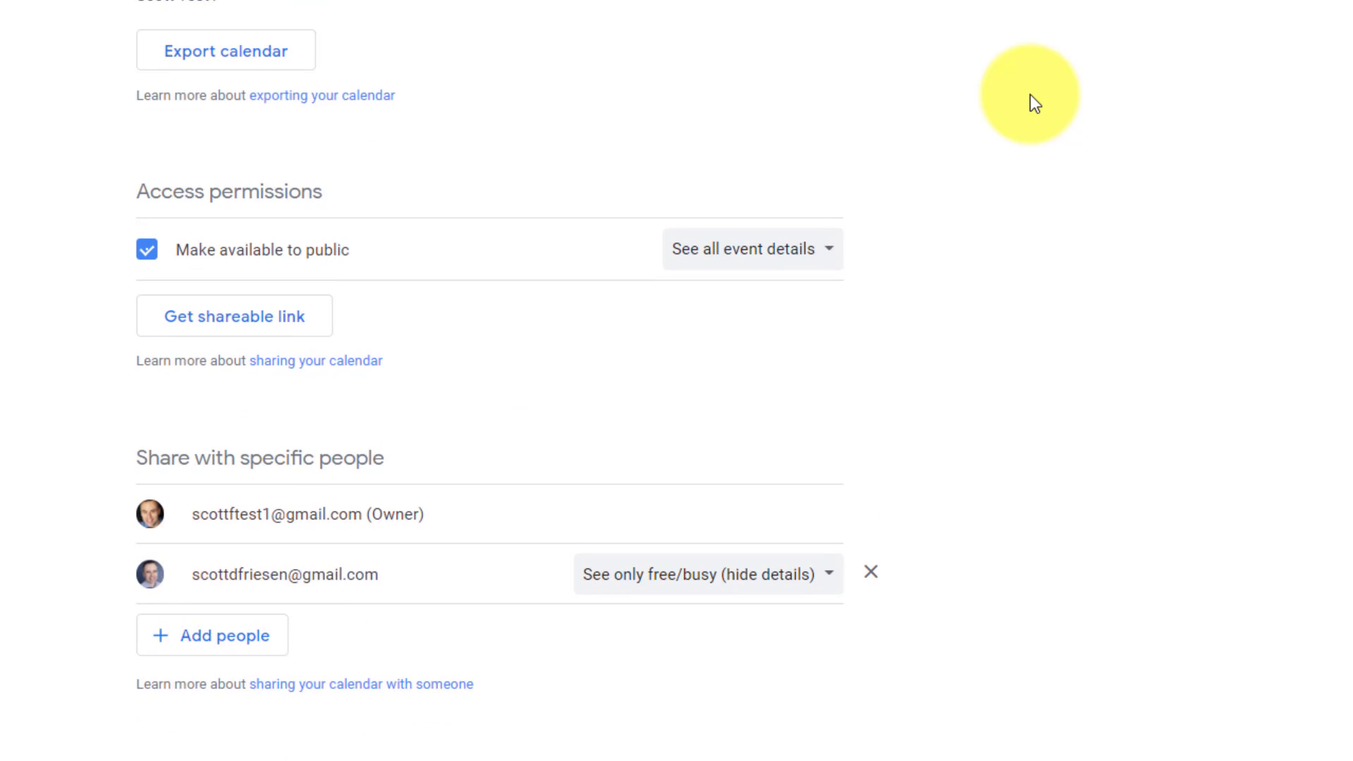
{"action": "mouse_move", "coordinate": [601, 145]}
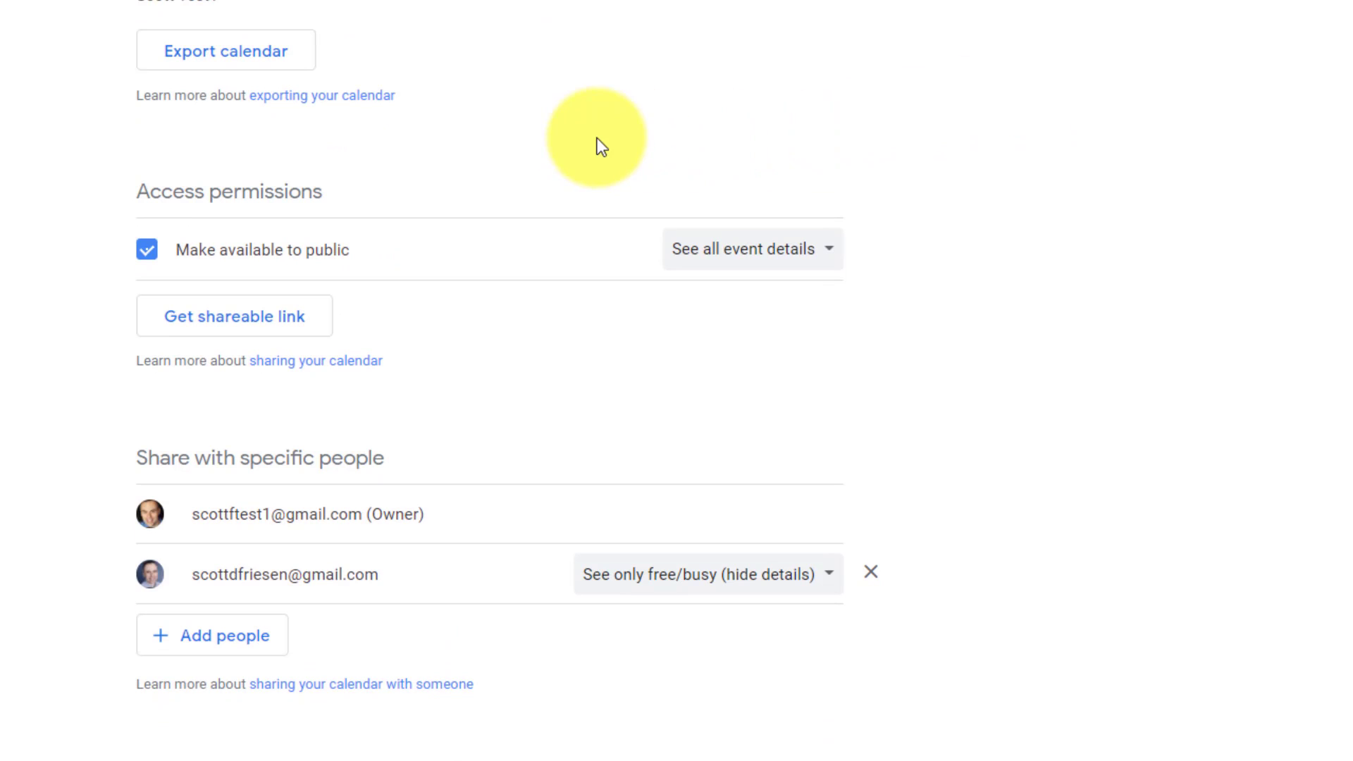
{"action": "mouse_move", "coordinate": [395, 179]}
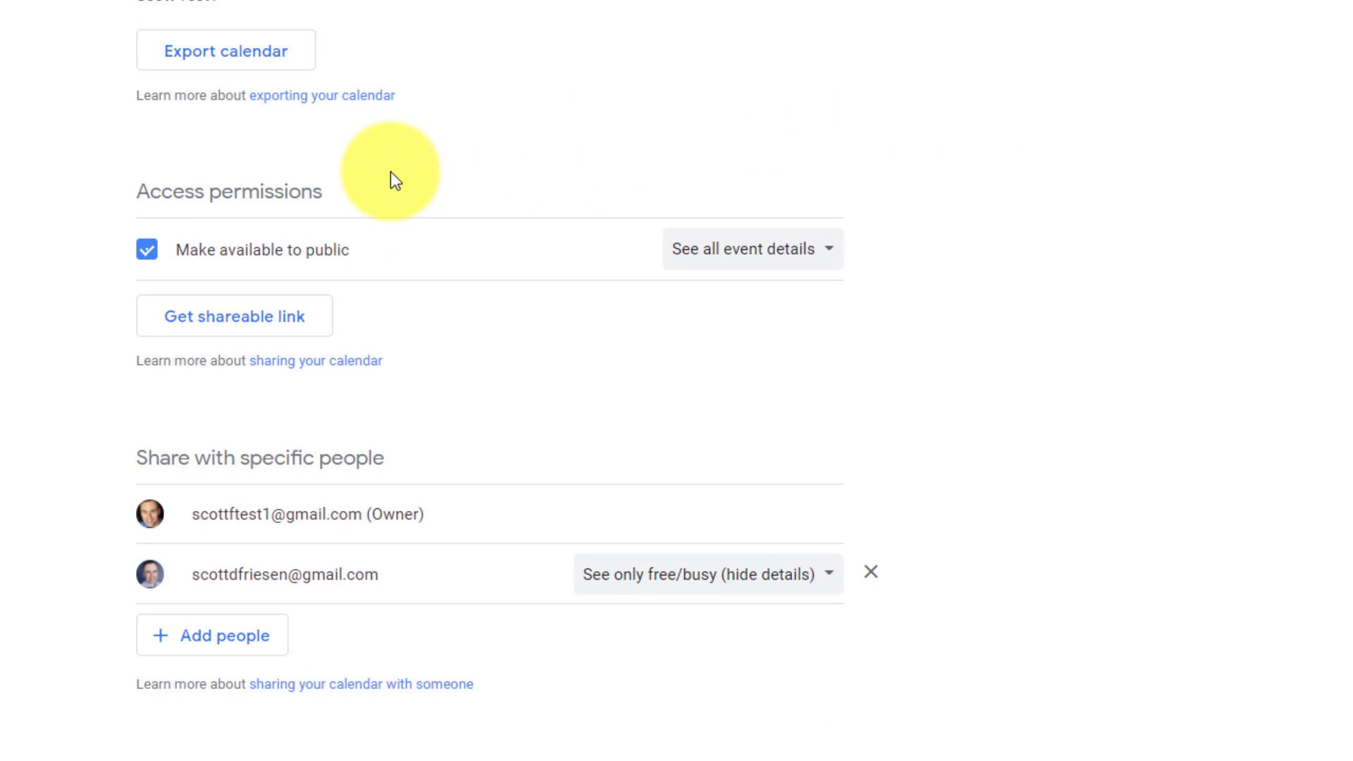
{"action": "mouse_move", "coordinate": [409, 176]}
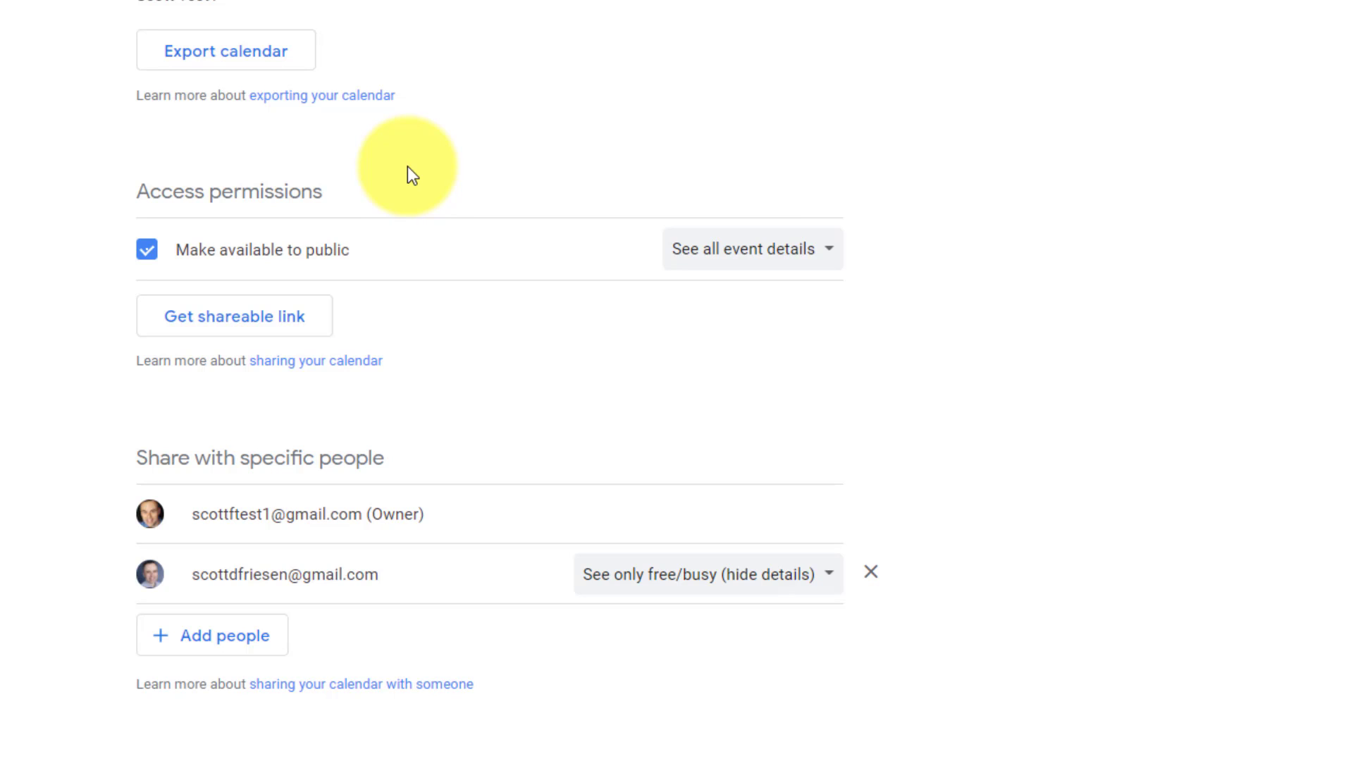
{"action": "mouse_move", "coordinate": [406, 197]}
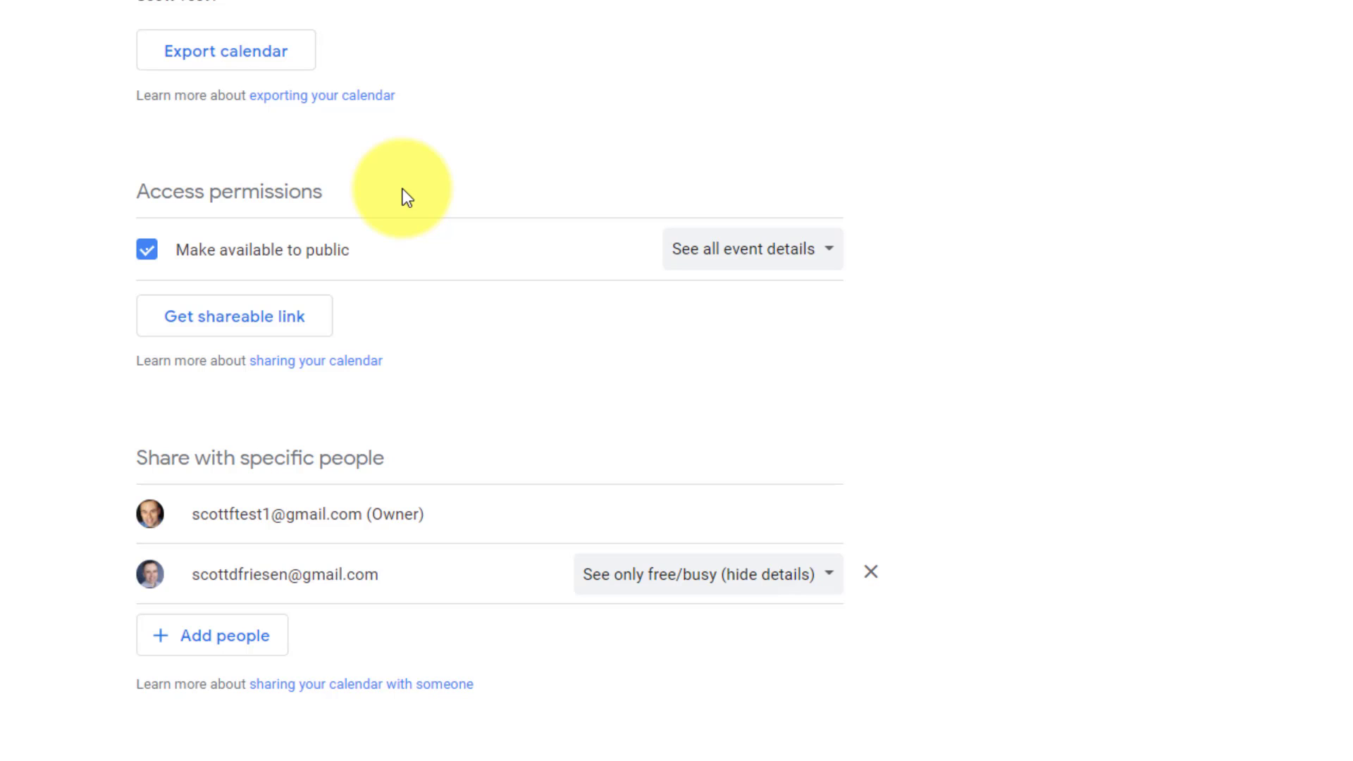
{"action": "mouse_move", "coordinate": [147, 250]}
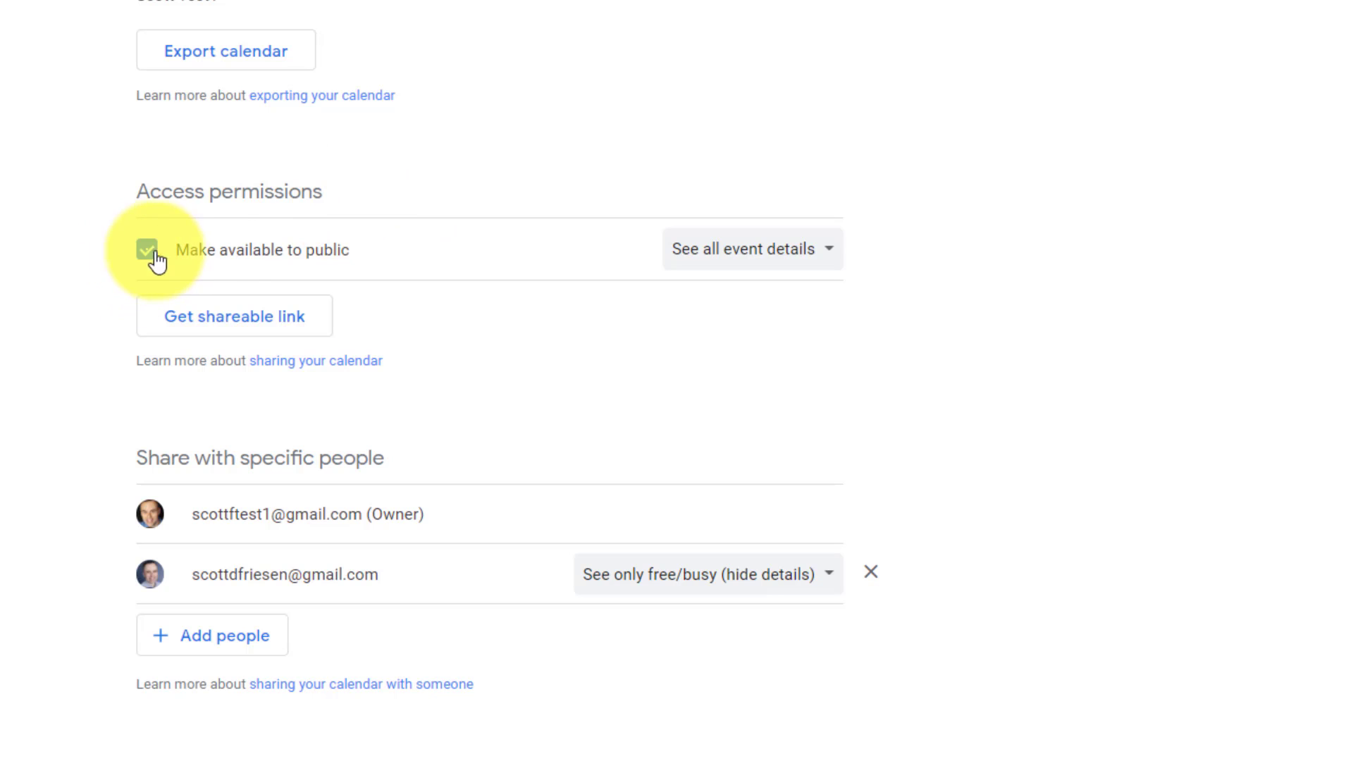
{"action": "left_click", "coordinate": [146, 250]}
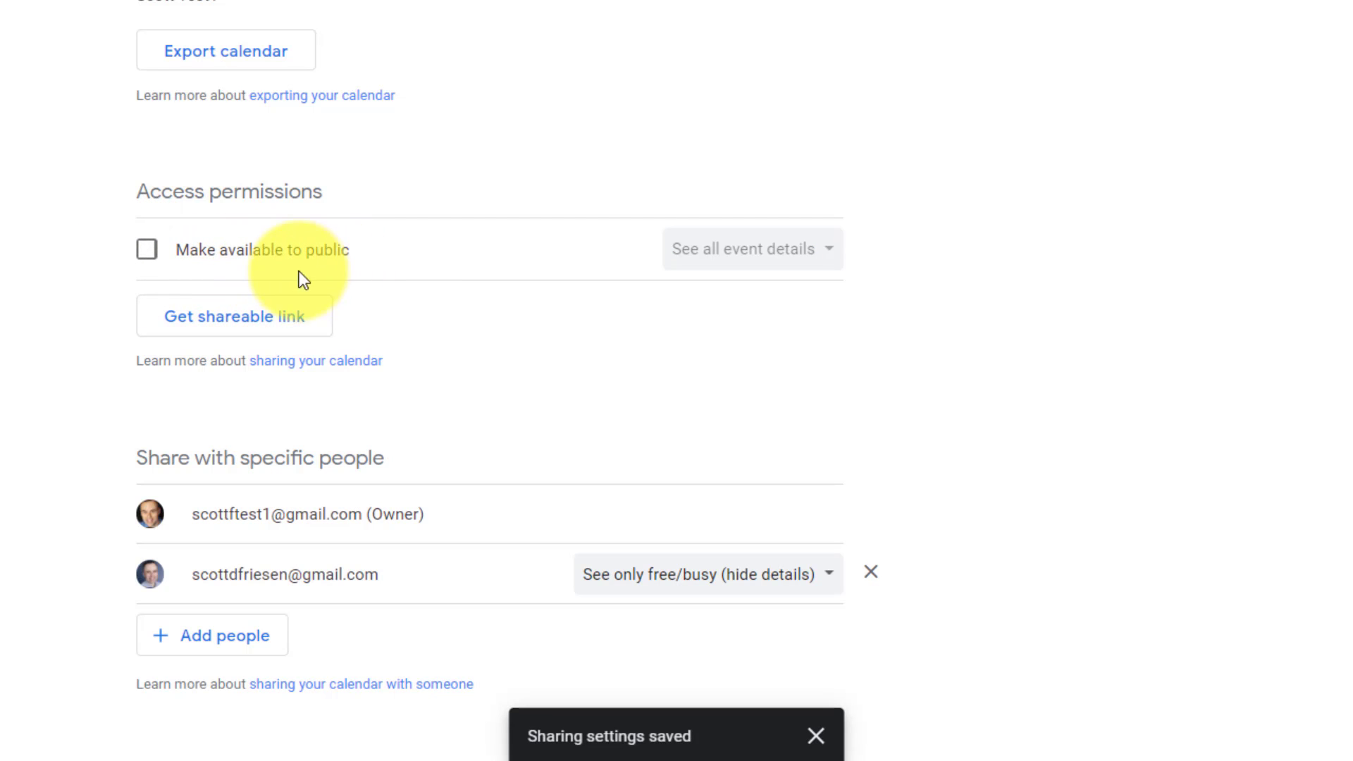
{"action": "mouse_move", "coordinate": [176, 276]}
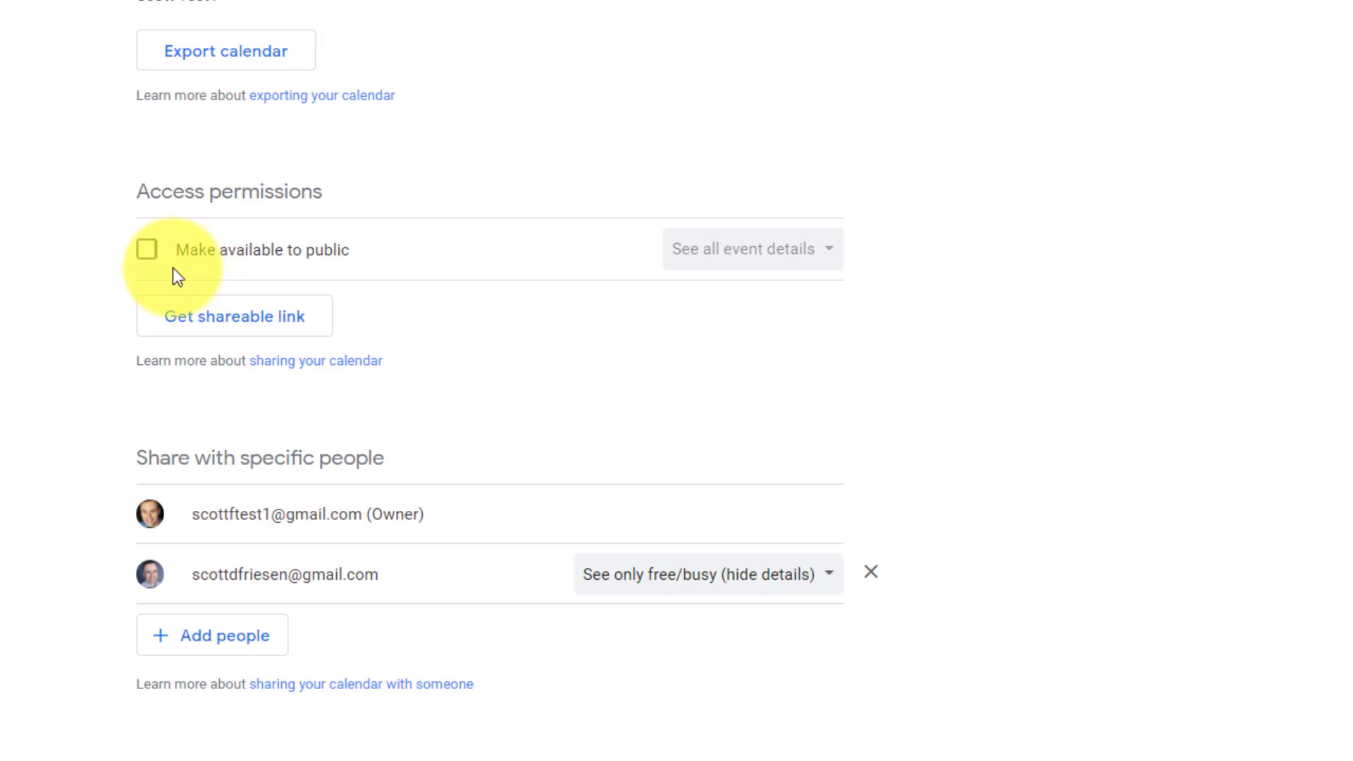
{"action": "left_click", "coordinate": [146, 249]}
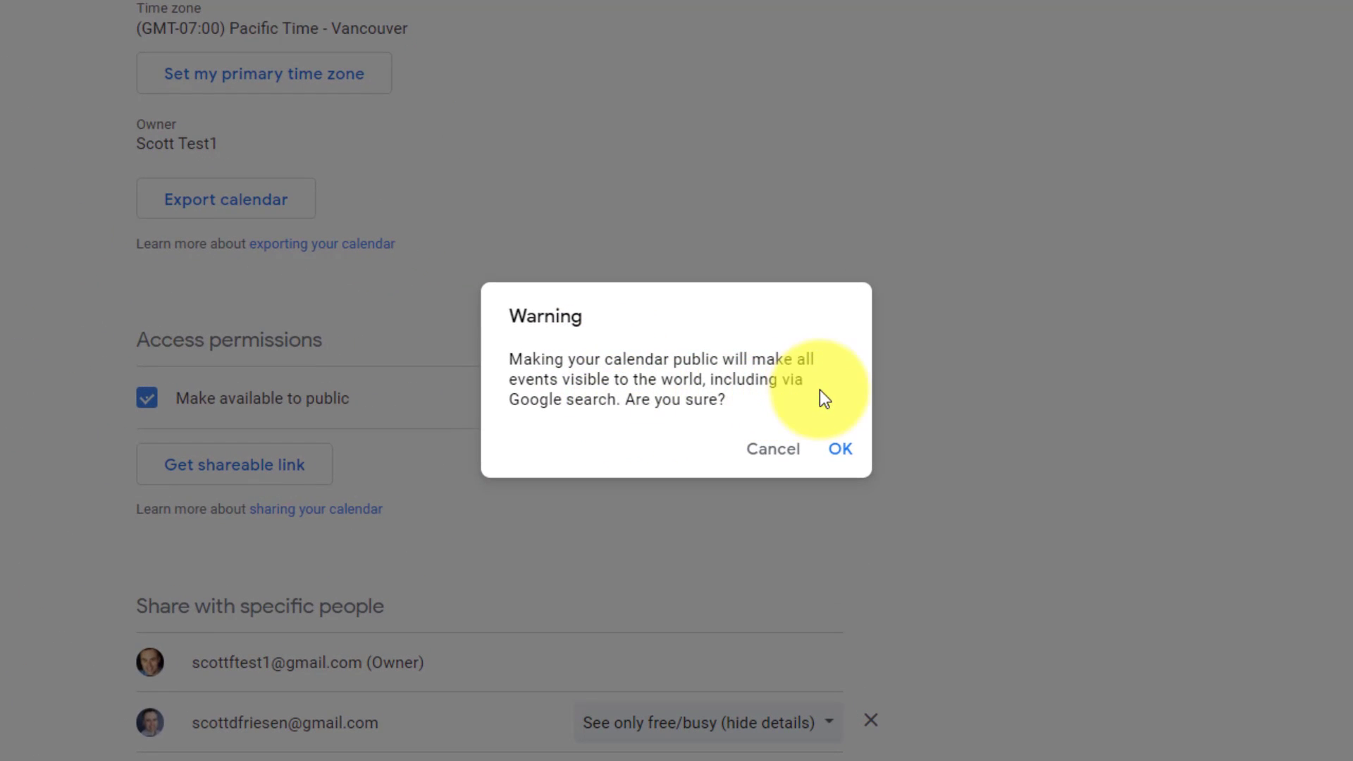
{"action": "mouse_move", "coordinate": [677, 434]}
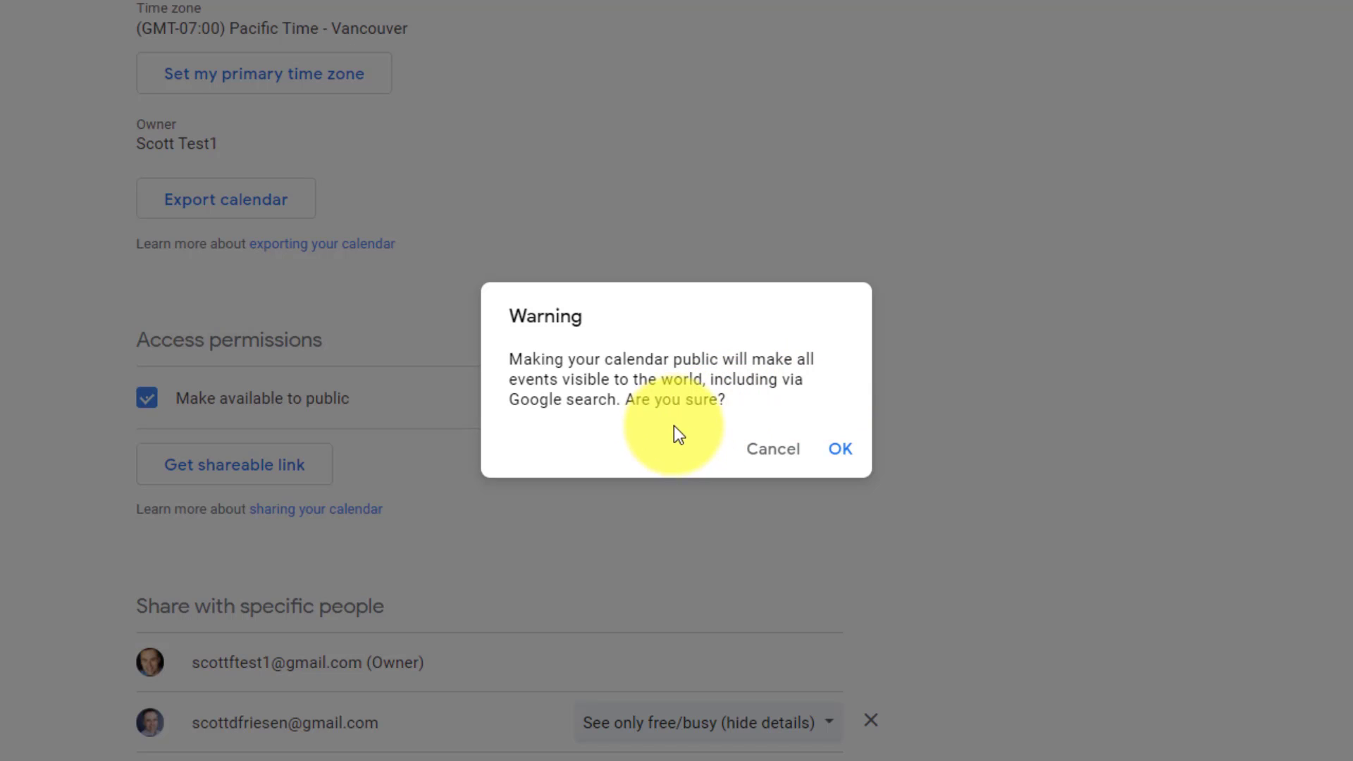
{"action": "mouse_move", "coordinate": [578, 431]}
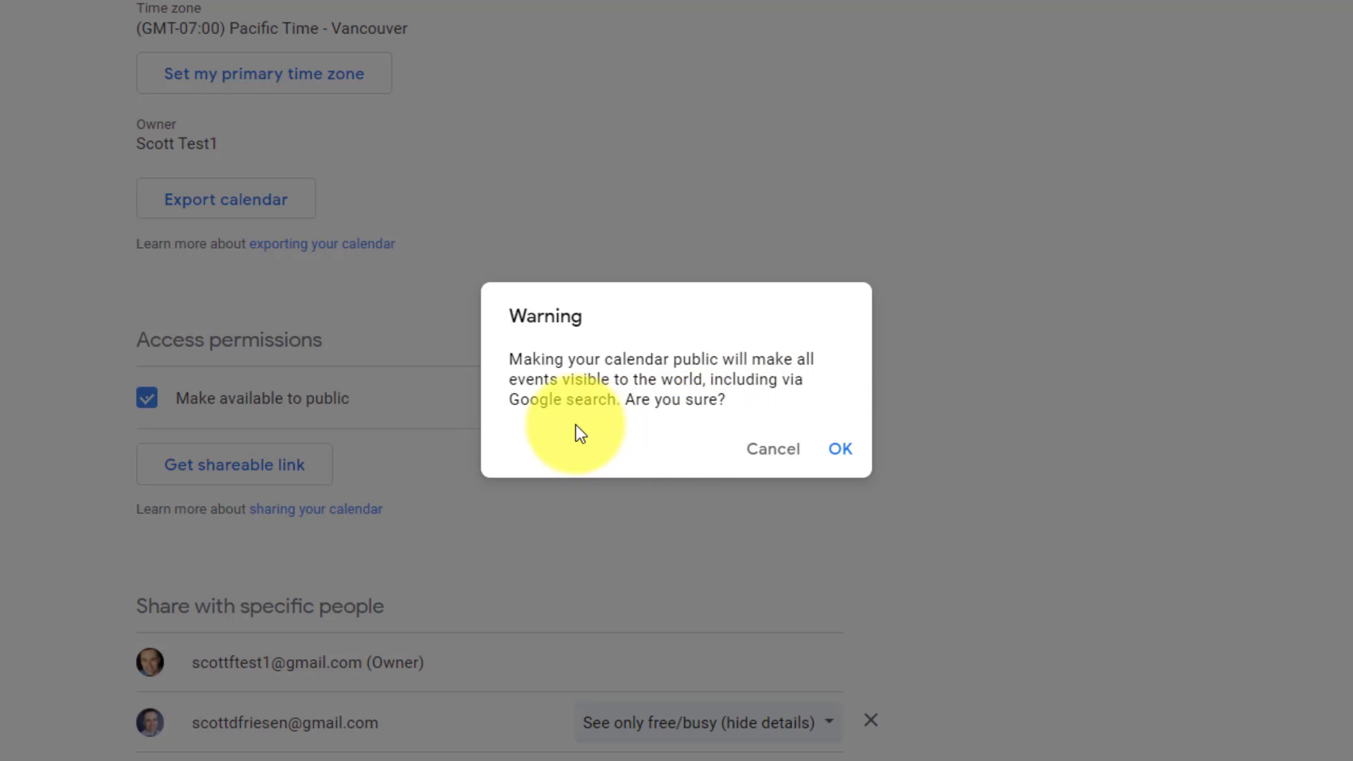
{"action": "mouse_move", "coordinate": [592, 425]}
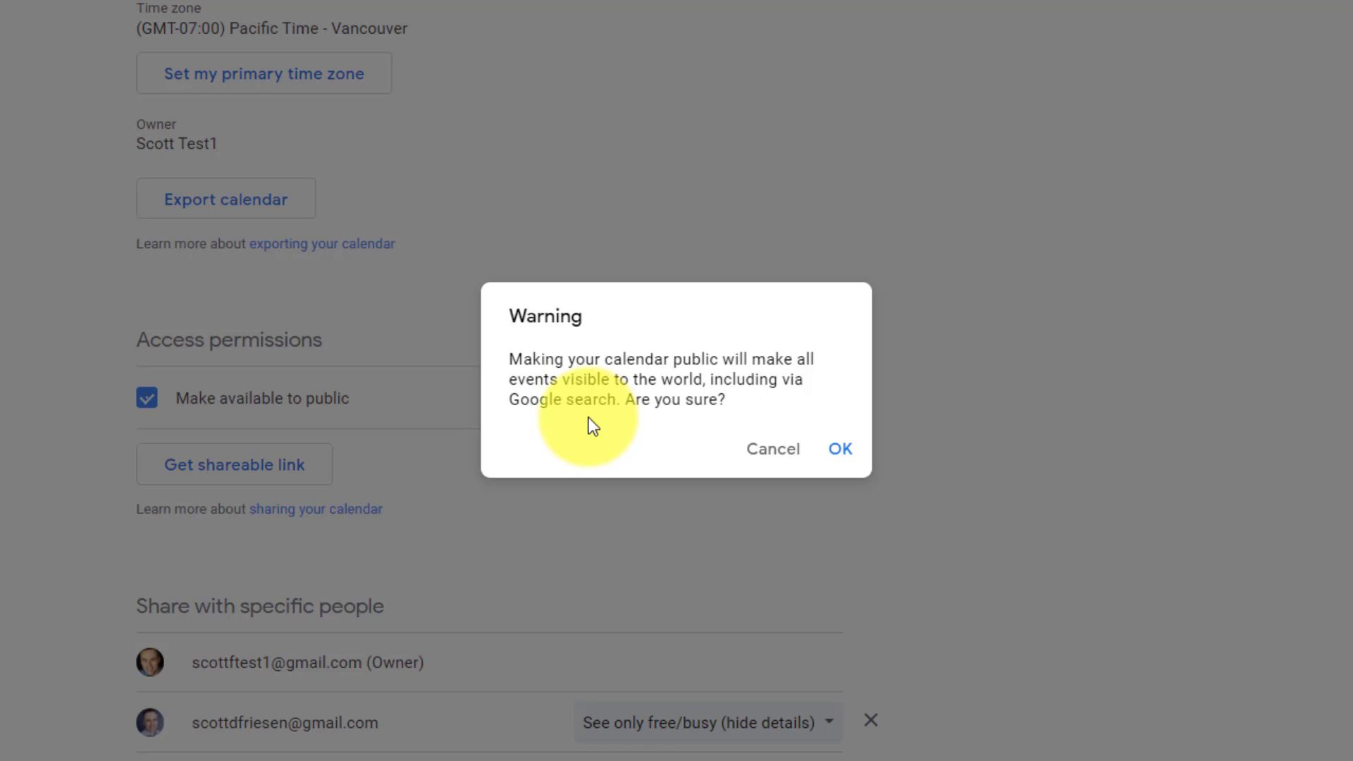
{"action": "mouse_move", "coordinate": [772, 449]}
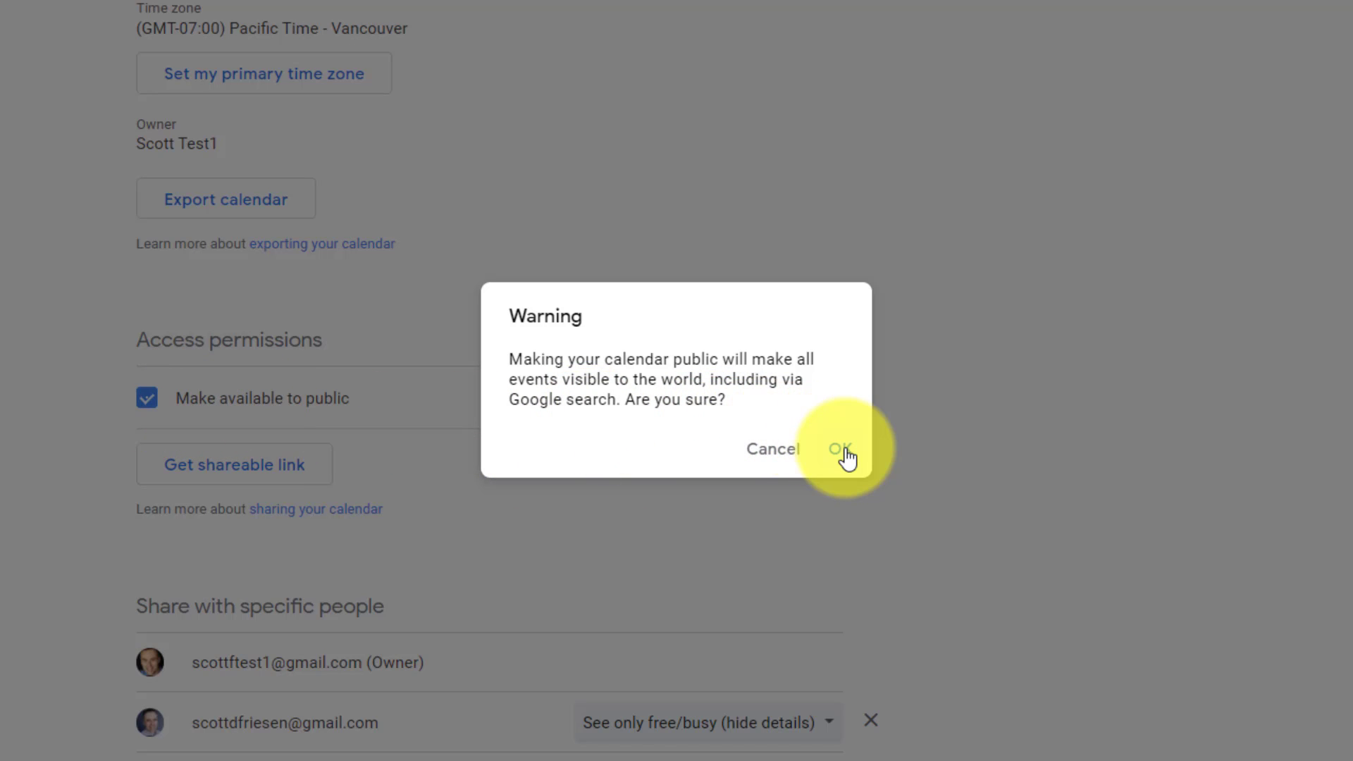
{"action": "left_click", "coordinate": [843, 449]}
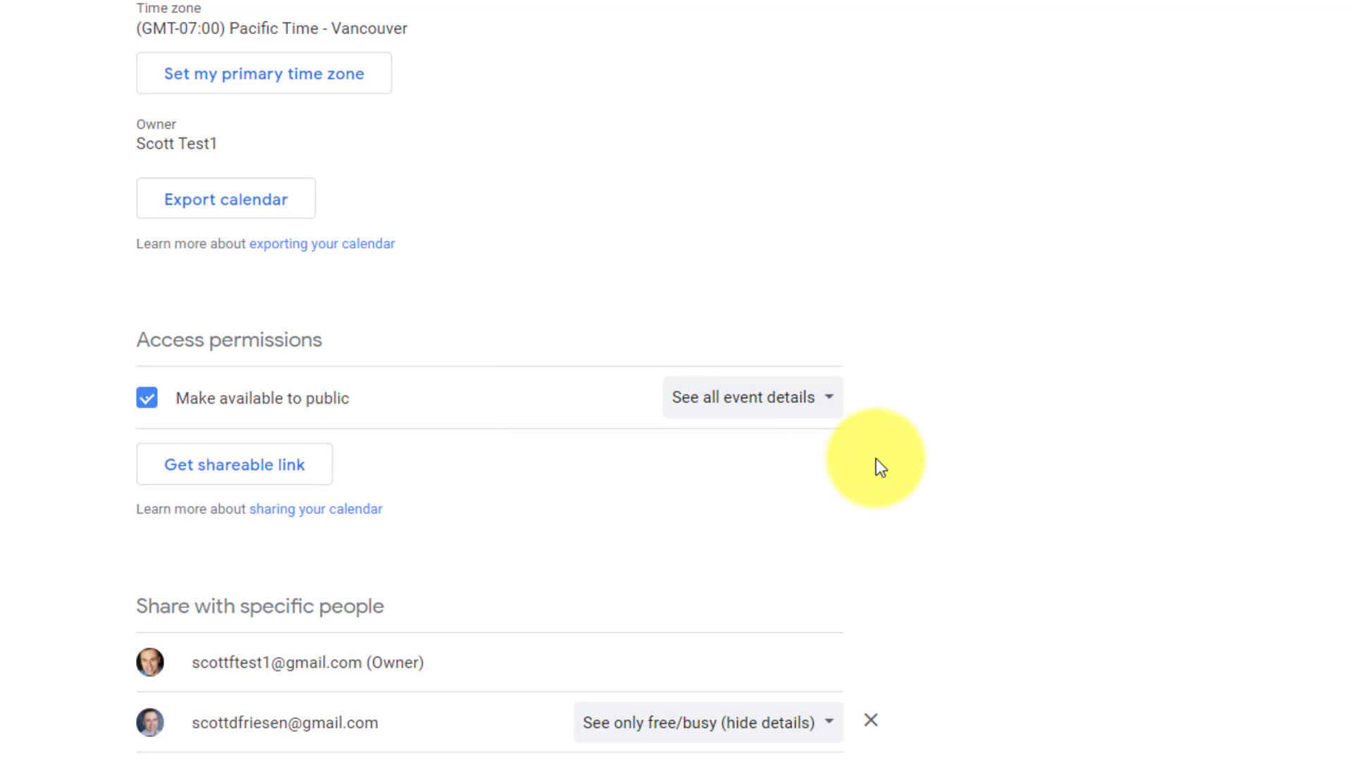
Show the public detail-level choices beside 'Make available to public'
{"action": "left_click", "coordinate": [749, 397]}
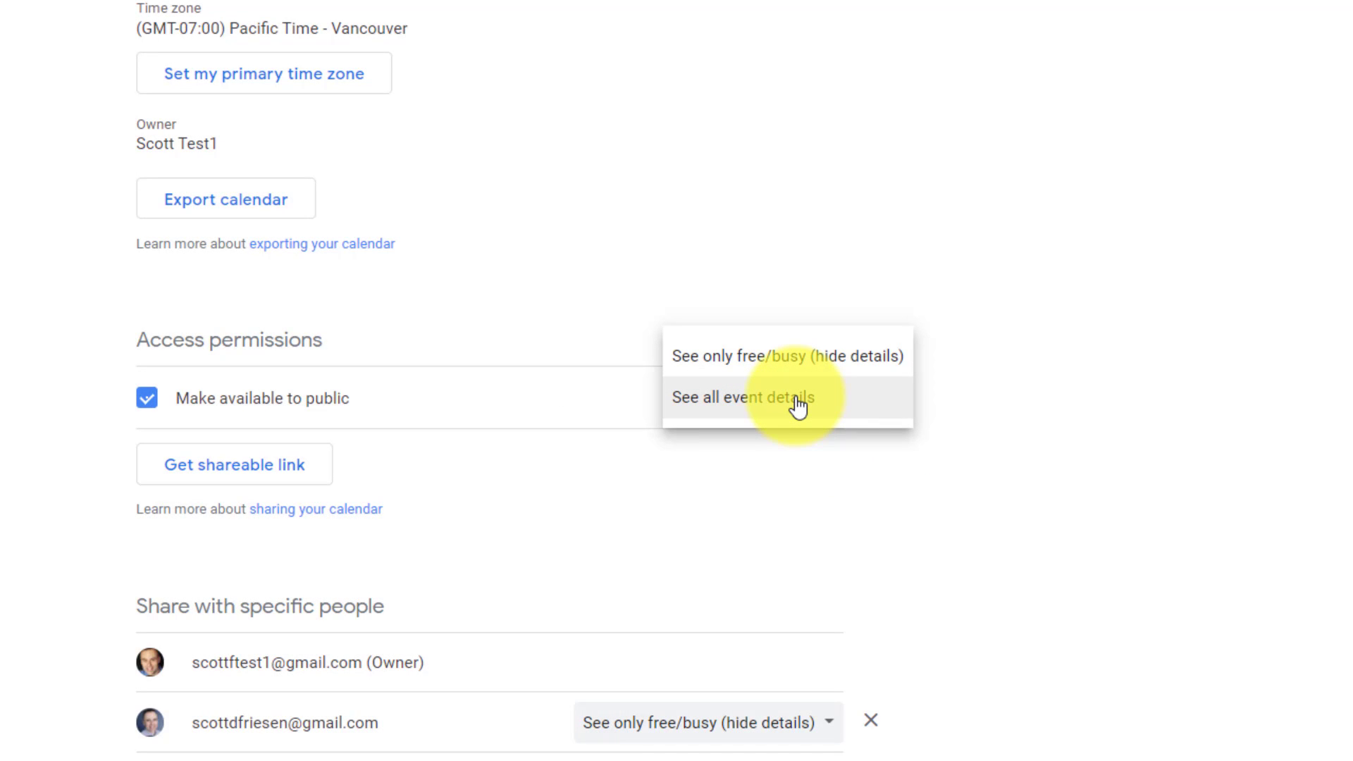
{"action": "mouse_move", "coordinate": [833, 411]}
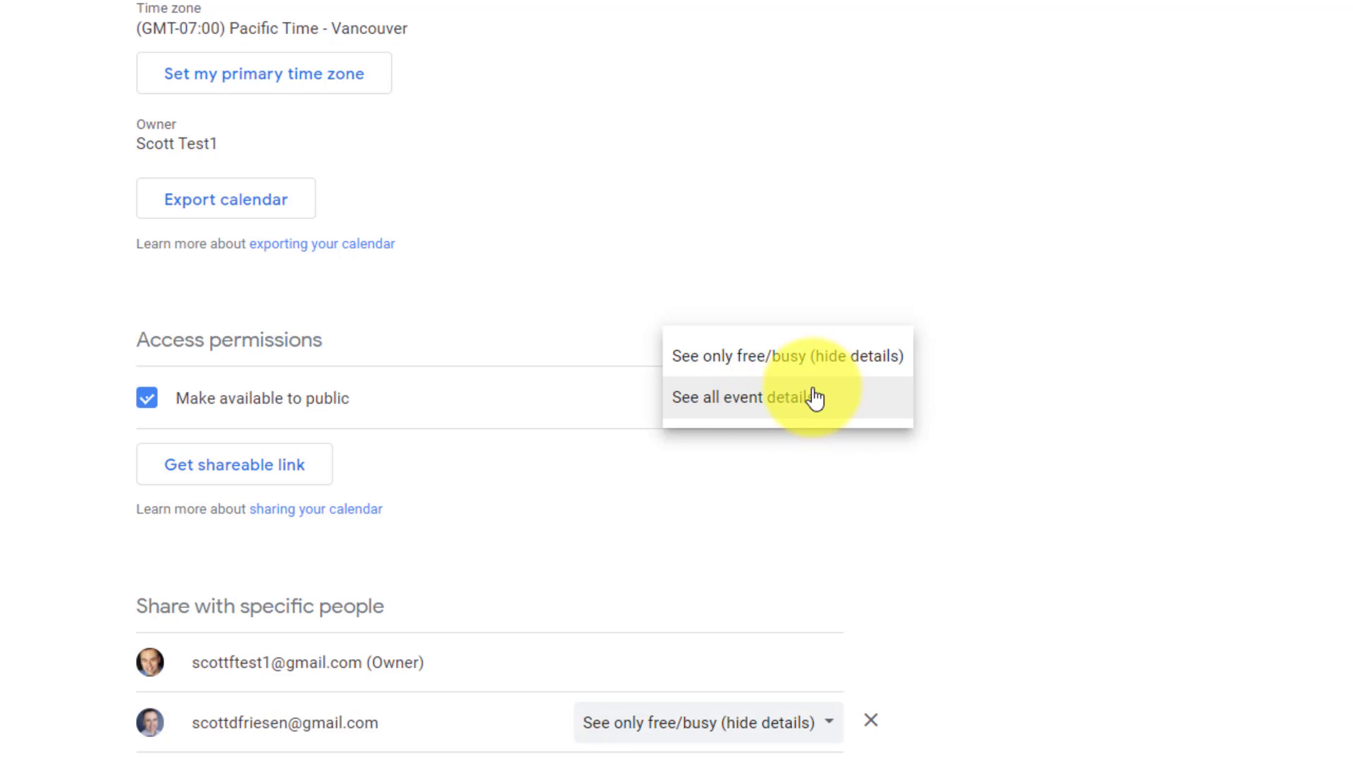
{"action": "mouse_move", "coordinate": [829, 356]}
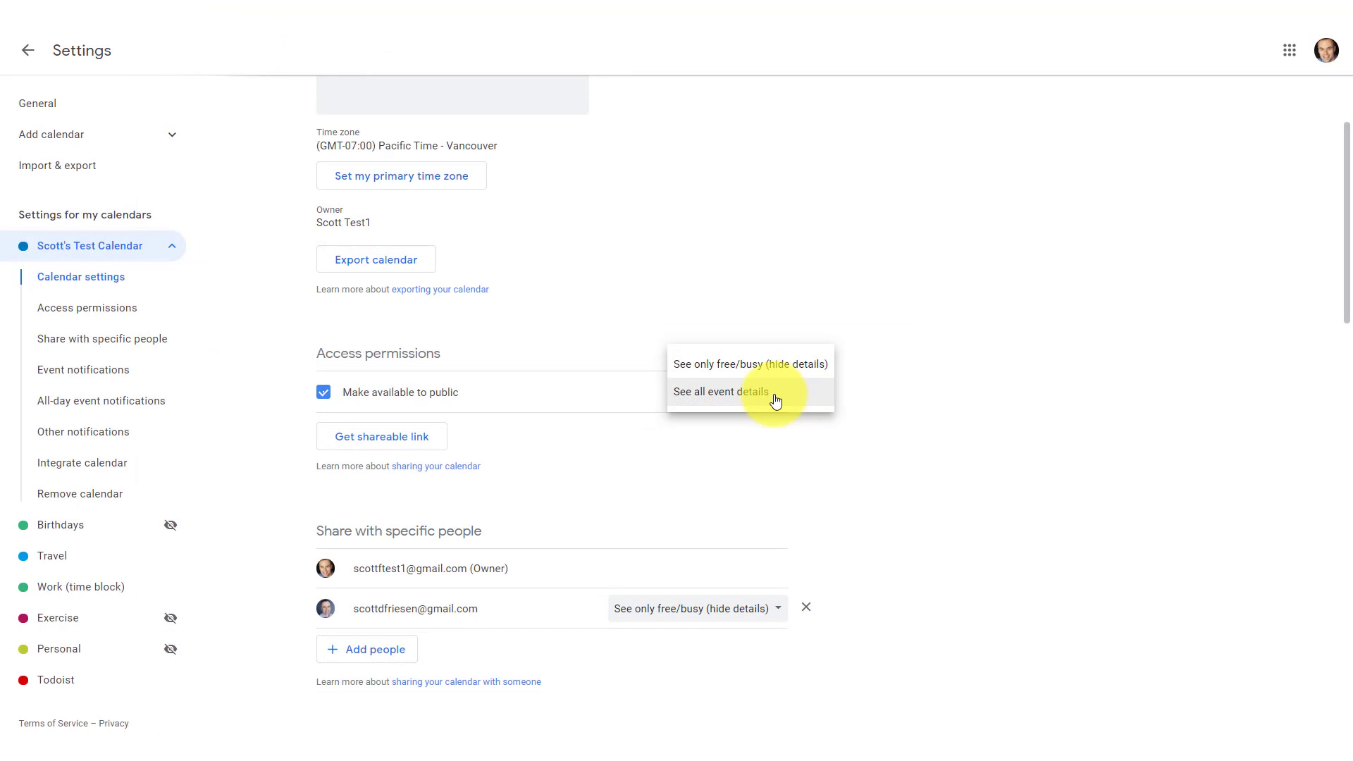
Keep public access at See all event details, closing the choices
{"action": "left_click", "coordinate": [721, 391]}
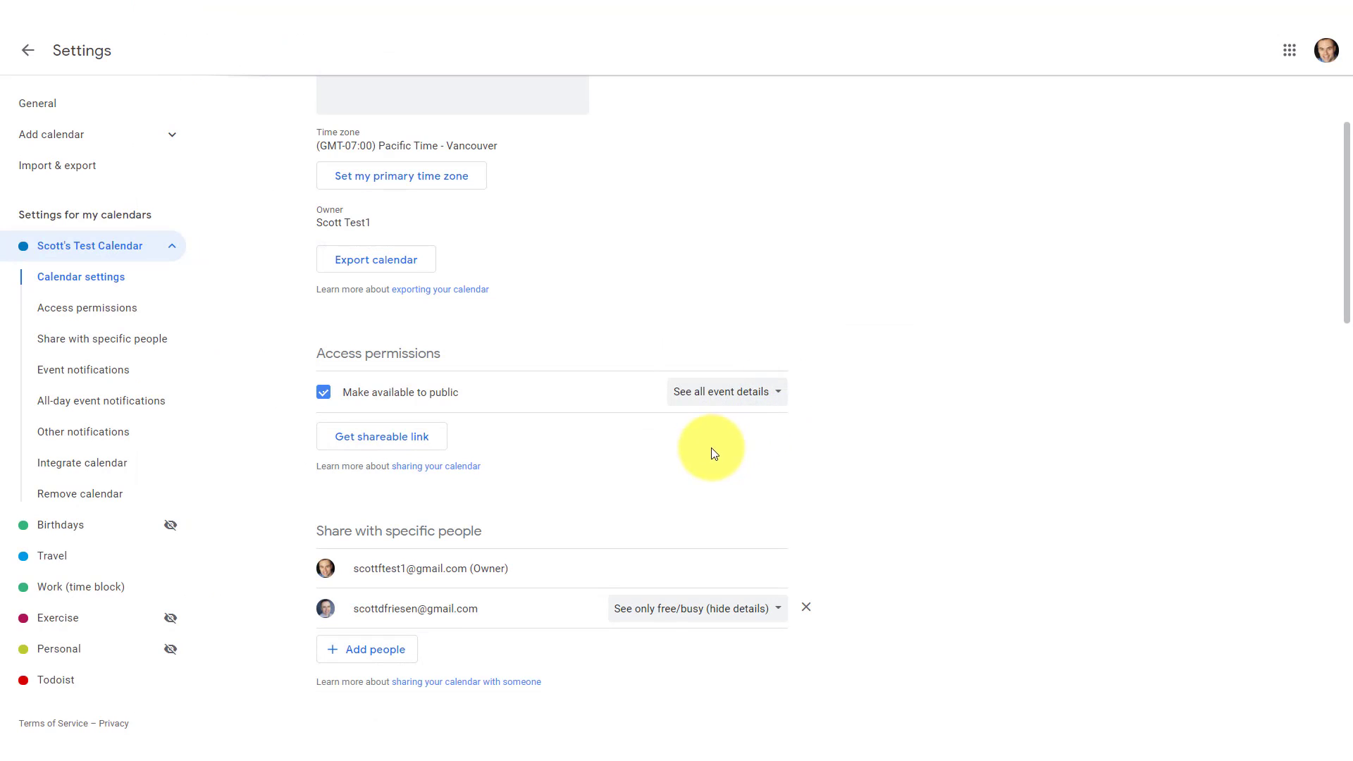
{"action": "mouse_move", "coordinate": [493, 447]}
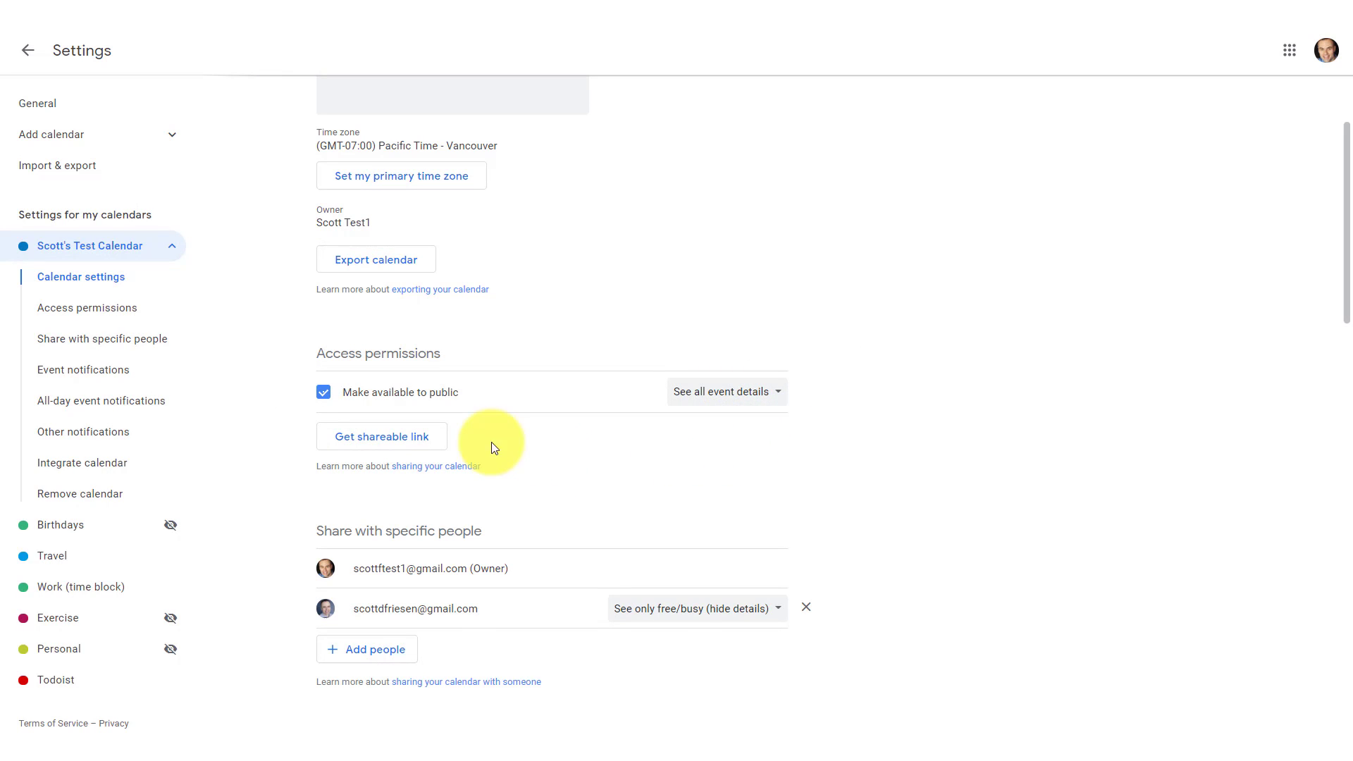
{"action": "mouse_move", "coordinate": [527, 435]}
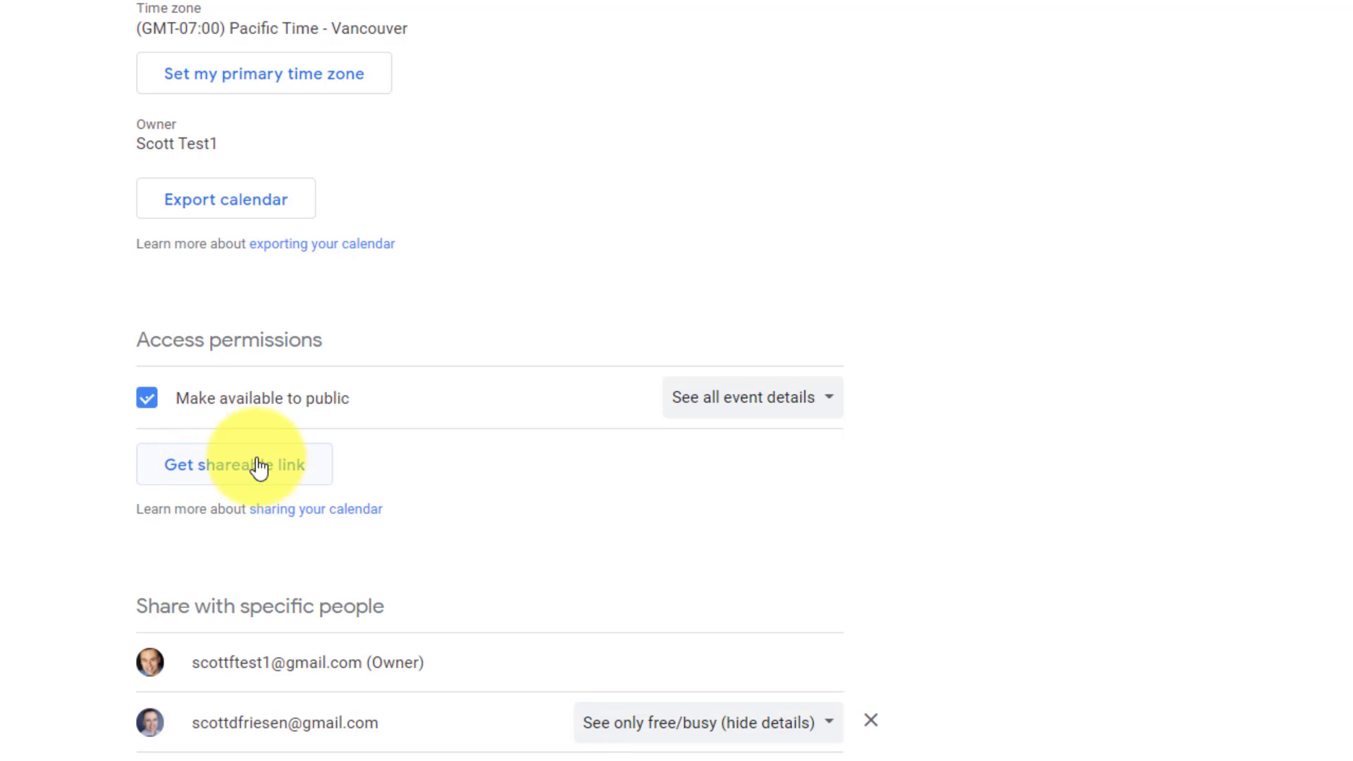
{"action": "mouse_move", "coordinate": [265, 499]}
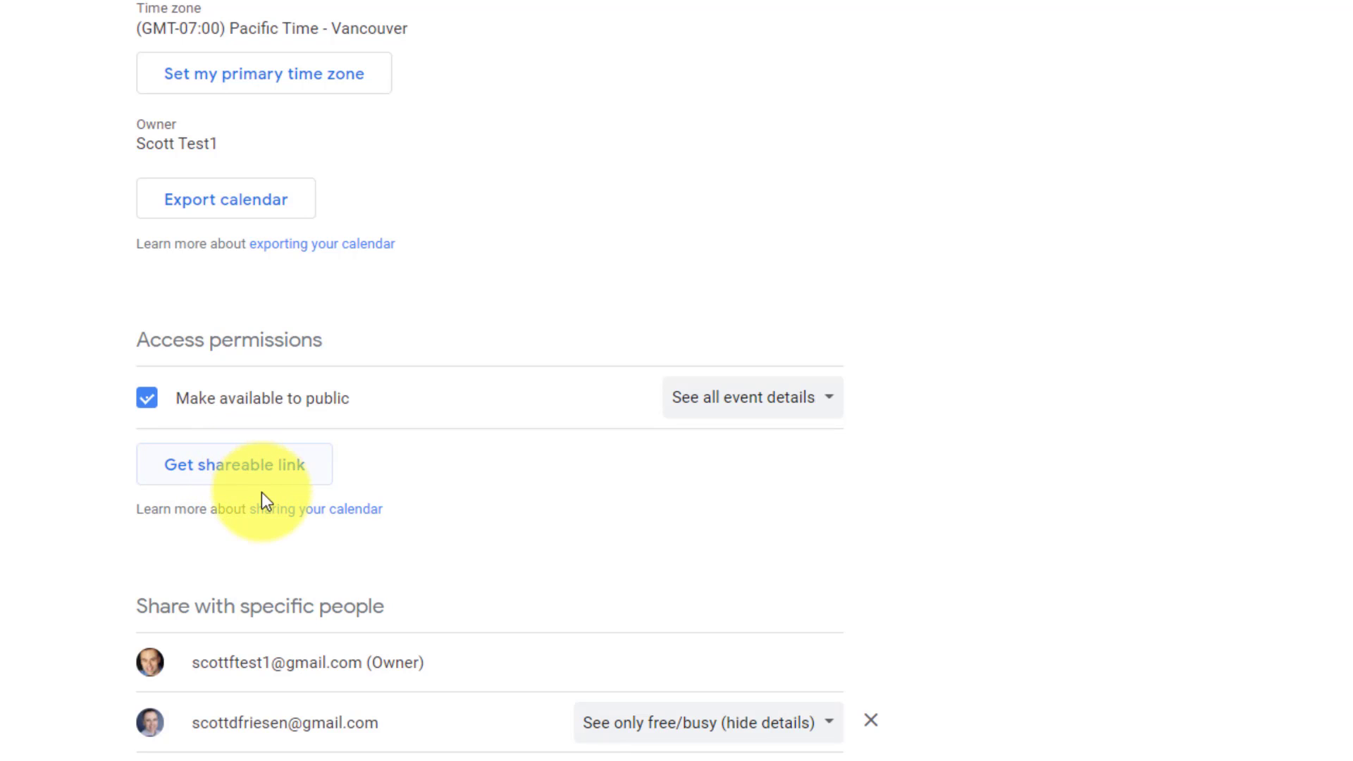
{"action": "mouse_move", "coordinate": [358, 614]}
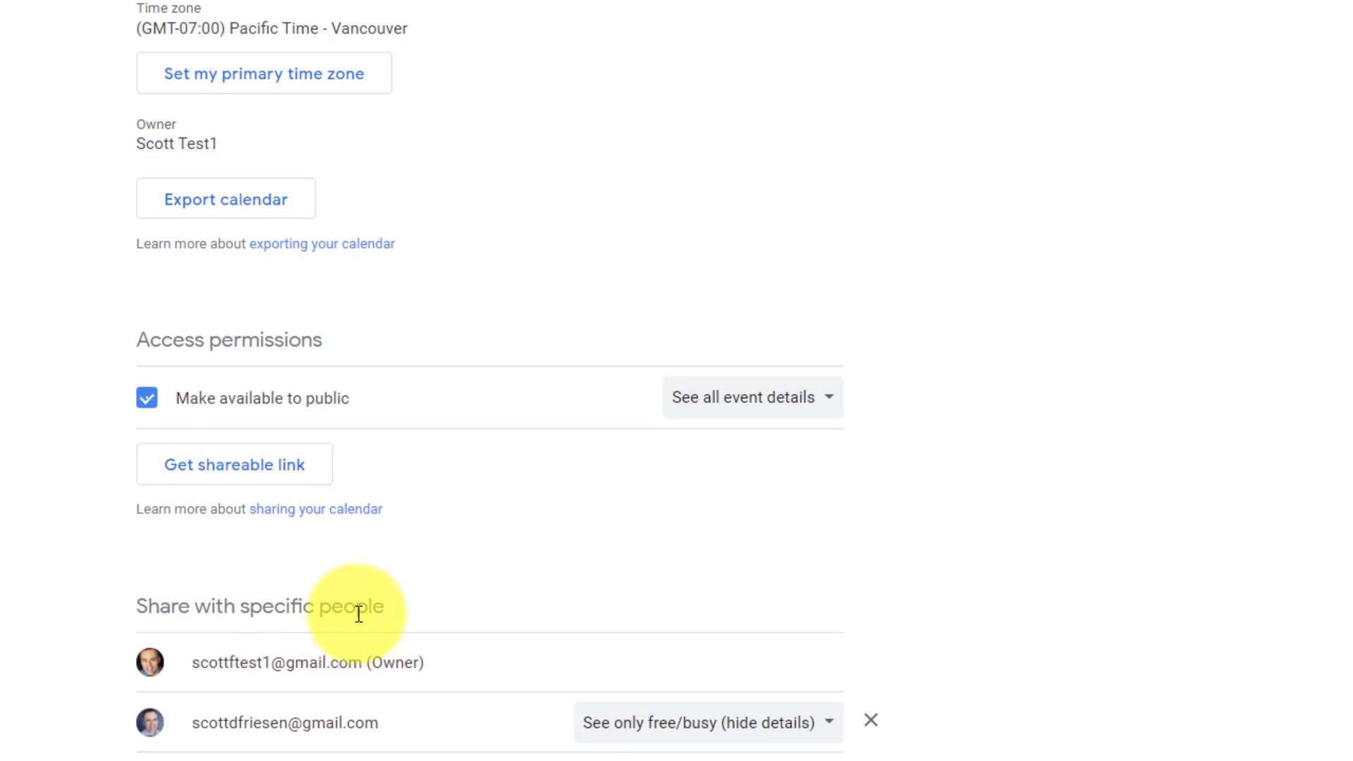
{"action": "mouse_move", "coordinate": [270, 468]}
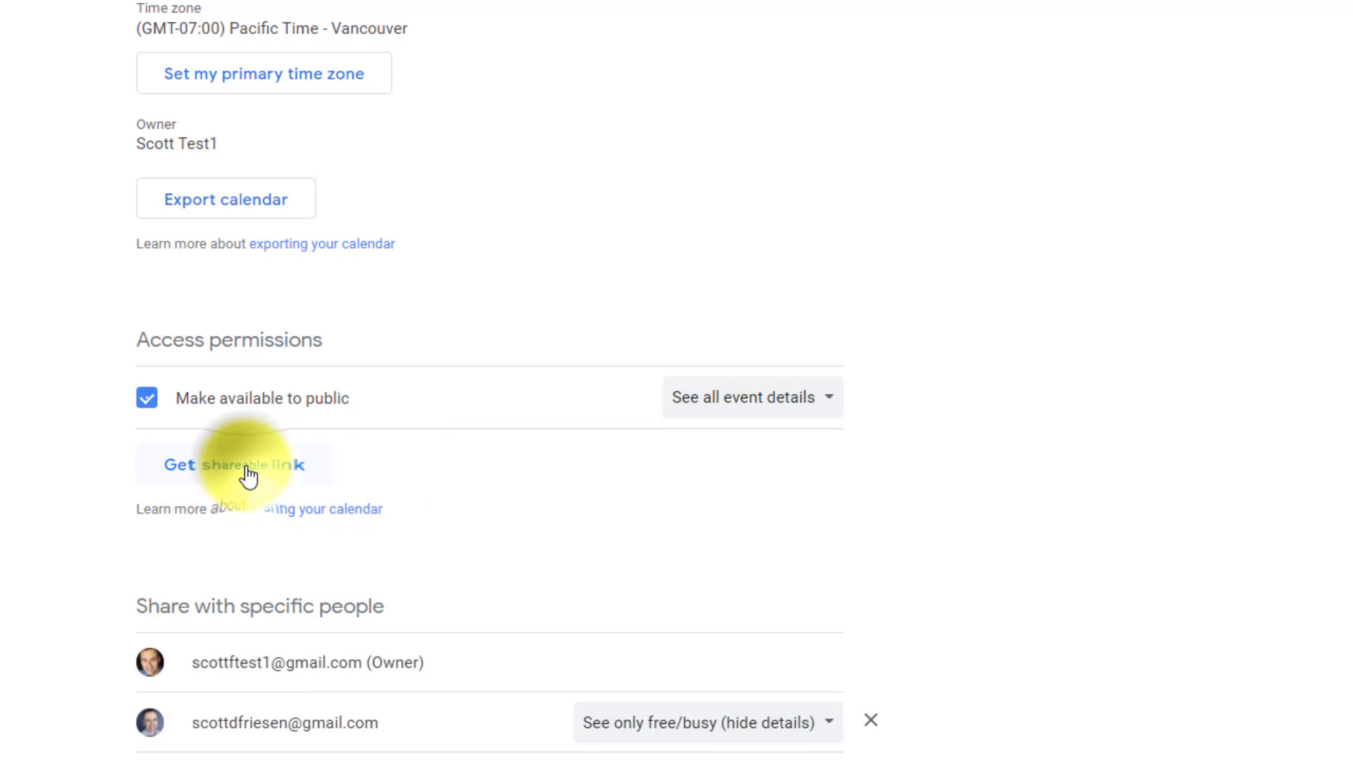
Display the test calendar's shareable link, then dismiss it without copying
{"action": "left_click", "coordinate": [233, 464]}
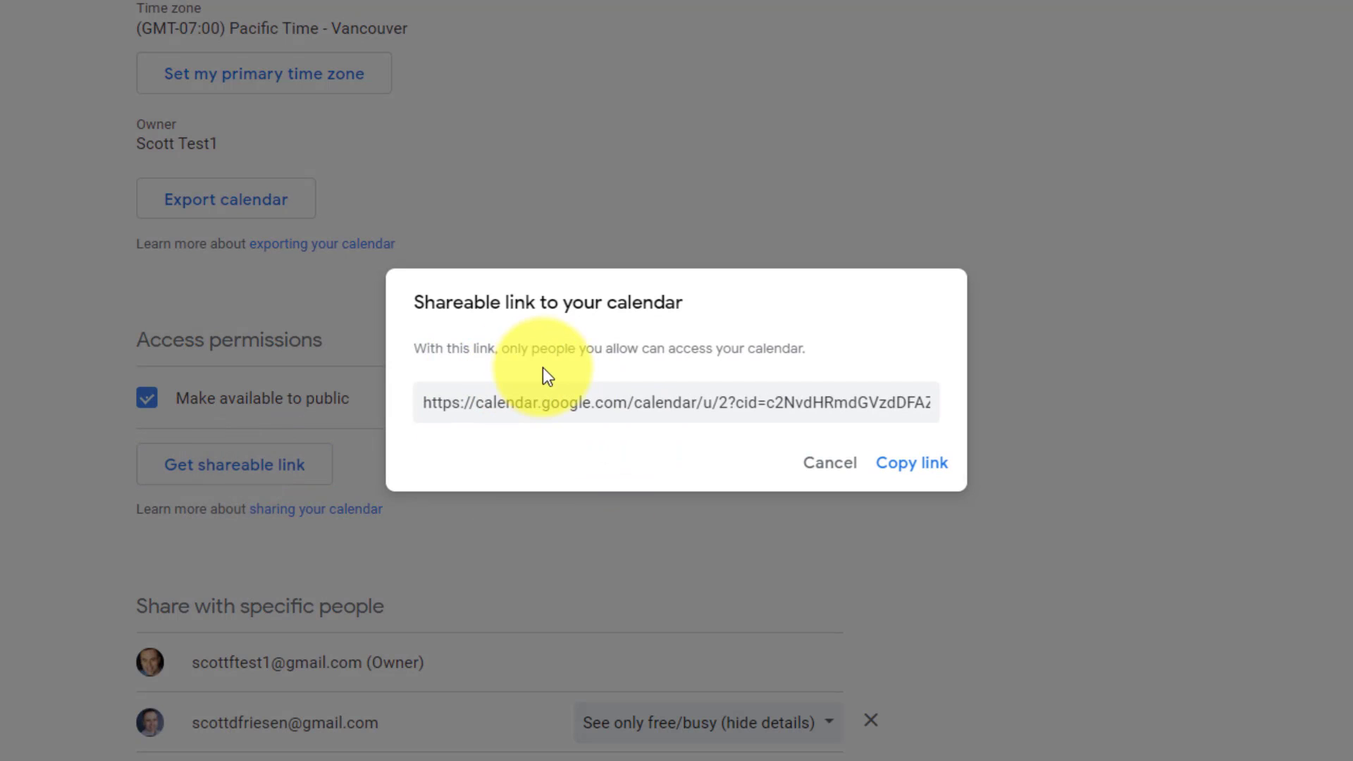
{"action": "mouse_move", "coordinate": [730, 375]}
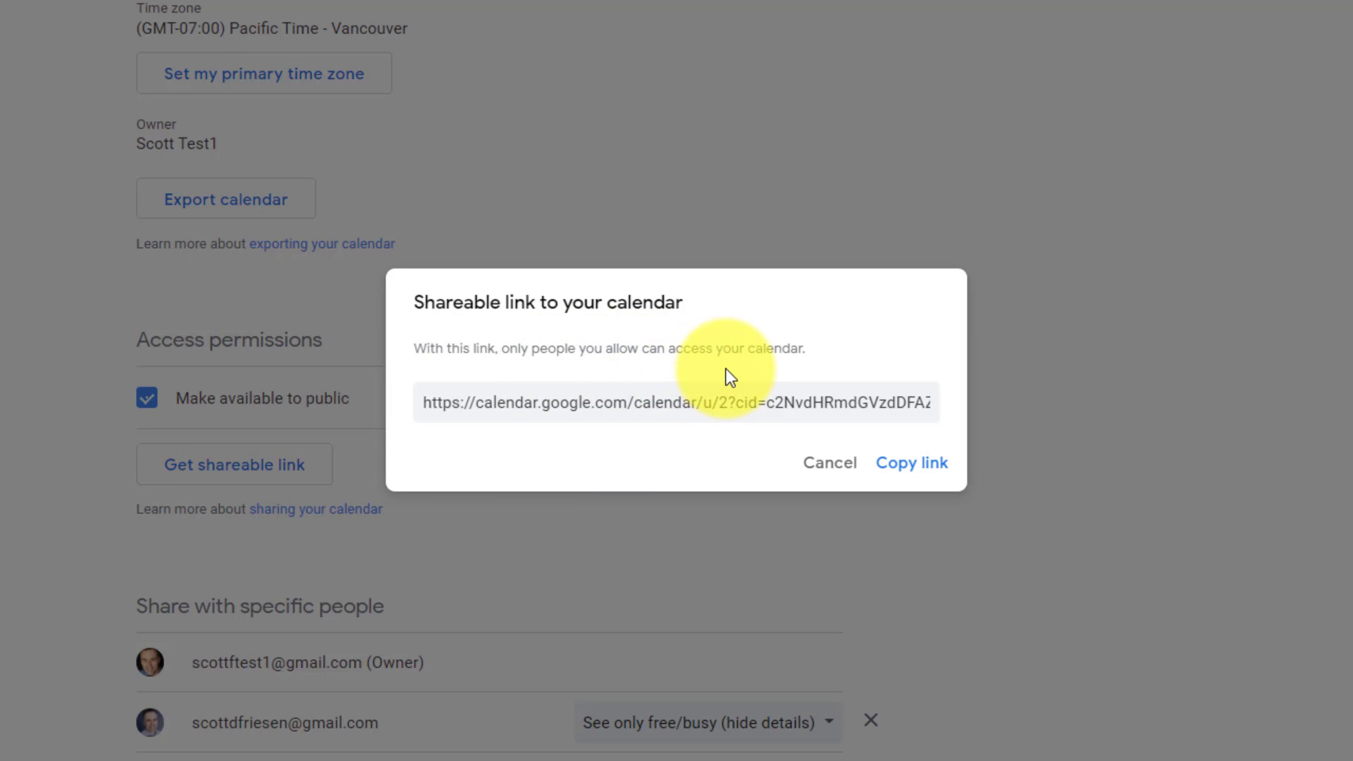
{"action": "mouse_move", "coordinate": [749, 414]}
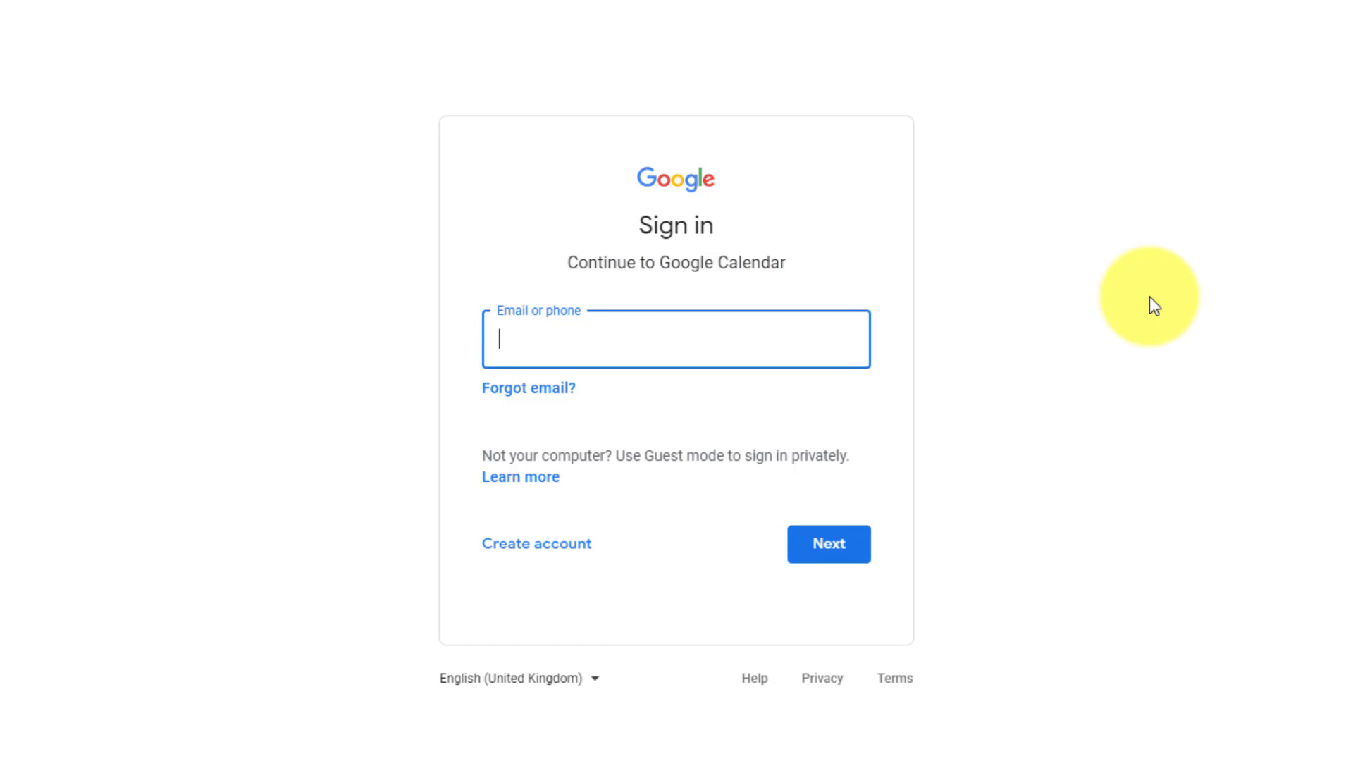
{"action": "mouse_move", "coordinate": [1346, 35]}
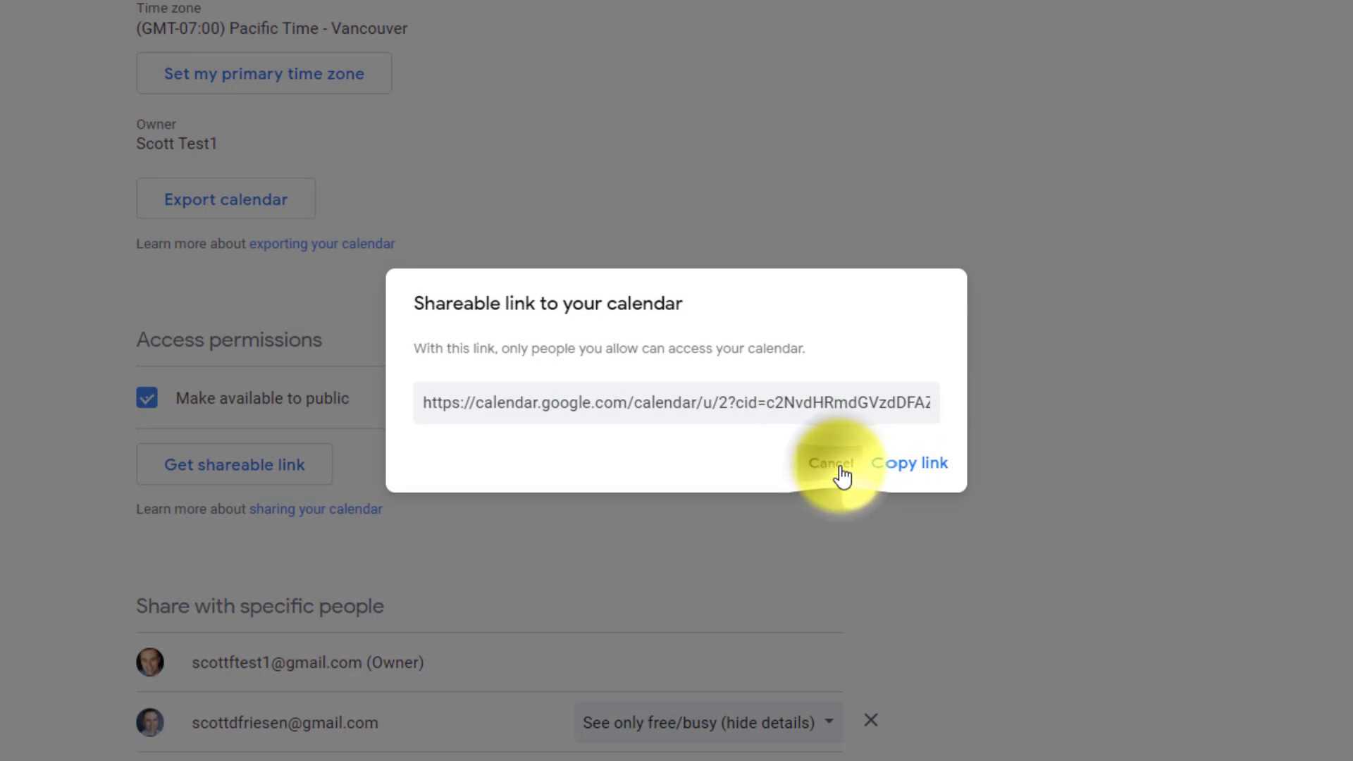
{"action": "left_click", "coordinate": [830, 462]}
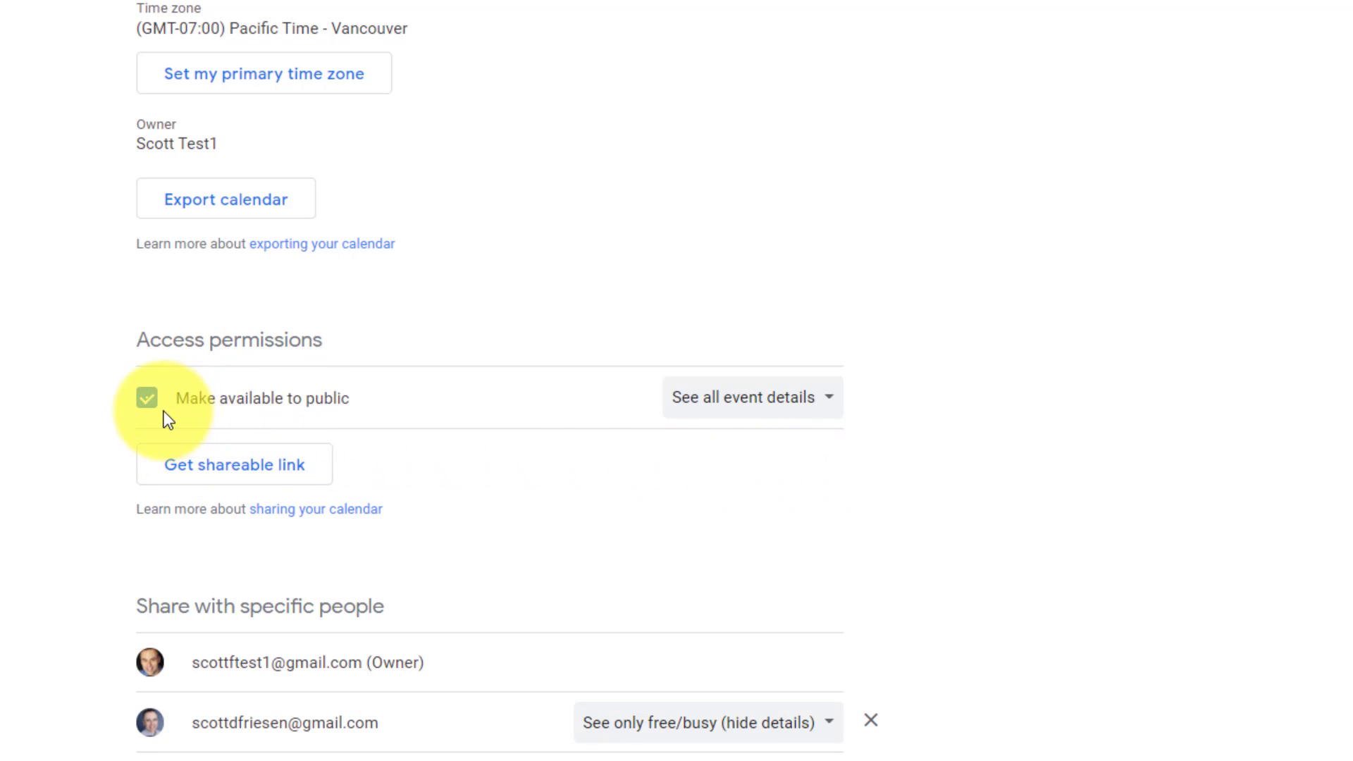
Scroll to Integrate calendar and select the entire Public URL to this calendar
{"action": "scroll", "scroll_direction": "down", "scroll_amount": 3}
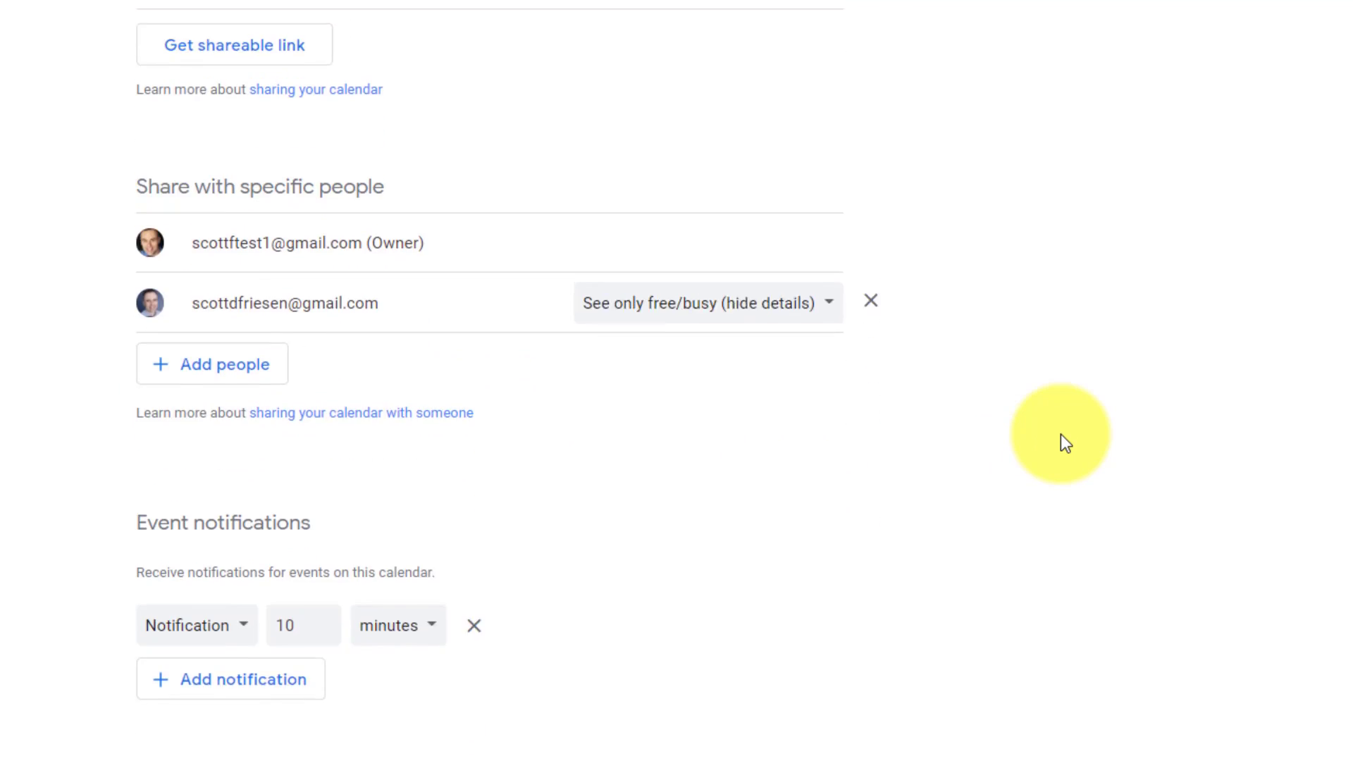
{"action": "scroll", "scroll_direction": "down", "scroll_amount": 3}
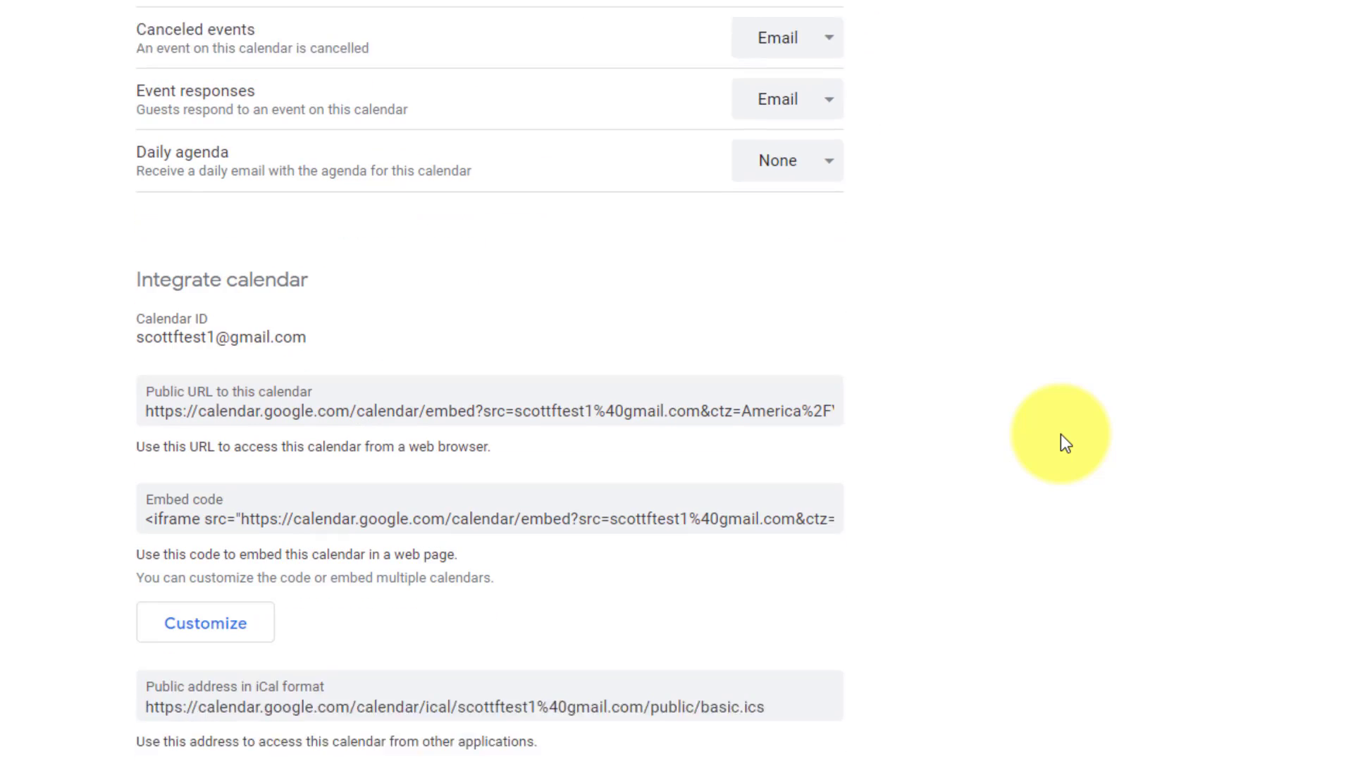
{"action": "scroll", "scroll_direction": "down", "scroll_amount": 3}
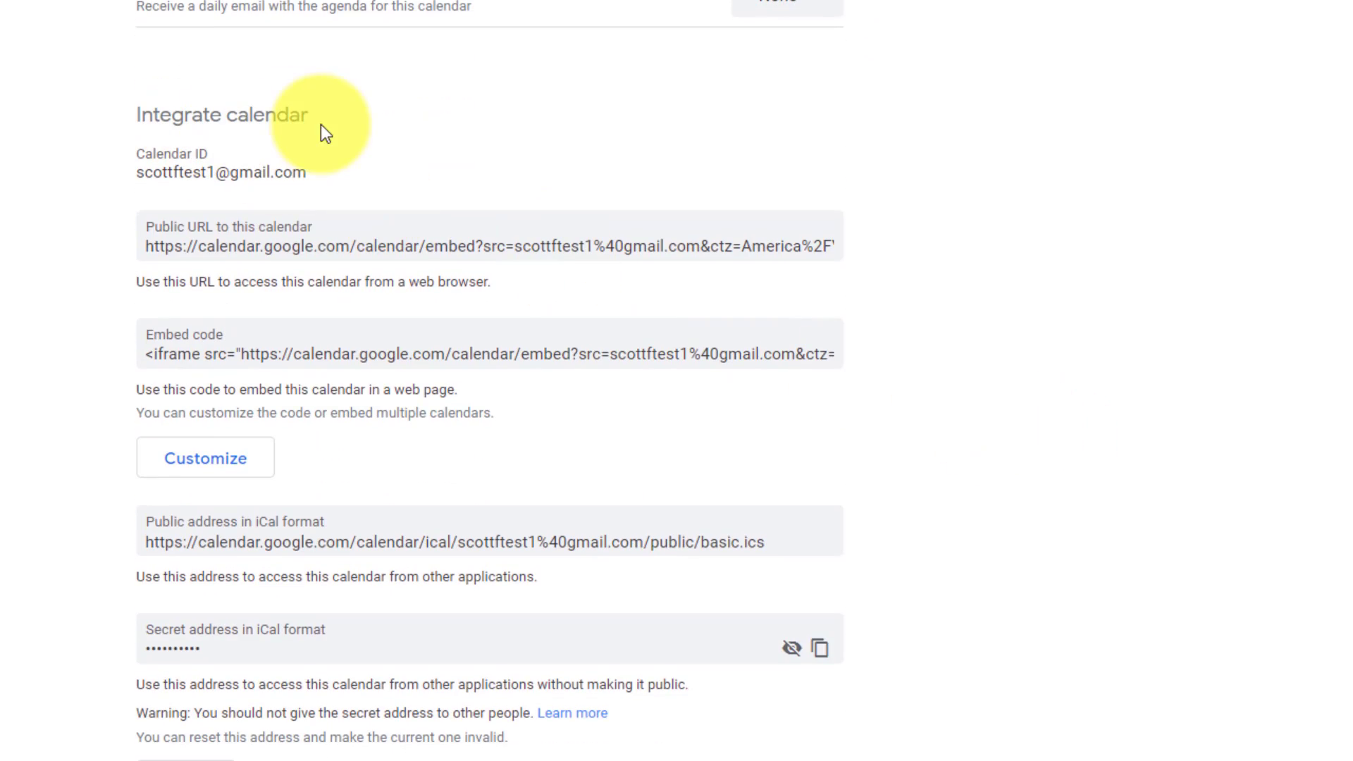
{"action": "mouse_move", "coordinate": [320, 250]}
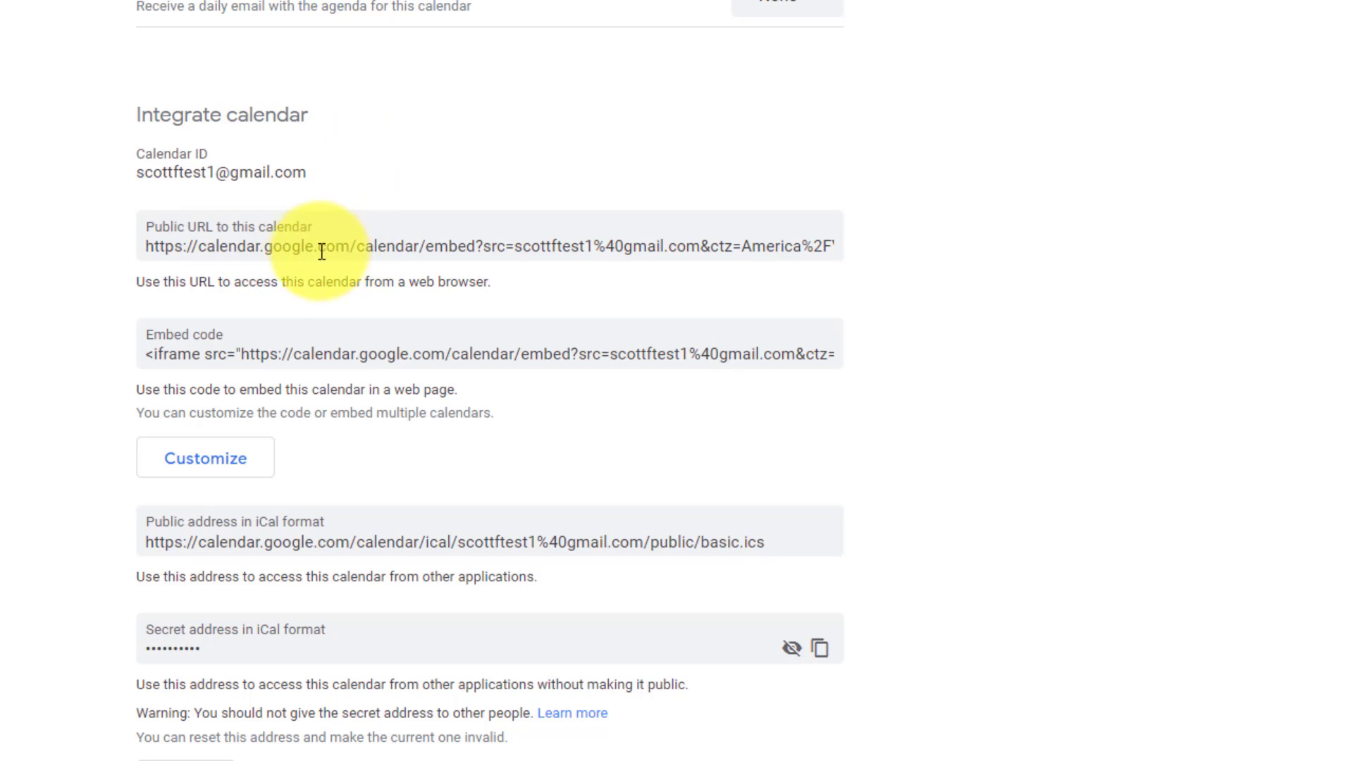
{"action": "mouse_move", "coordinate": [276, 241]}
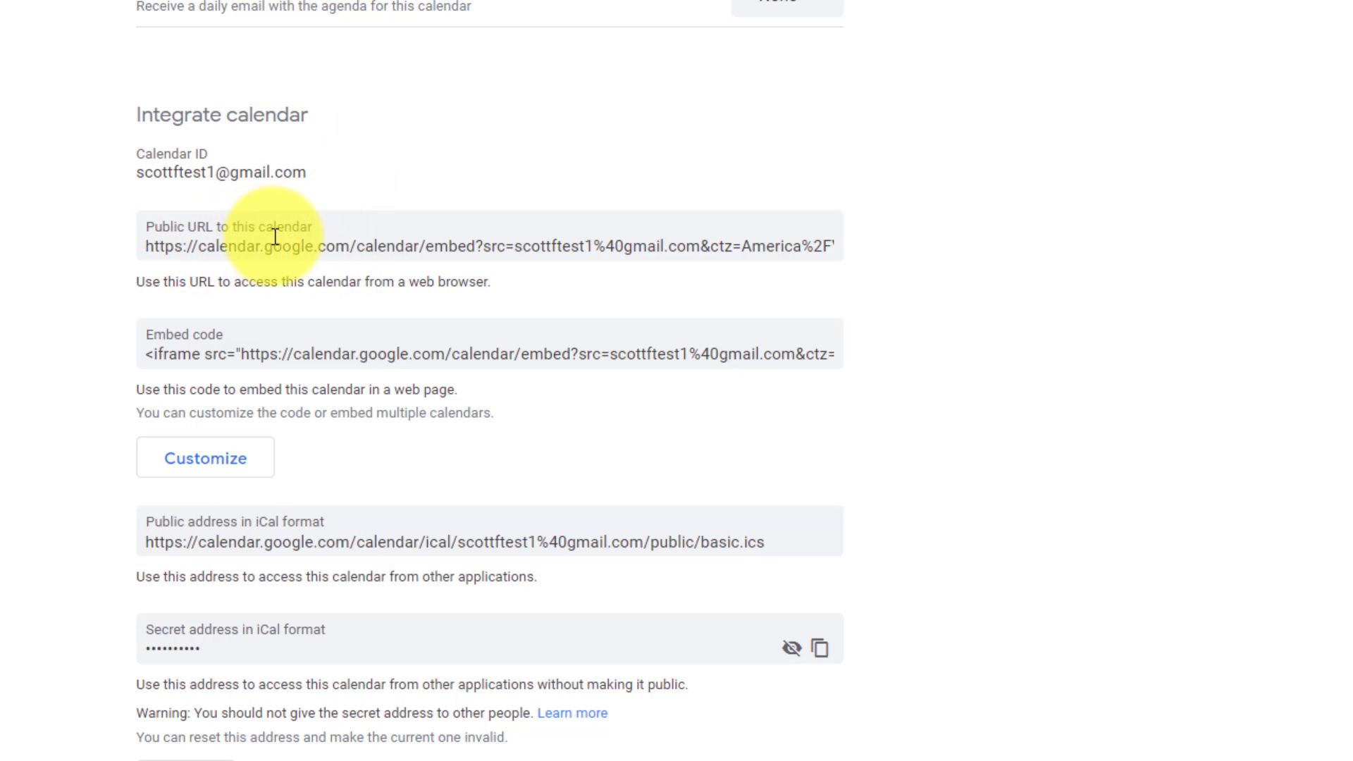
{"action": "triple_click", "coordinate": [432, 246]}
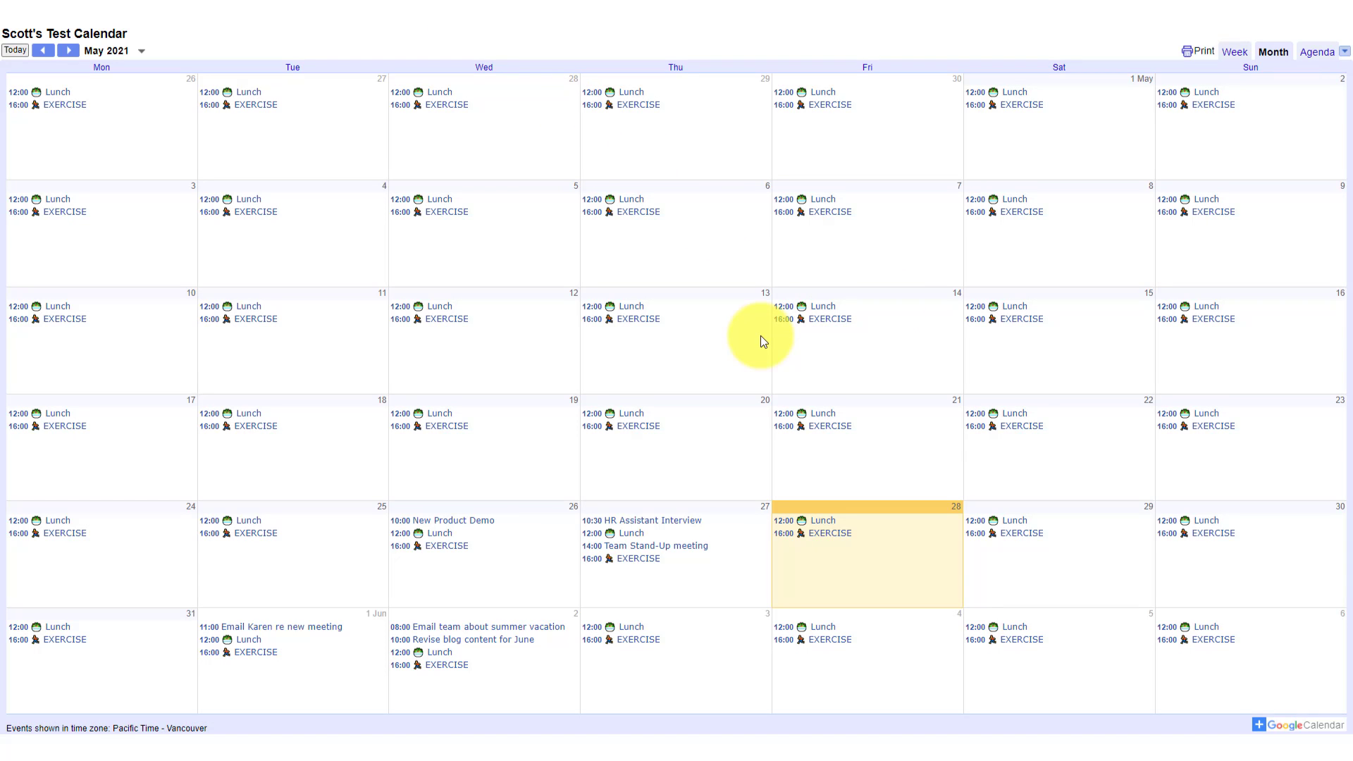
{"action": "mouse_move", "coordinate": [1150, 262]}
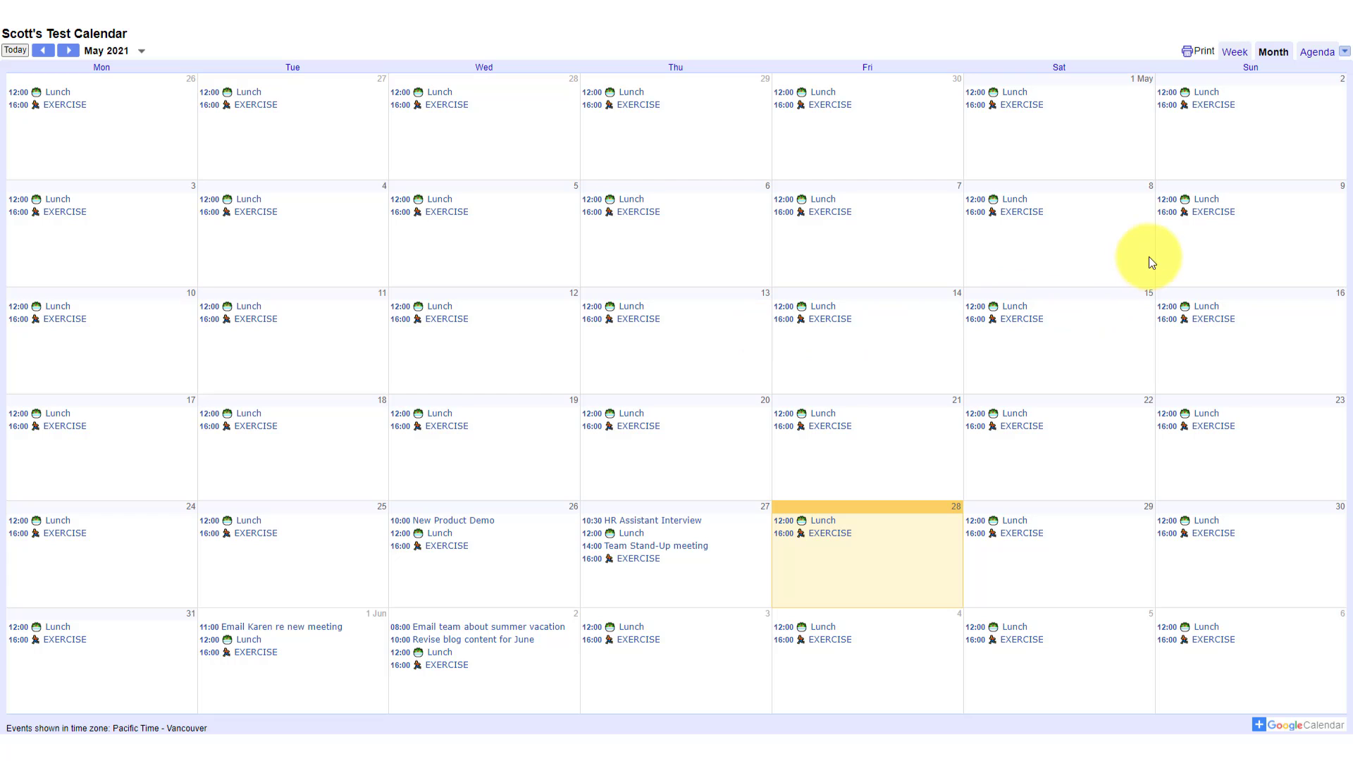
View the public calendar by week, showing lunch, exercise and meeting events for 24–30 May 2021
{"action": "left_click", "coordinate": [1234, 51]}
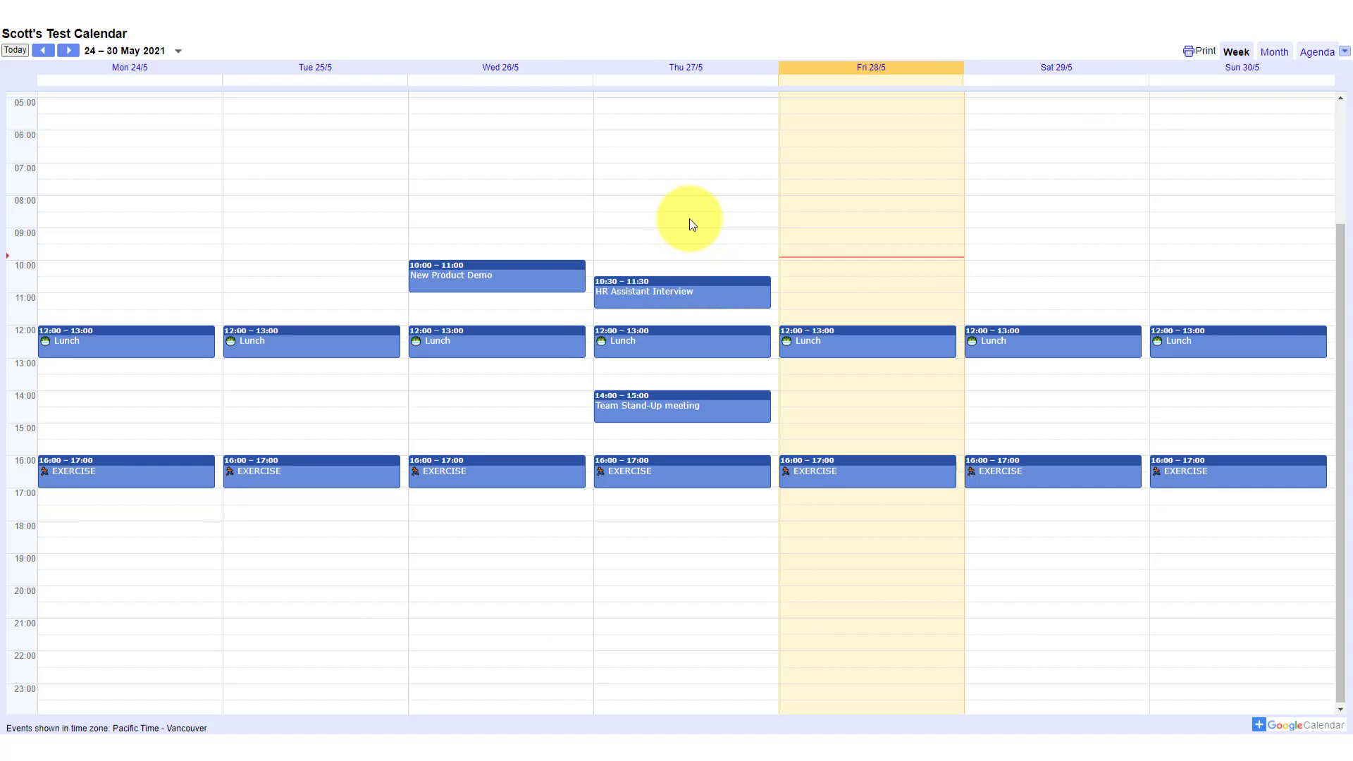
{"action": "scroll", "scroll_direction": "up", "scroll_amount": 3}
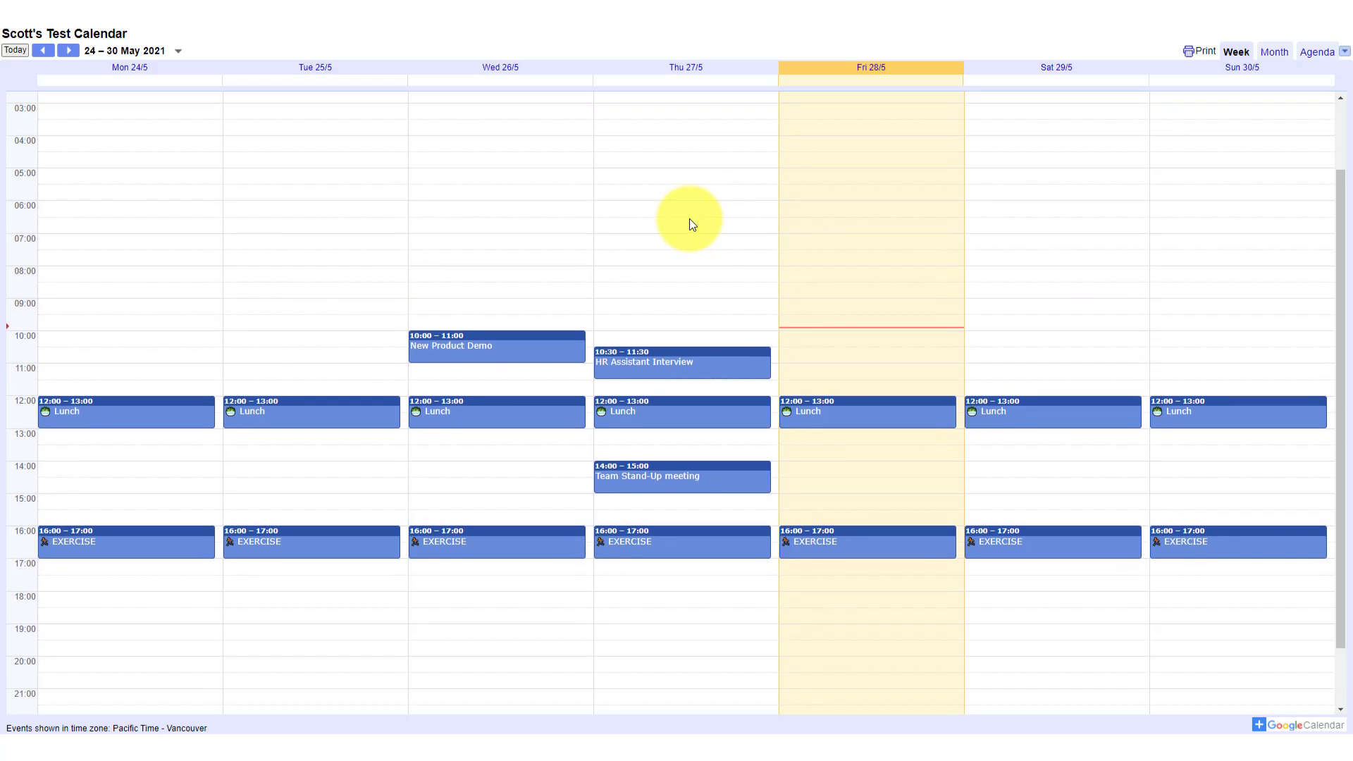
{"action": "scroll", "scroll_direction": "down", "scroll_amount": 3}
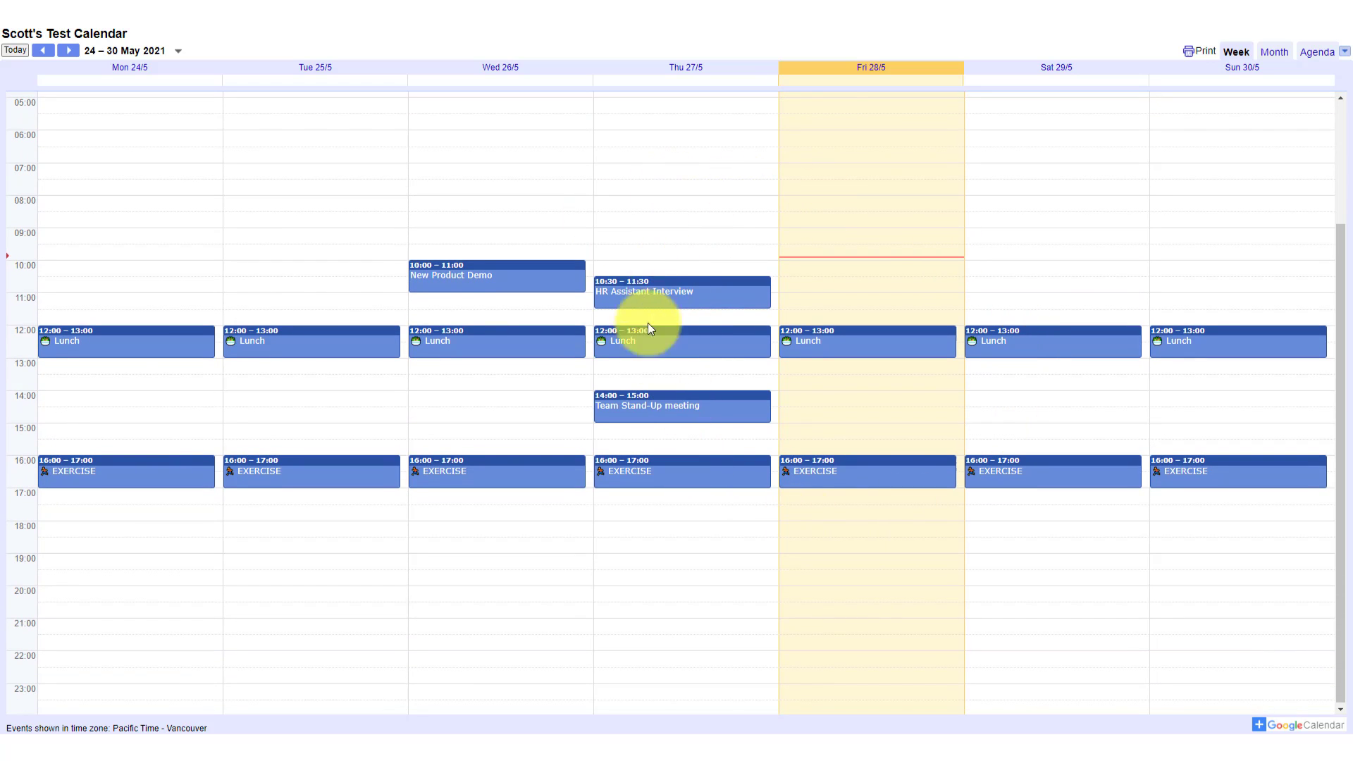
{"action": "mouse_move", "coordinate": [876, 303]}
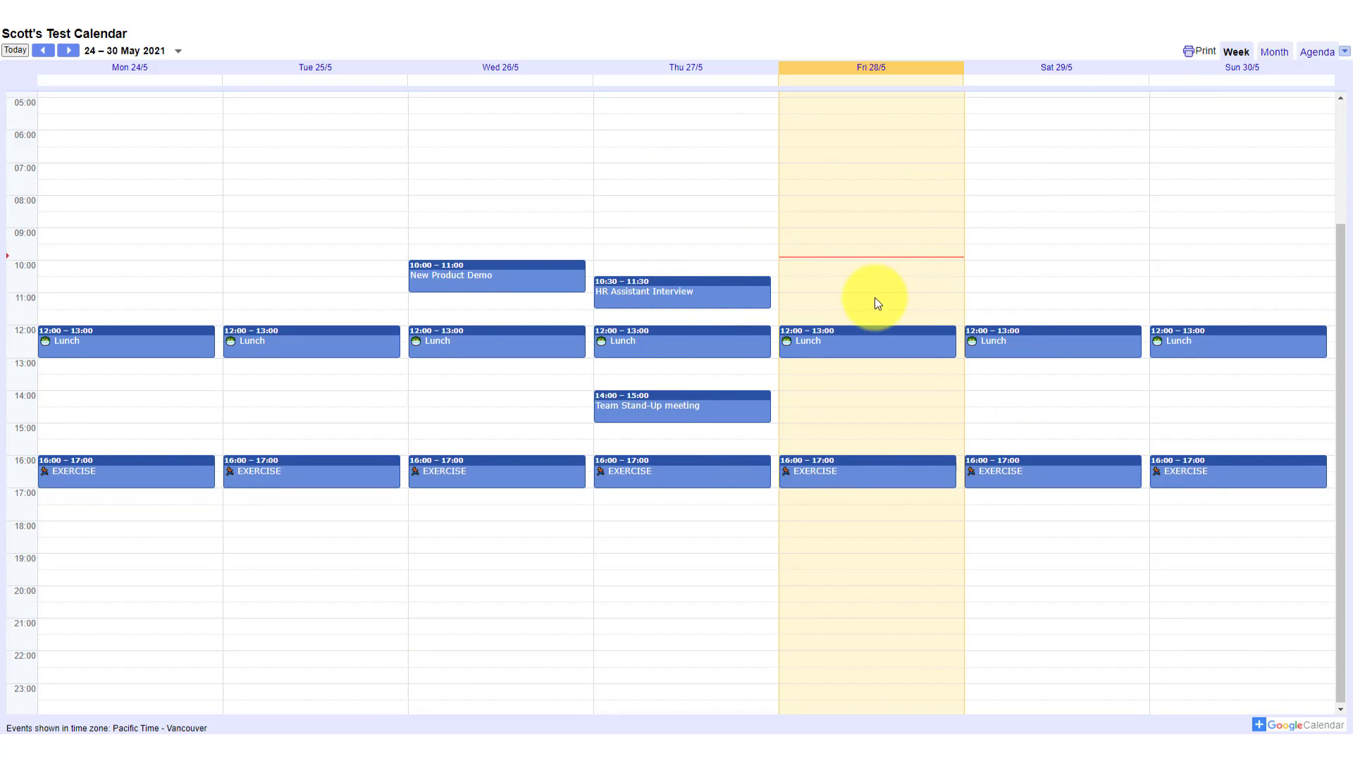
{"action": "mouse_move", "coordinate": [676, 285]}
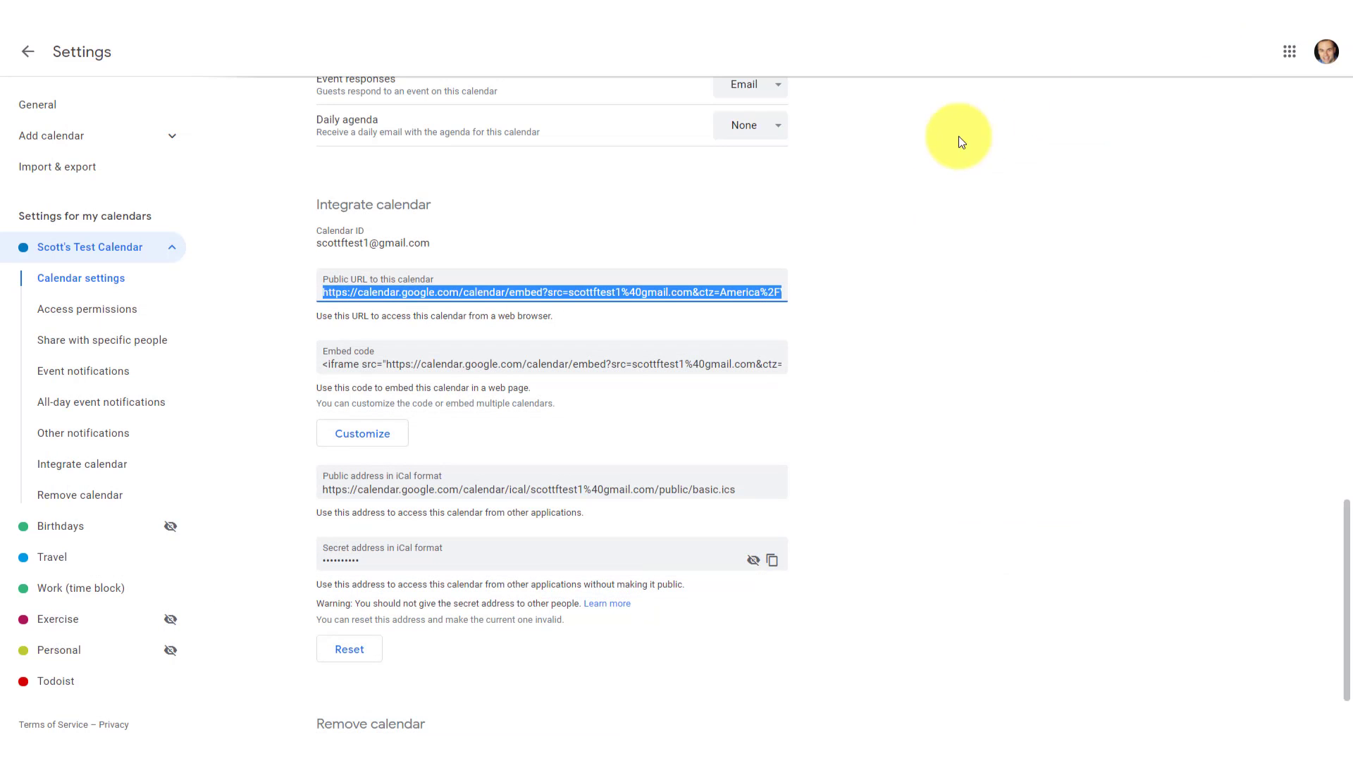
Limit public access for Scott's Test Calendar to See only free/busy (hide details)
{"action": "scroll", "scroll_direction": "up", "scroll_amount": 3}
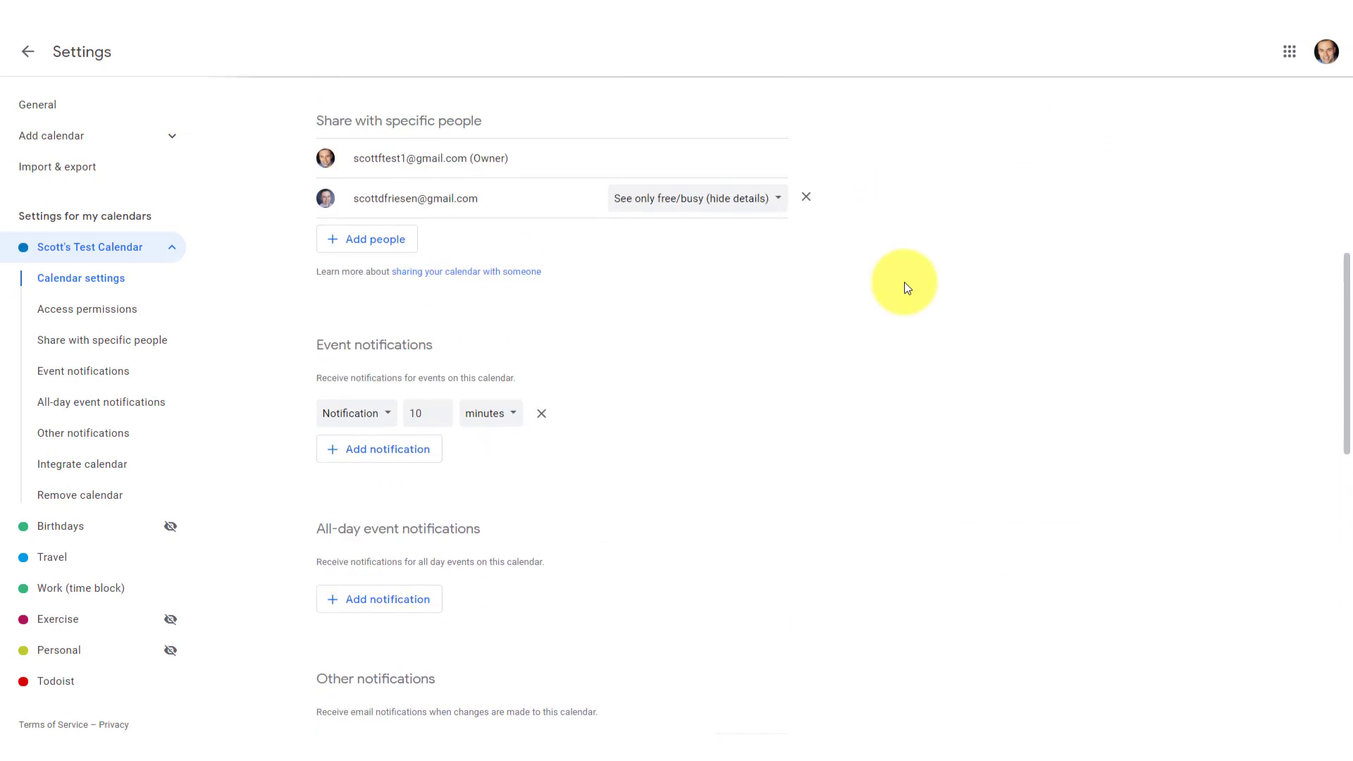
{"action": "scroll", "scroll_direction": "up", "scroll_amount": 3}
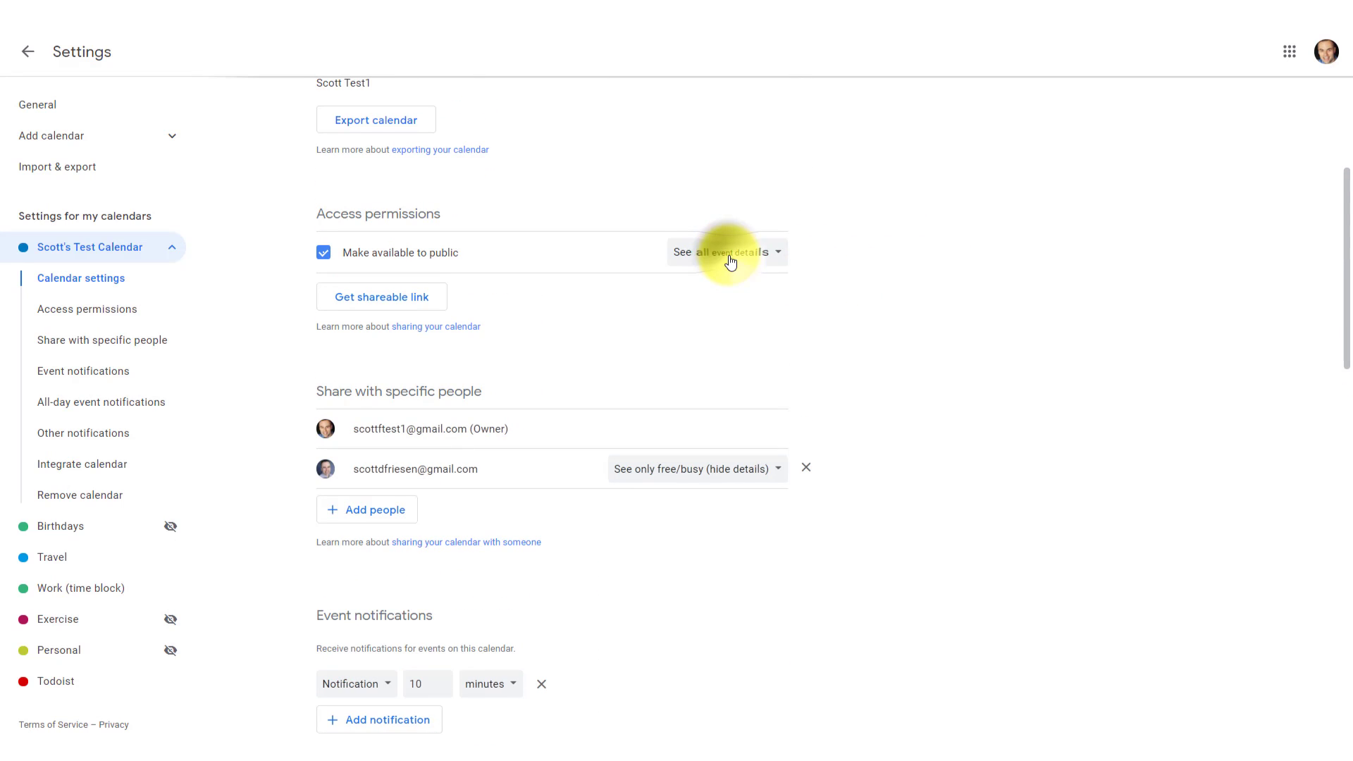
{"action": "left_click", "coordinate": [726, 252]}
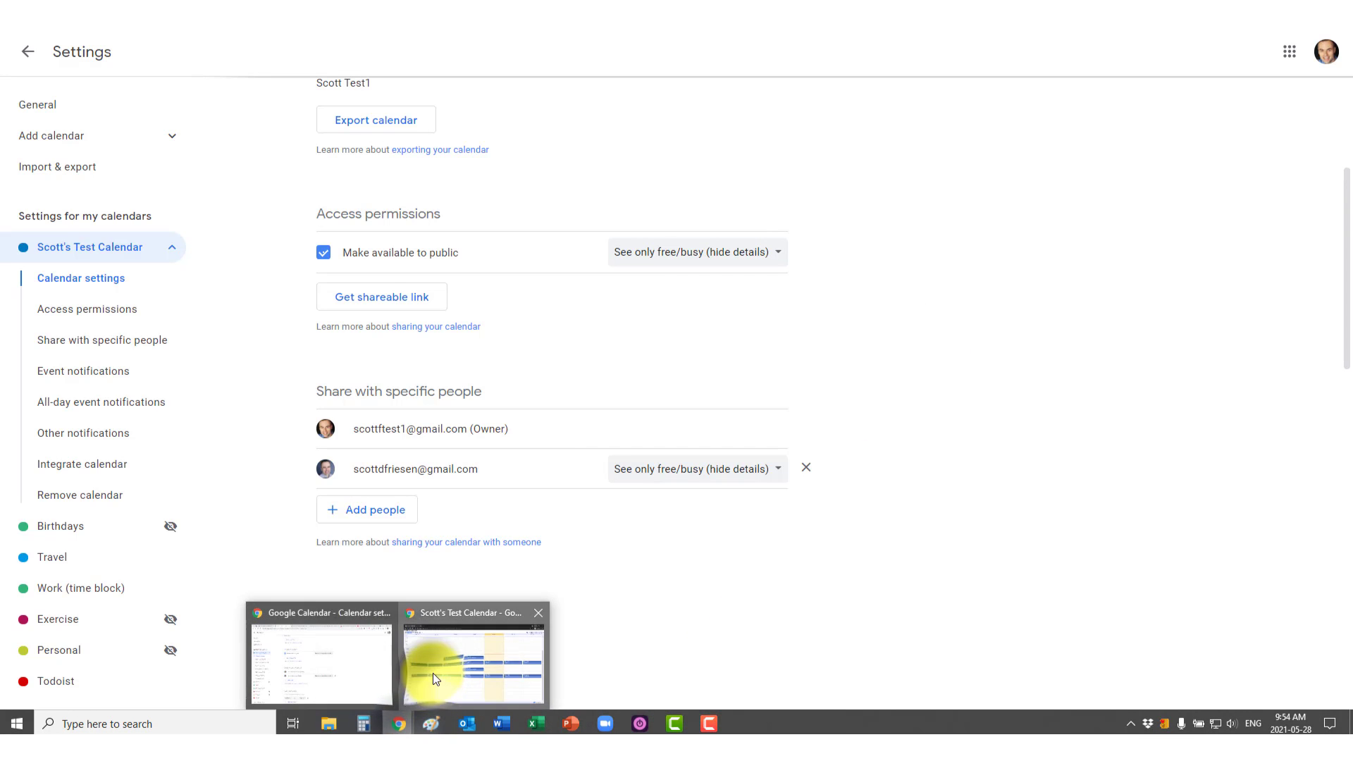
Reload the public calendar window and confirm week view shows events only as busy
{"action": "left_click", "coordinate": [472, 661]}
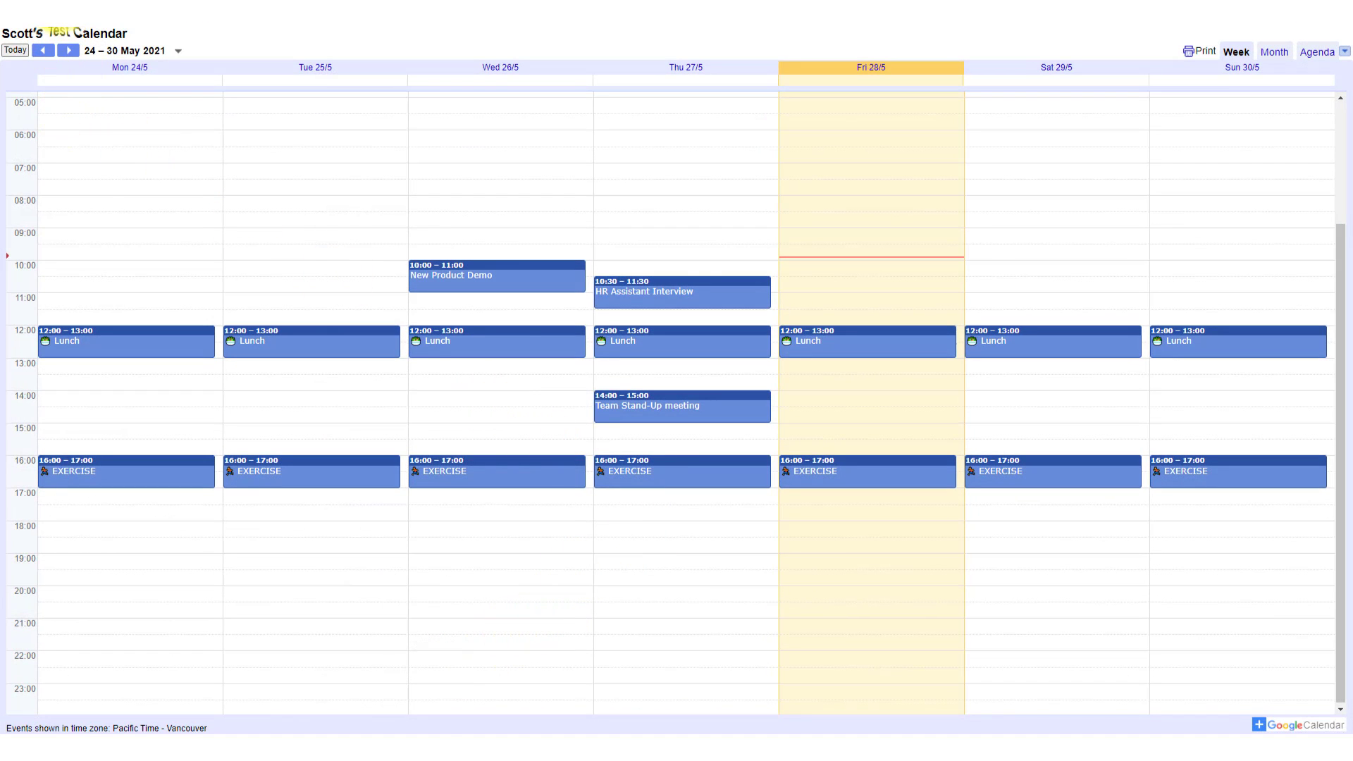
{"action": "left_click", "coordinate": [1273, 52]}
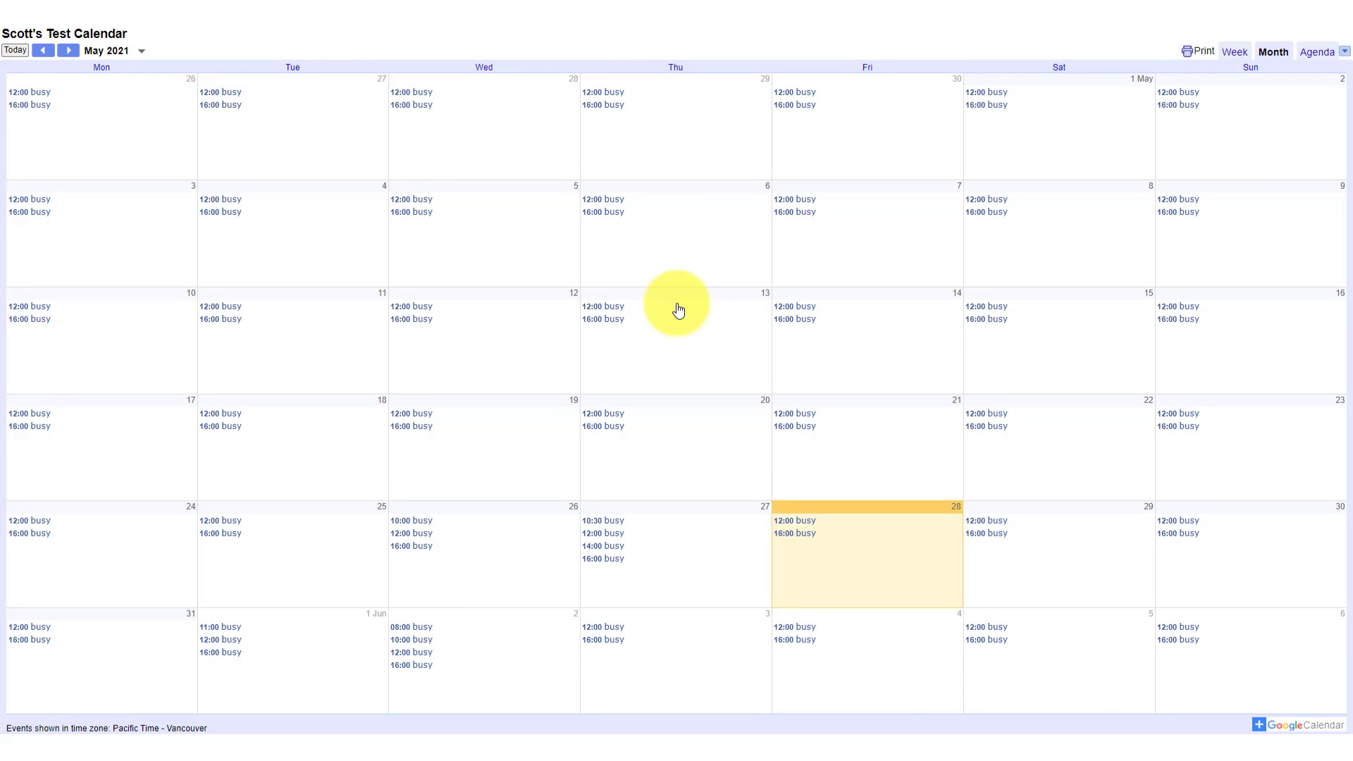
{"action": "mouse_move", "coordinate": [784, 337]}
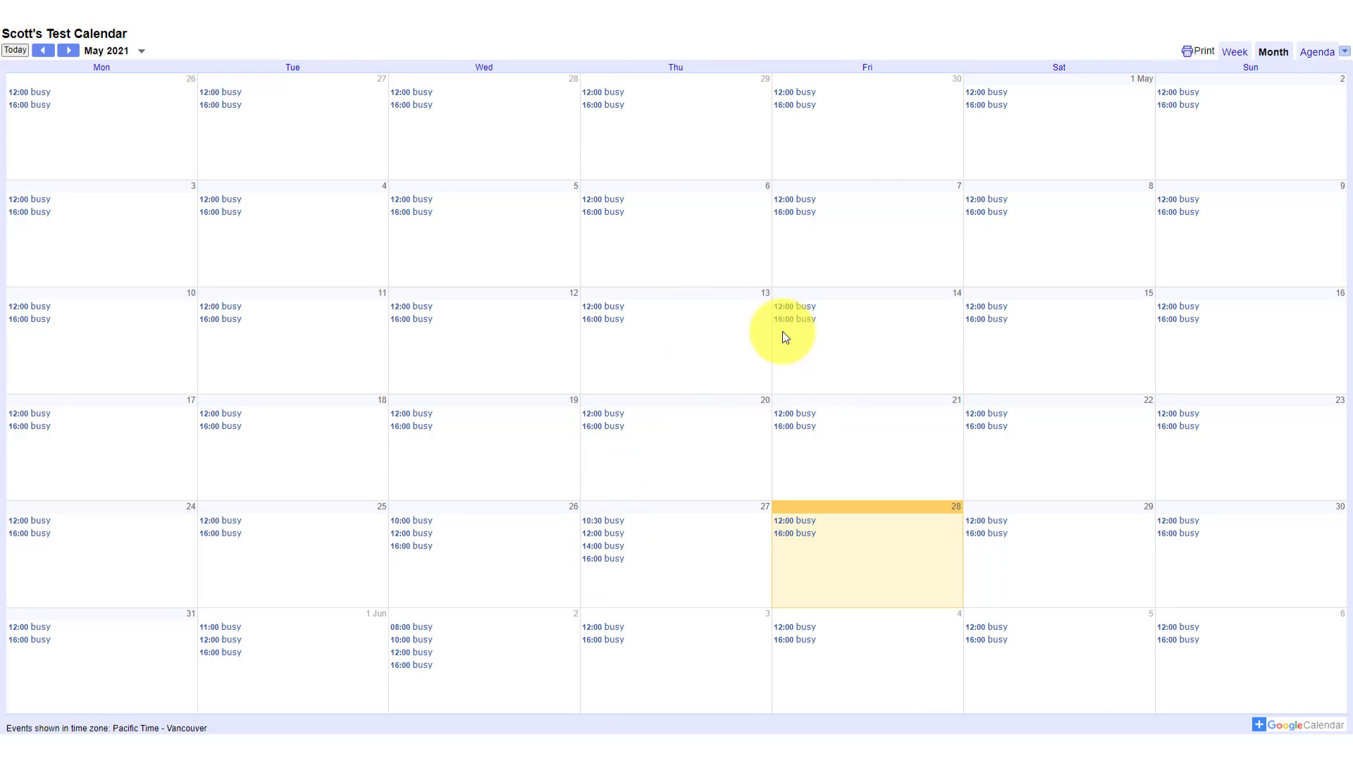
{"action": "left_click", "coordinate": [1235, 51]}
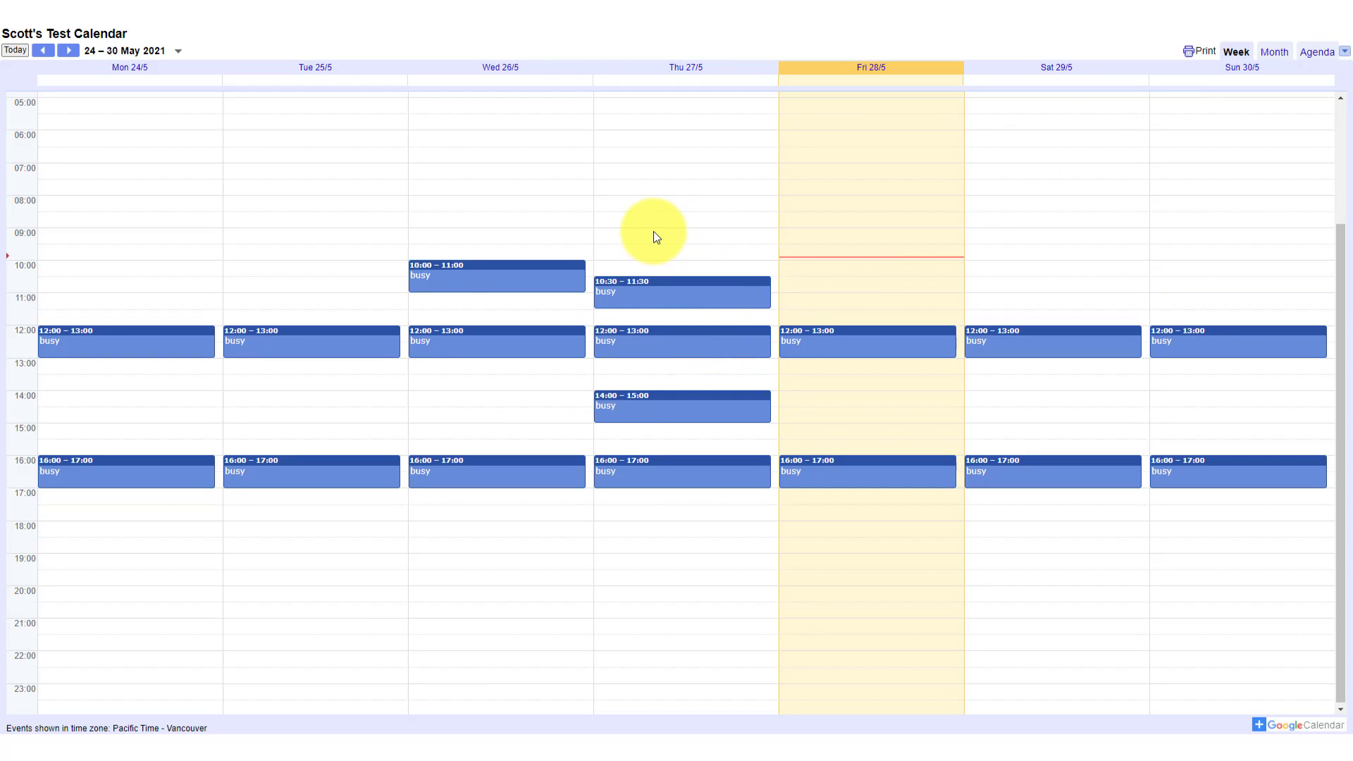
{"action": "mouse_move", "coordinate": [365, 356]}
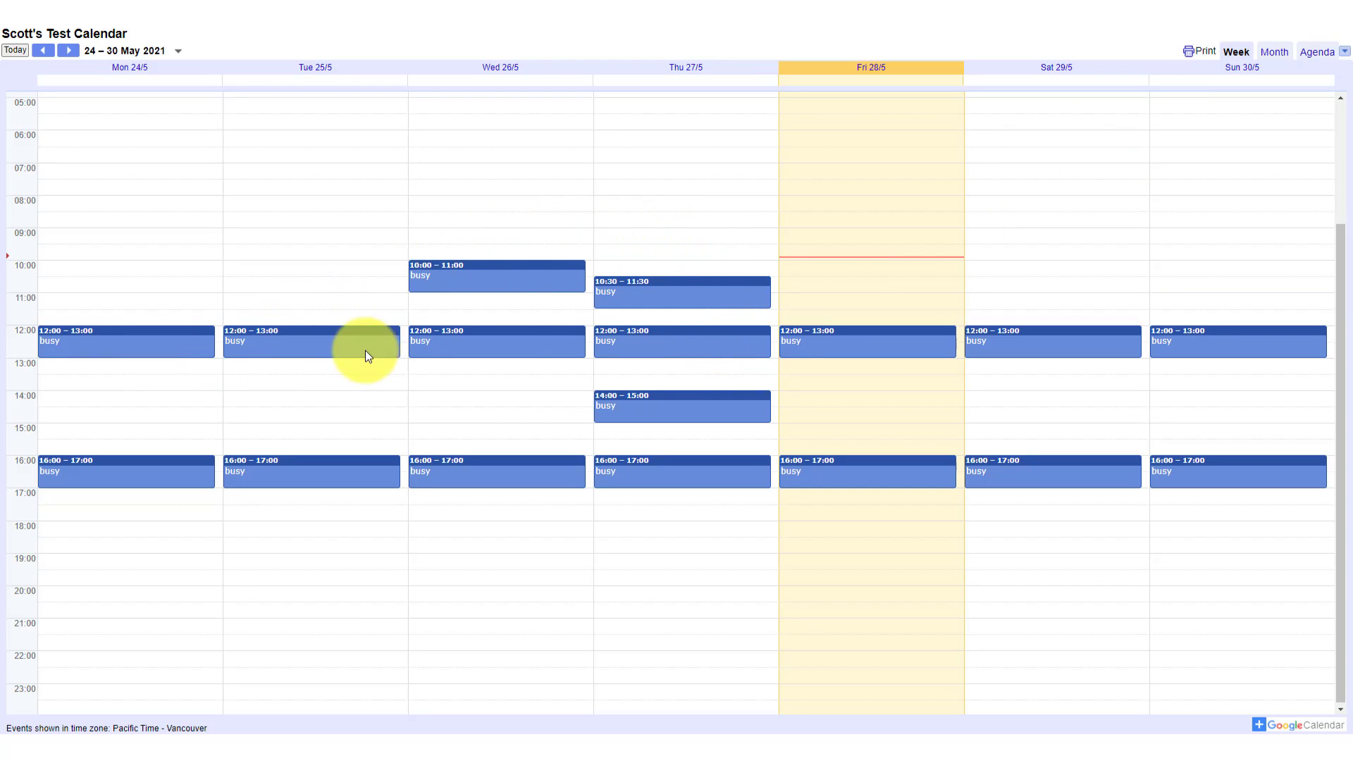
{"action": "mouse_move", "coordinate": [904, 372]}
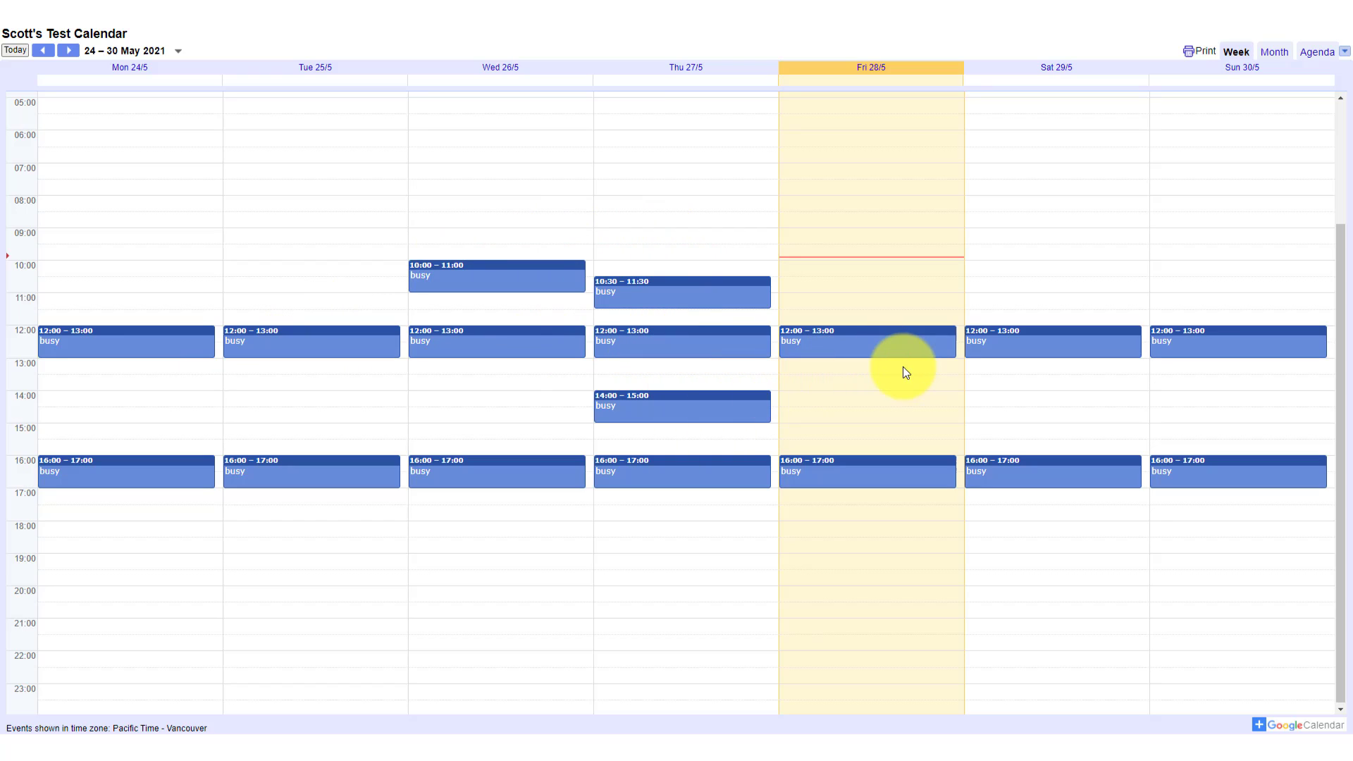
{"action": "mouse_move", "coordinate": [866, 362]}
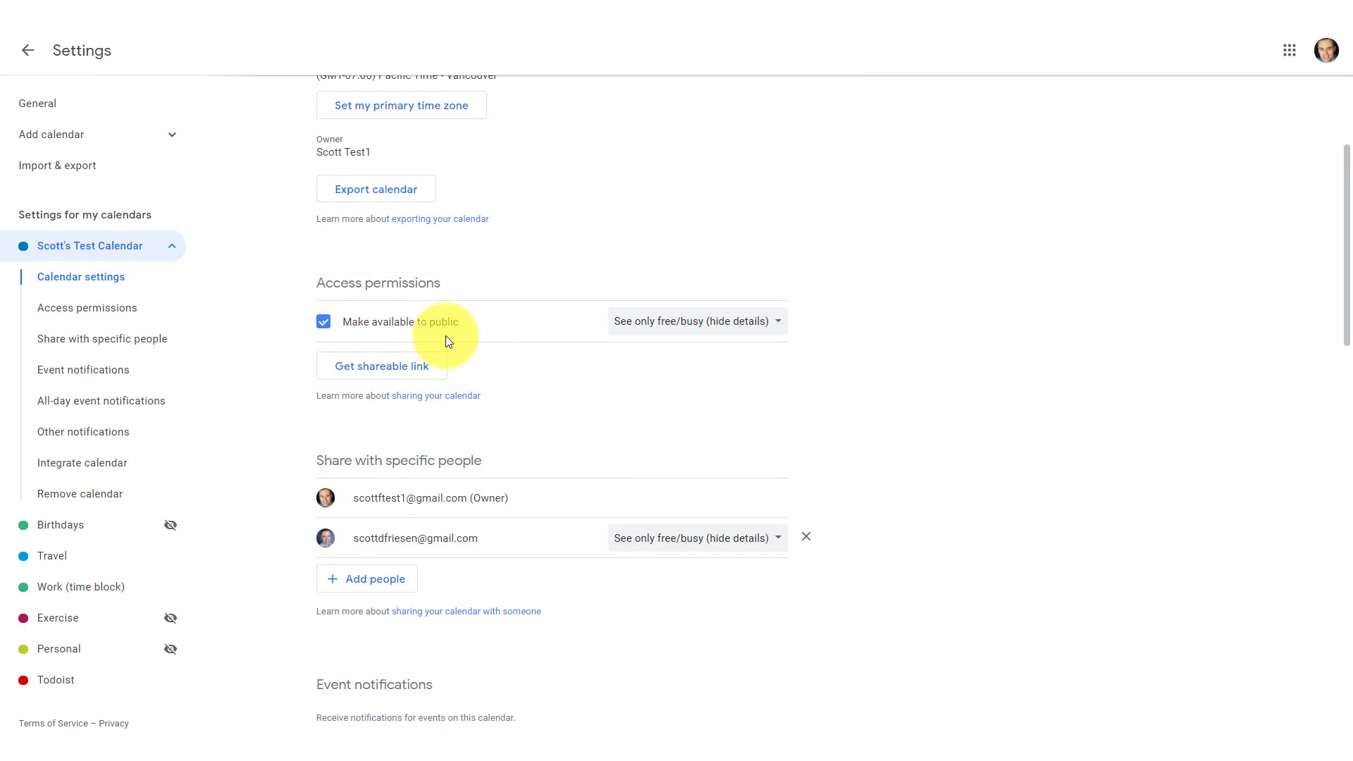
Scroll the settings page to the public URL, embed code and iCal addresses
{"action": "scroll", "scroll_direction": "down", "scroll_amount": 3}
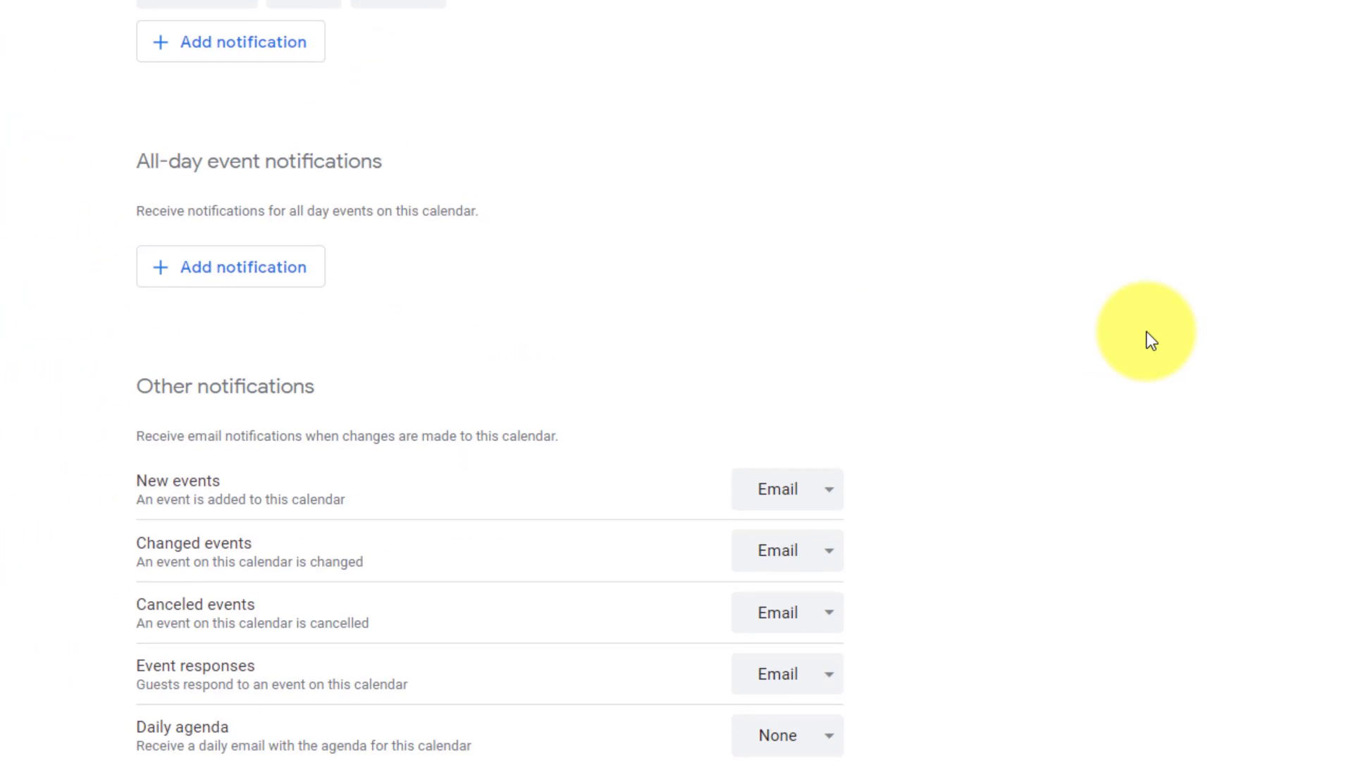
{"action": "scroll", "scroll_direction": "down", "scroll_amount": 3}
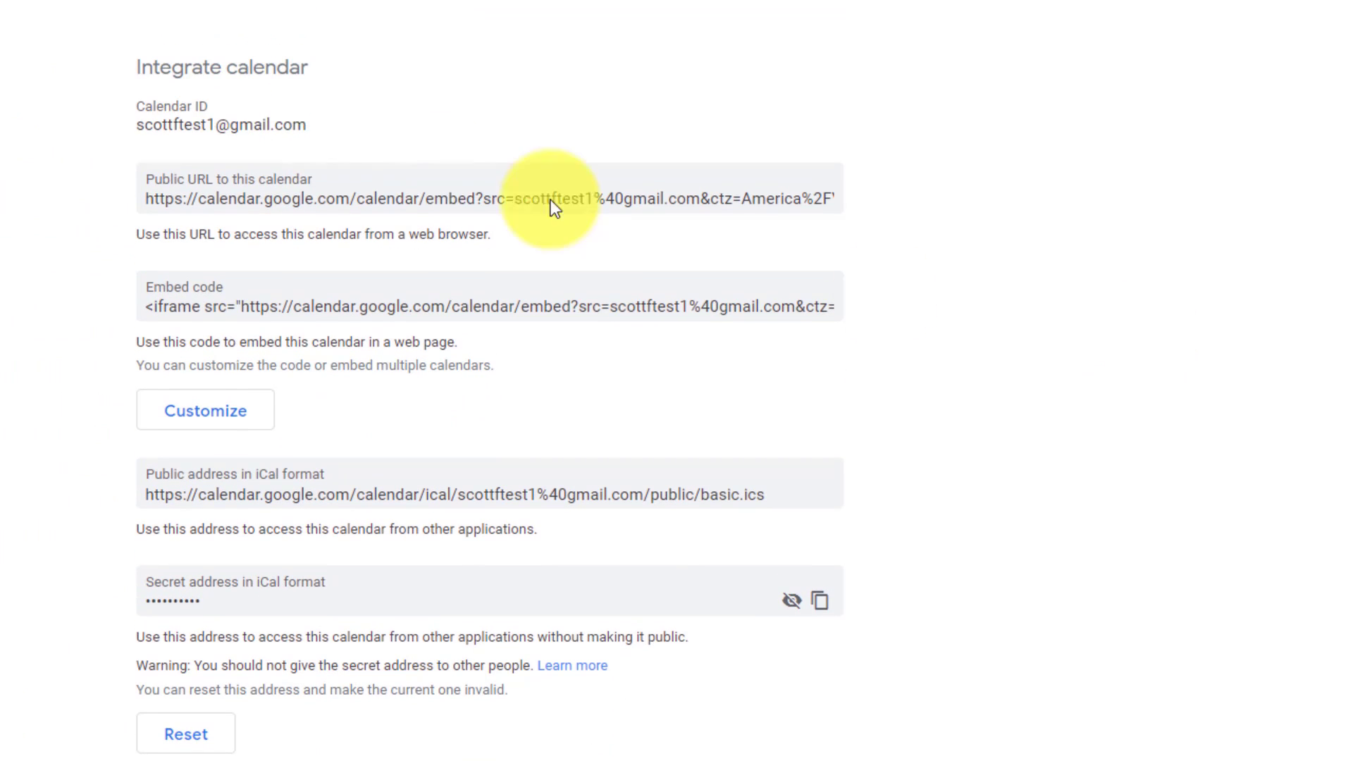
{"action": "mouse_move", "coordinate": [369, 133]}
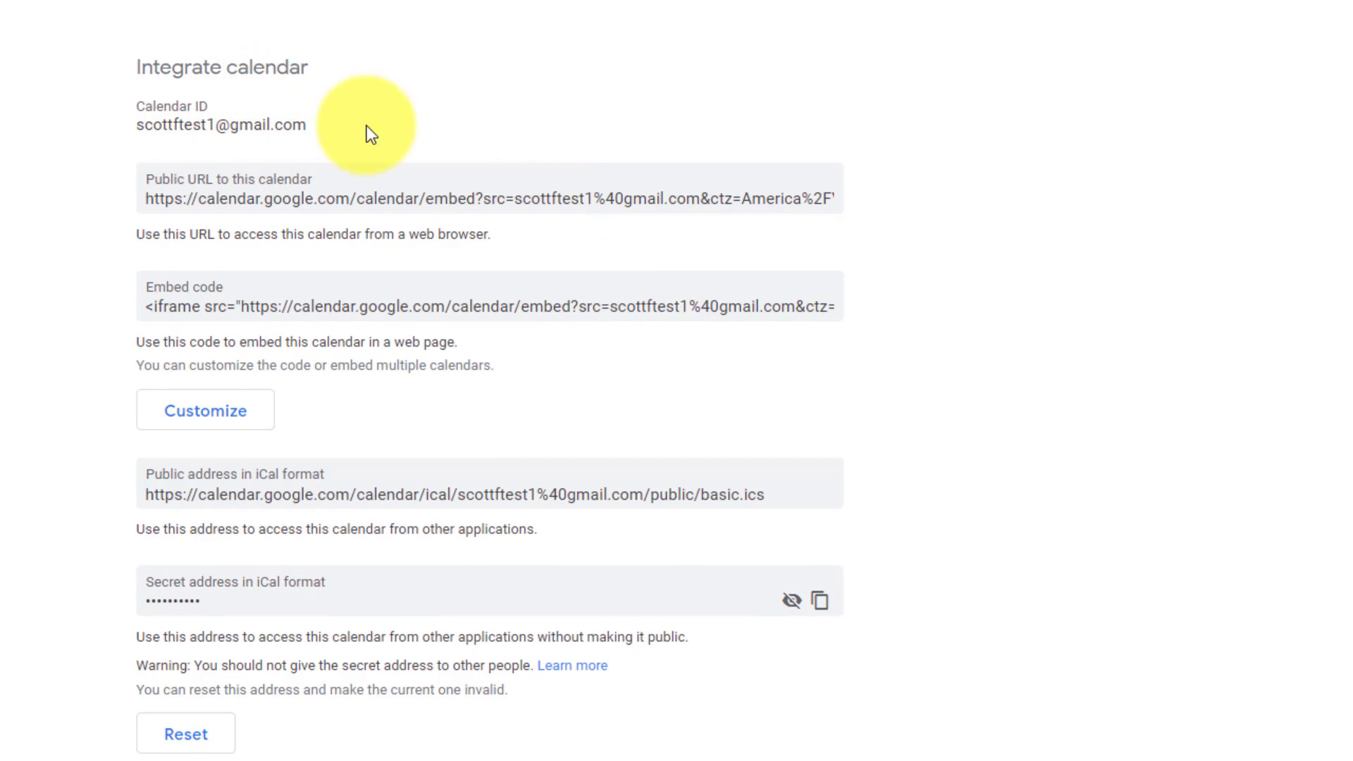
{"action": "mouse_move", "coordinate": [384, 304]}
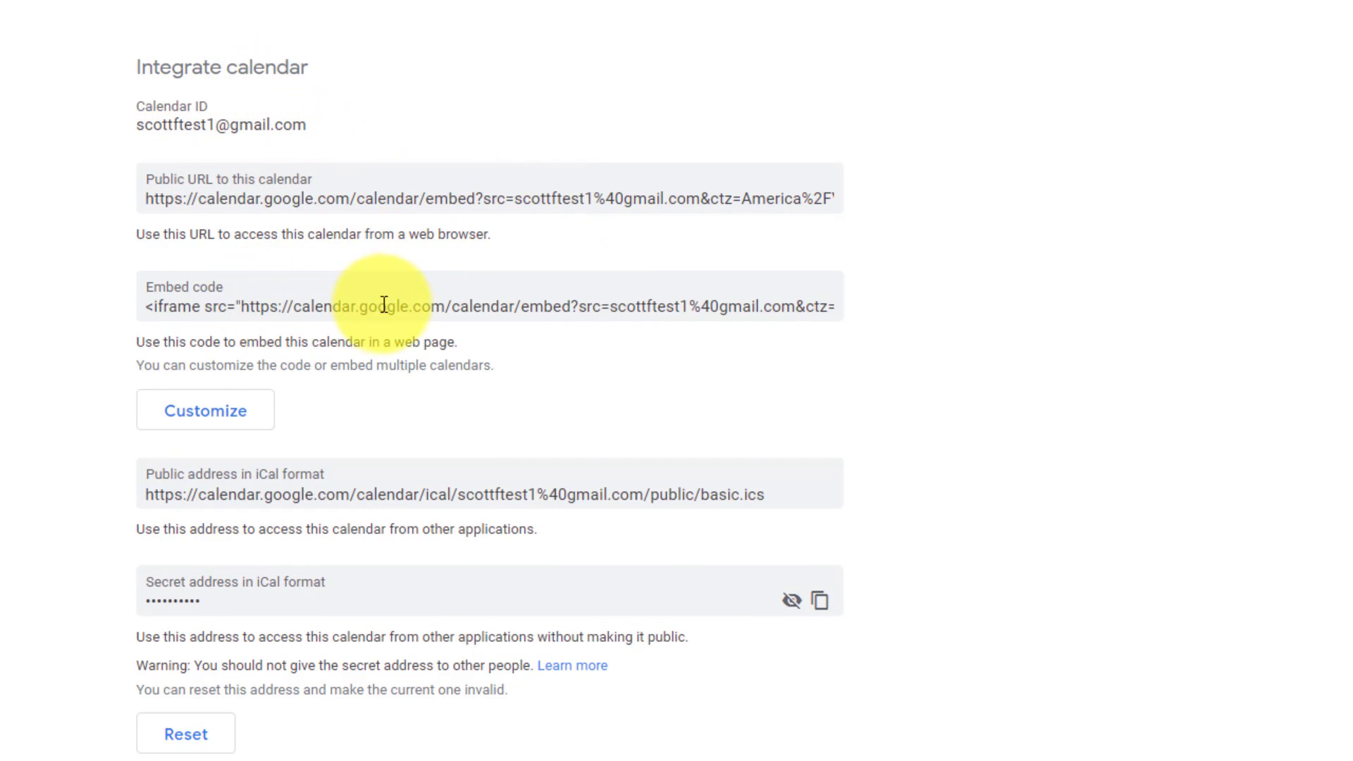